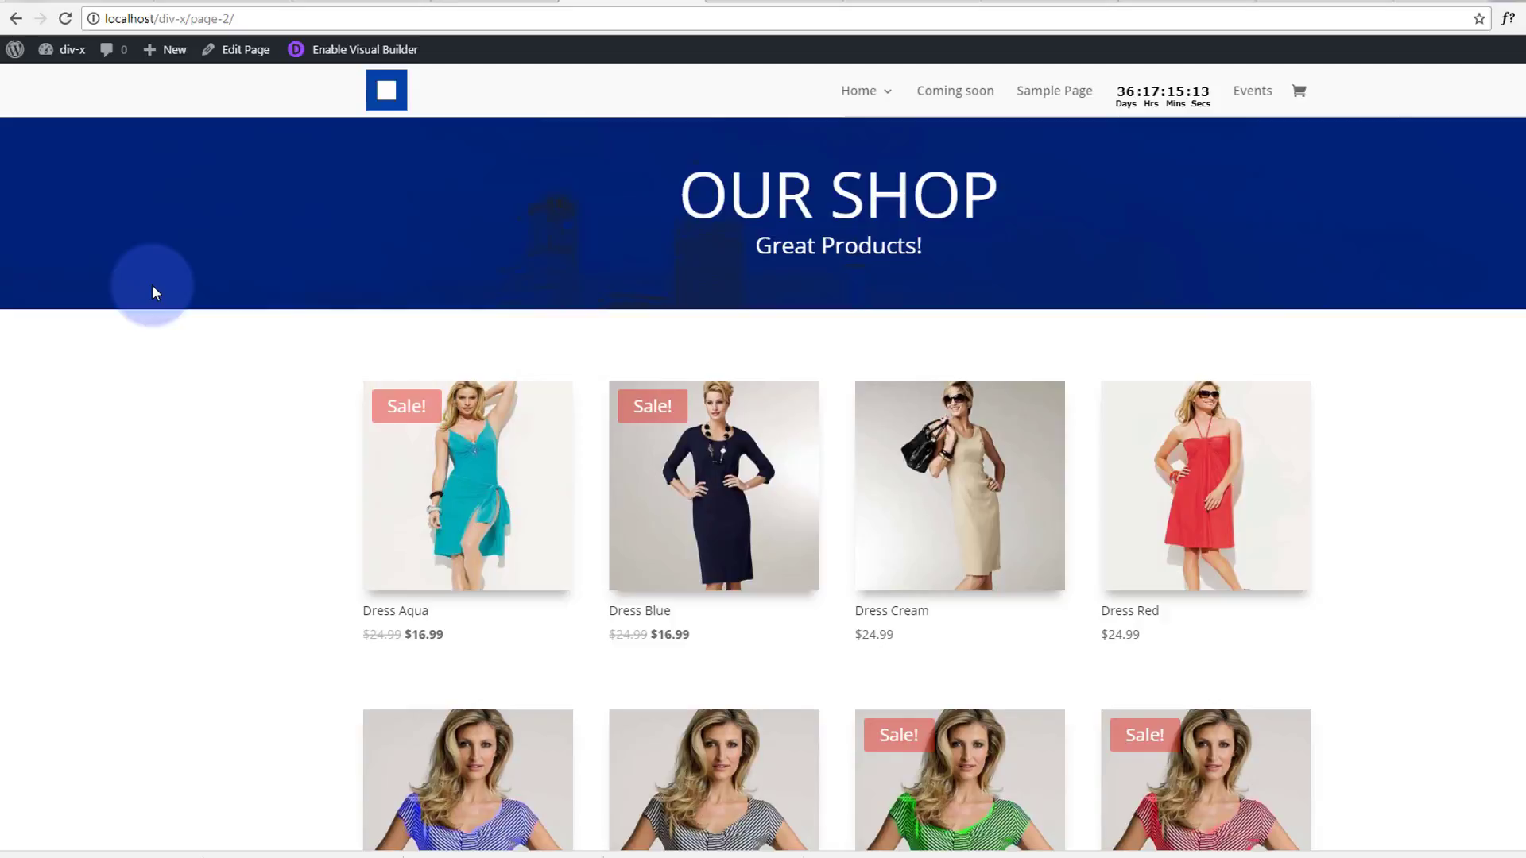
pyautogui.moveTo(167, 332)
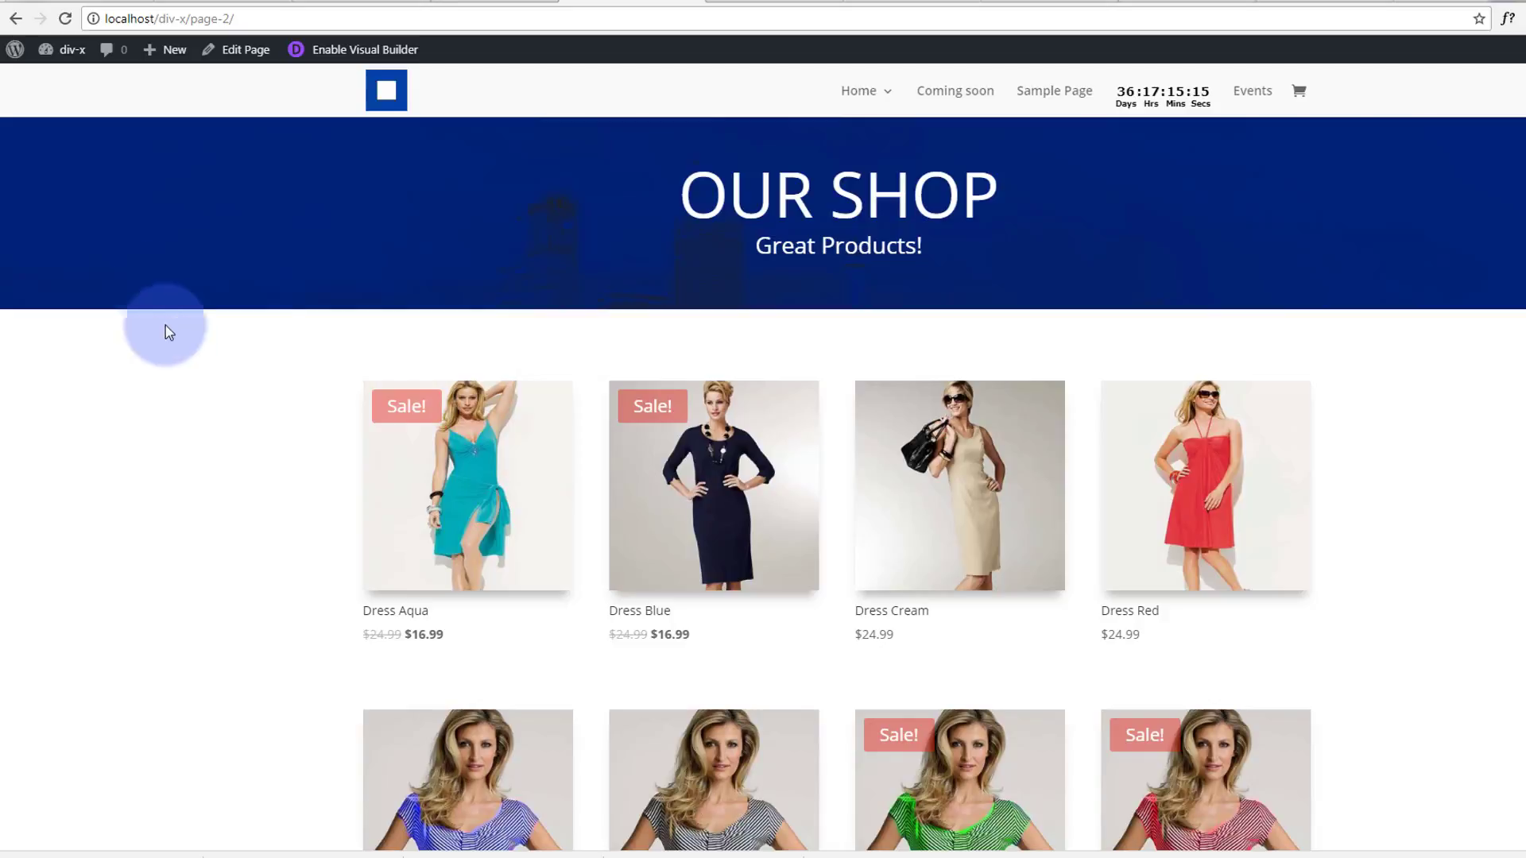
pyautogui.moveTo(735, 507)
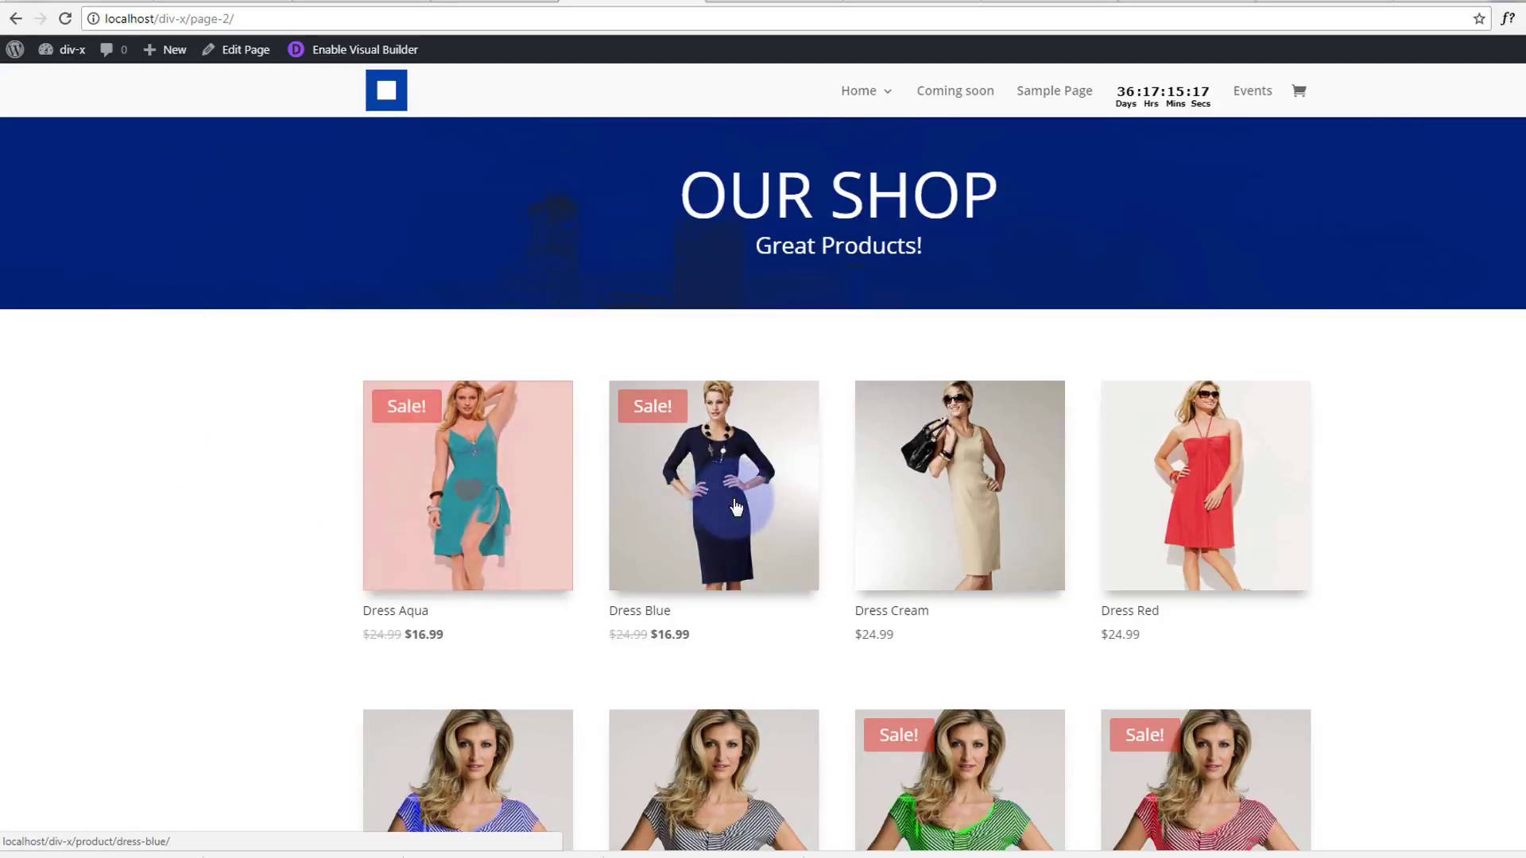
pyautogui.moveTo(1367, 488)
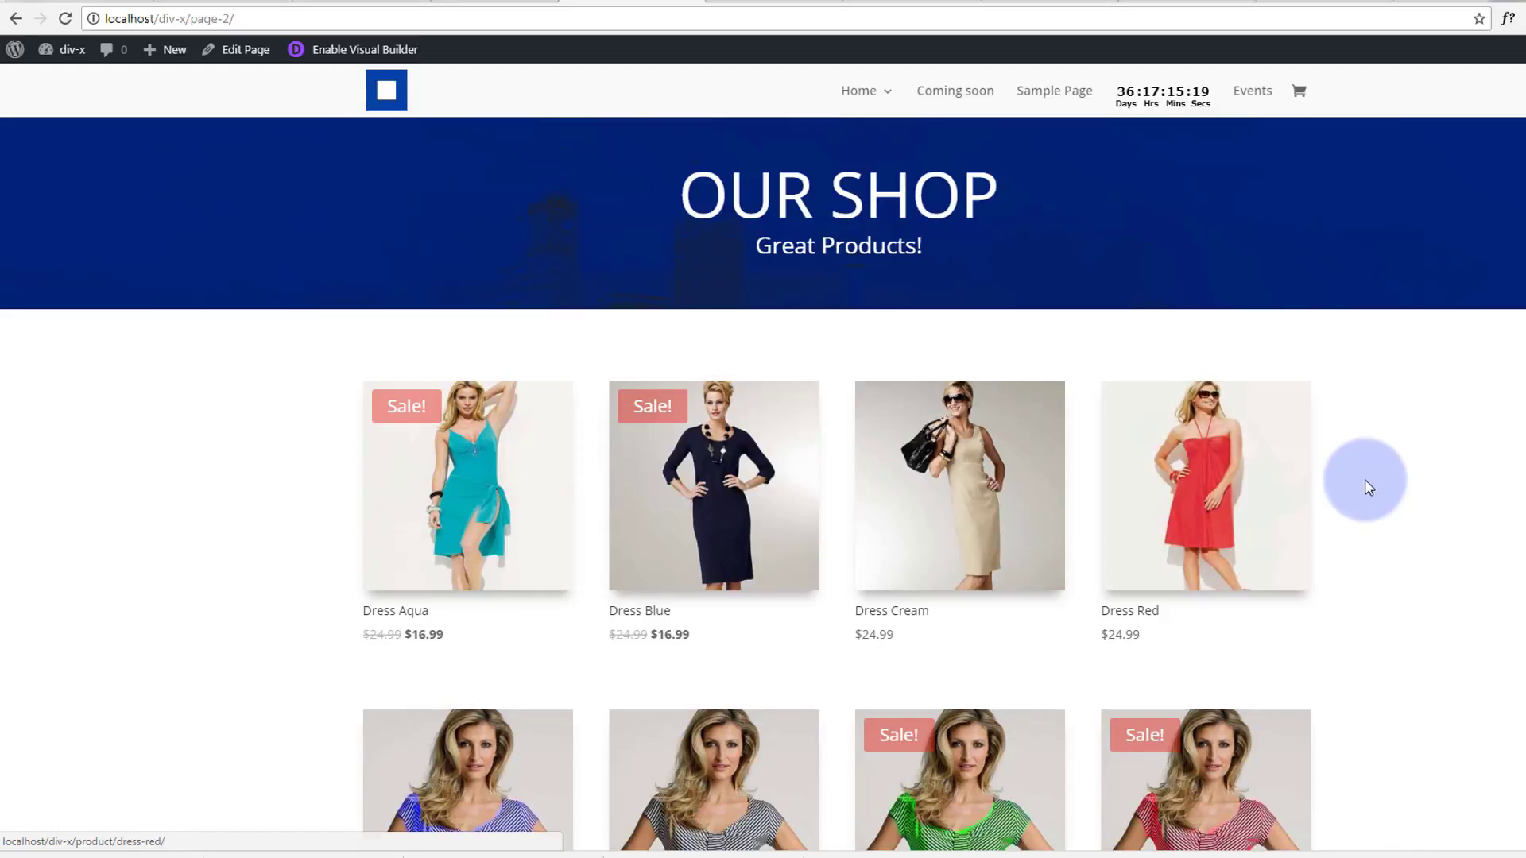
pyautogui.moveTo(1430, 493)
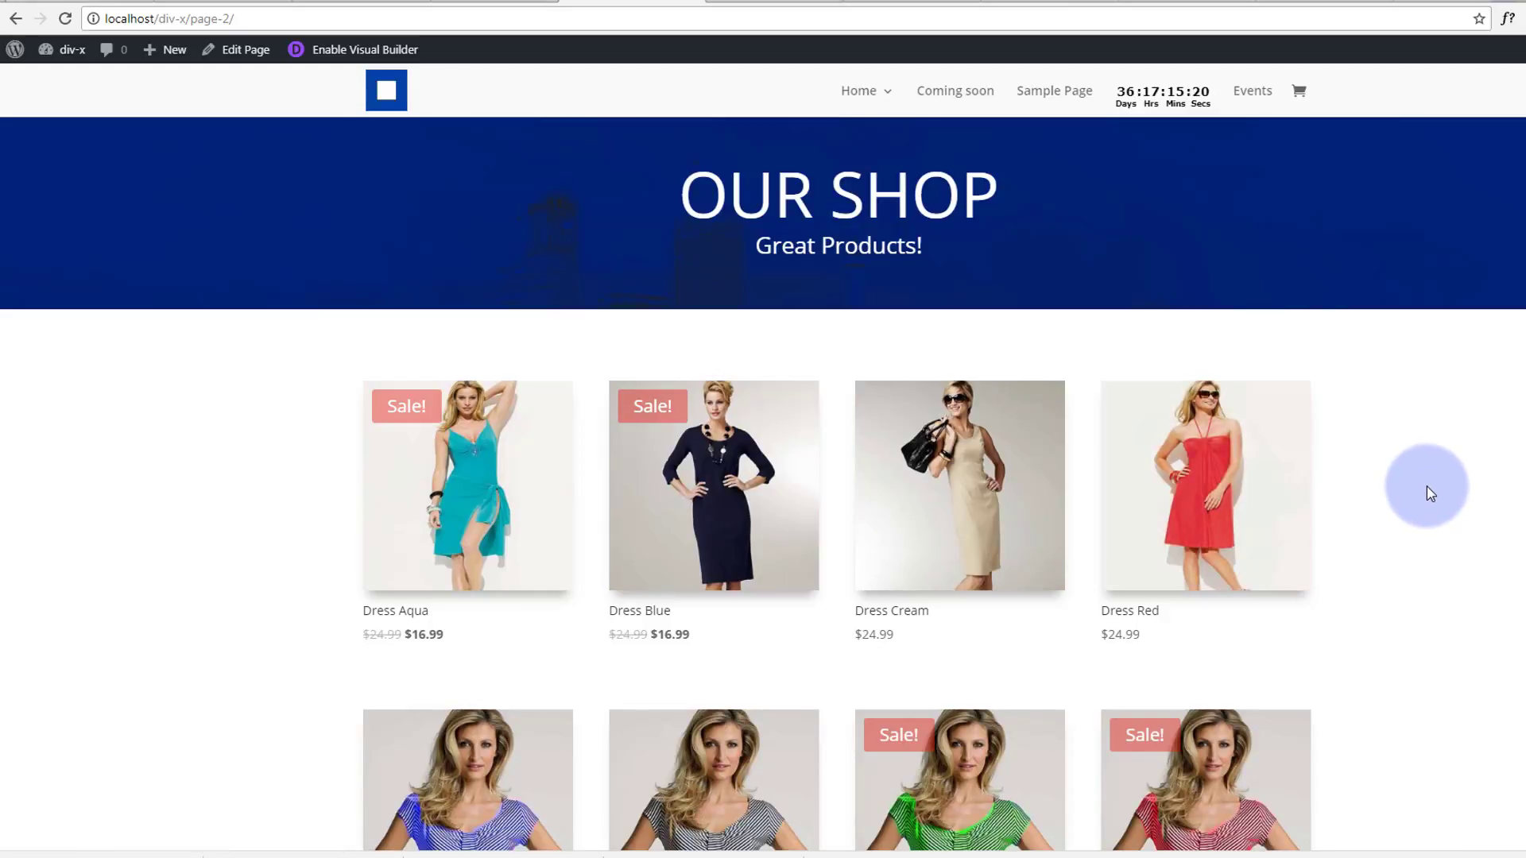
# Scroll through Page 3's title banner, blurbs and text sections, then return to its editor
pyautogui.scroll(-3)
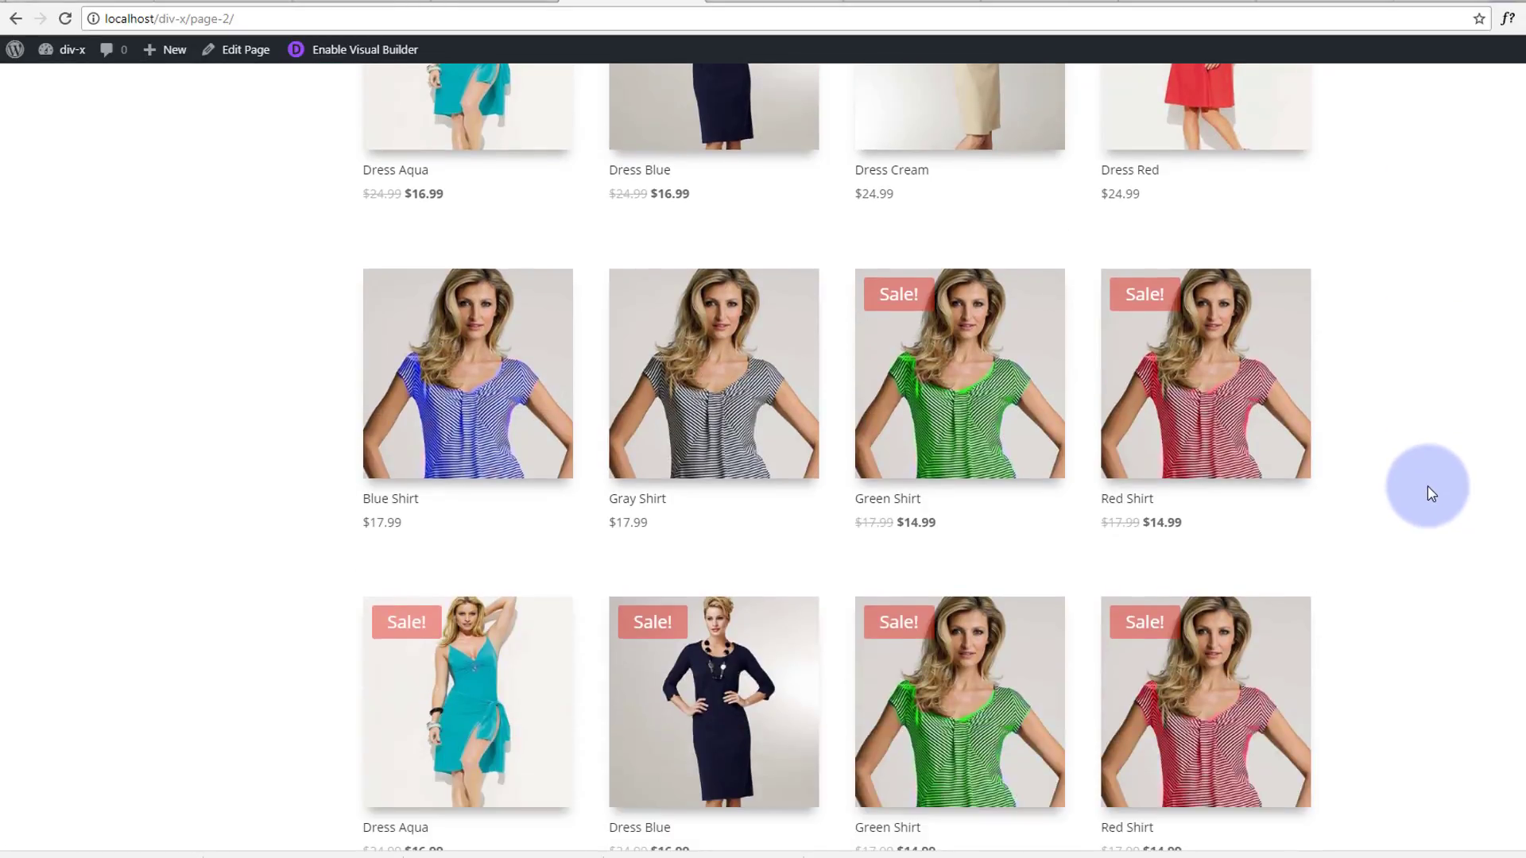
pyautogui.scroll(3)
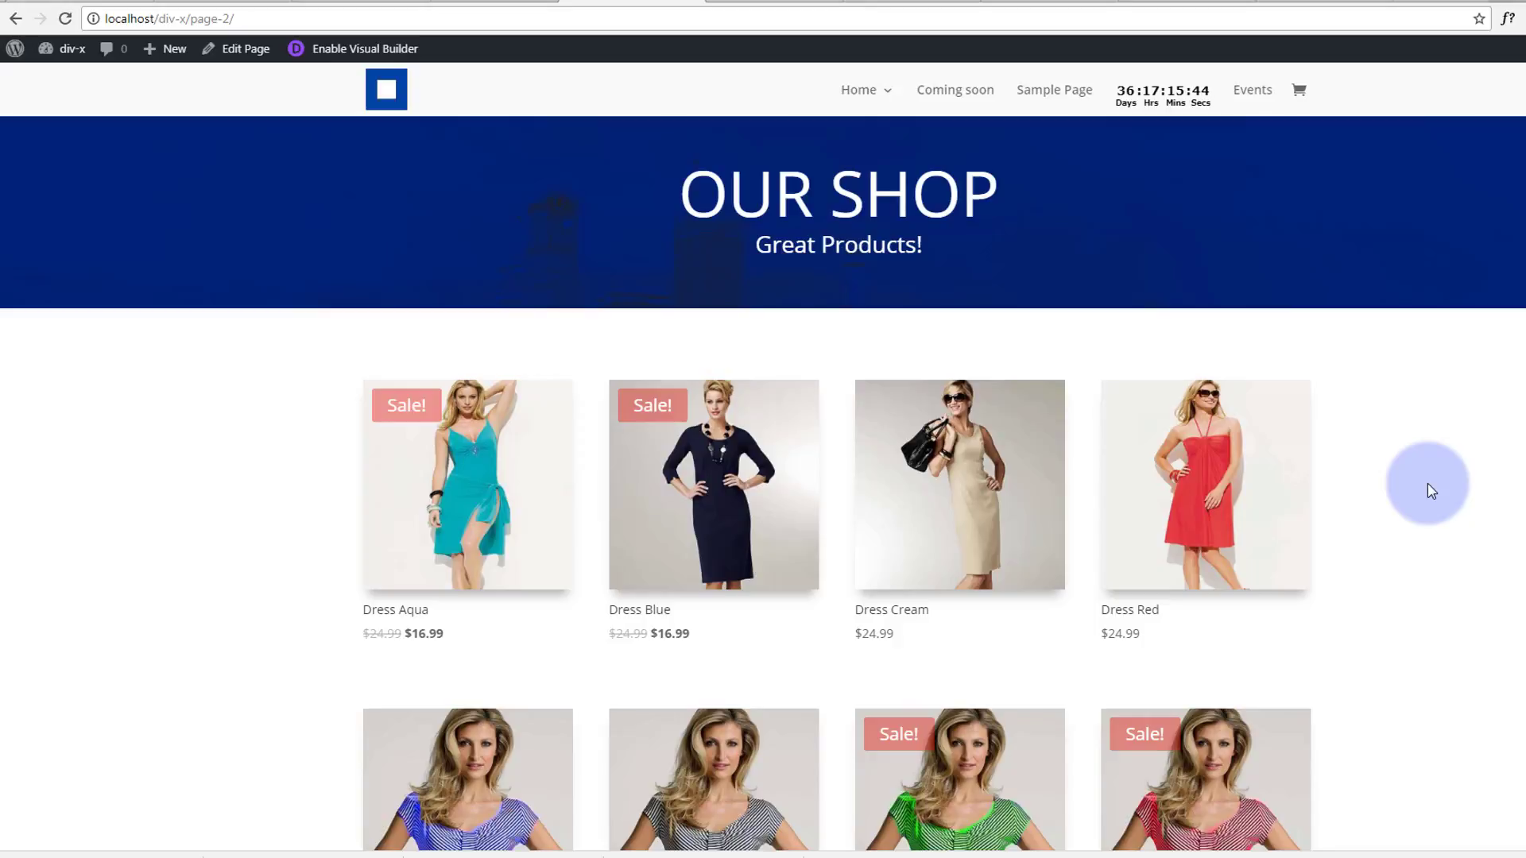
pyautogui.moveTo(133, 294)
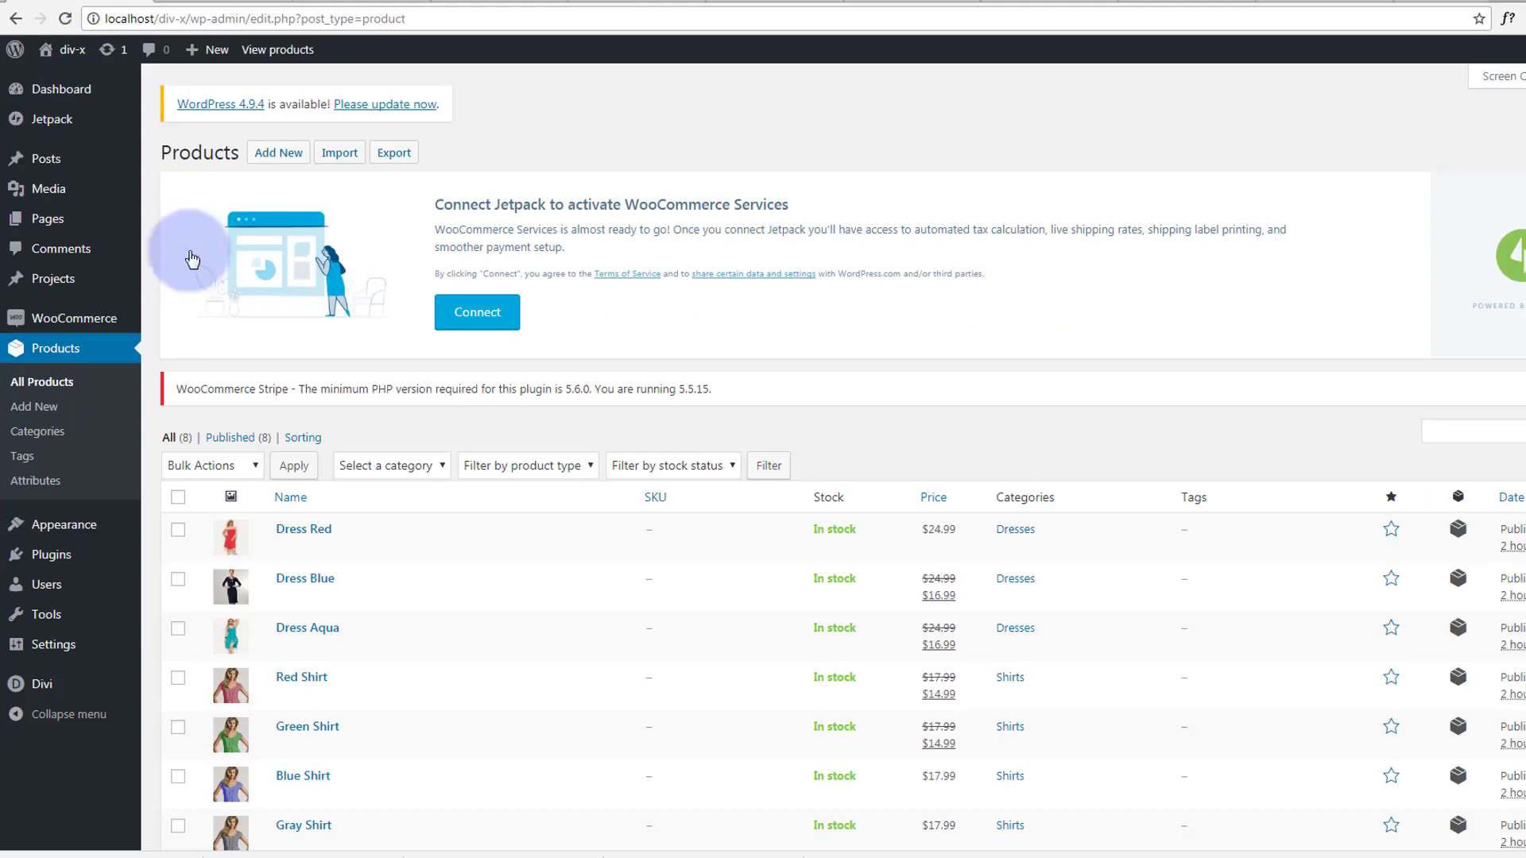
pyautogui.scroll(-3)
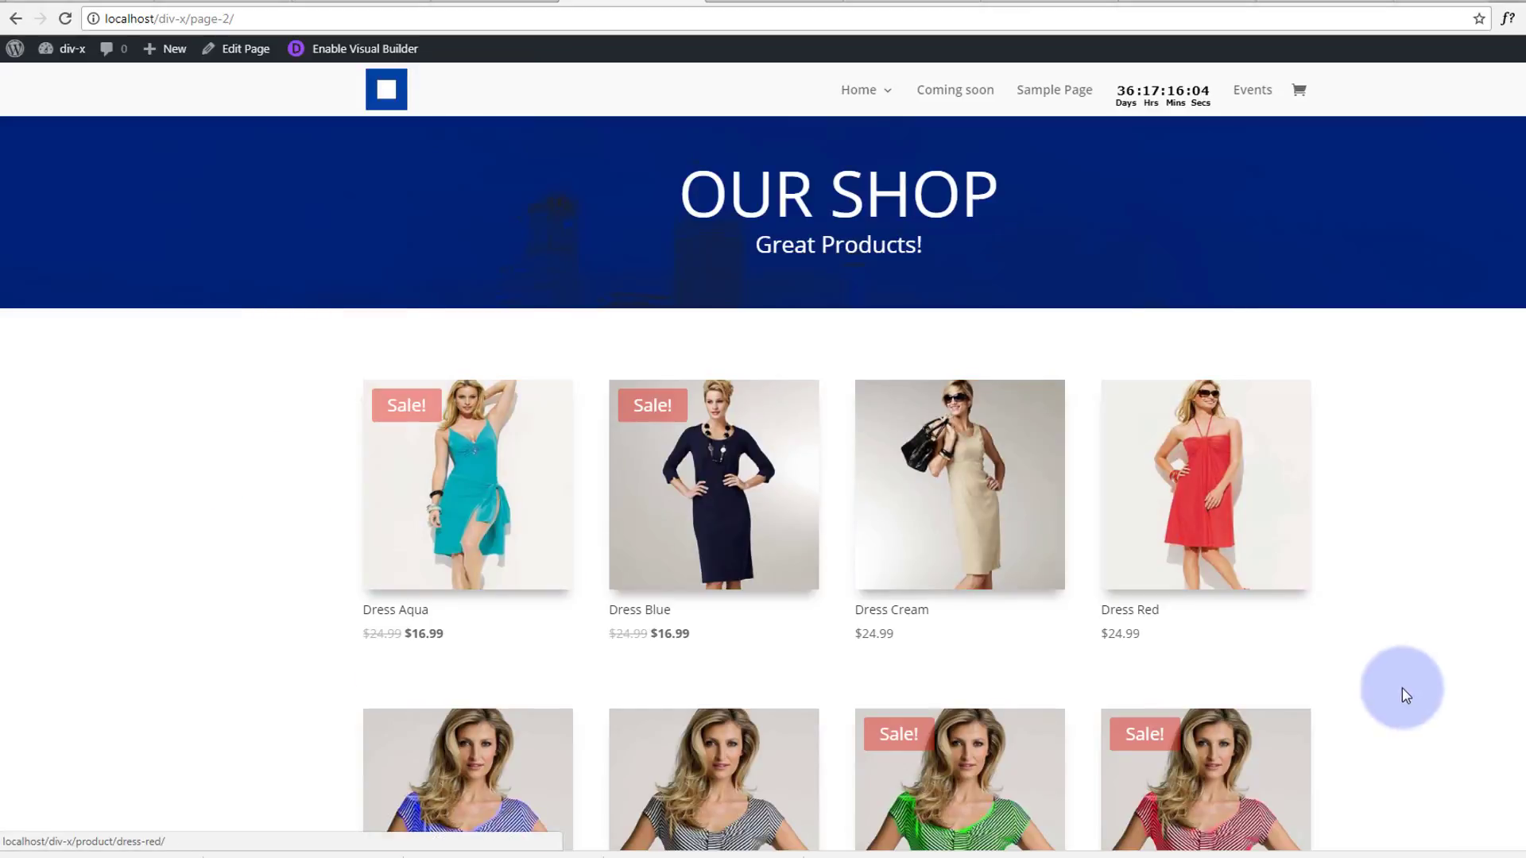
pyautogui.scroll(-3)
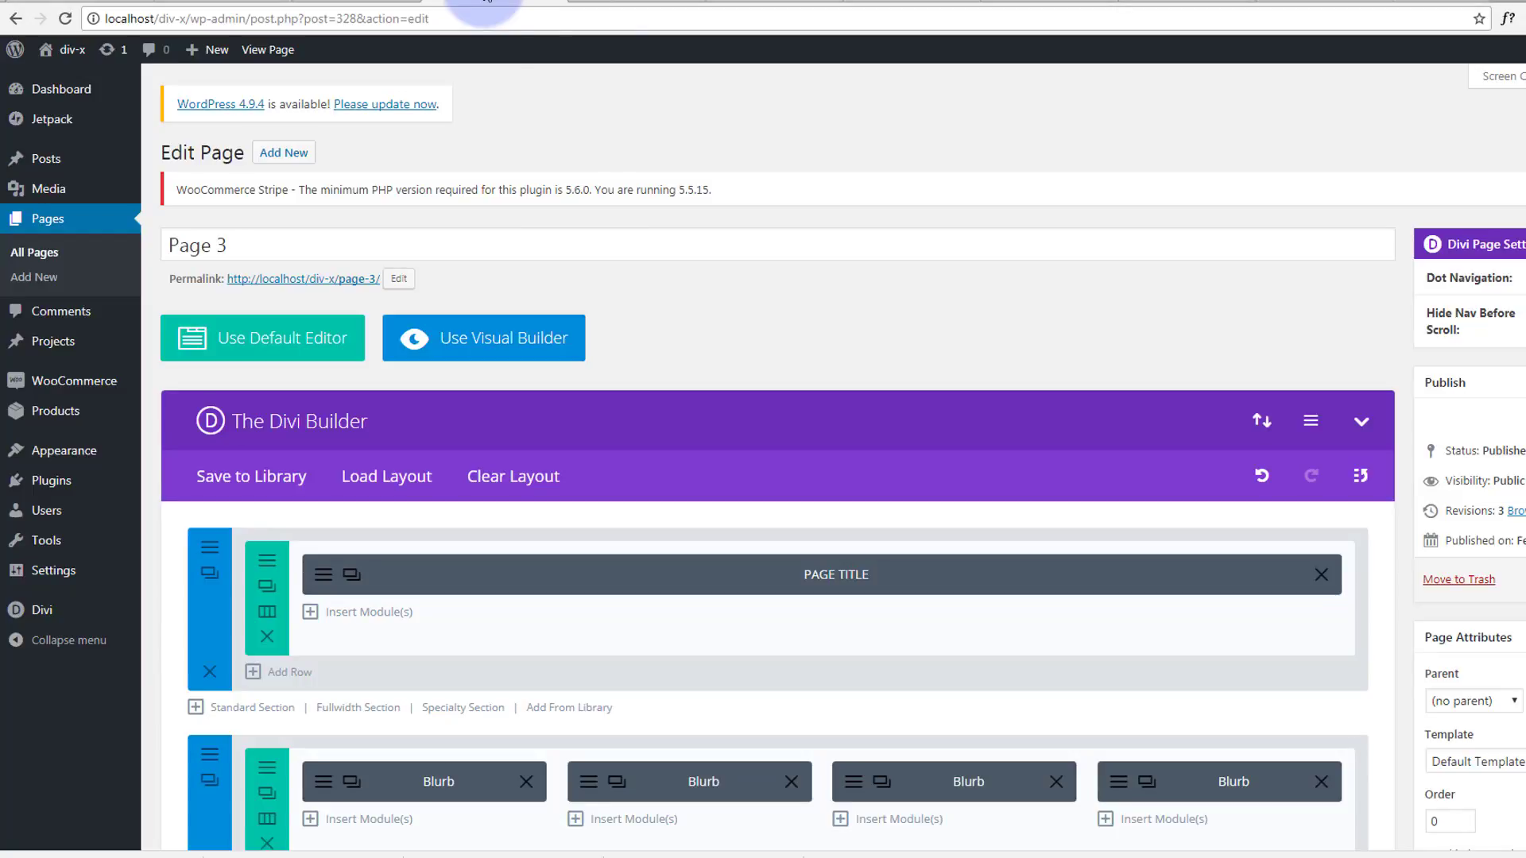
pyautogui.scroll(-3)
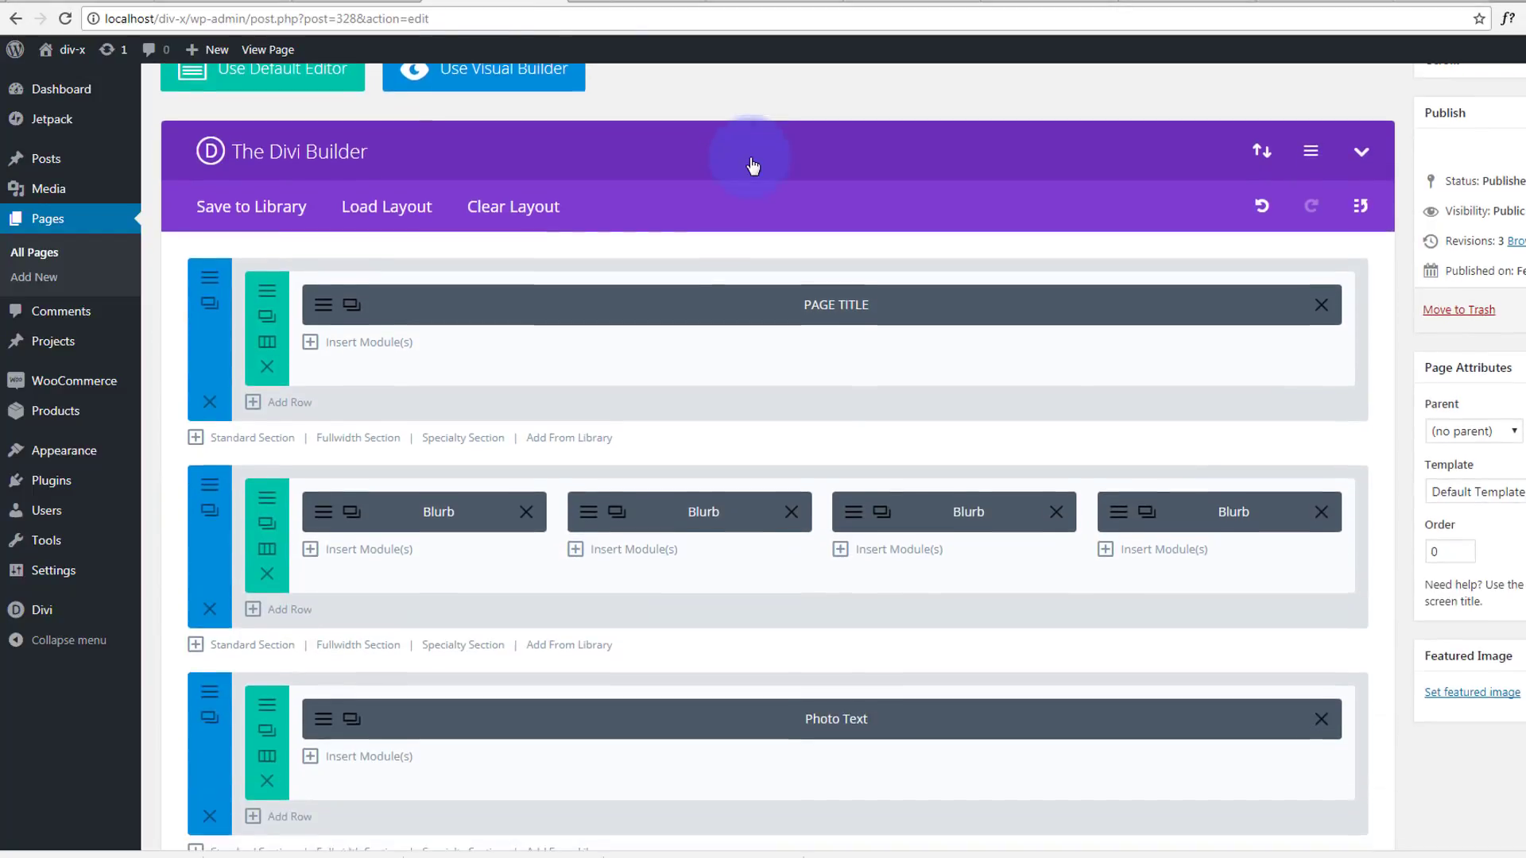
pyautogui.scroll(-3)
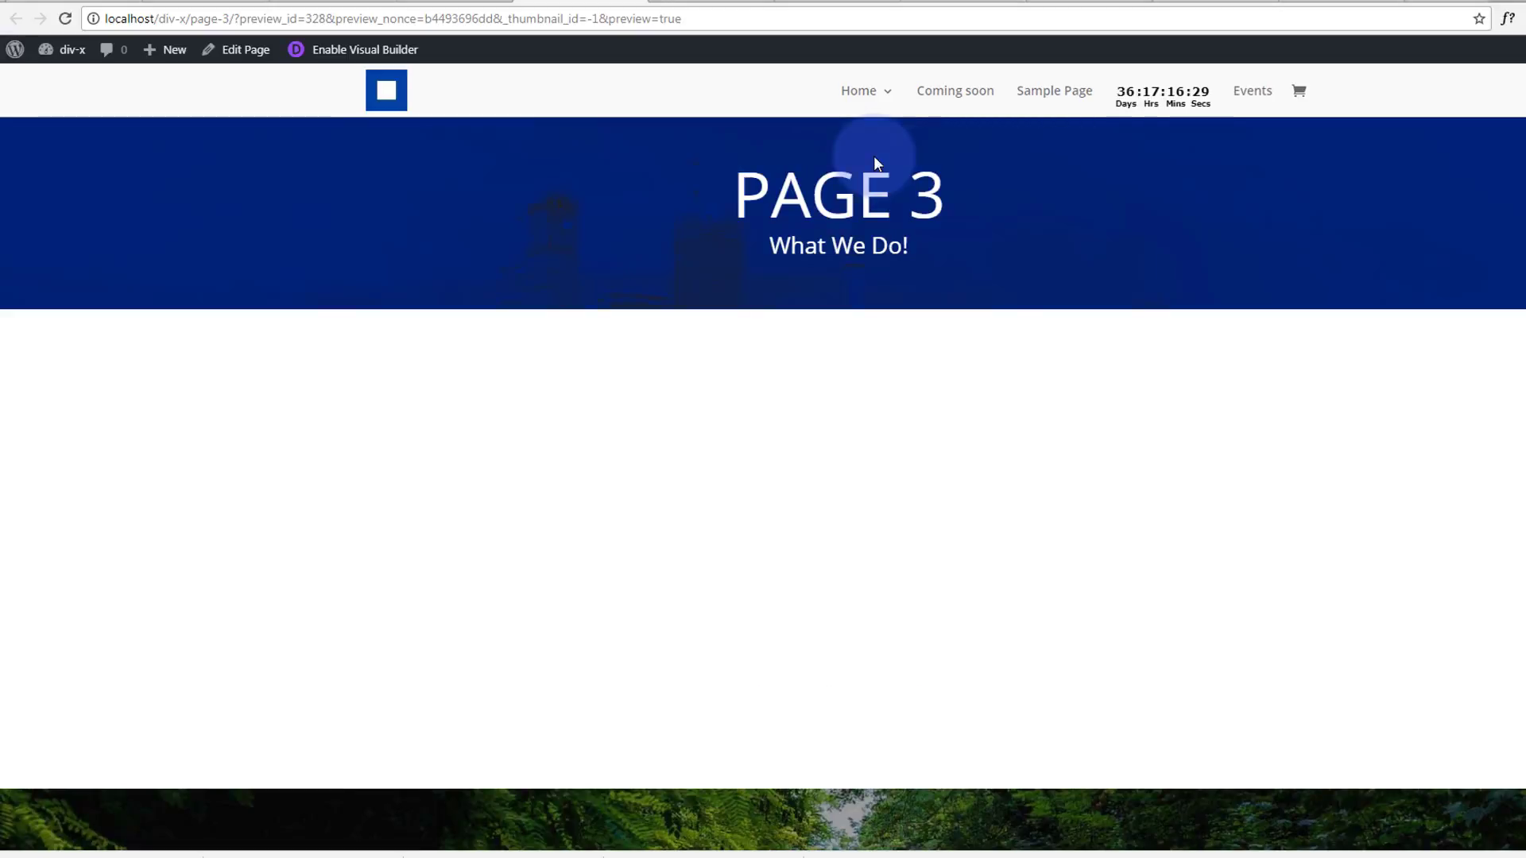
pyautogui.scroll(-3)
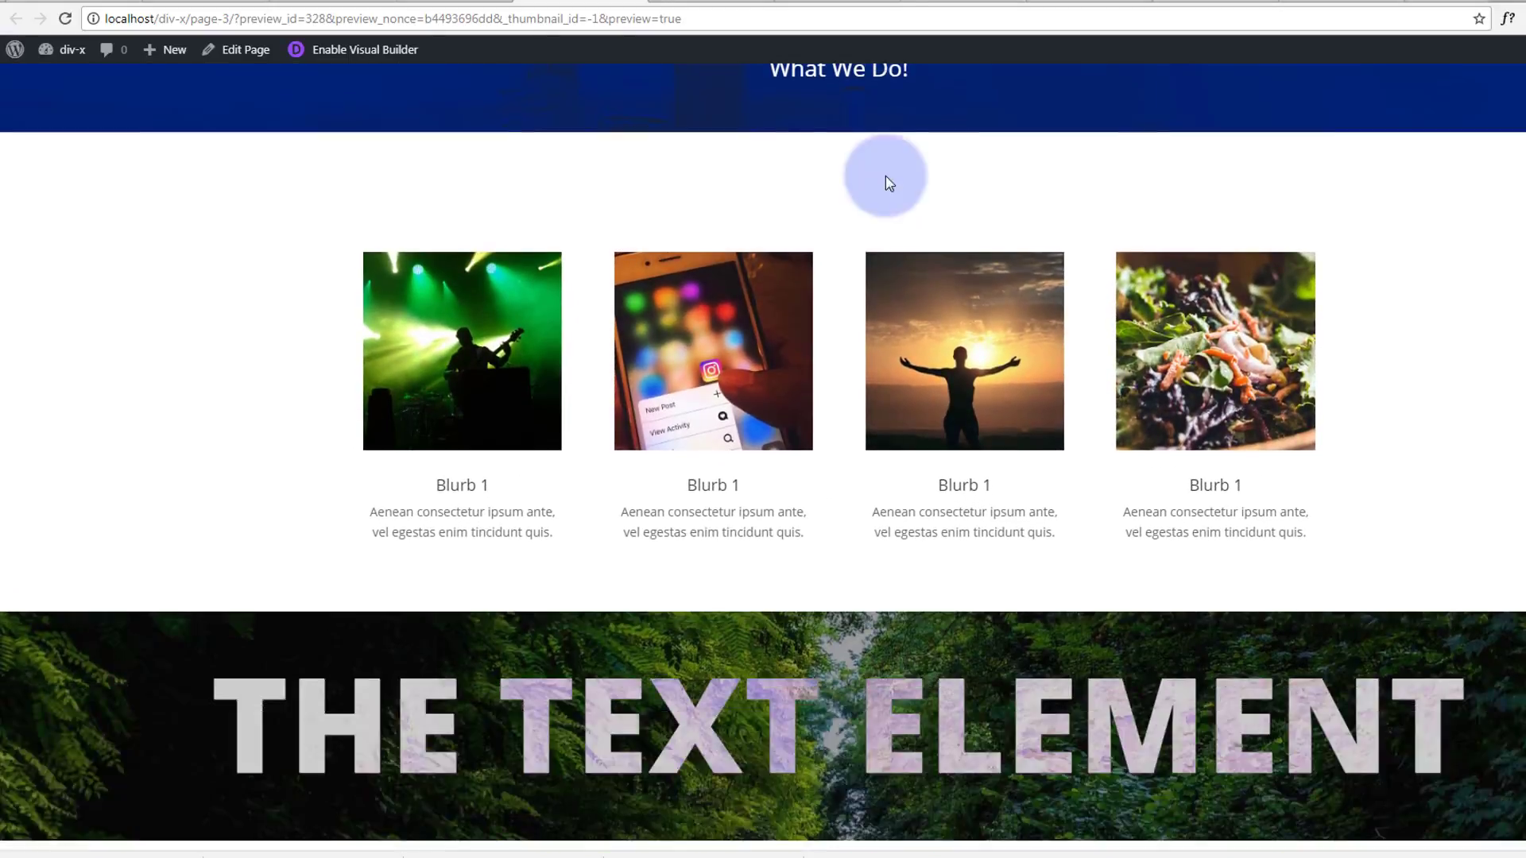
pyautogui.scroll(-3)
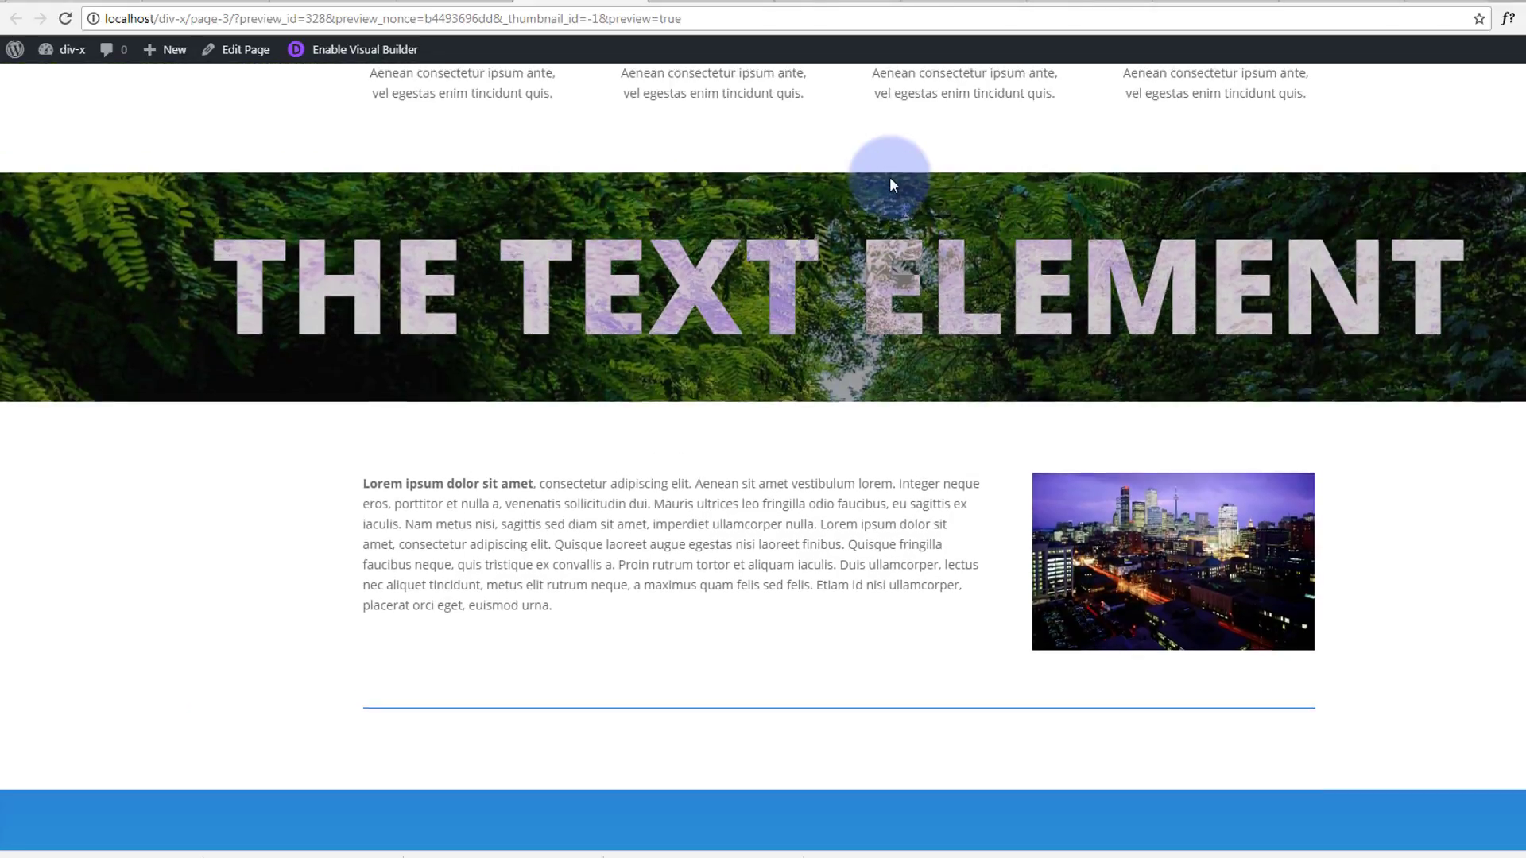
pyautogui.scroll(3)
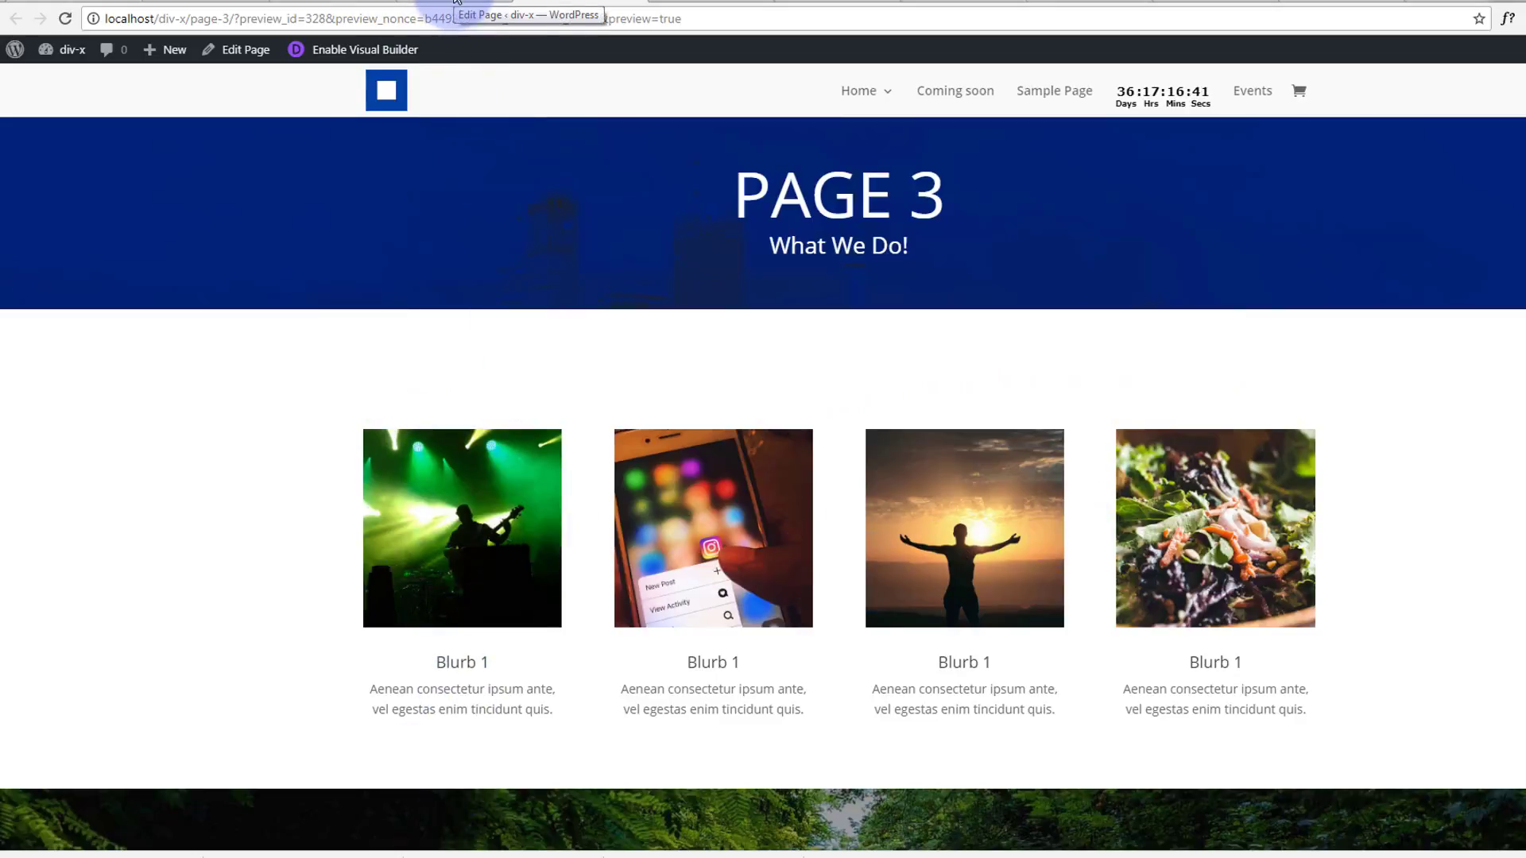
pyautogui.click(244, 49)
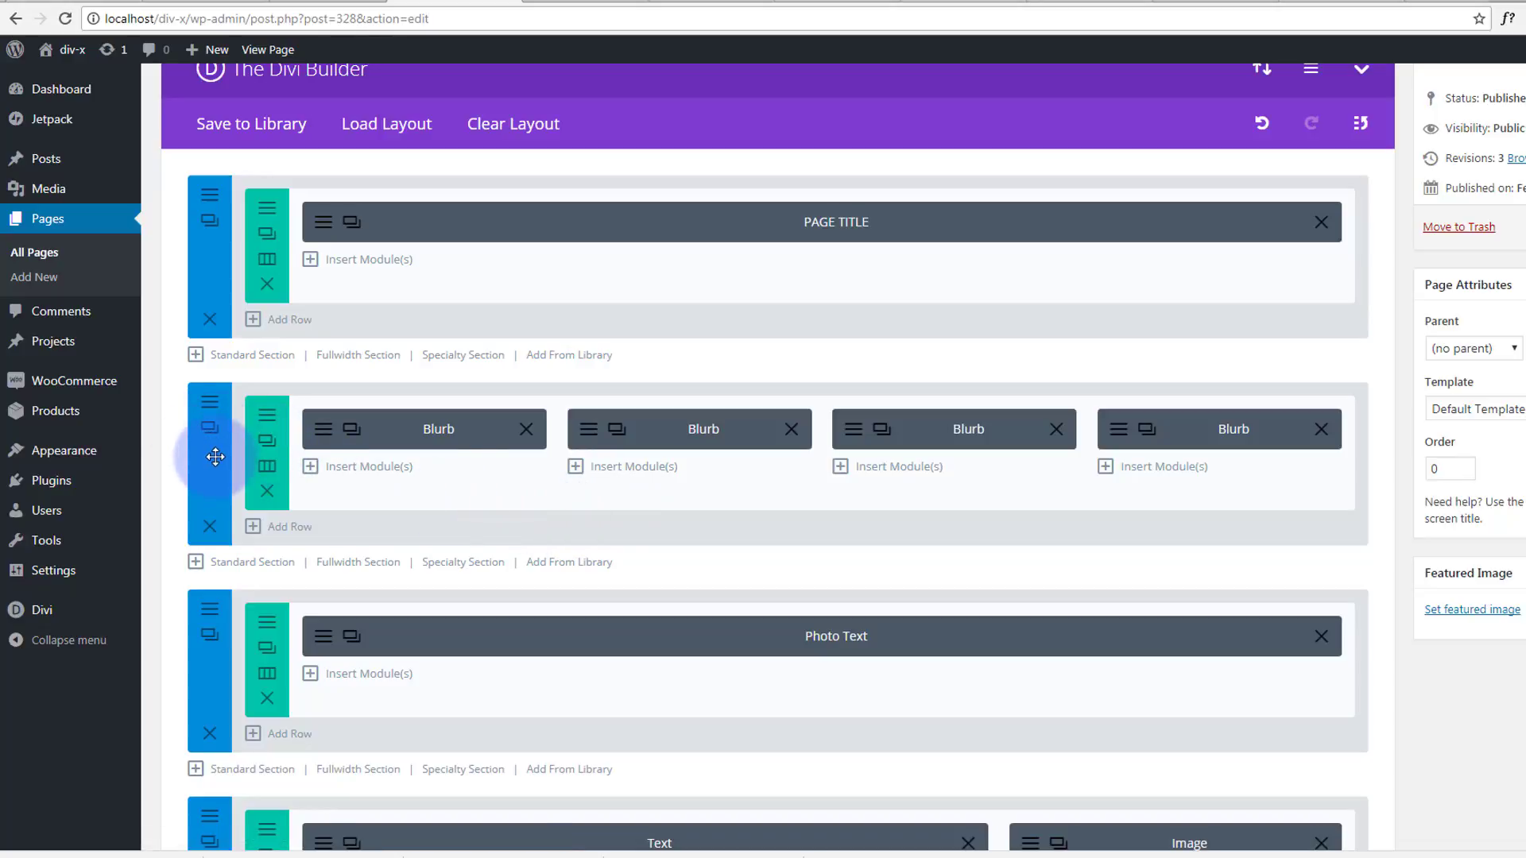
pyautogui.moveTo(337, 565)
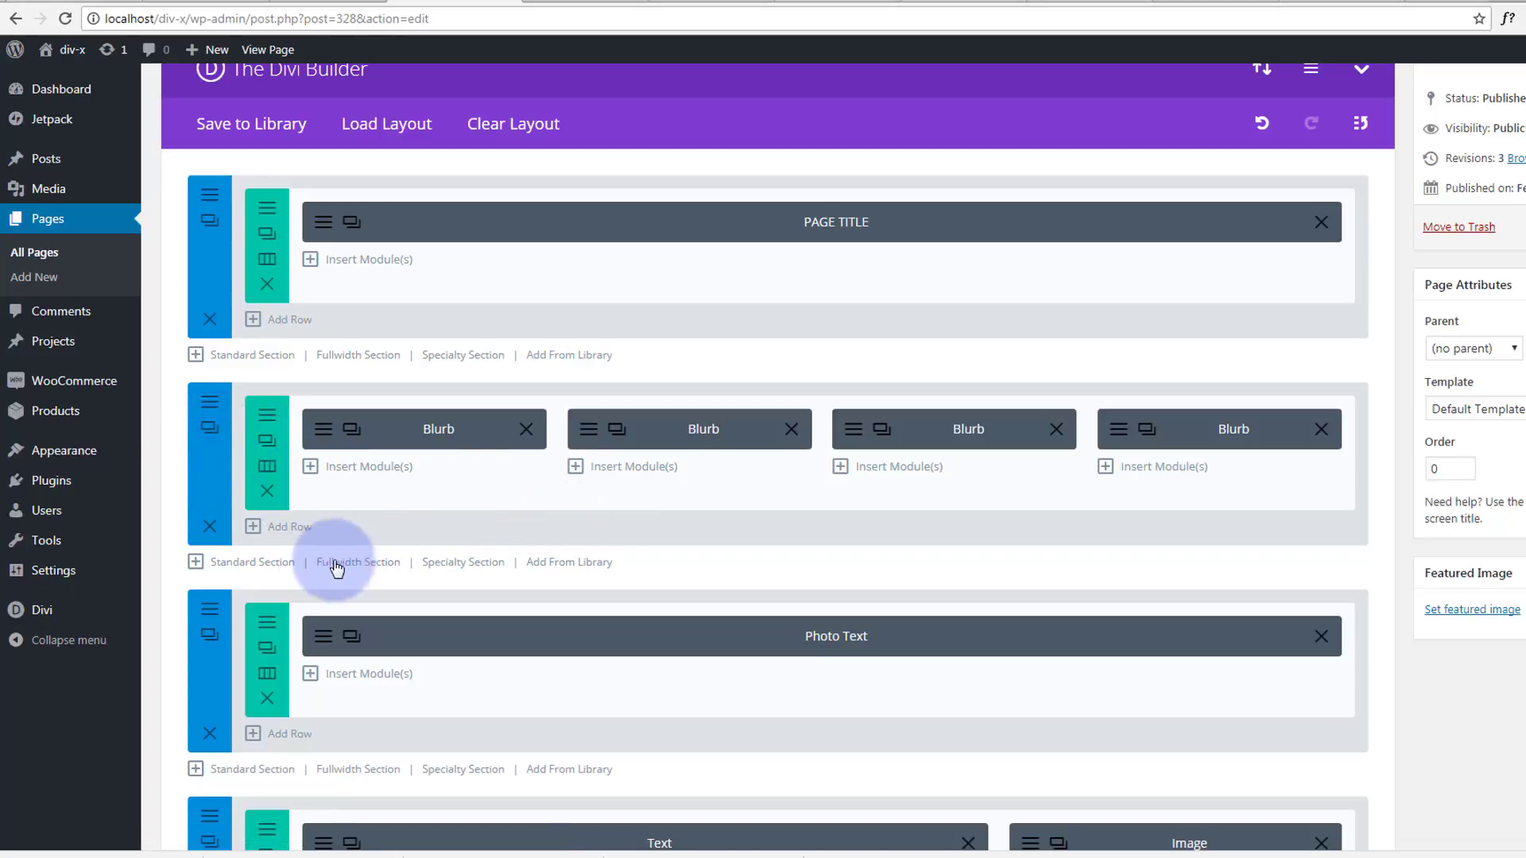
pyautogui.moveTo(242, 570)
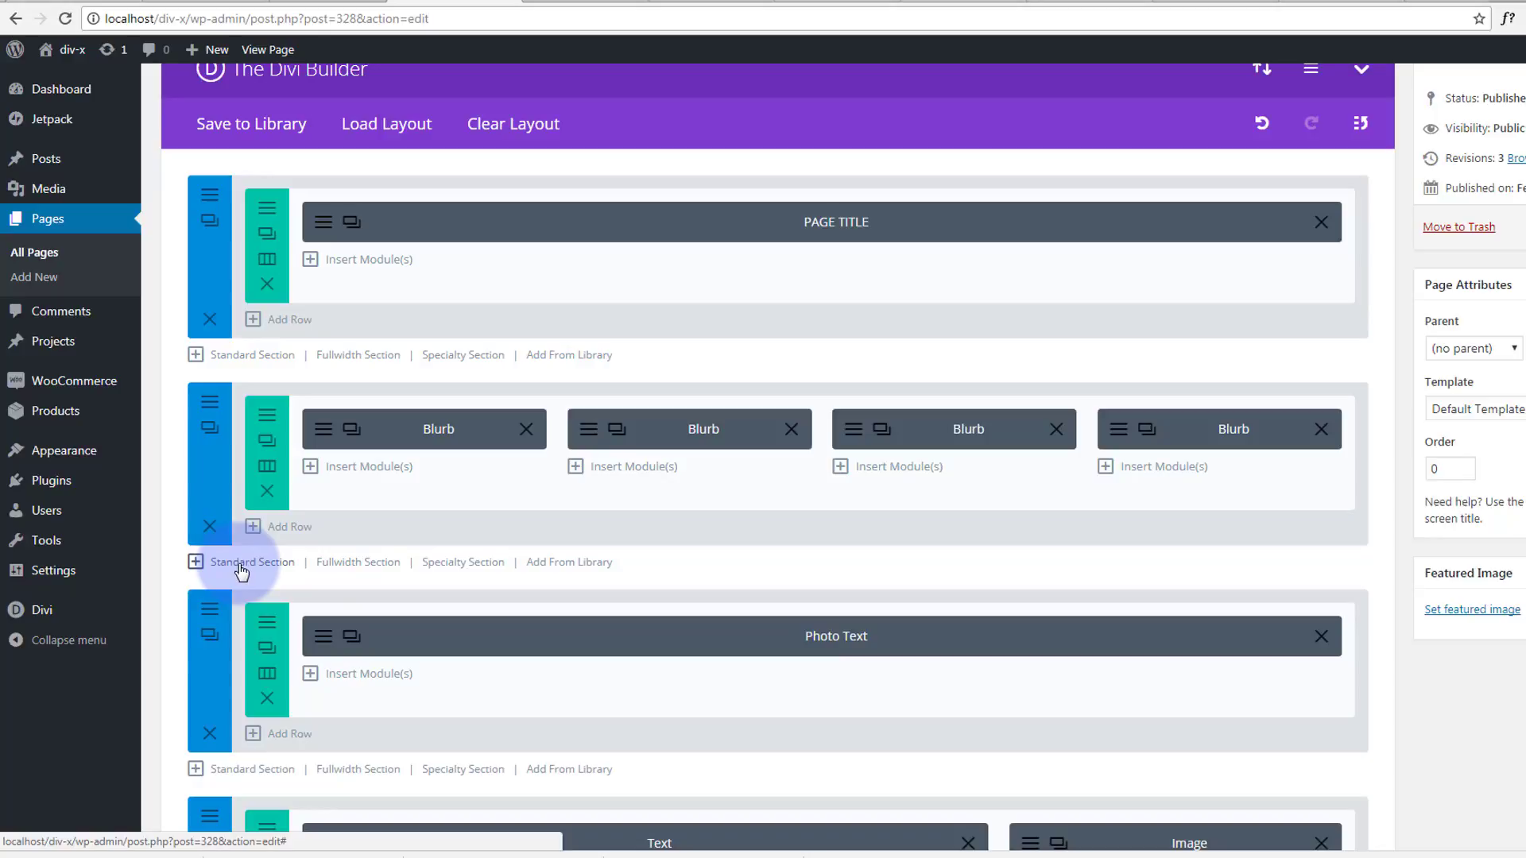
# Add a standard section with one full-width column below the blurb row
pyautogui.click(197, 562)
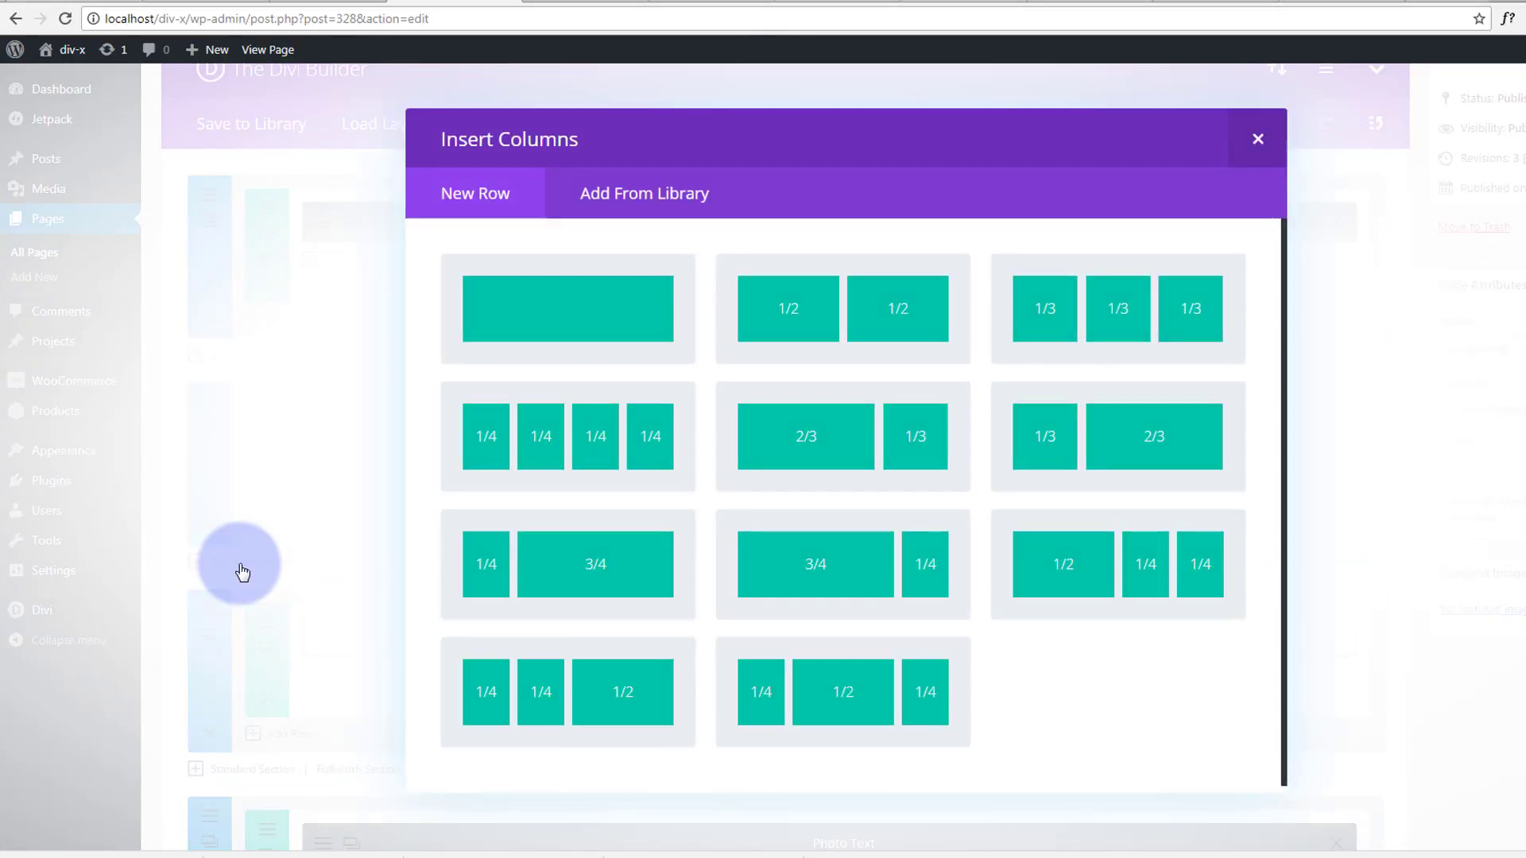
pyautogui.moveTo(583, 310)
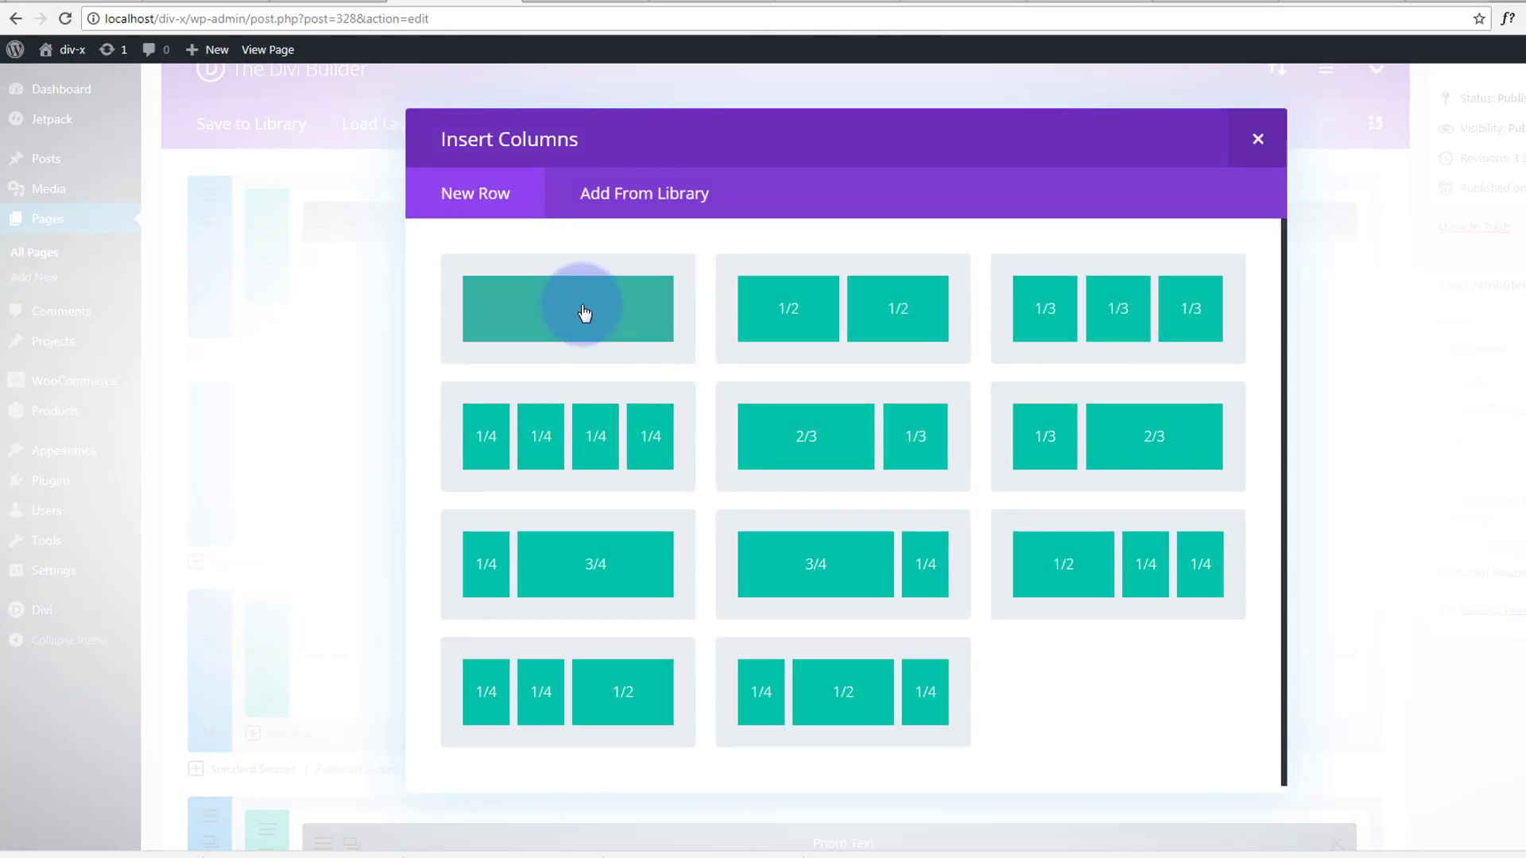
pyautogui.click(584, 309)
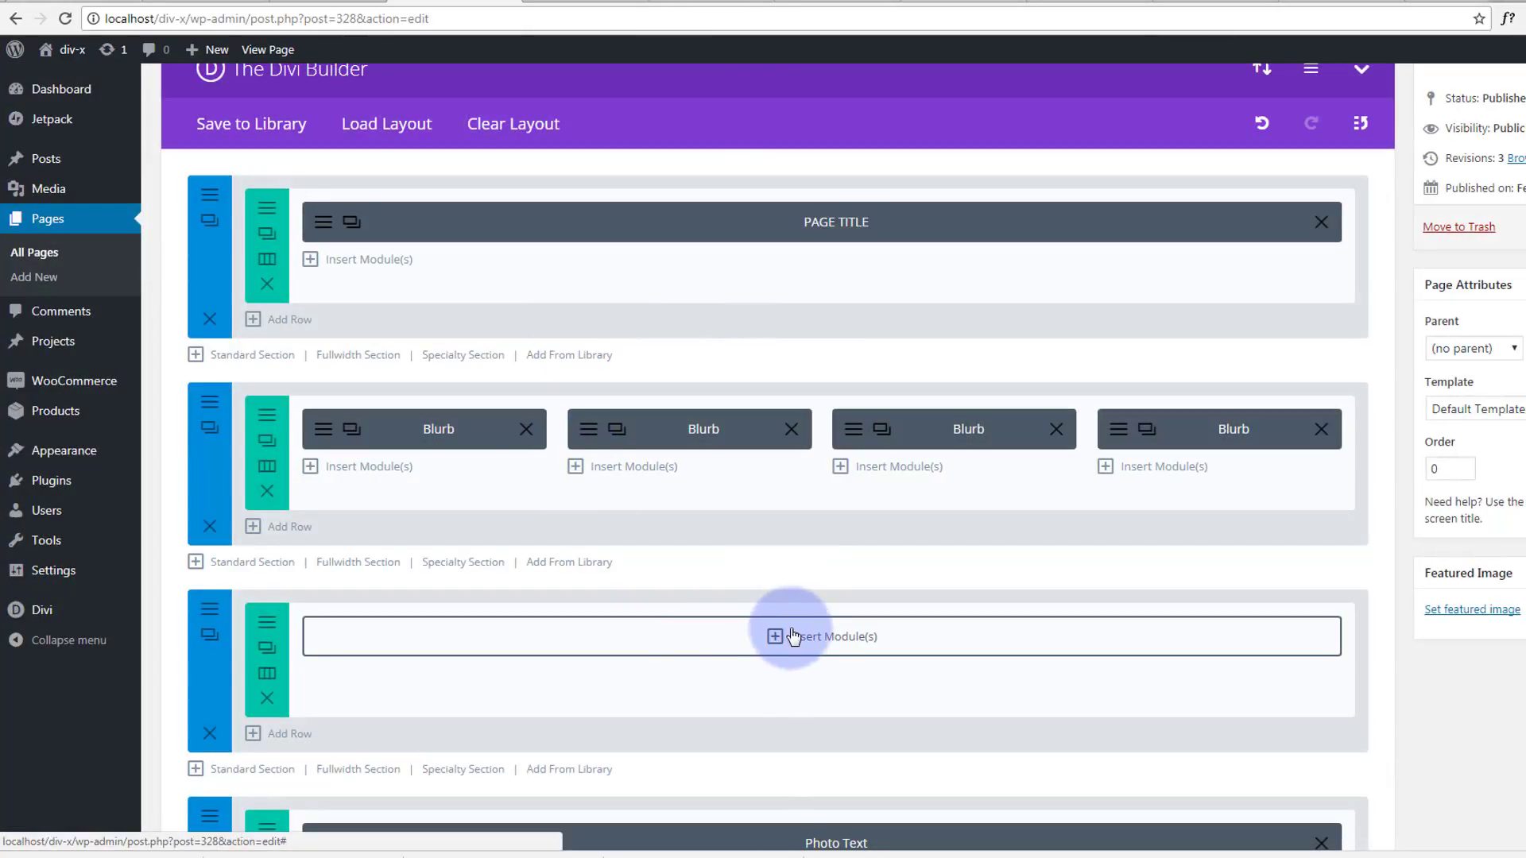
# Insert a Shop module into the new row's empty column, opening its settings
pyautogui.click(775, 636)
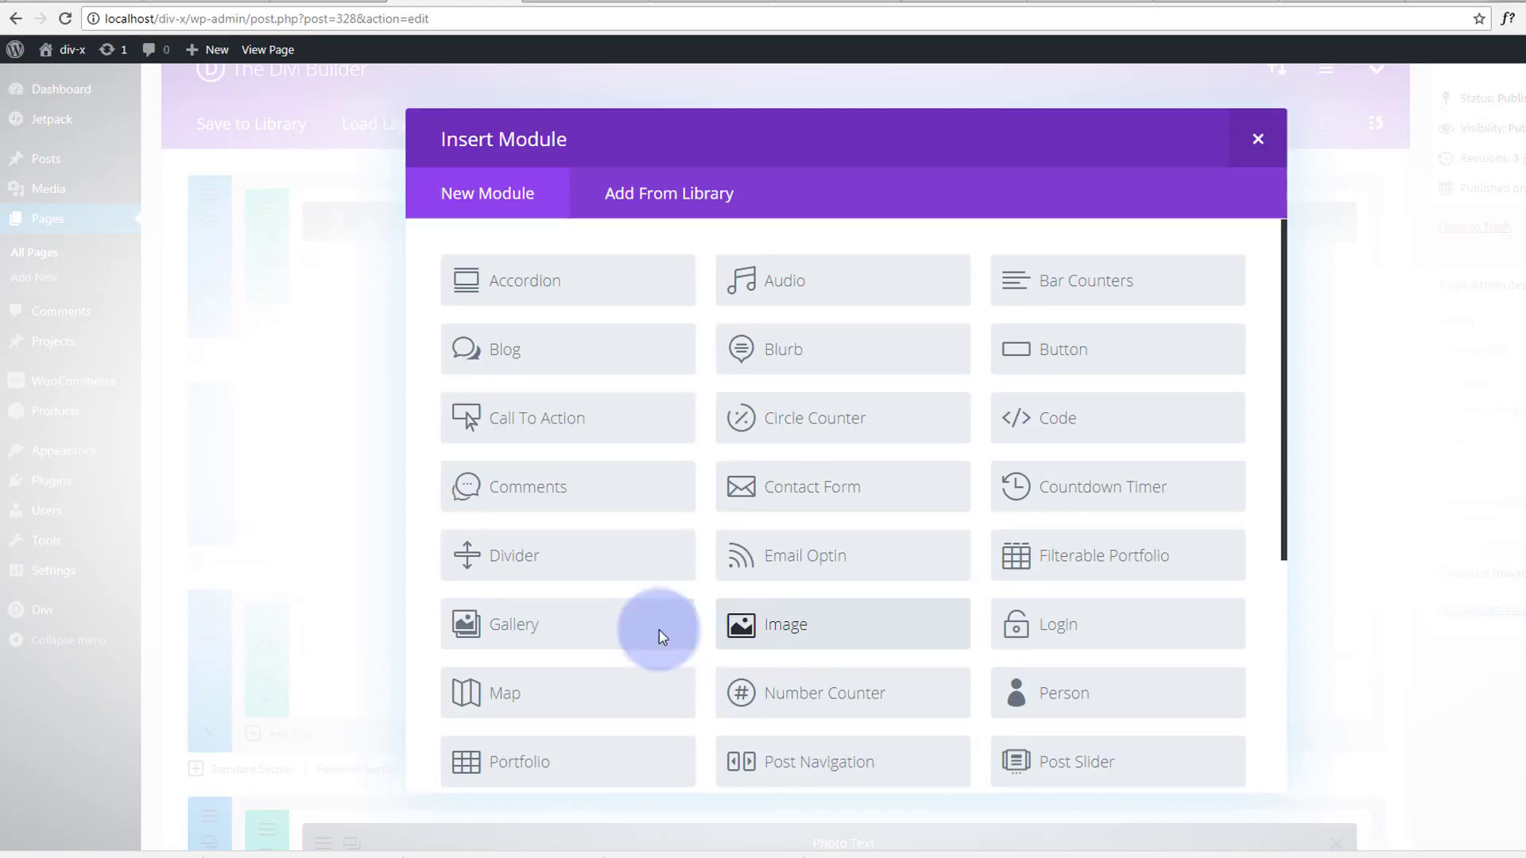
pyautogui.scroll(-3)
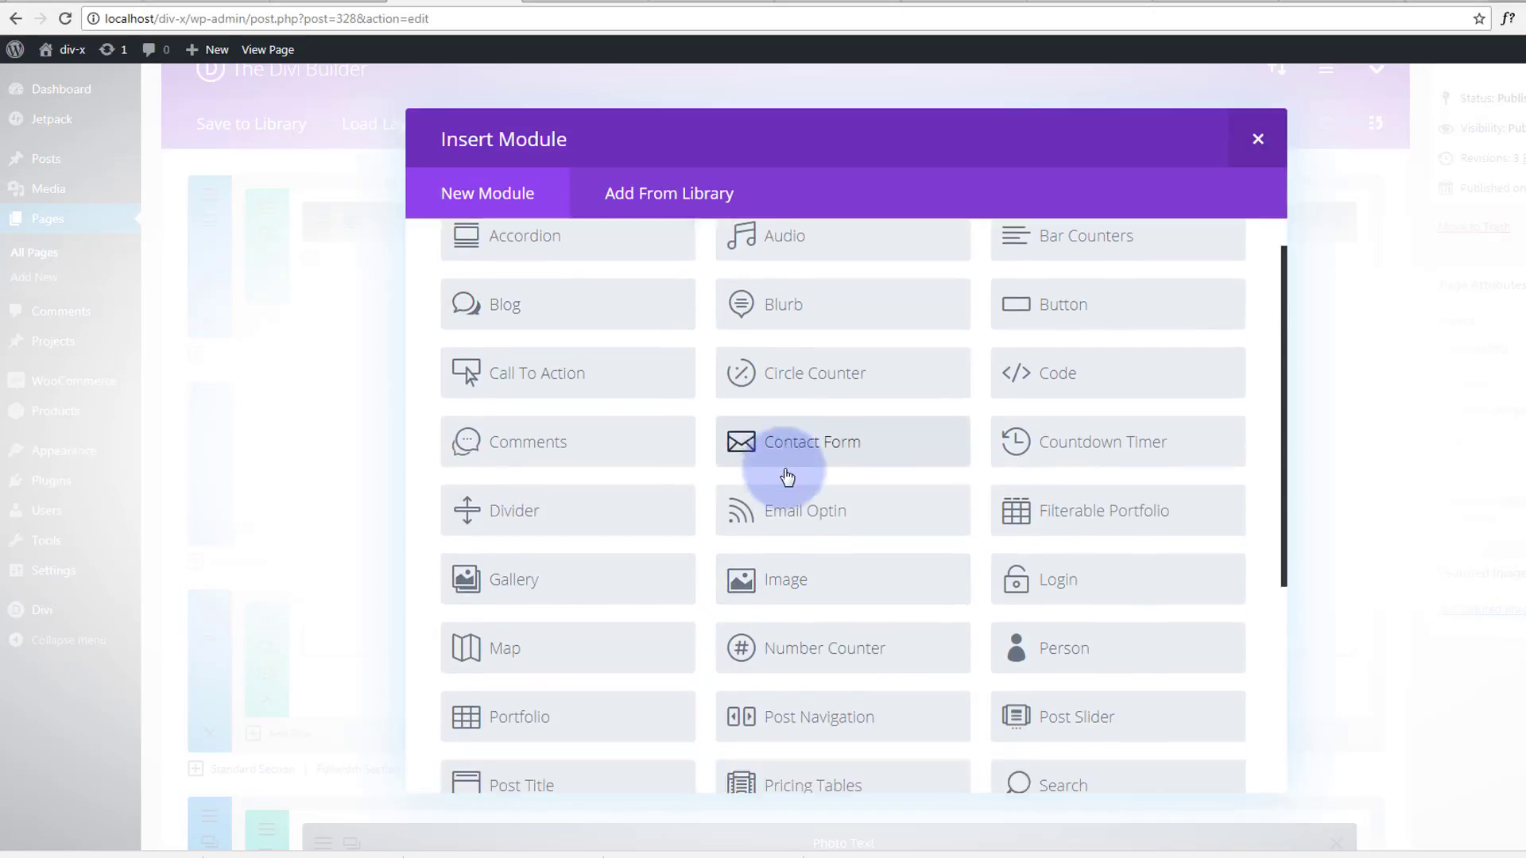
pyautogui.scroll(-3)
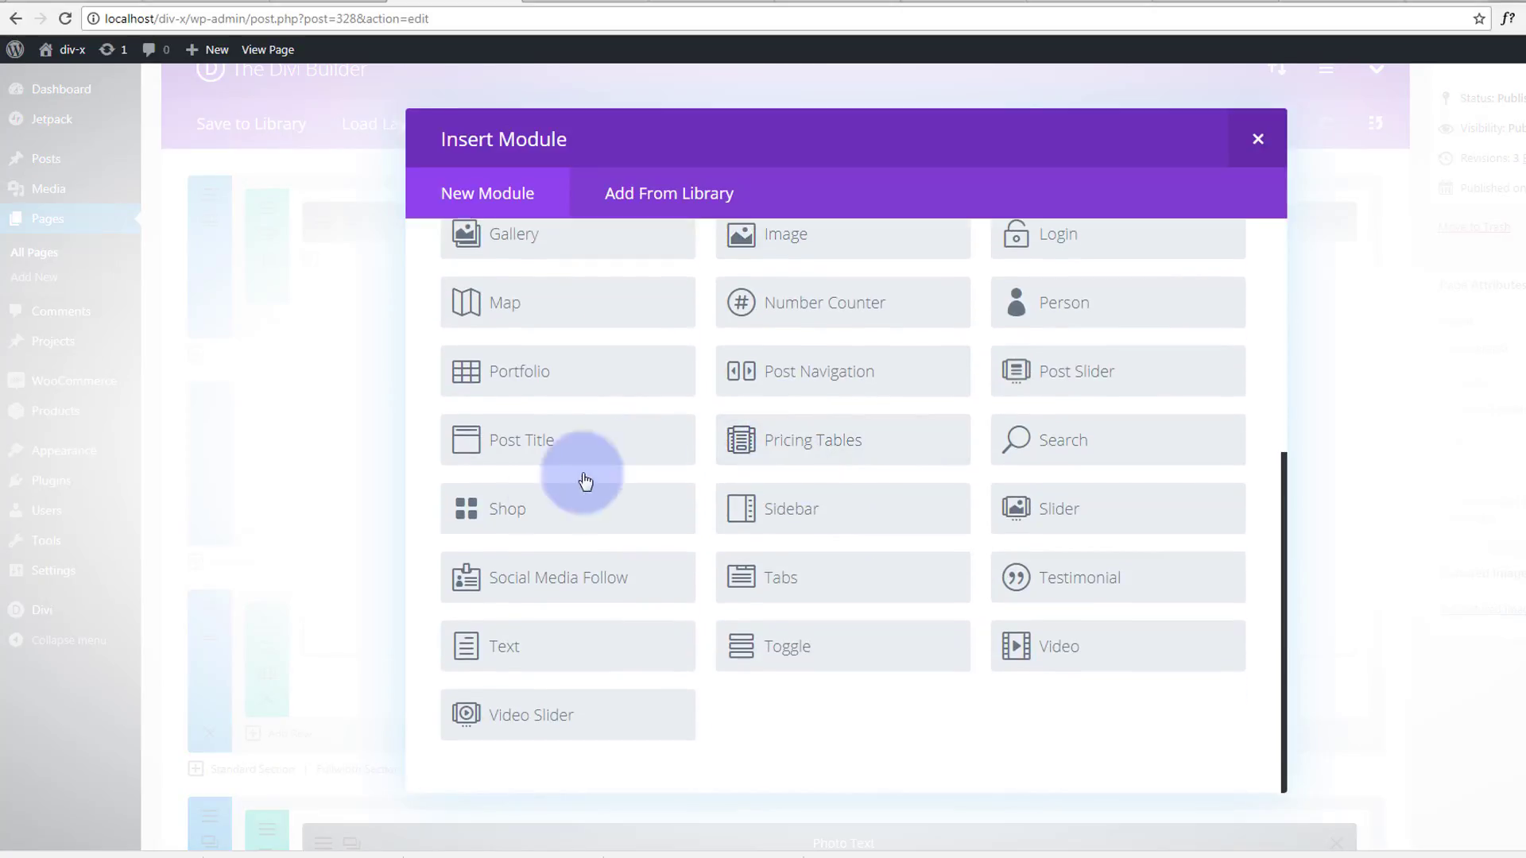
pyautogui.click(506, 509)
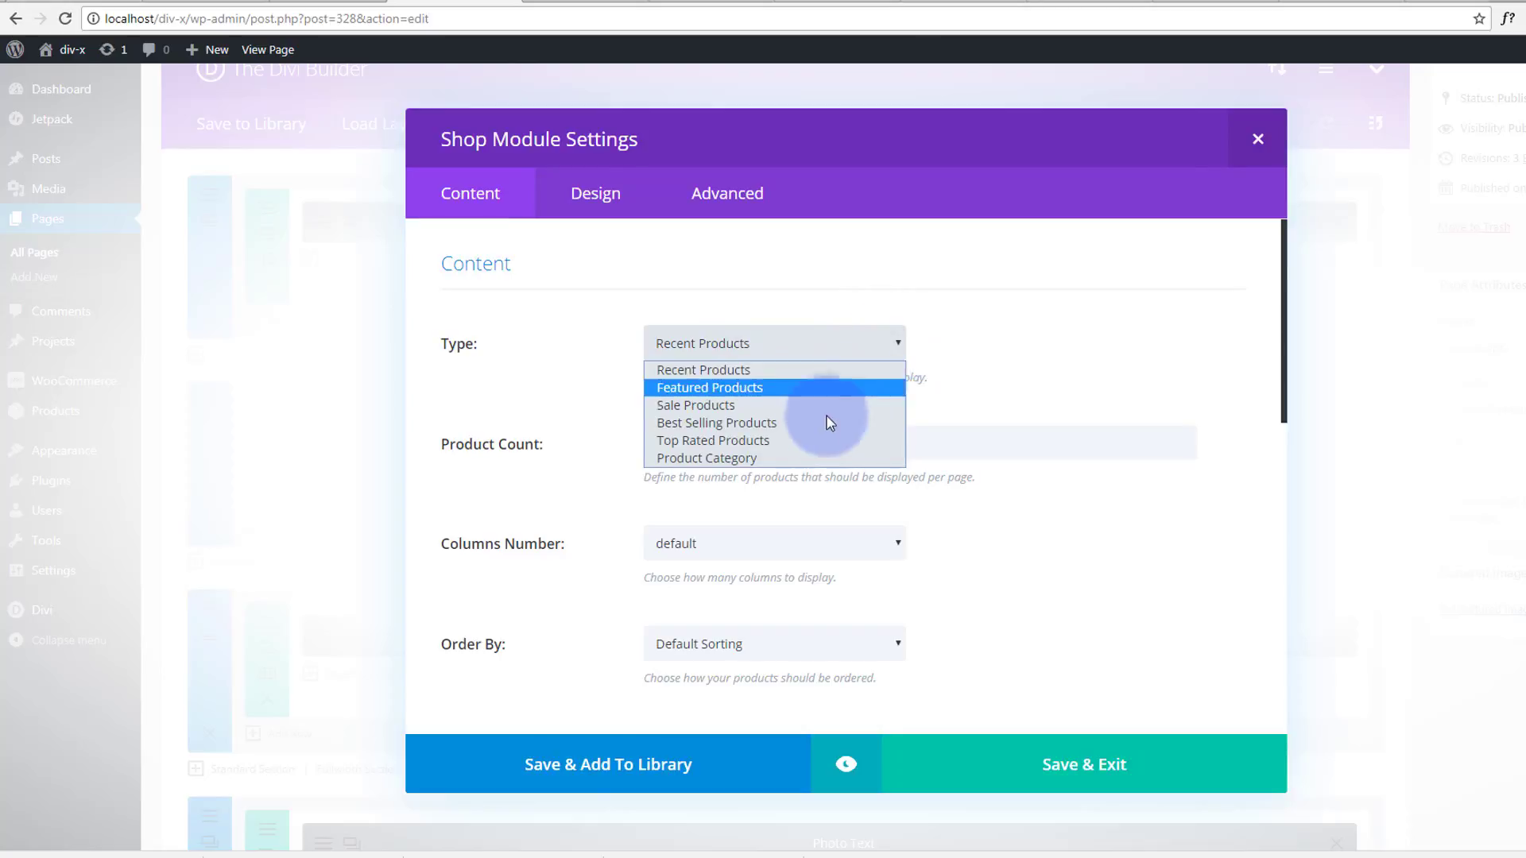
pyautogui.moveTo(780, 462)
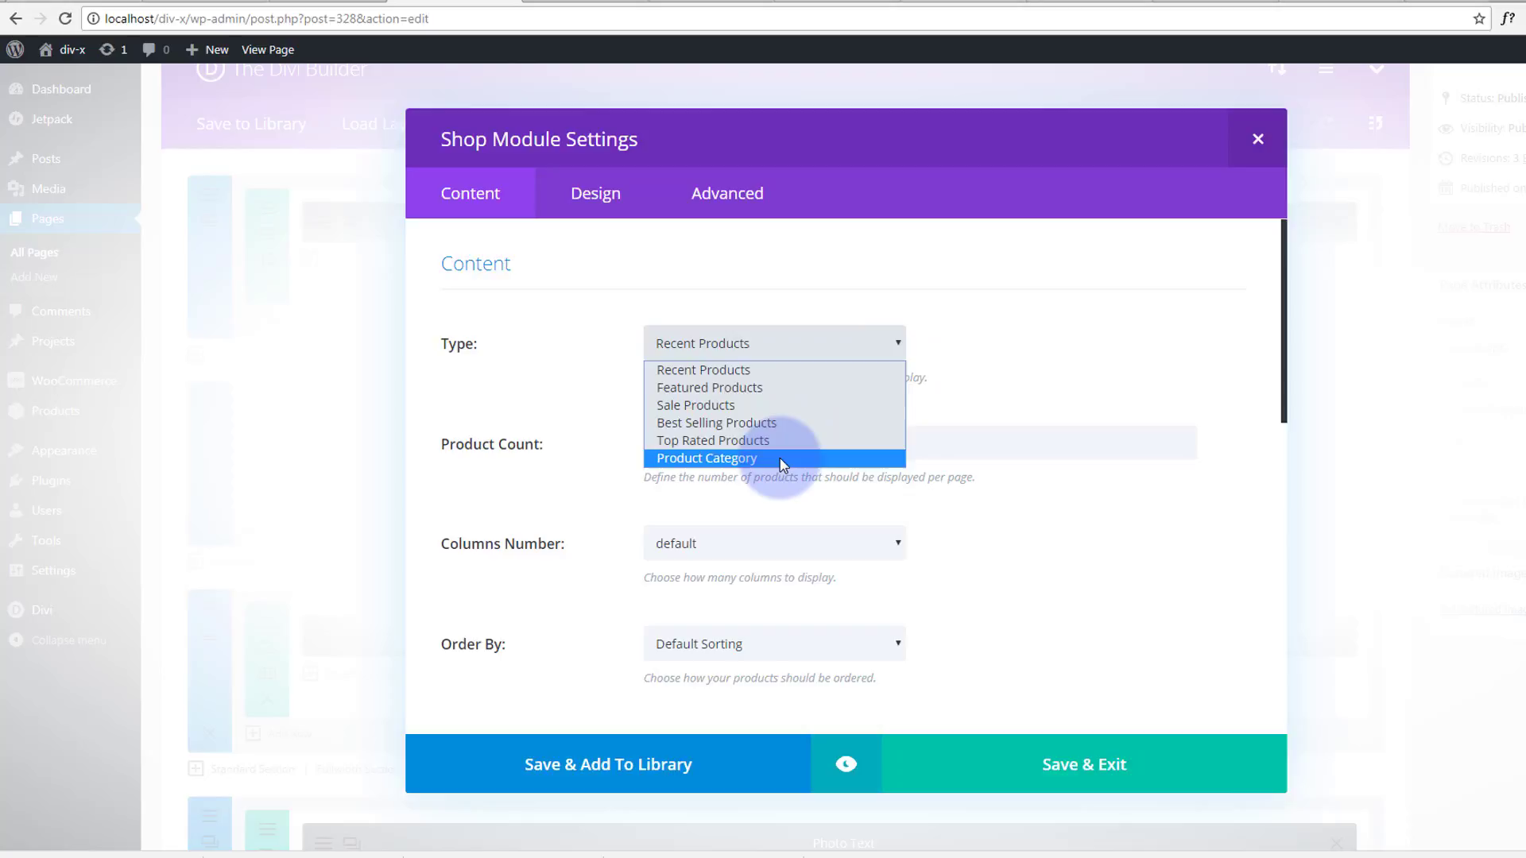
# Set the Shop module to Product Category, 4 products, Dresses category only
pyautogui.click(707, 458)
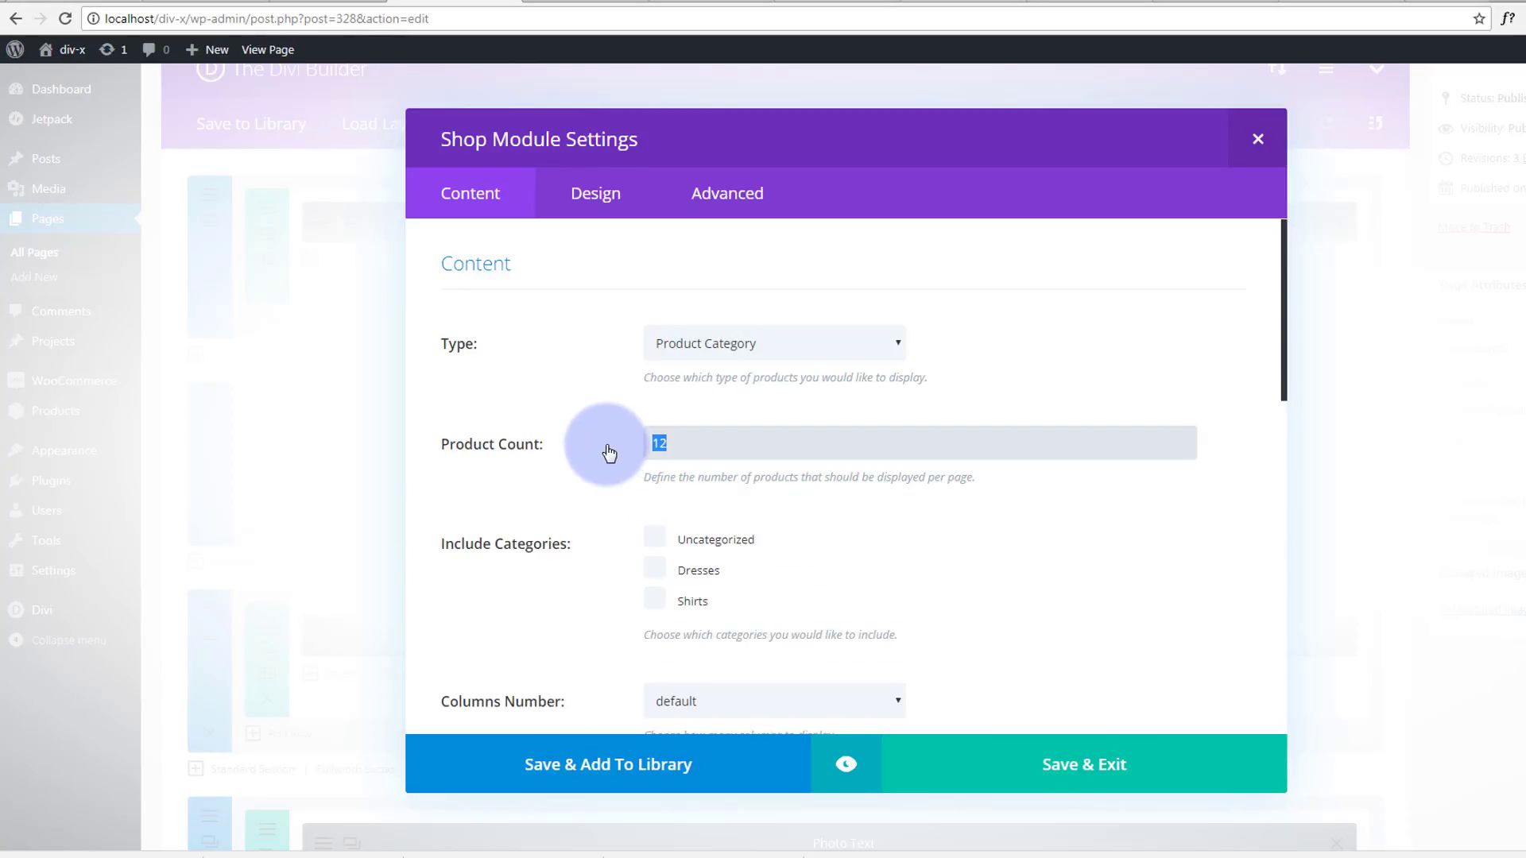
pyautogui.write('4')
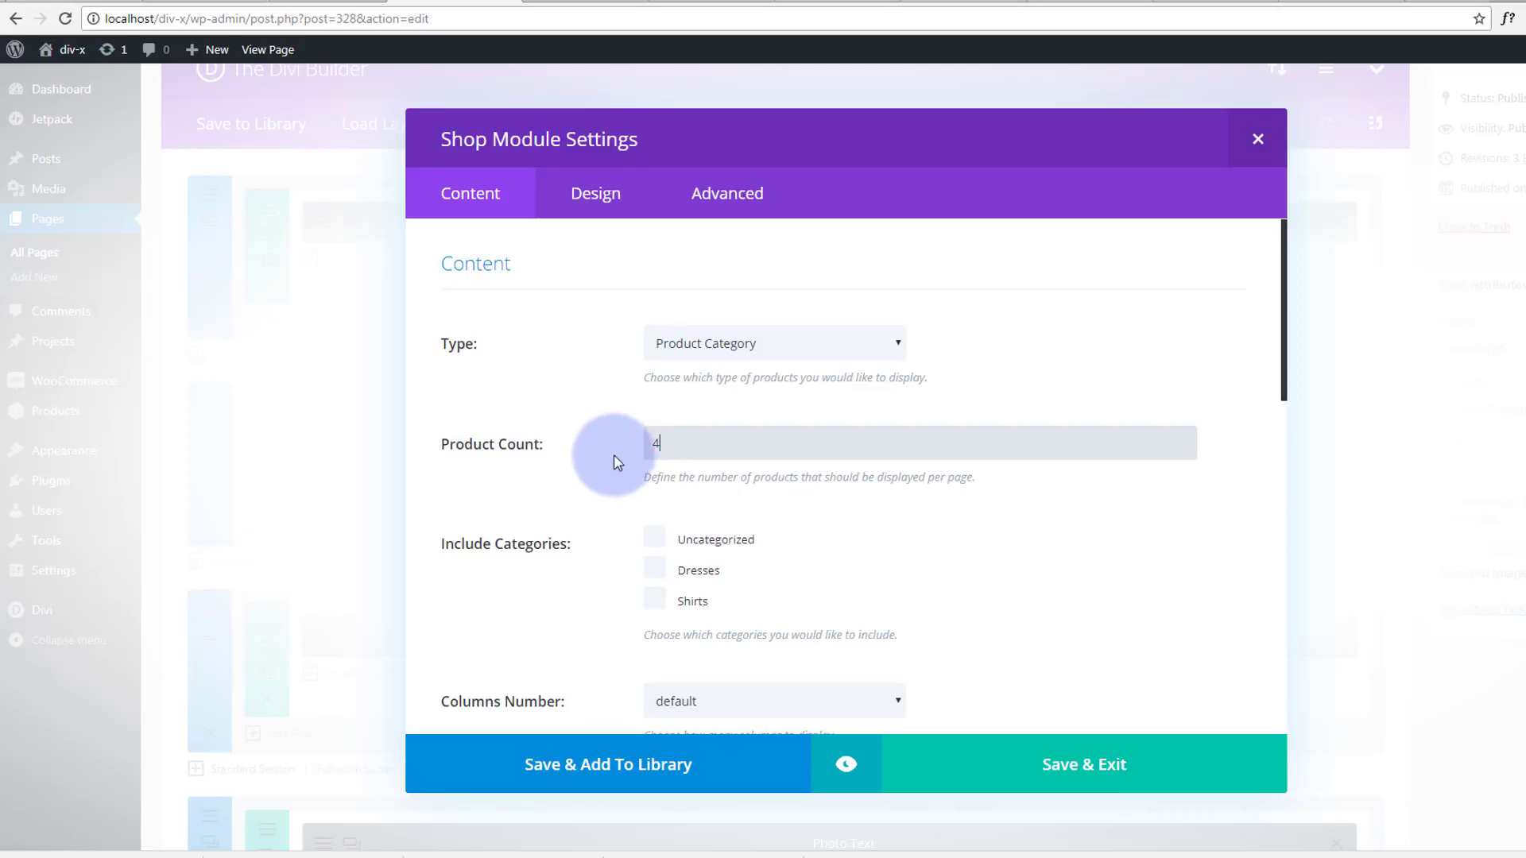
pyautogui.moveTo(739, 533)
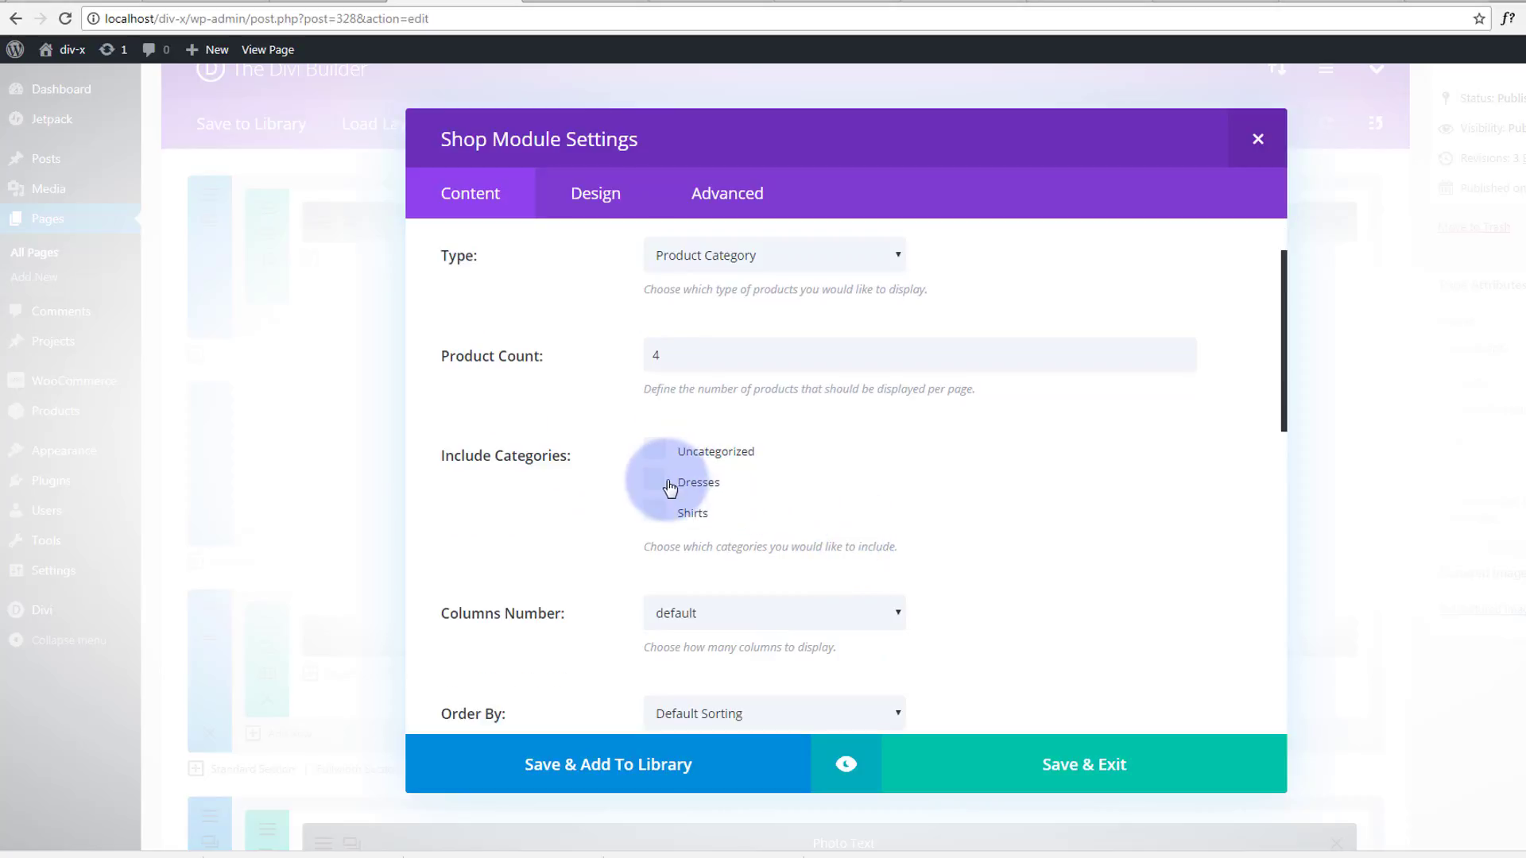
pyautogui.click(655, 482)
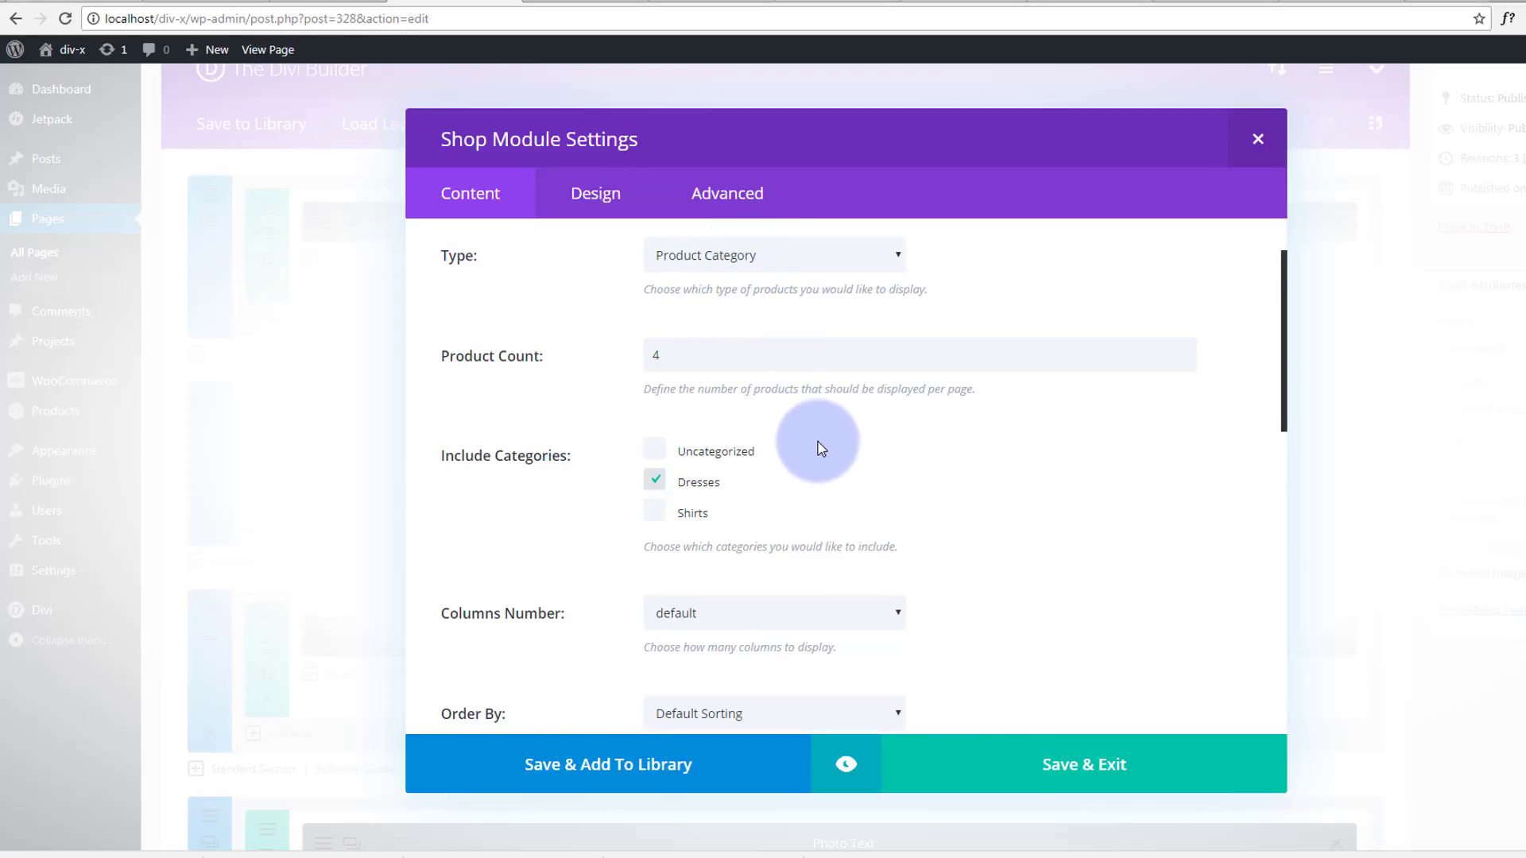
pyautogui.moveTo(801, 437)
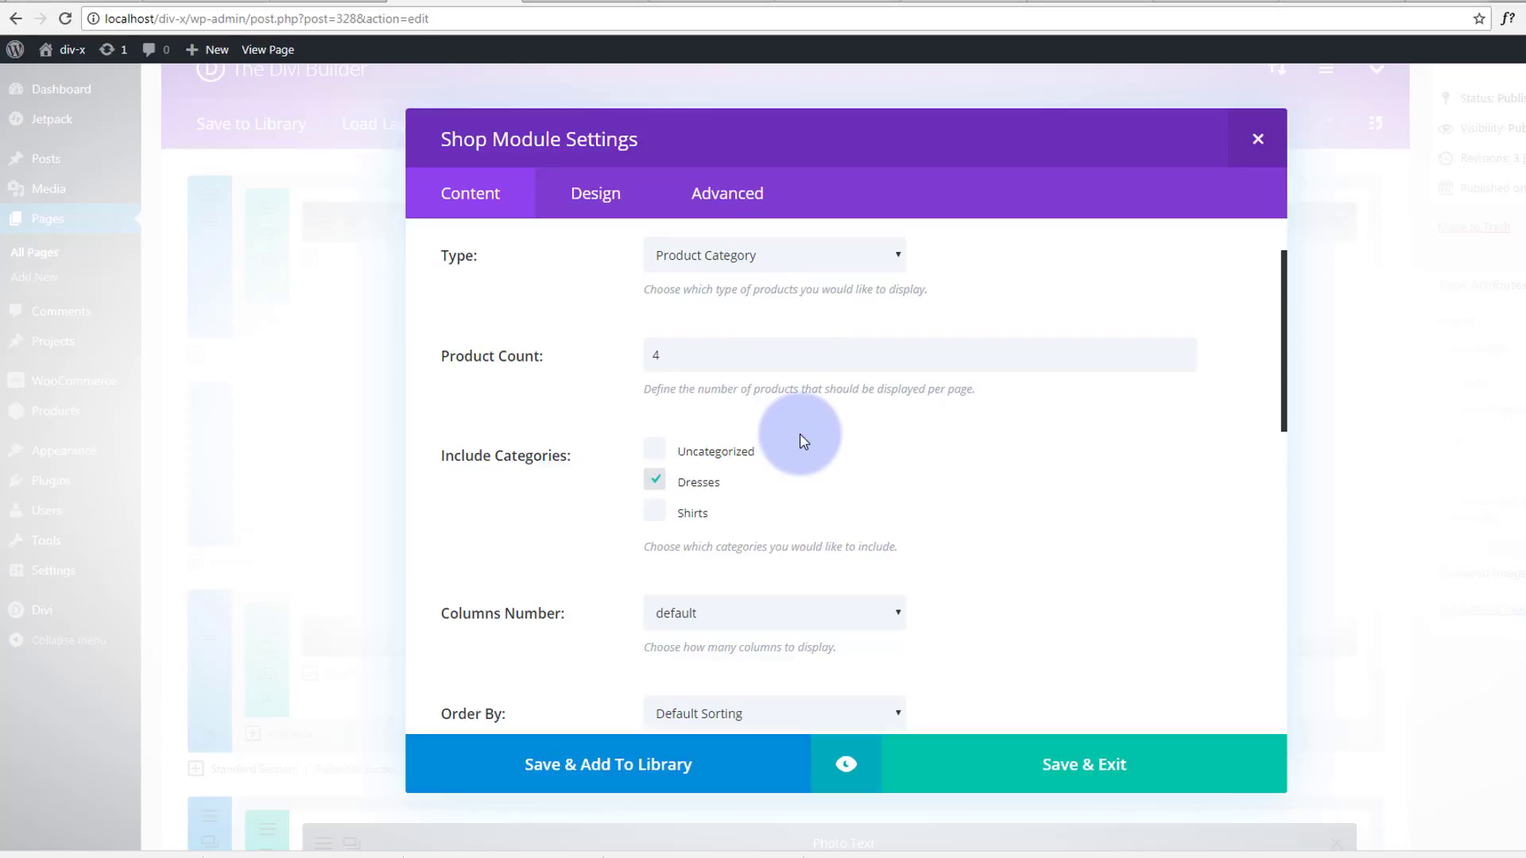
pyautogui.moveTo(760, 499)
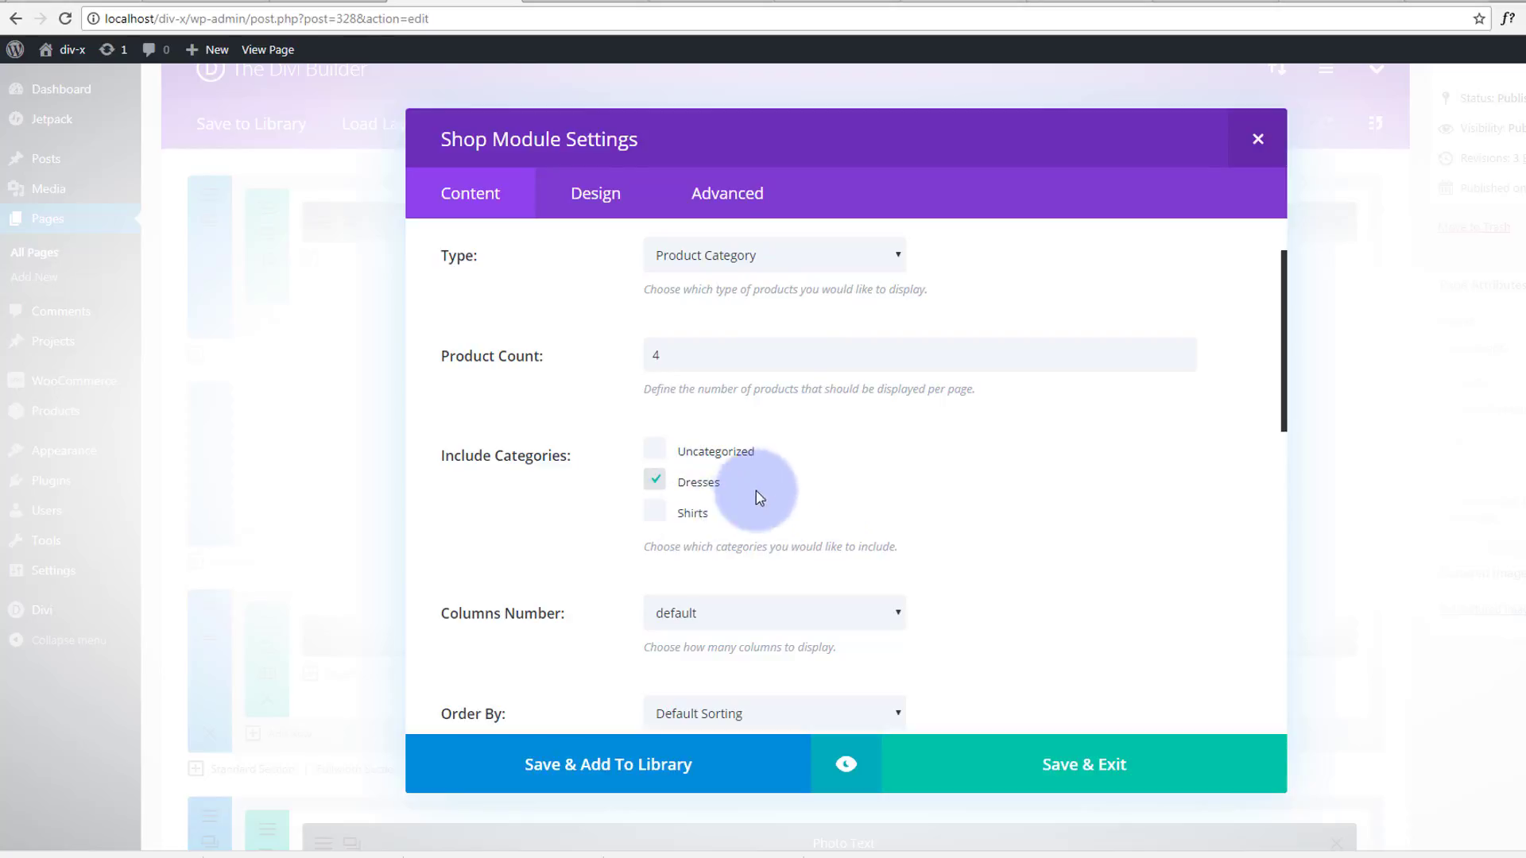
pyautogui.moveTo(871, 491)
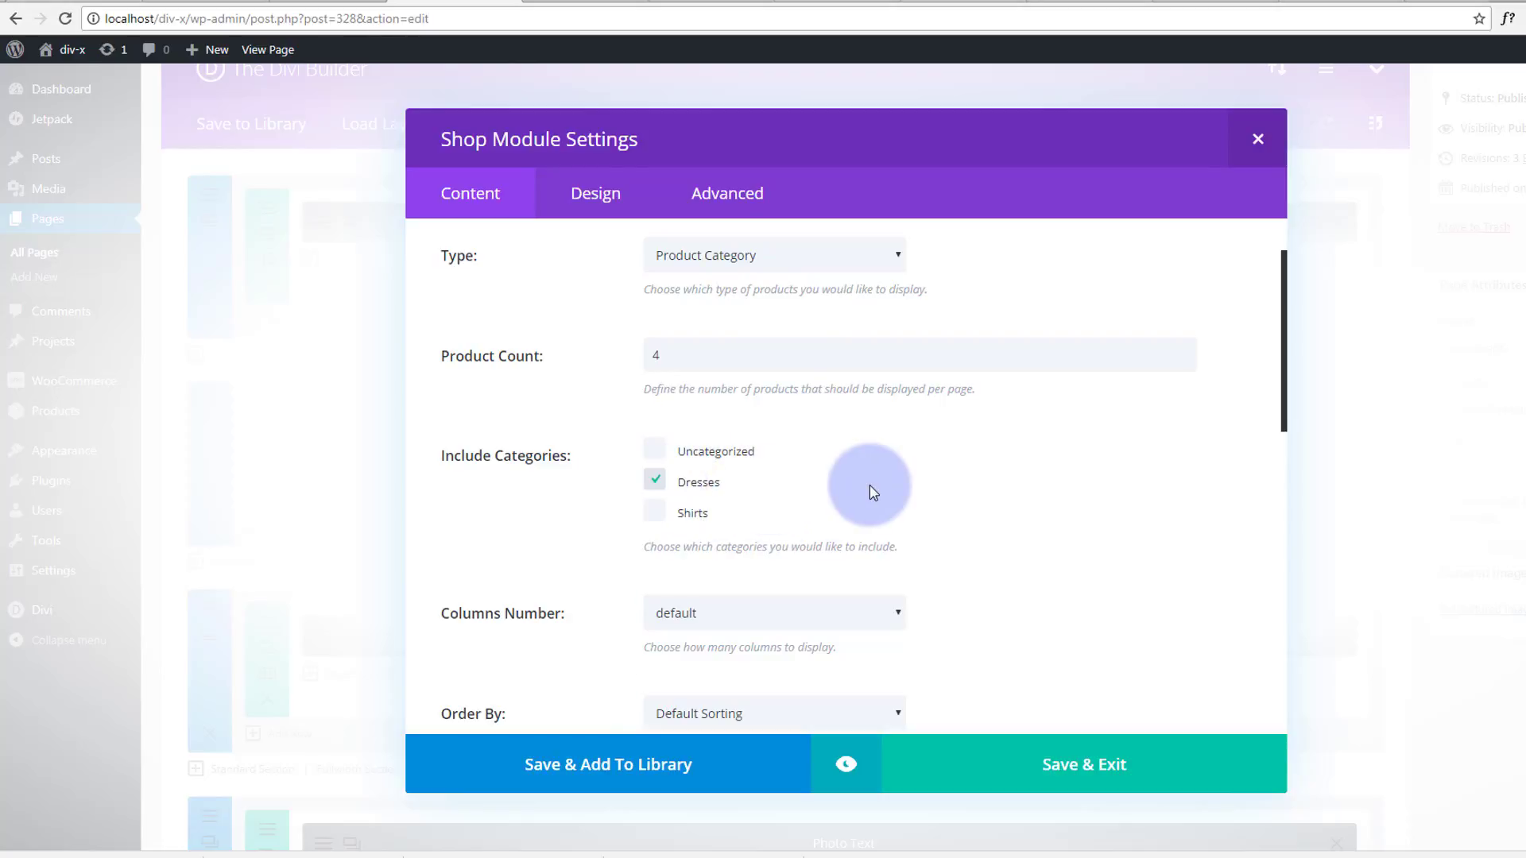
pyautogui.scroll(-3)
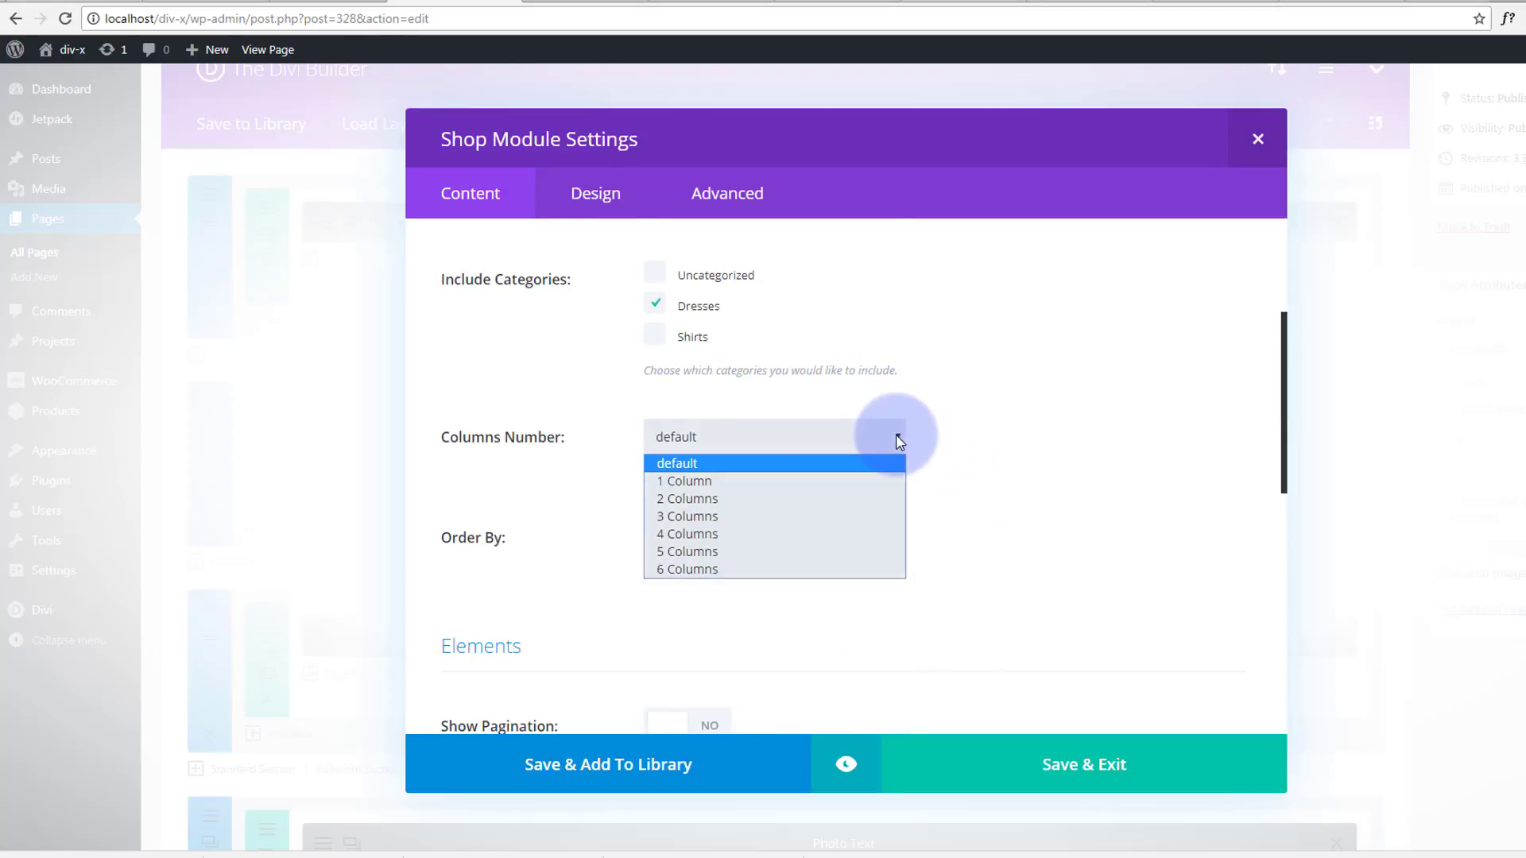
# Set Columns Number to 4, leaving sorting, pagination and background at defaults
pyautogui.click(687, 534)
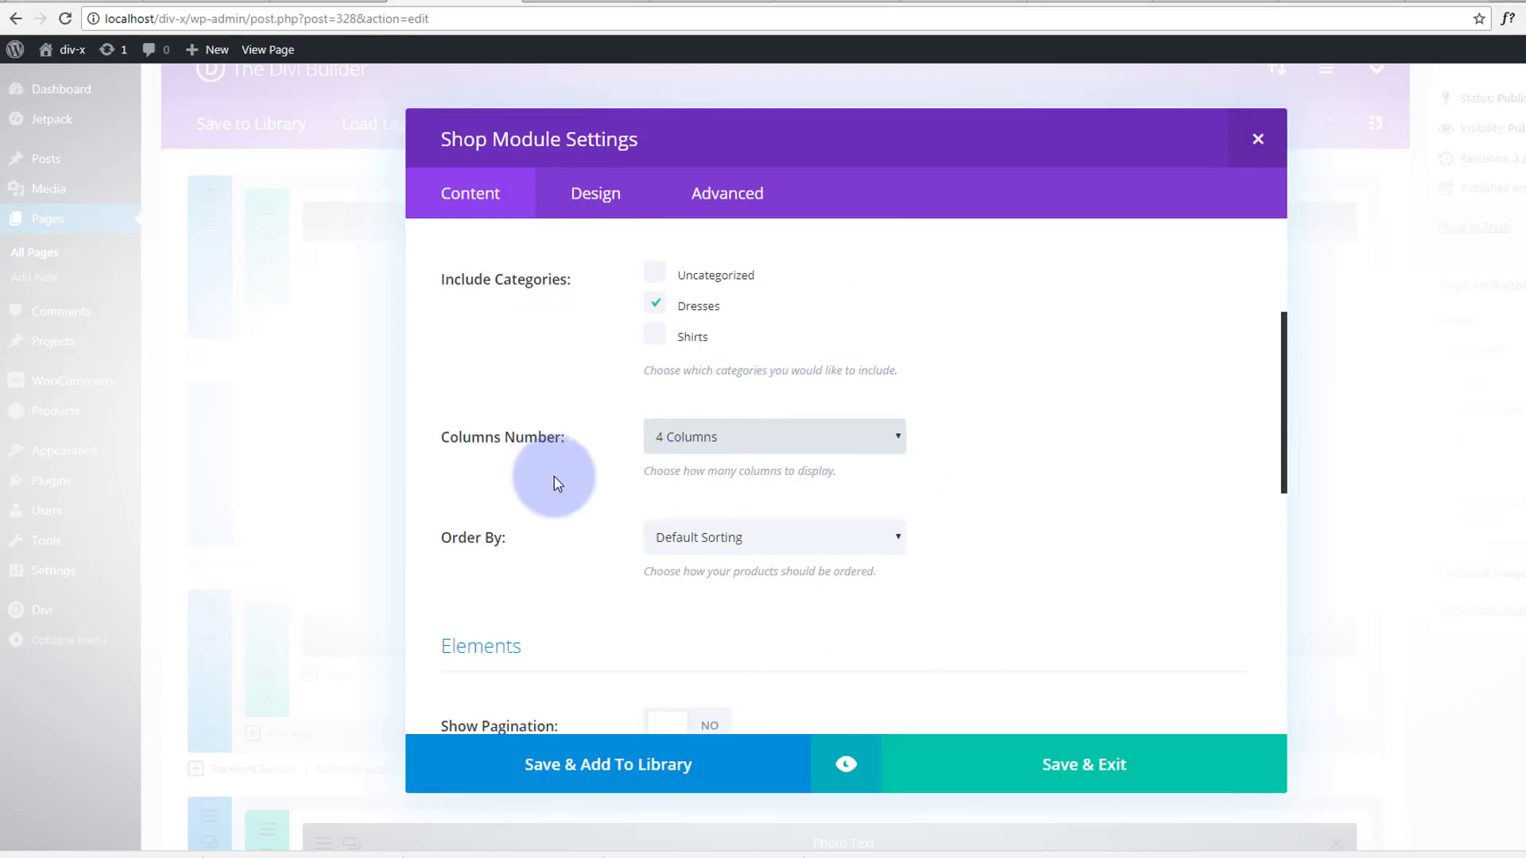
pyautogui.moveTo(1160, 403)
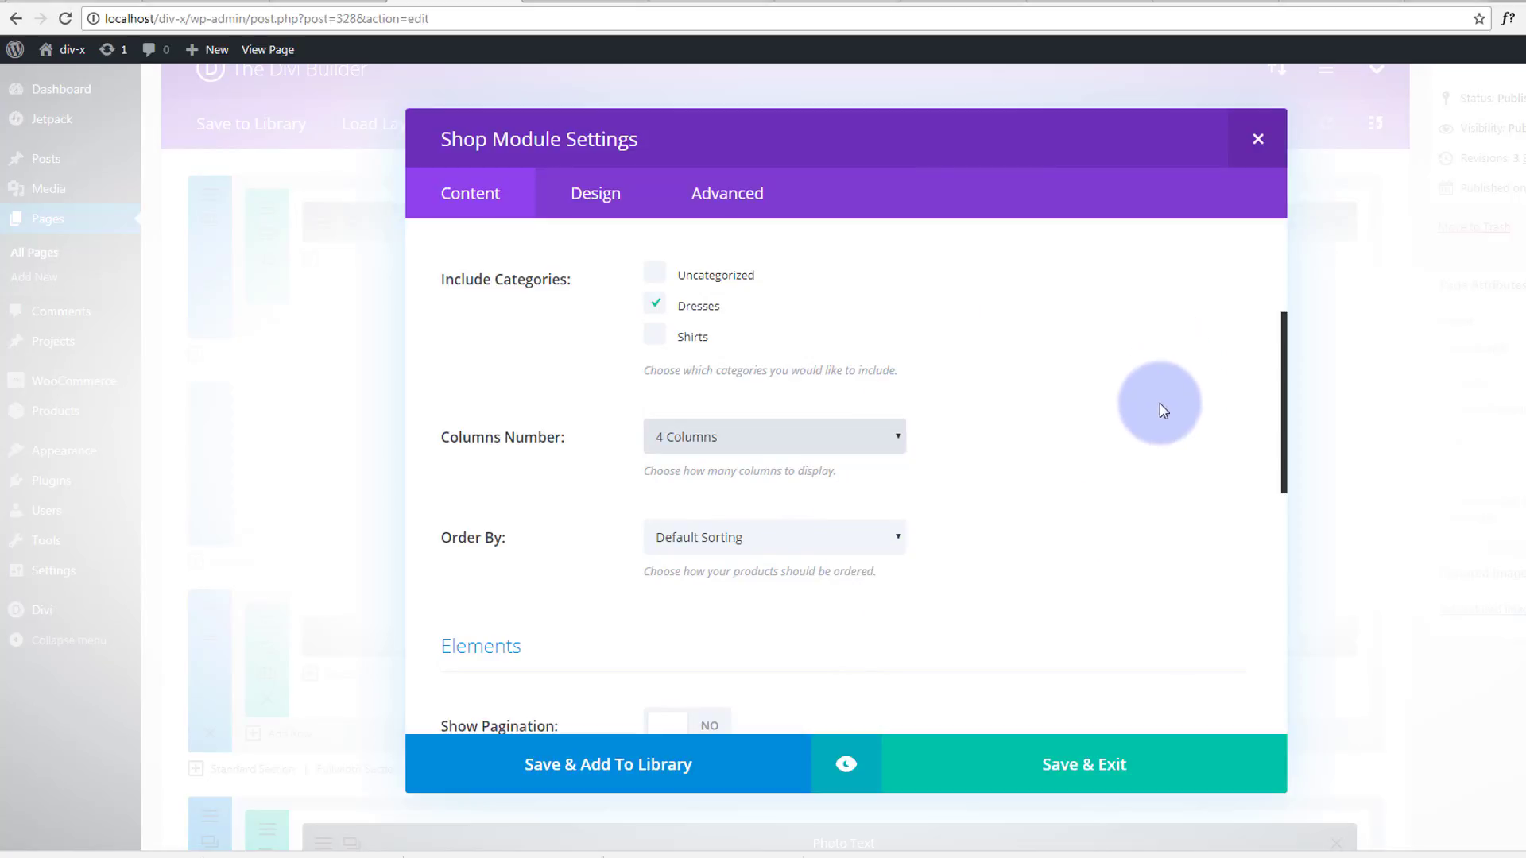
pyautogui.moveTo(572, 573)
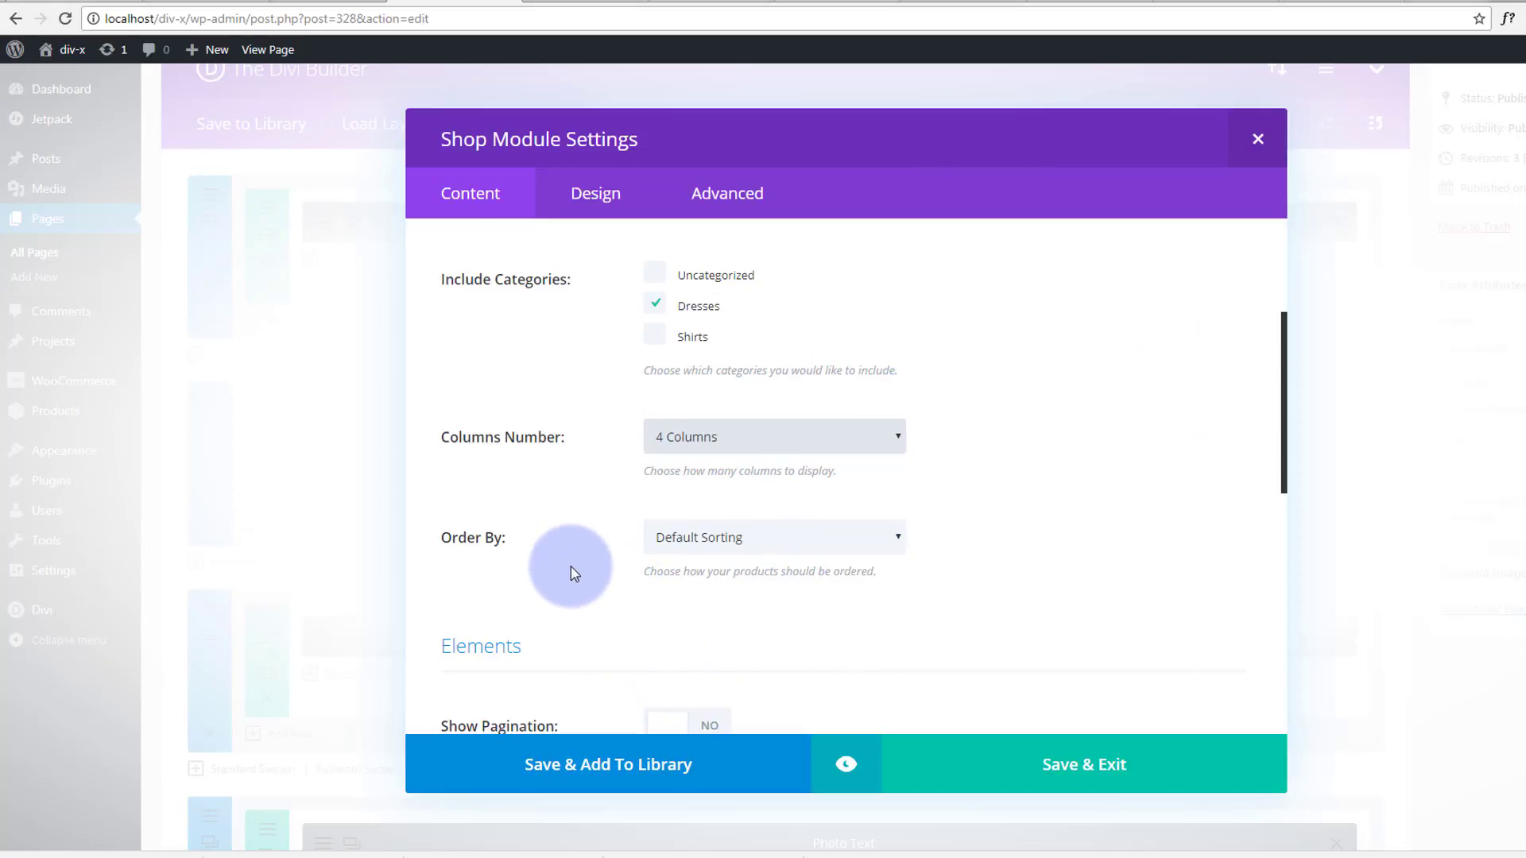
pyautogui.scroll(-3)
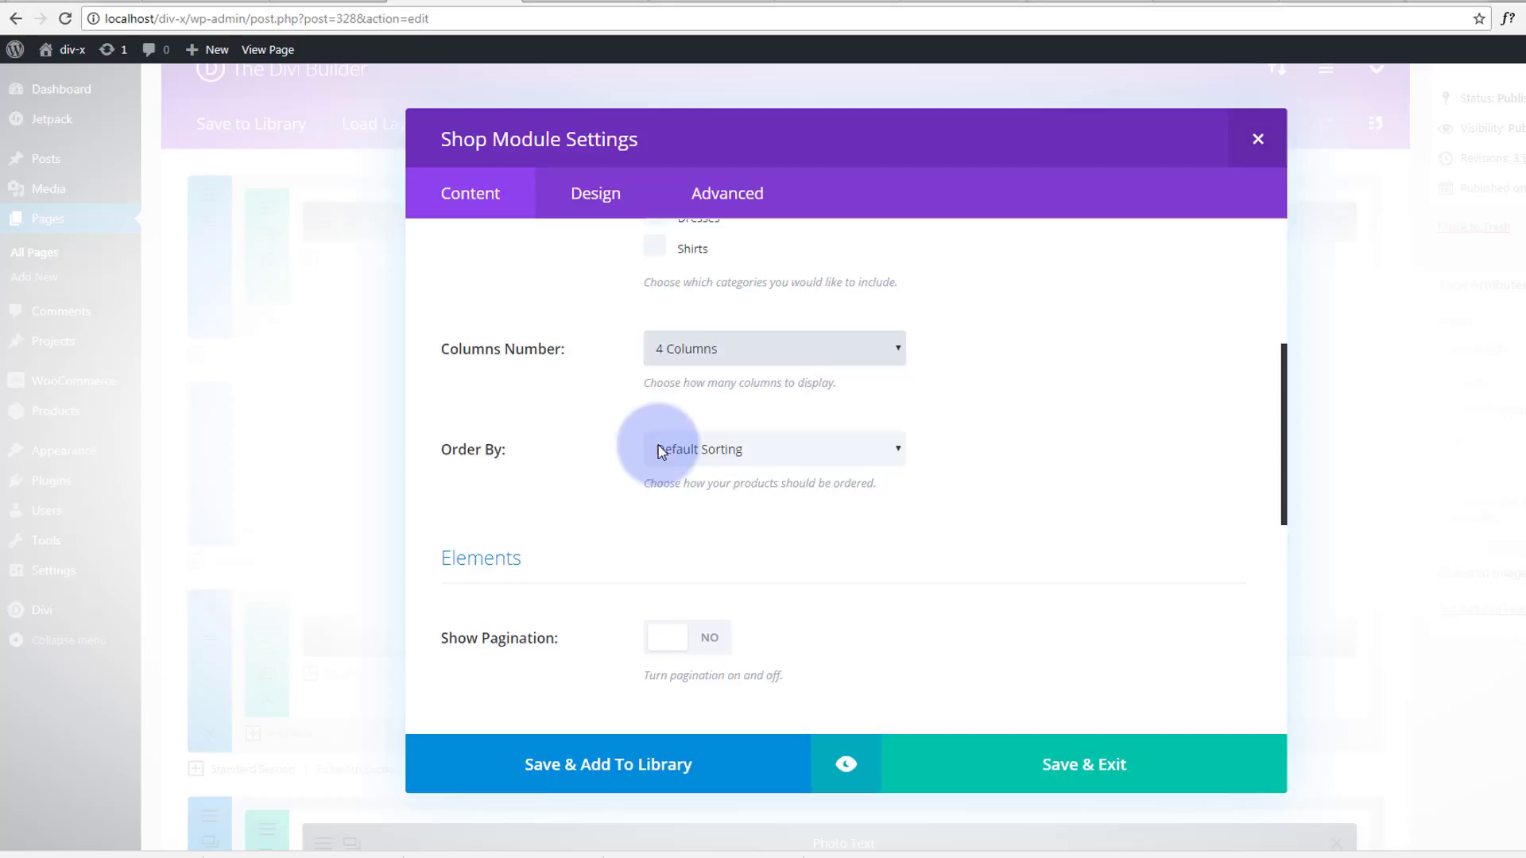
pyautogui.scroll(-3)
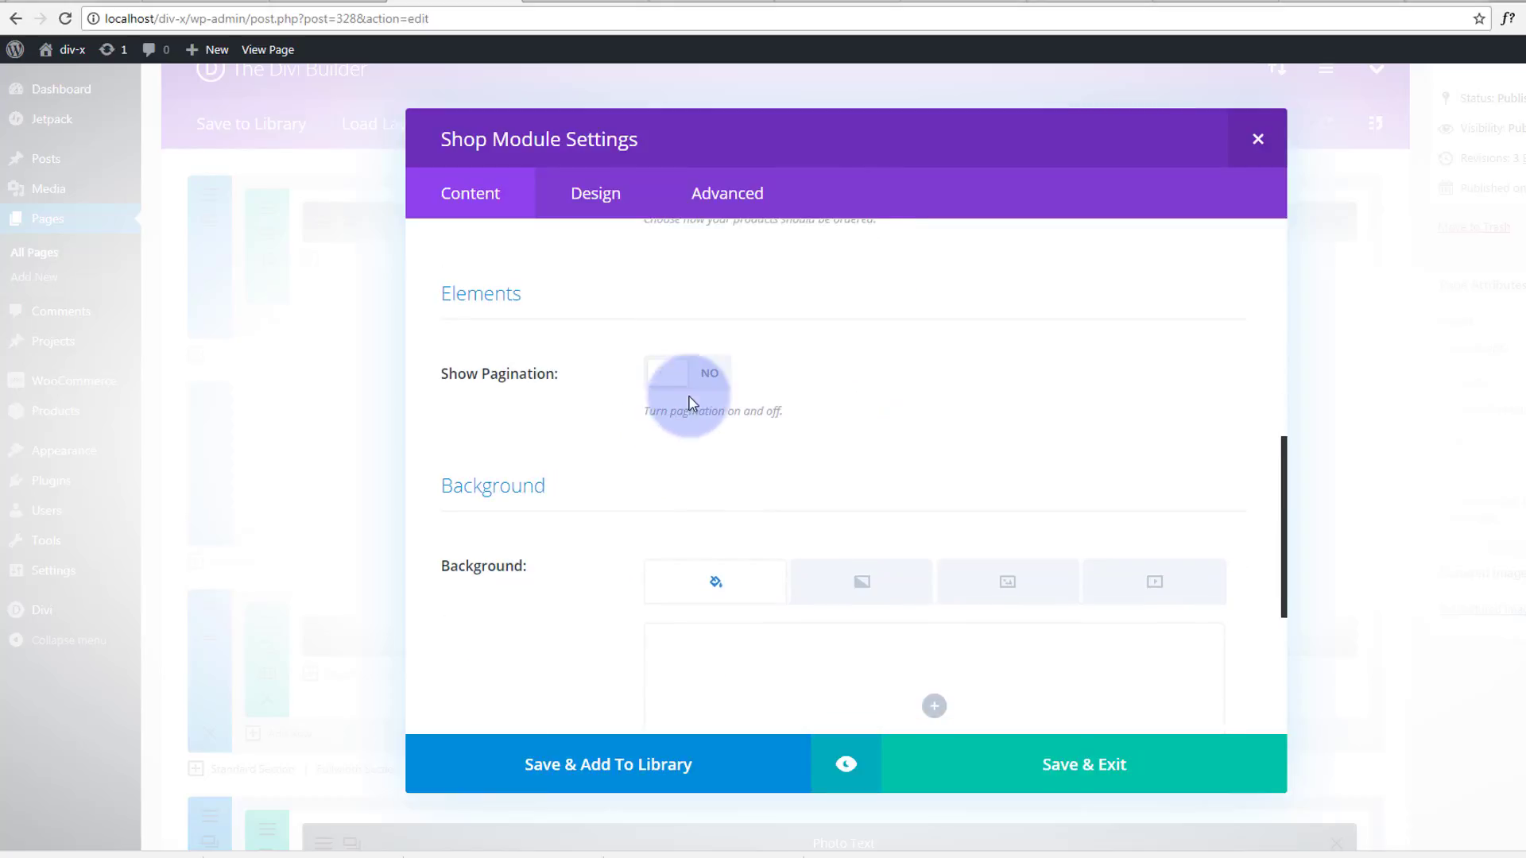
pyautogui.scroll(-3)
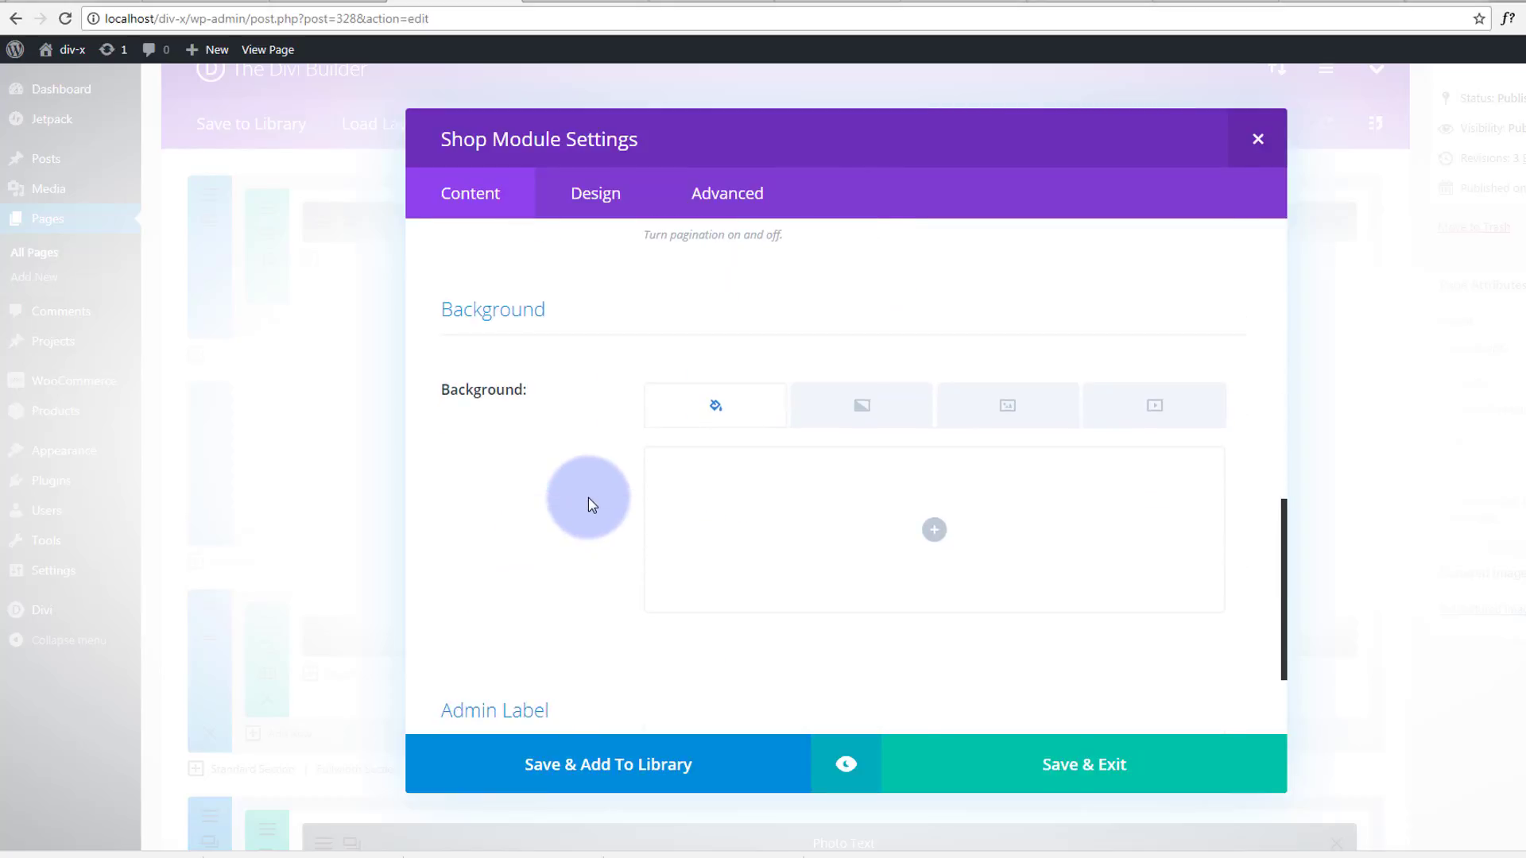
pyautogui.scroll(-3)
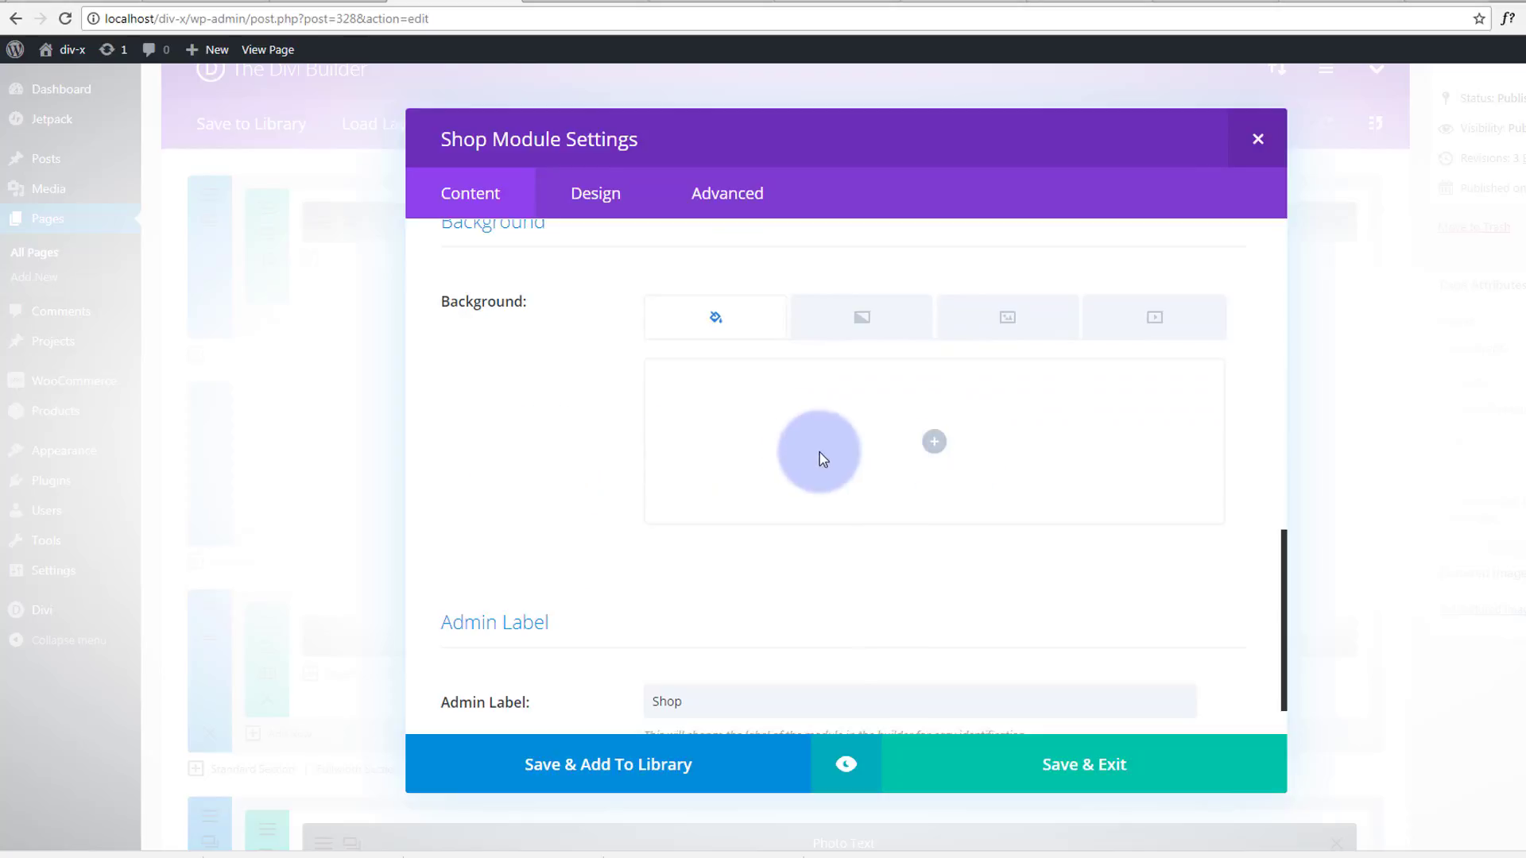
pyautogui.scroll(-3)
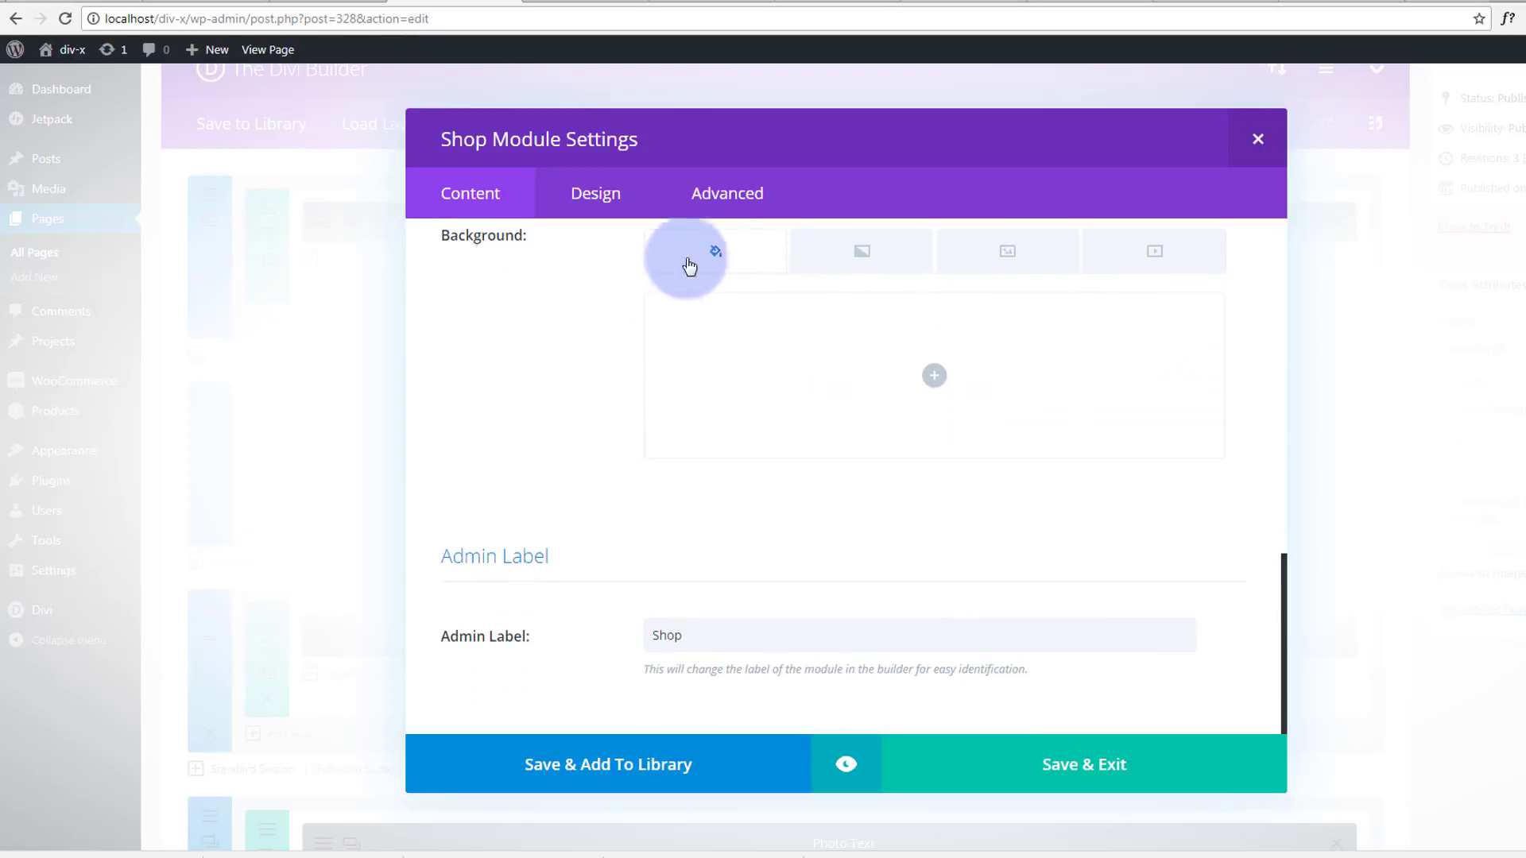
pyautogui.moveTo(1222, 261)
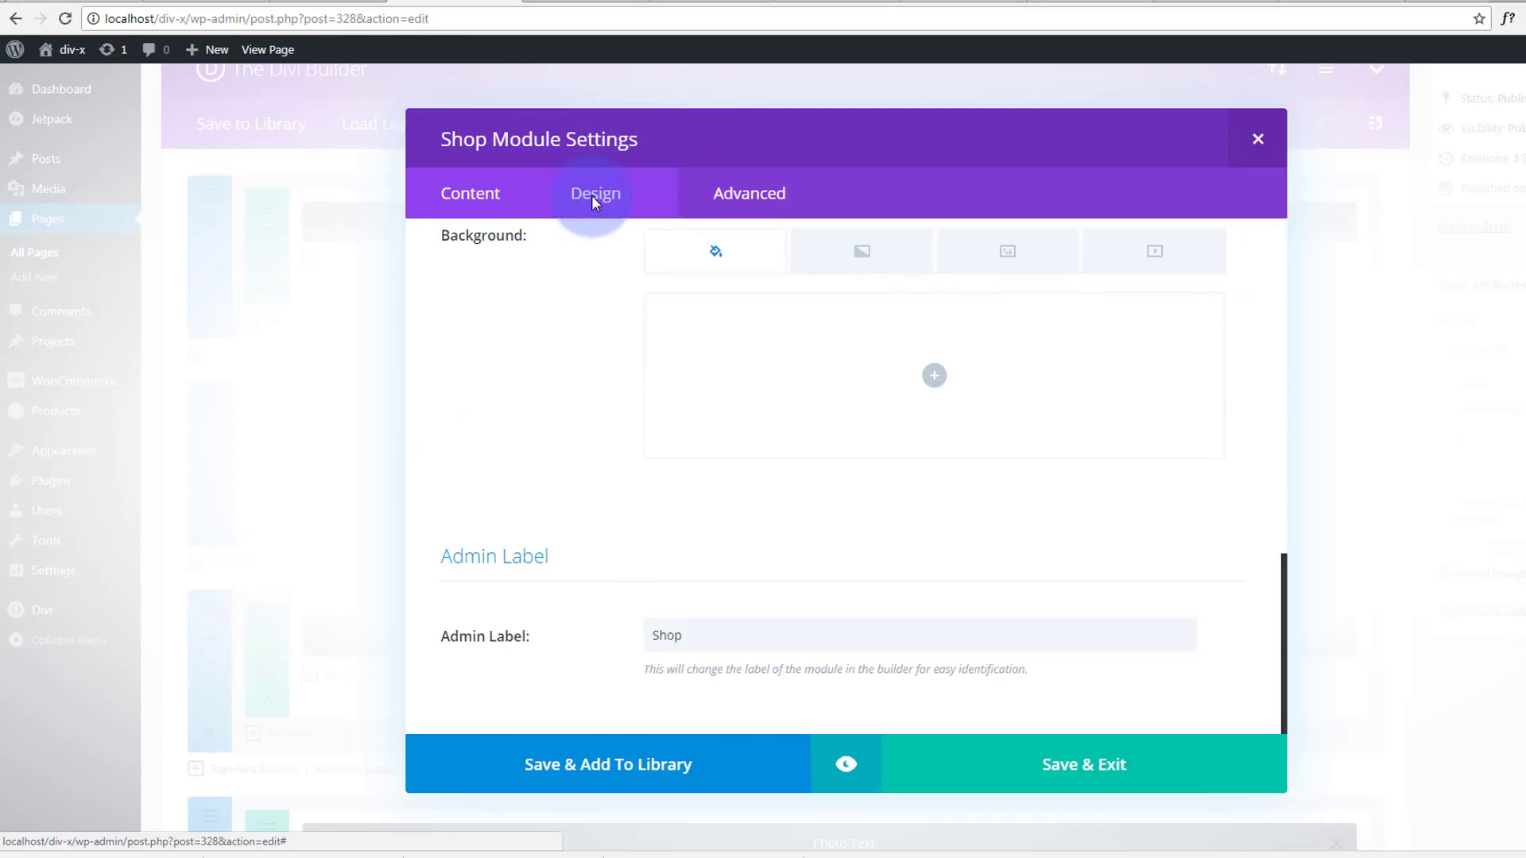
# In Design settings, set the overlay Icon Hover Color to red (#e02b20)
pyautogui.click(596, 193)
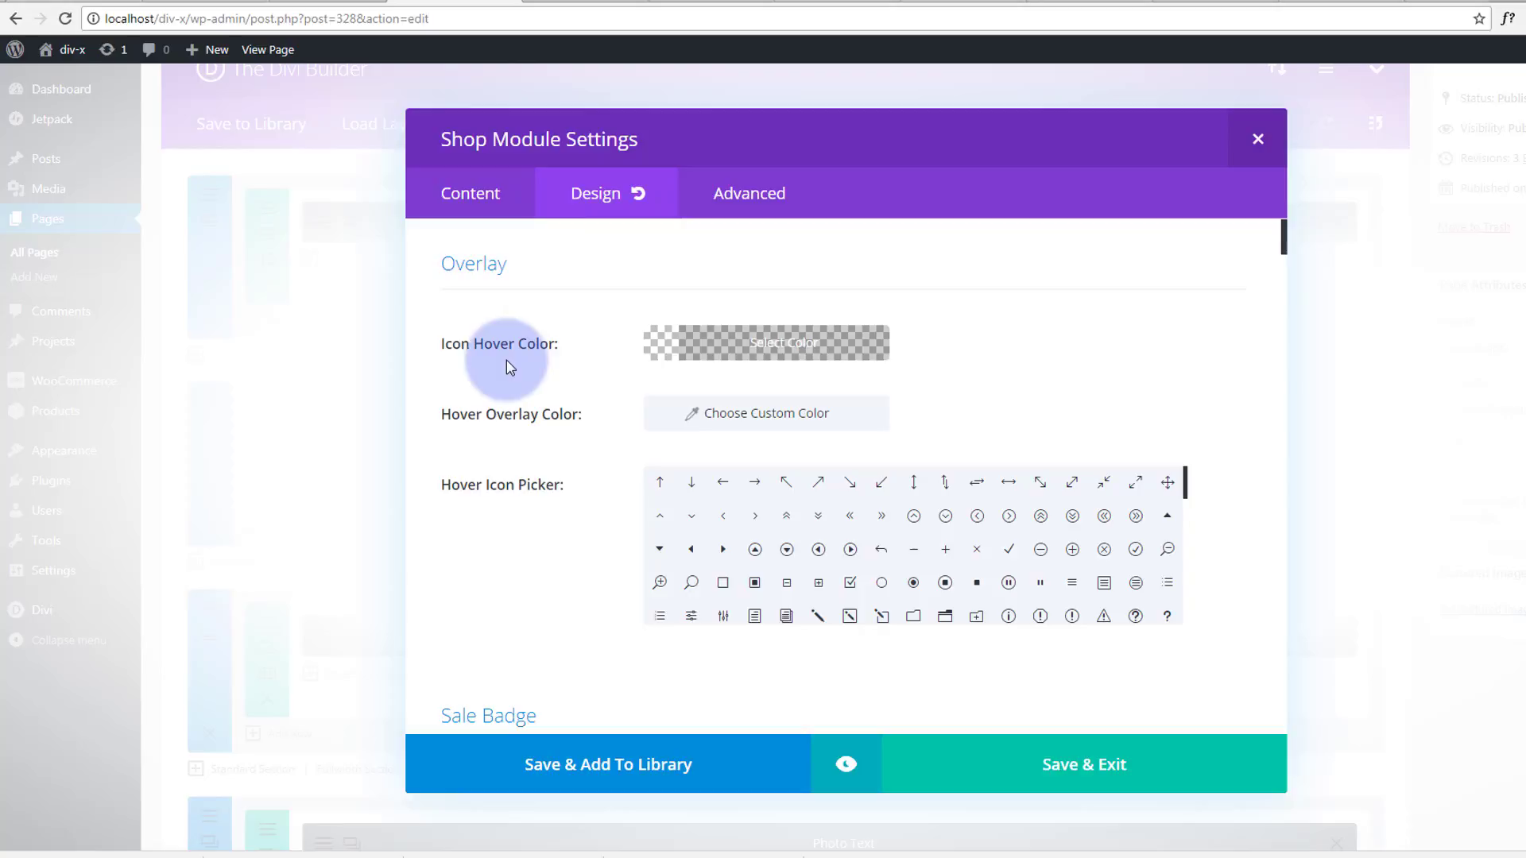
pyautogui.click(774, 343)
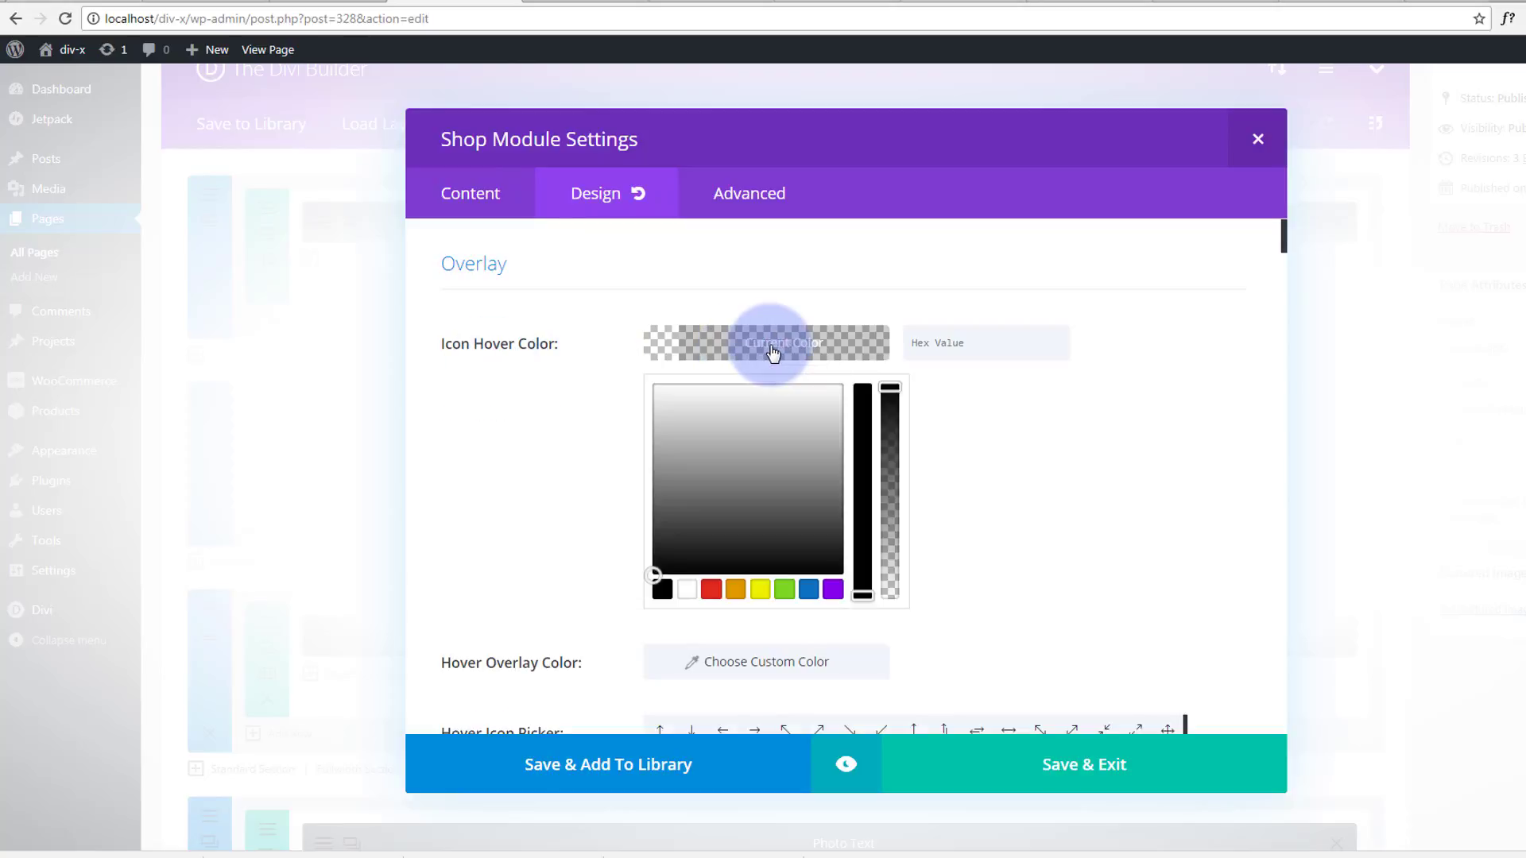
pyautogui.click(711, 589)
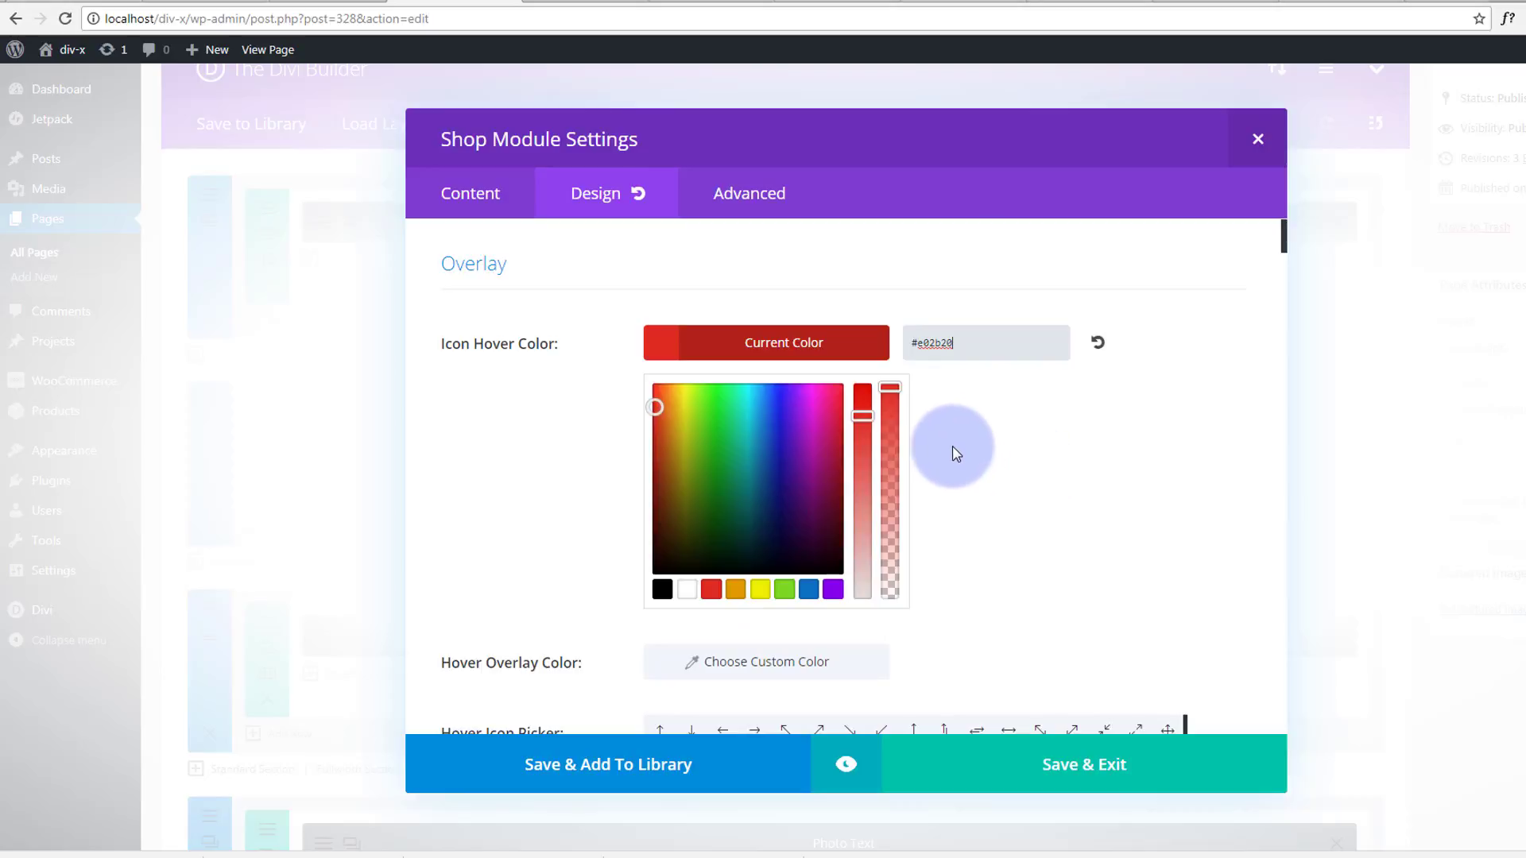
pyautogui.scroll(-3)
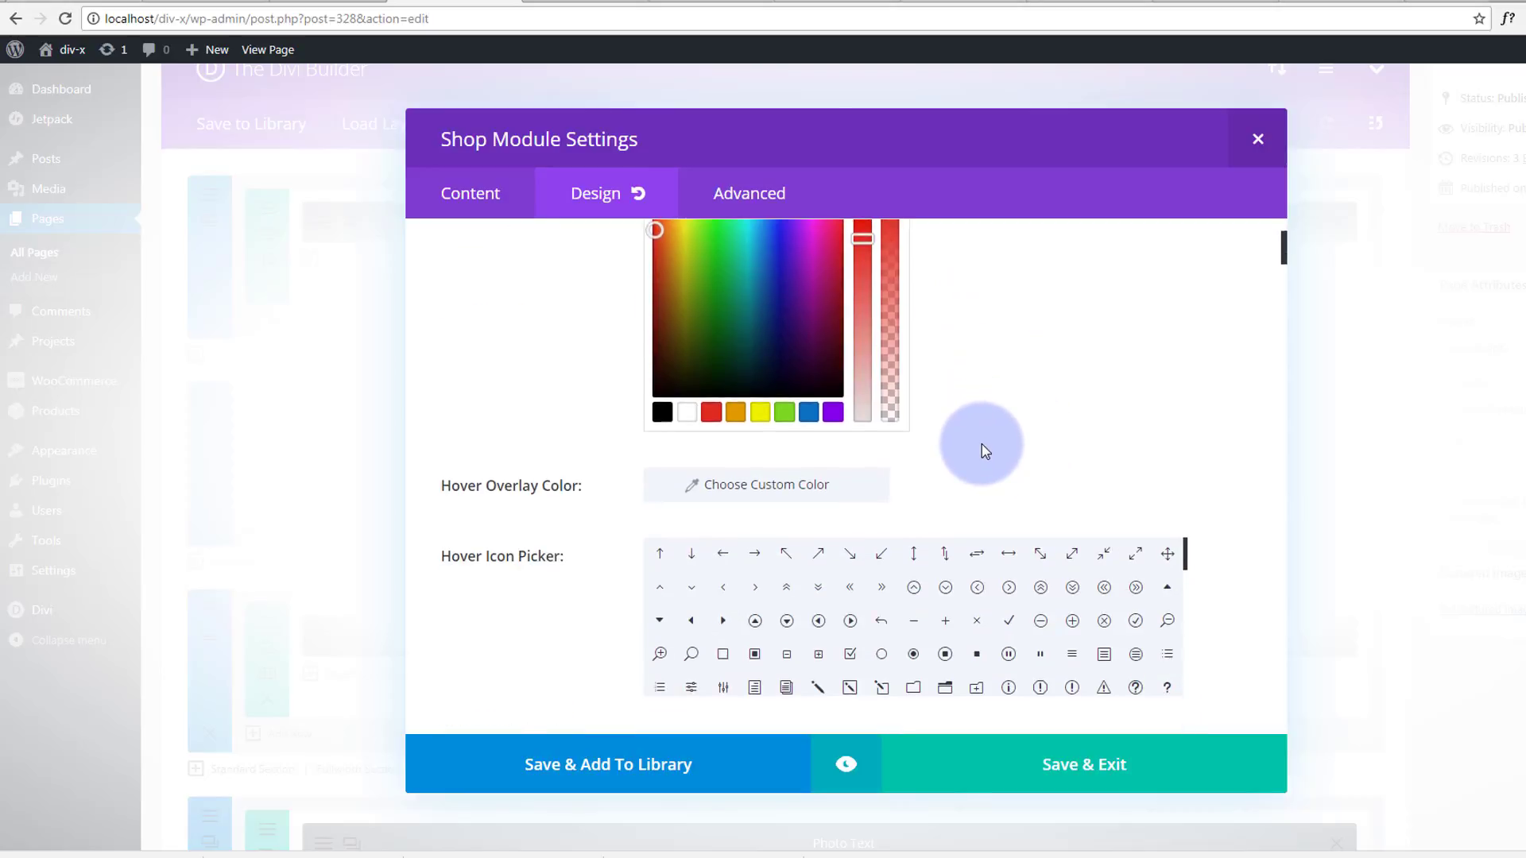
pyautogui.scroll(-3)
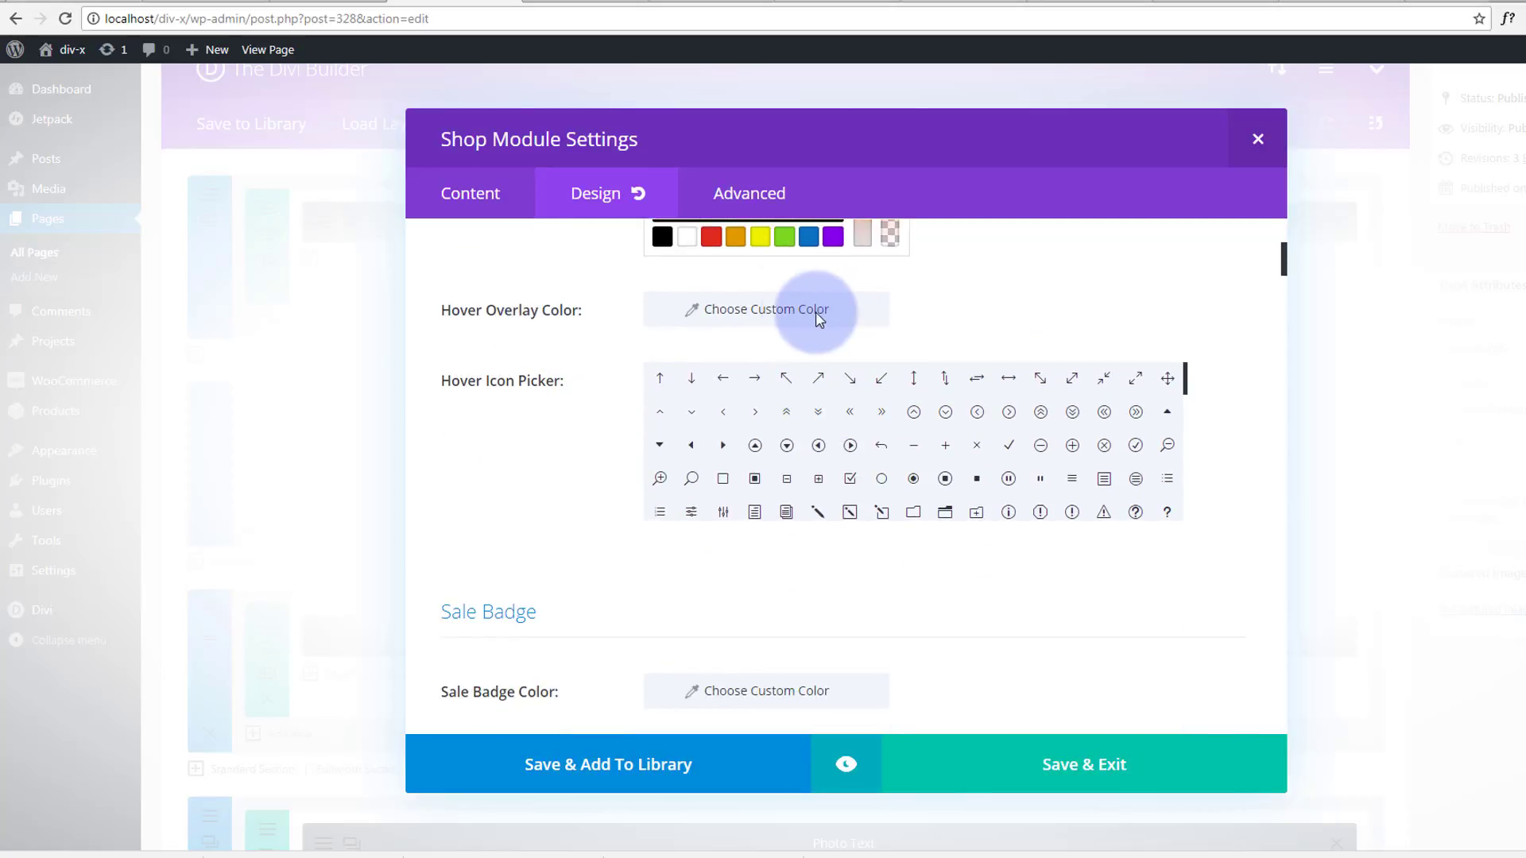
# Set Hover Overlay Color to red at about 0.45 opacity and choose the heart hover icon
pyautogui.click(765, 309)
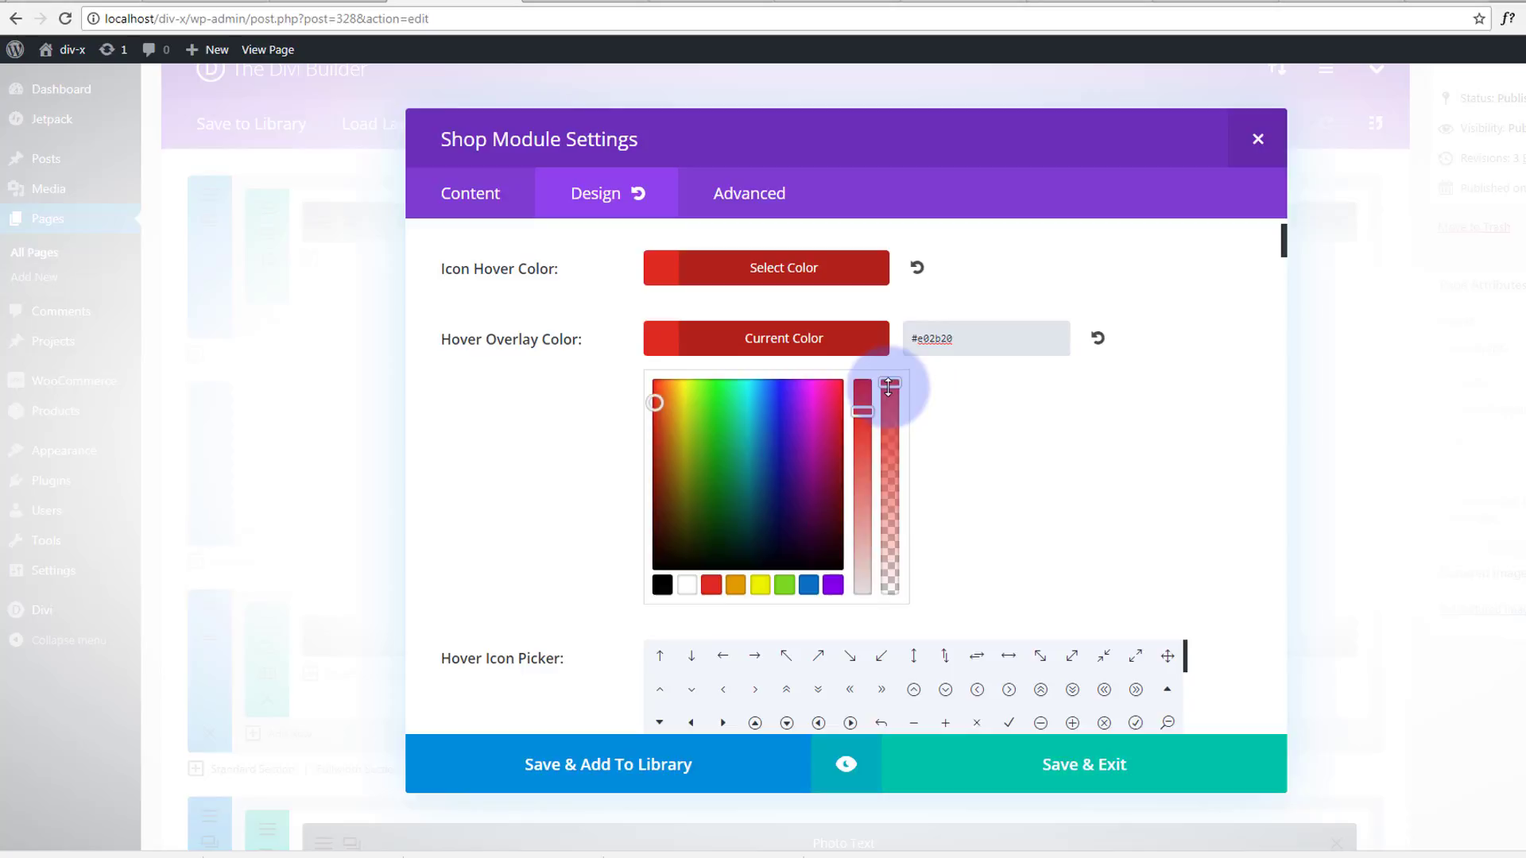
pyautogui.moveTo(888, 387); pyautogui.dragTo(887, 507)
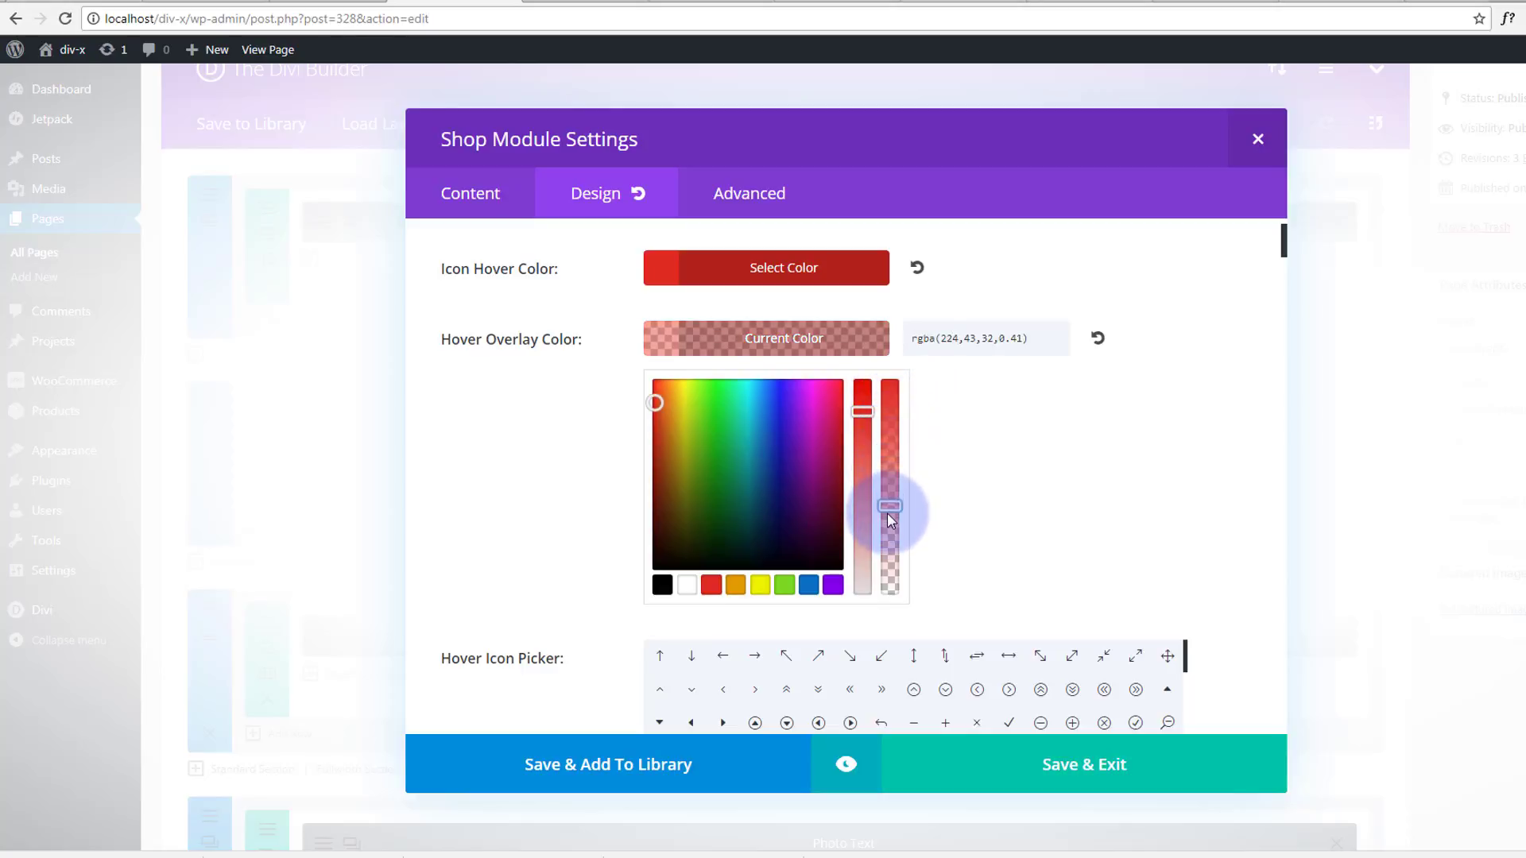
pyautogui.moveTo(889, 506); pyautogui.dragTo(889, 489)
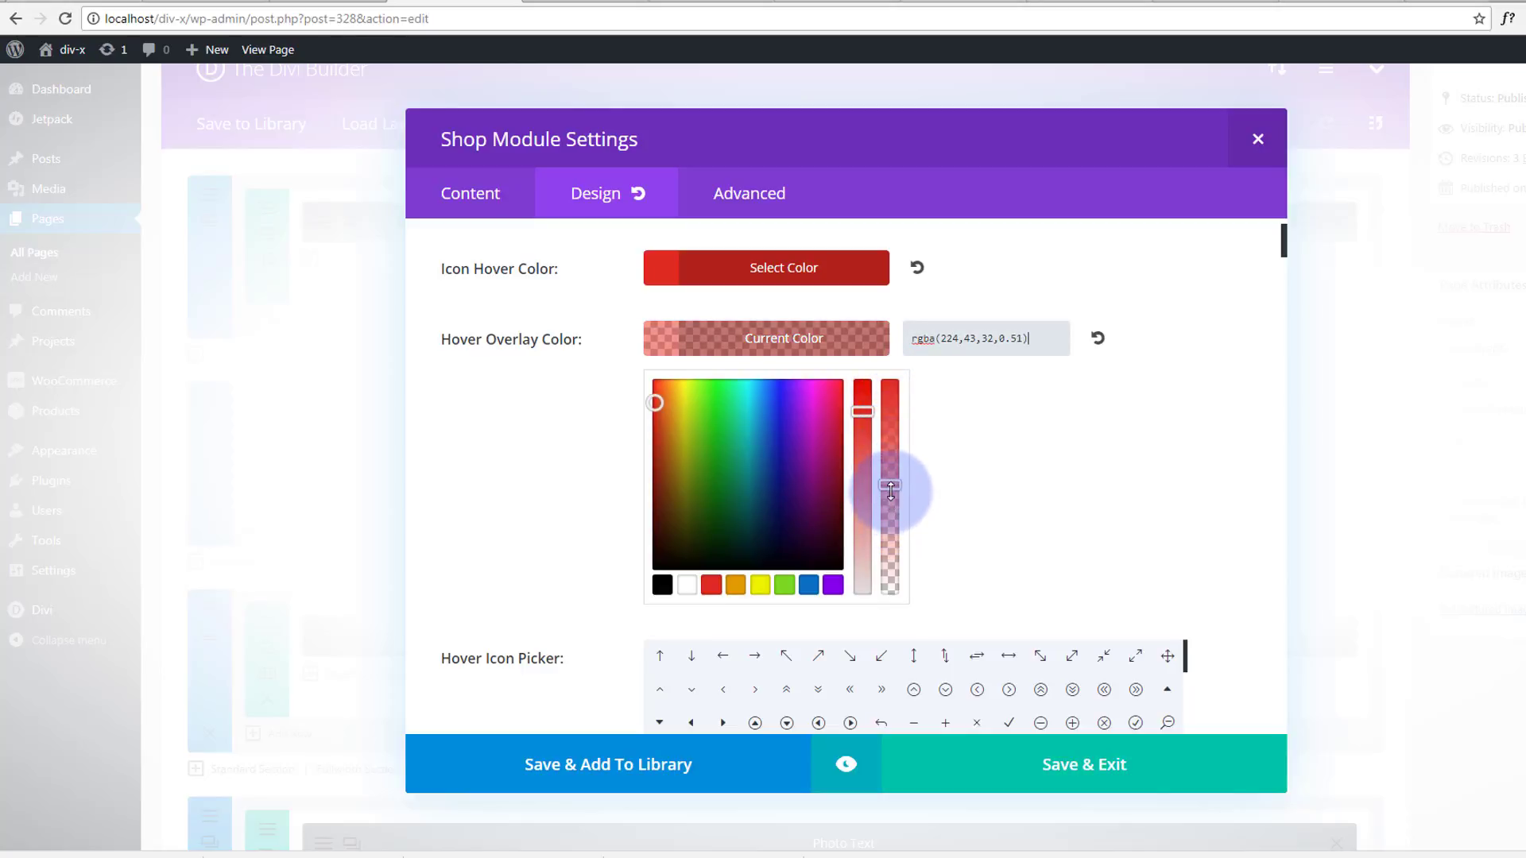
pyautogui.moveTo(890, 490); pyautogui.dragTo(890, 496)
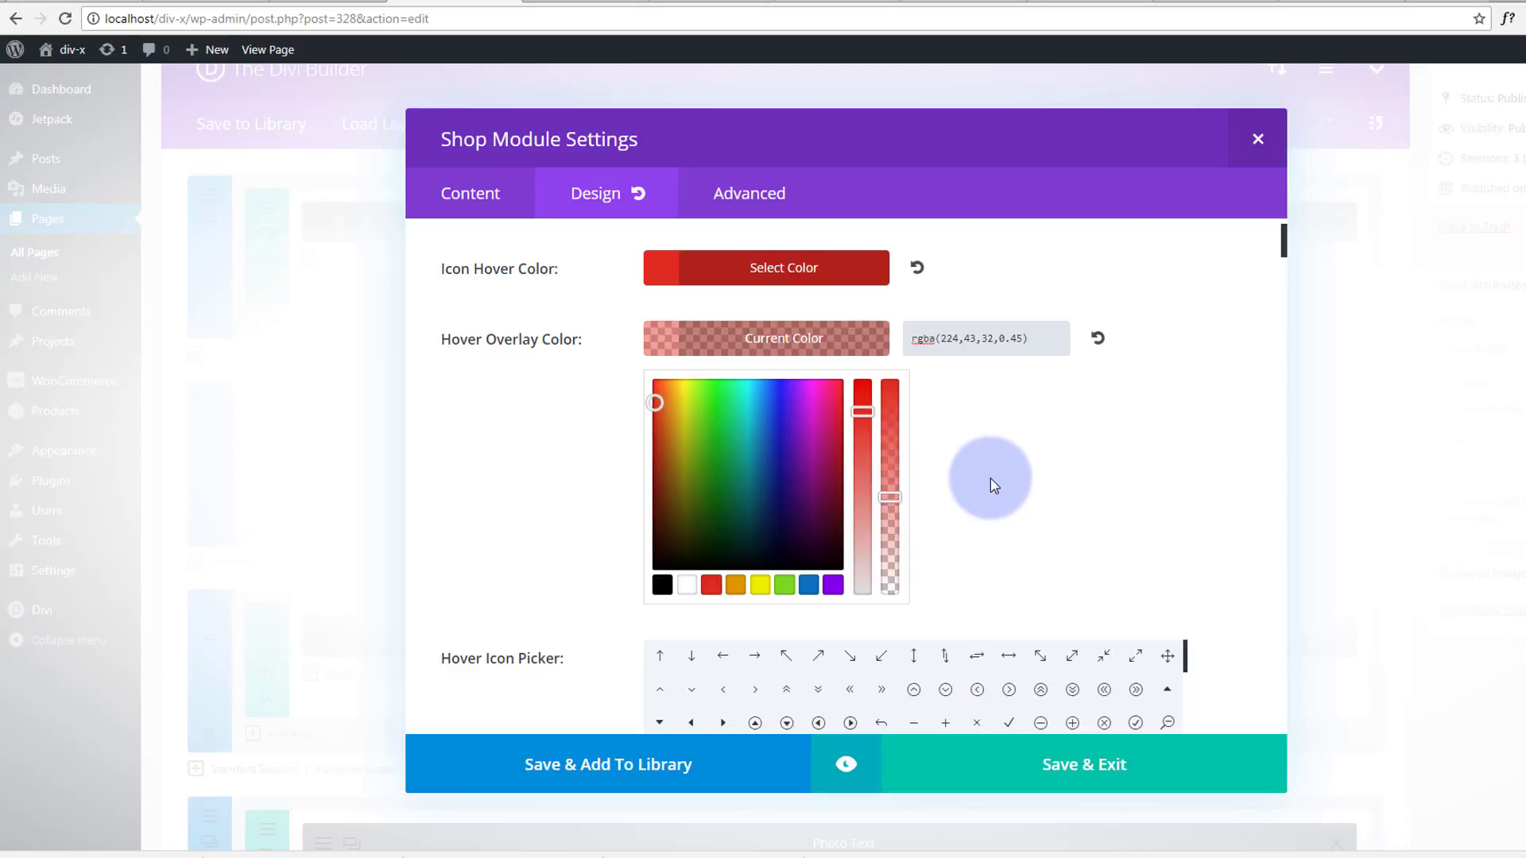
pyautogui.scroll(-3)
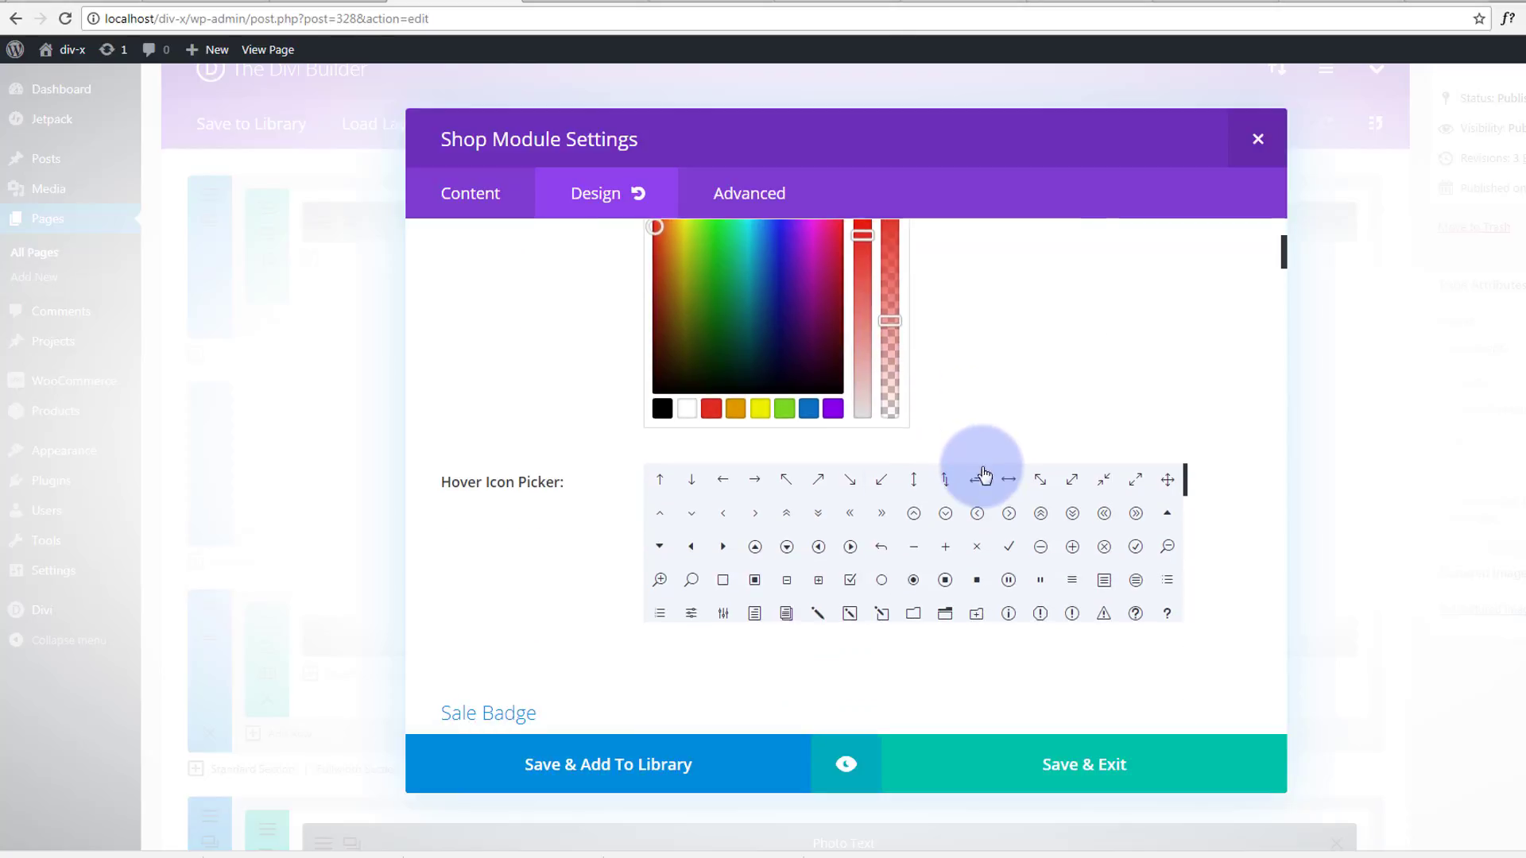
pyautogui.moveTo(1193, 487)
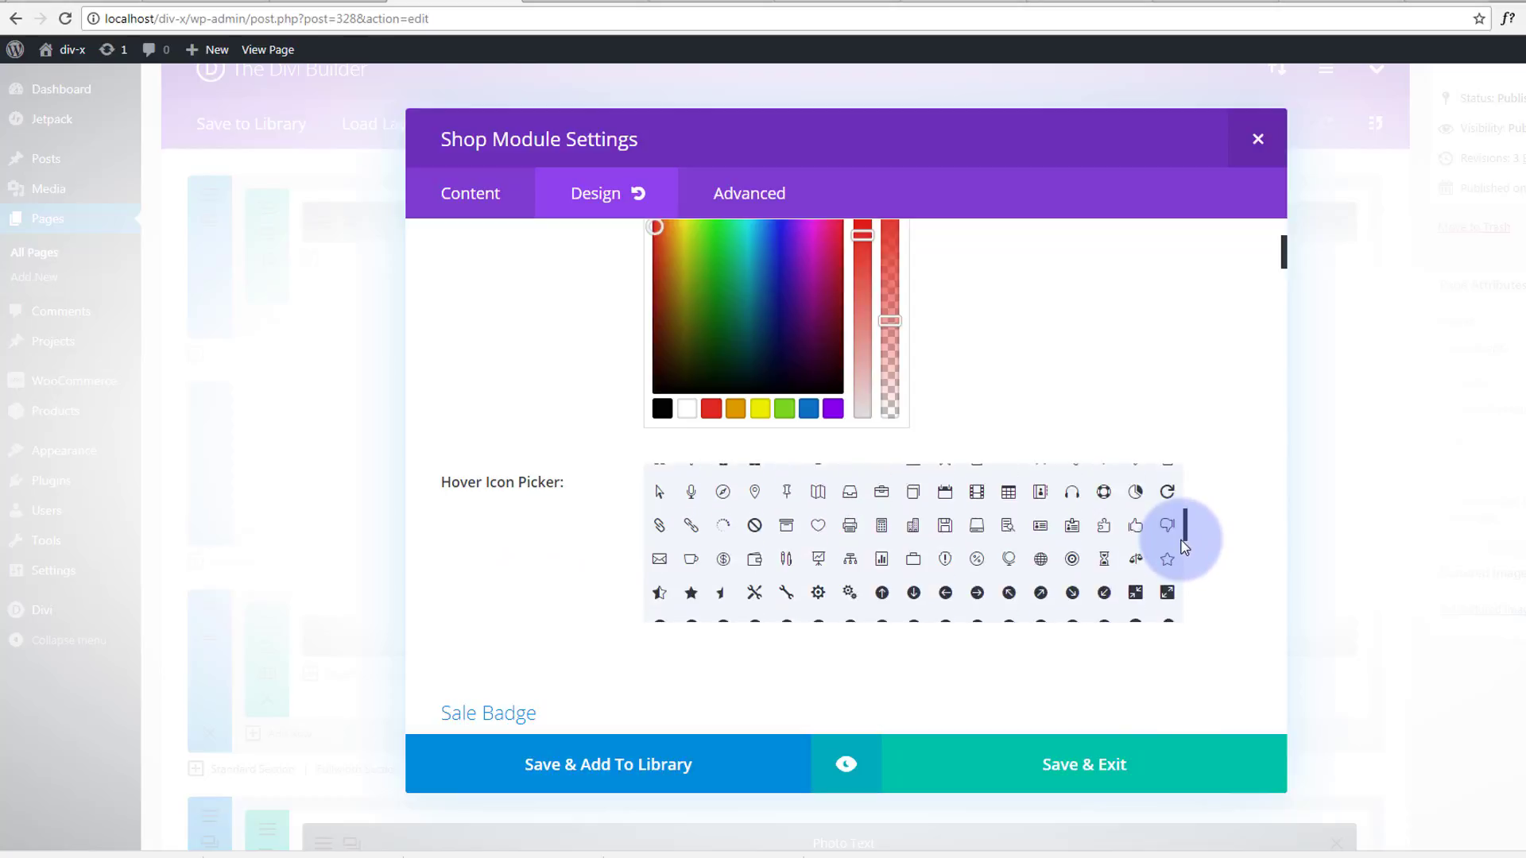
pyautogui.scroll(-3)
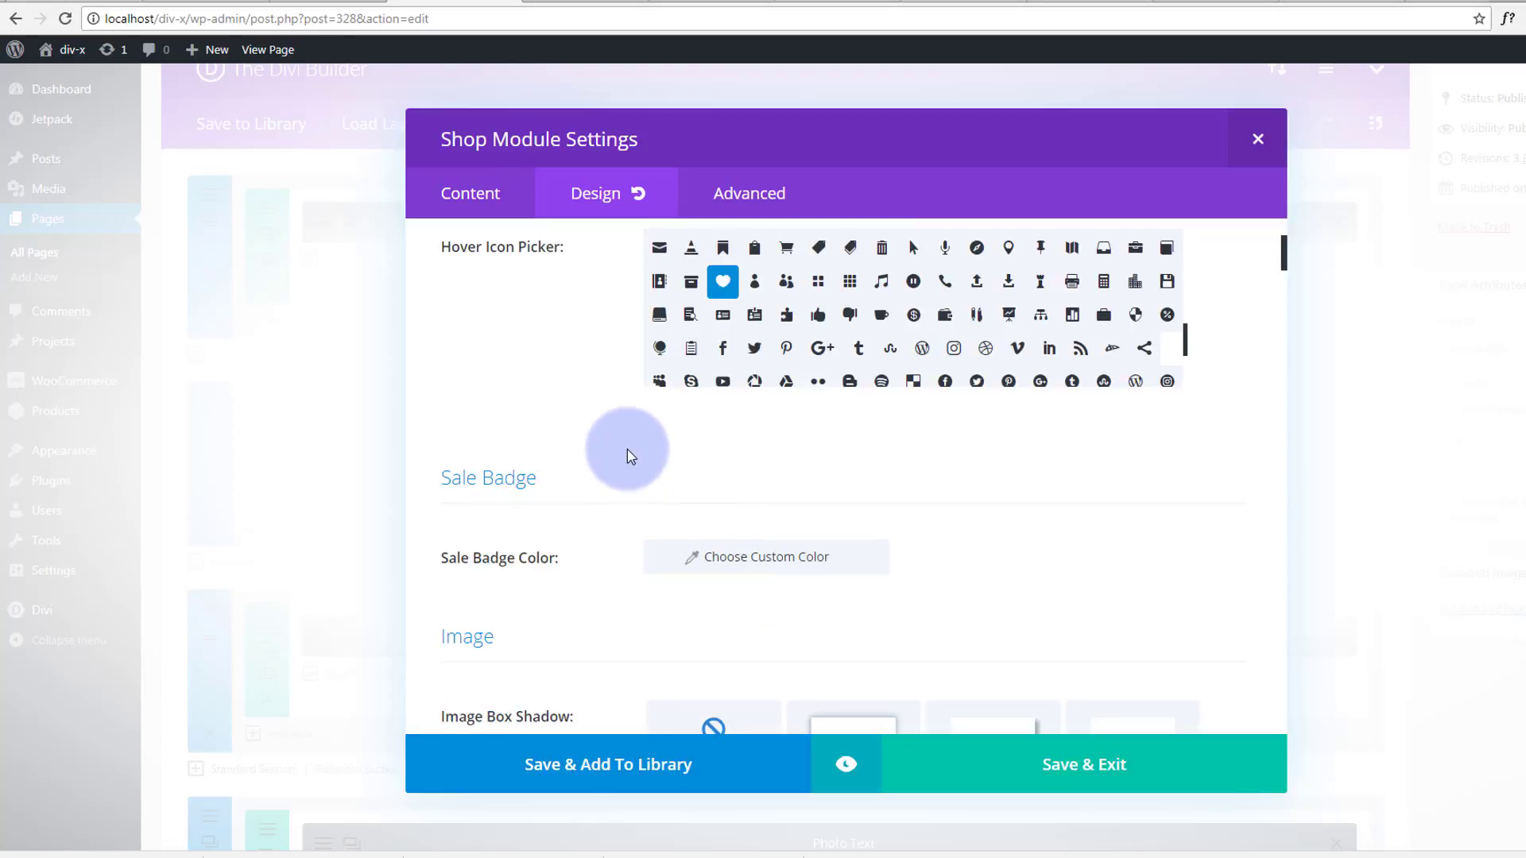
# Set Sale Badge Color to red at about 0.71 opacity, rgba(224,43,32,0.71)
pyautogui.scroll(-3)
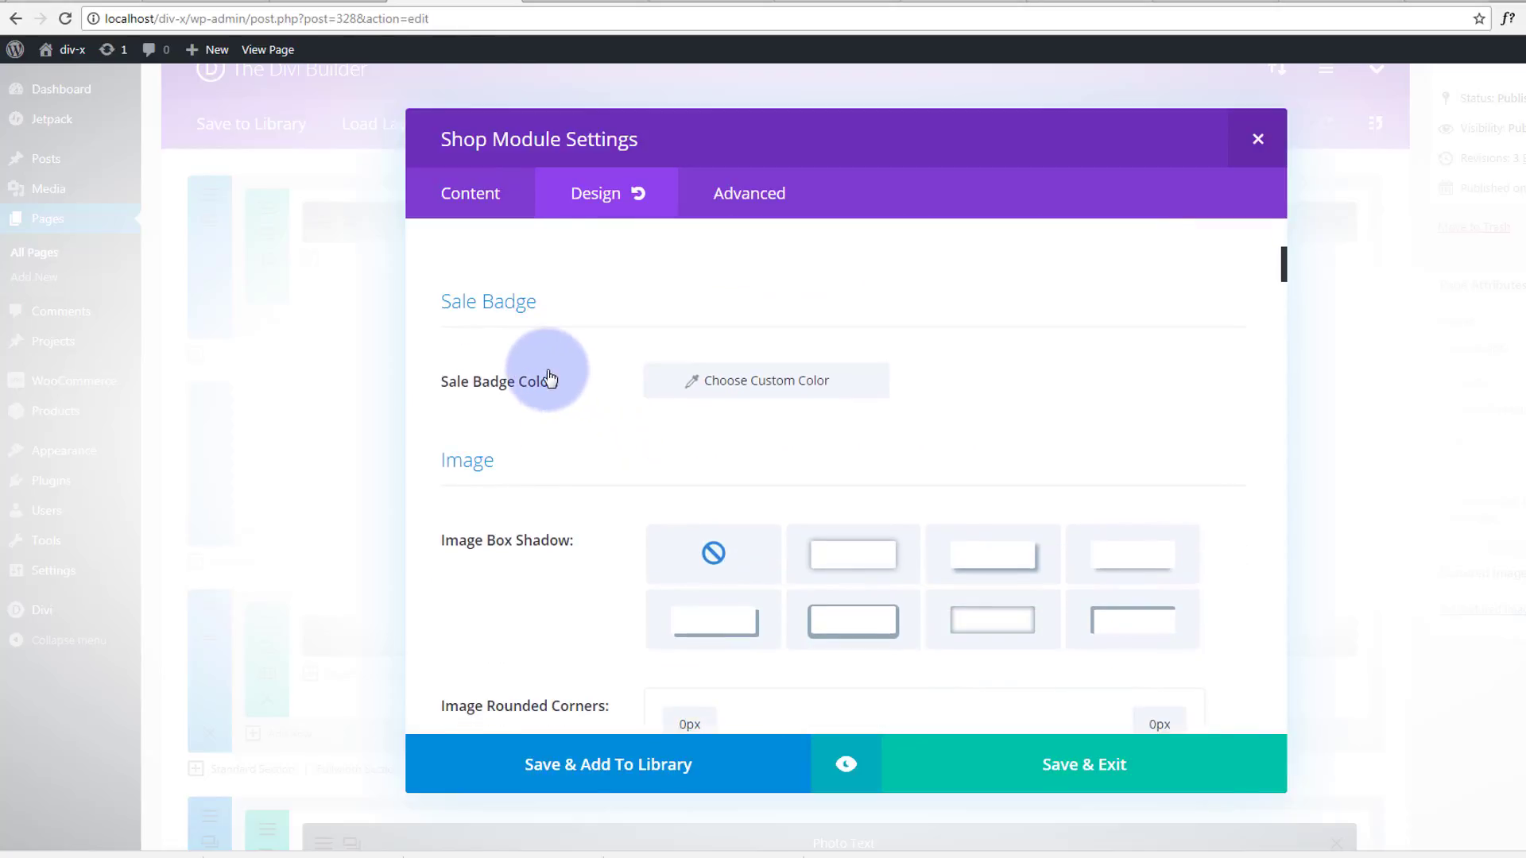
pyautogui.click(765, 381)
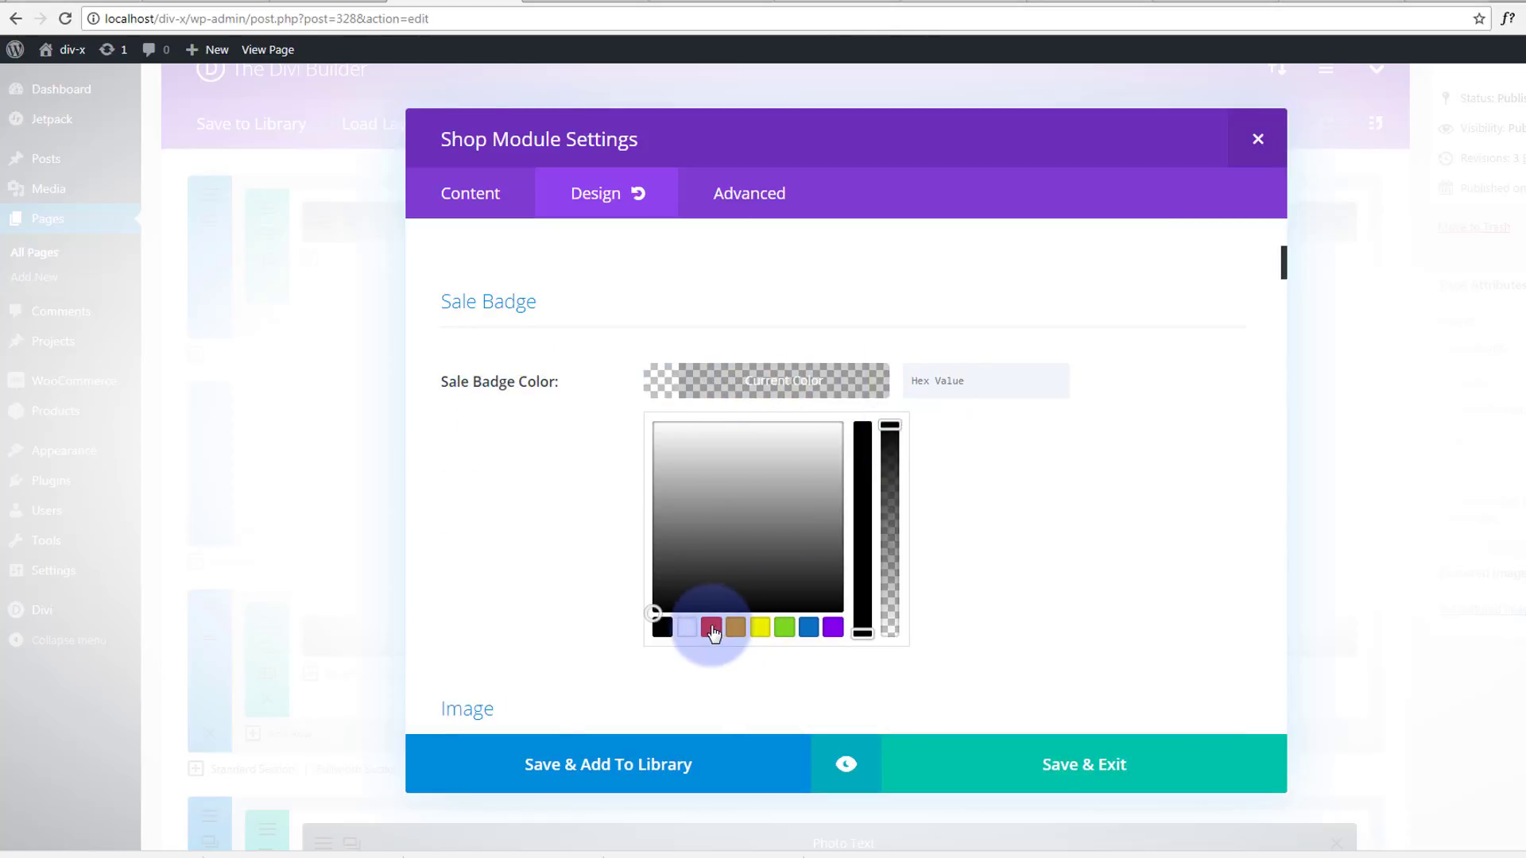
pyautogui.click(709, 628)
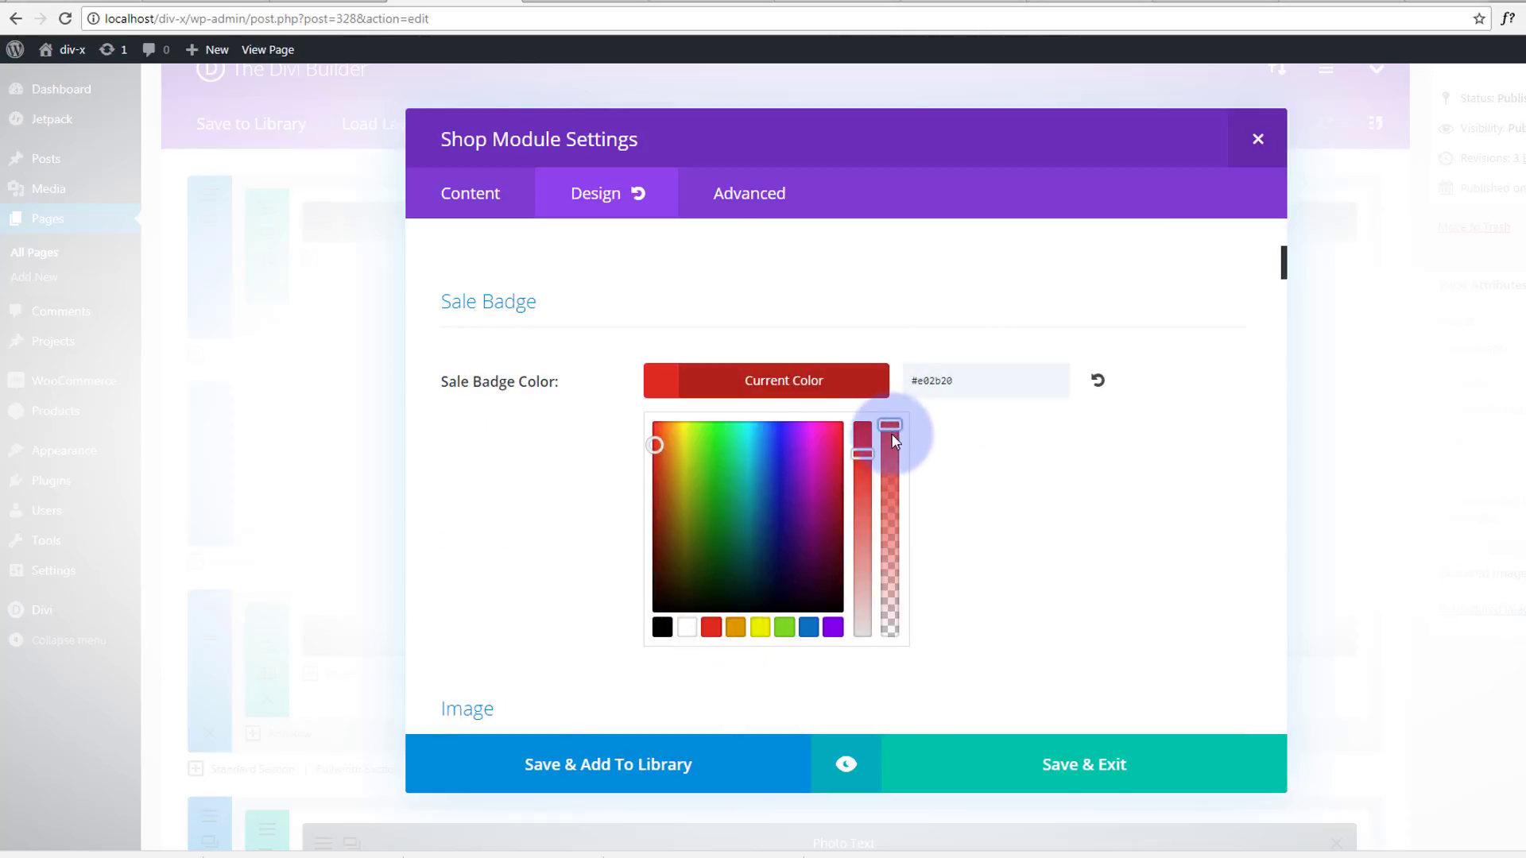
pyautogui.moveTo(890, 426); pyautogui.dragTo(890, 481)
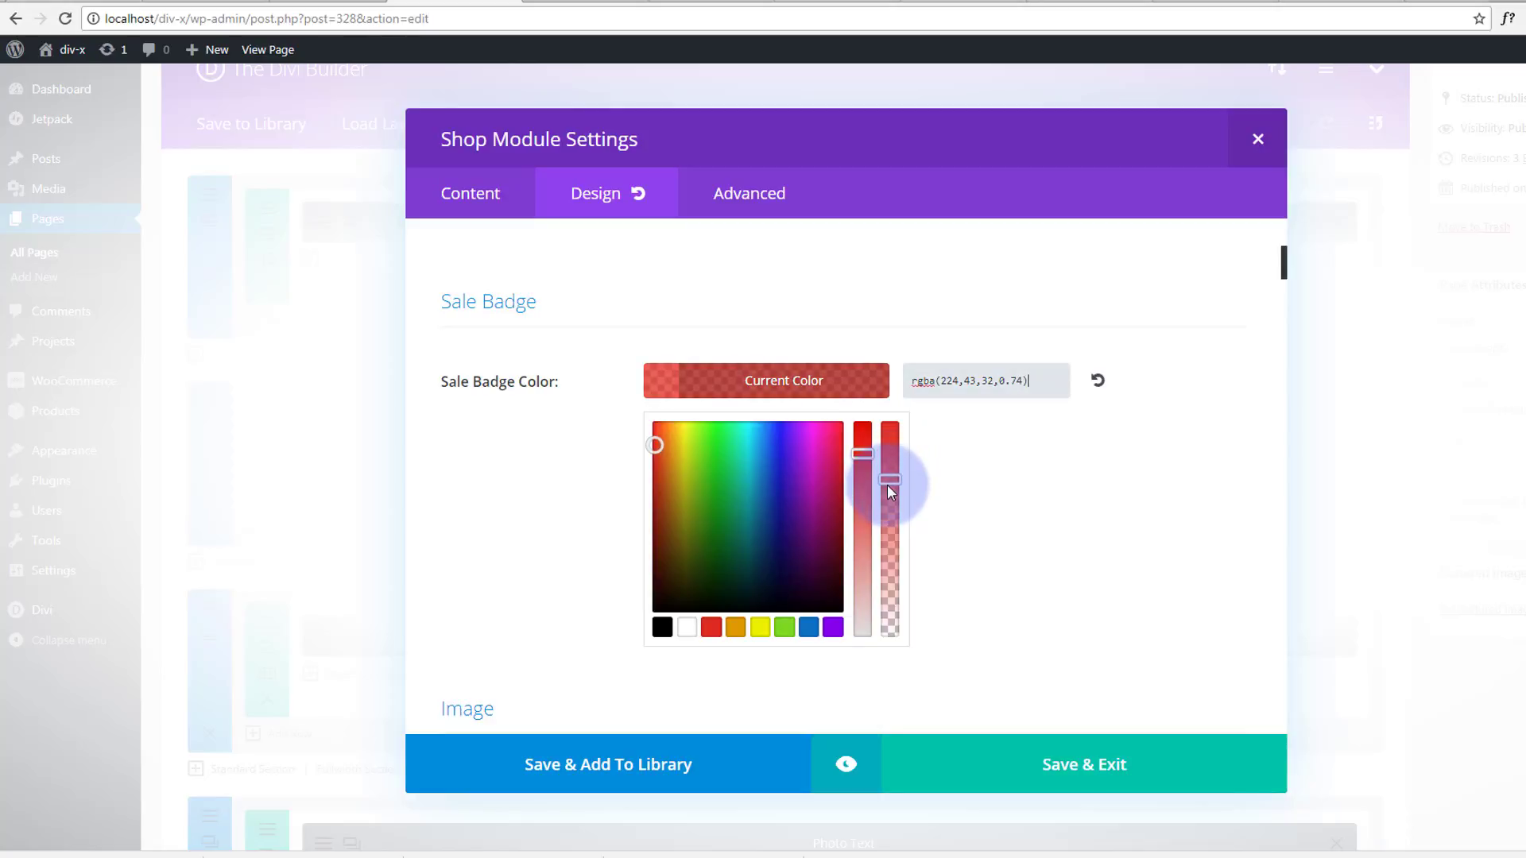
pyautogui.moveTo(888, 484); pyautogui.dragTo(888, 489)
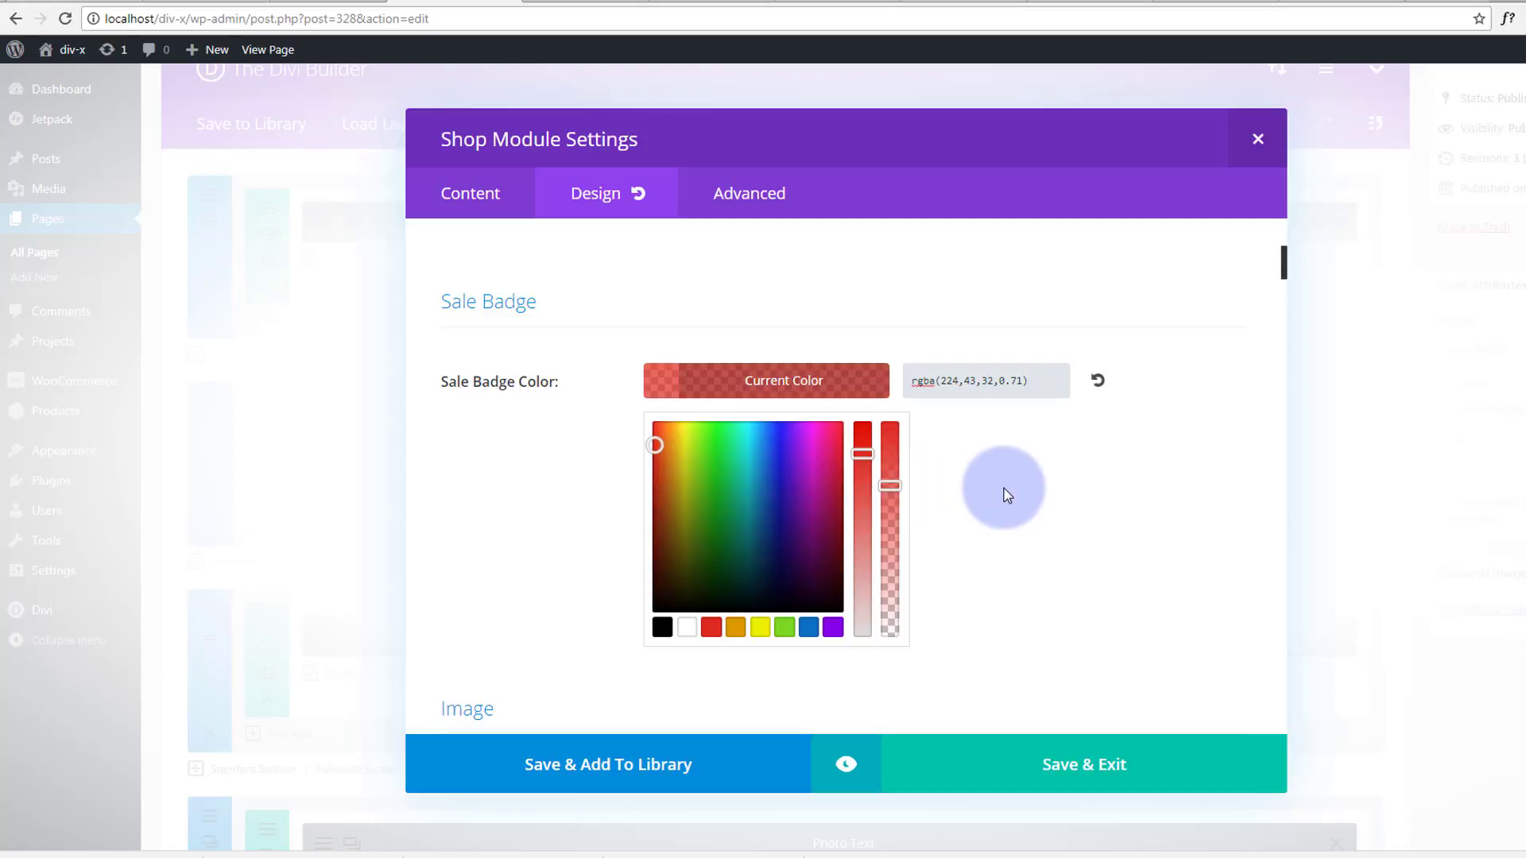
pyautogui.scroll(-3)
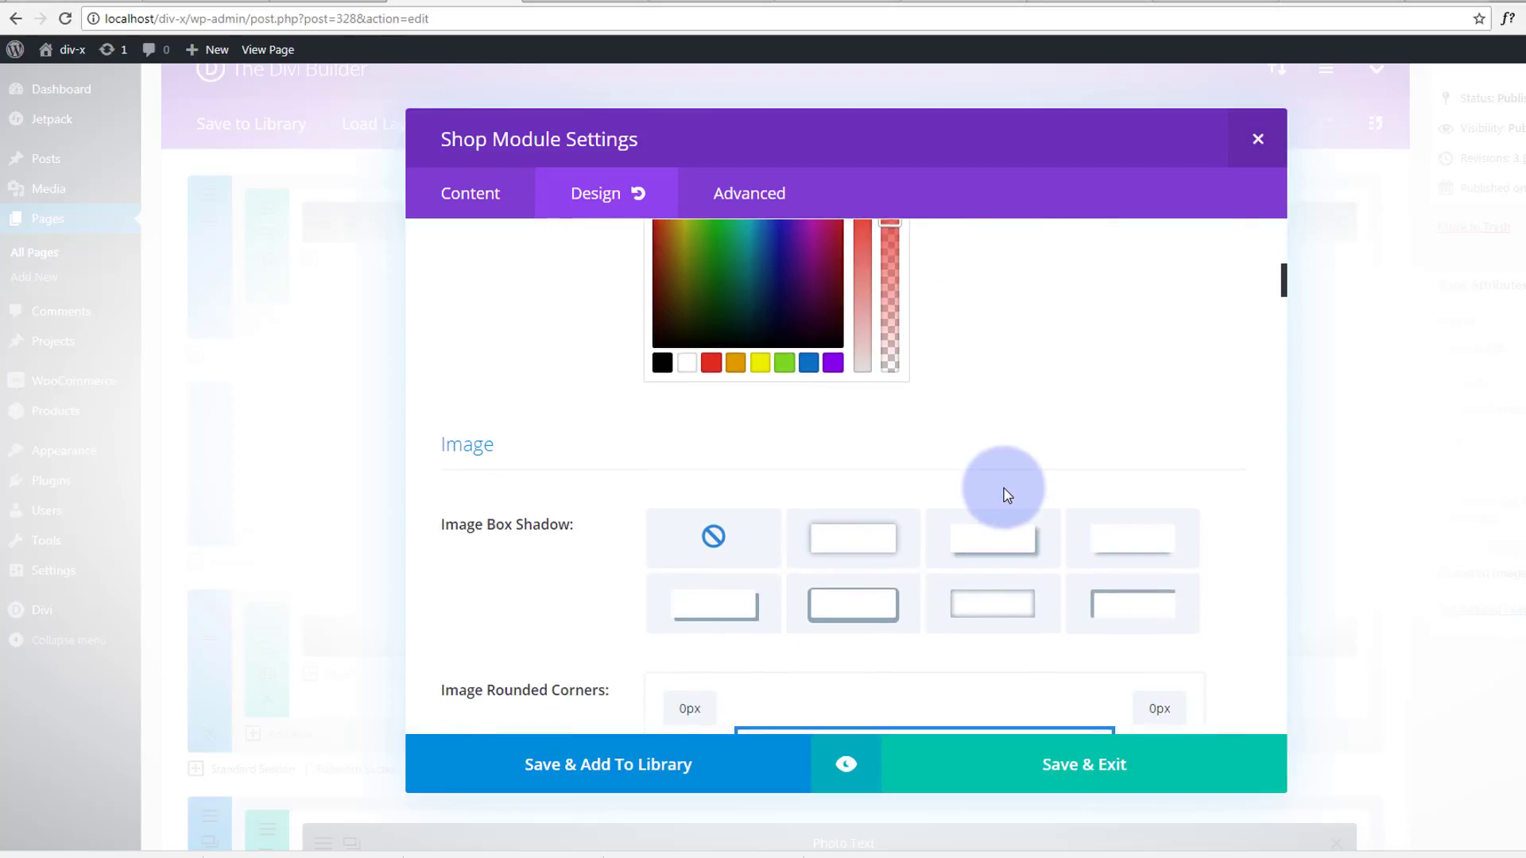
# Apply an Image Box Shadow preset (12px vertical, 18px blur, -6px spread) to product images
pyautogui.scroll(-3)
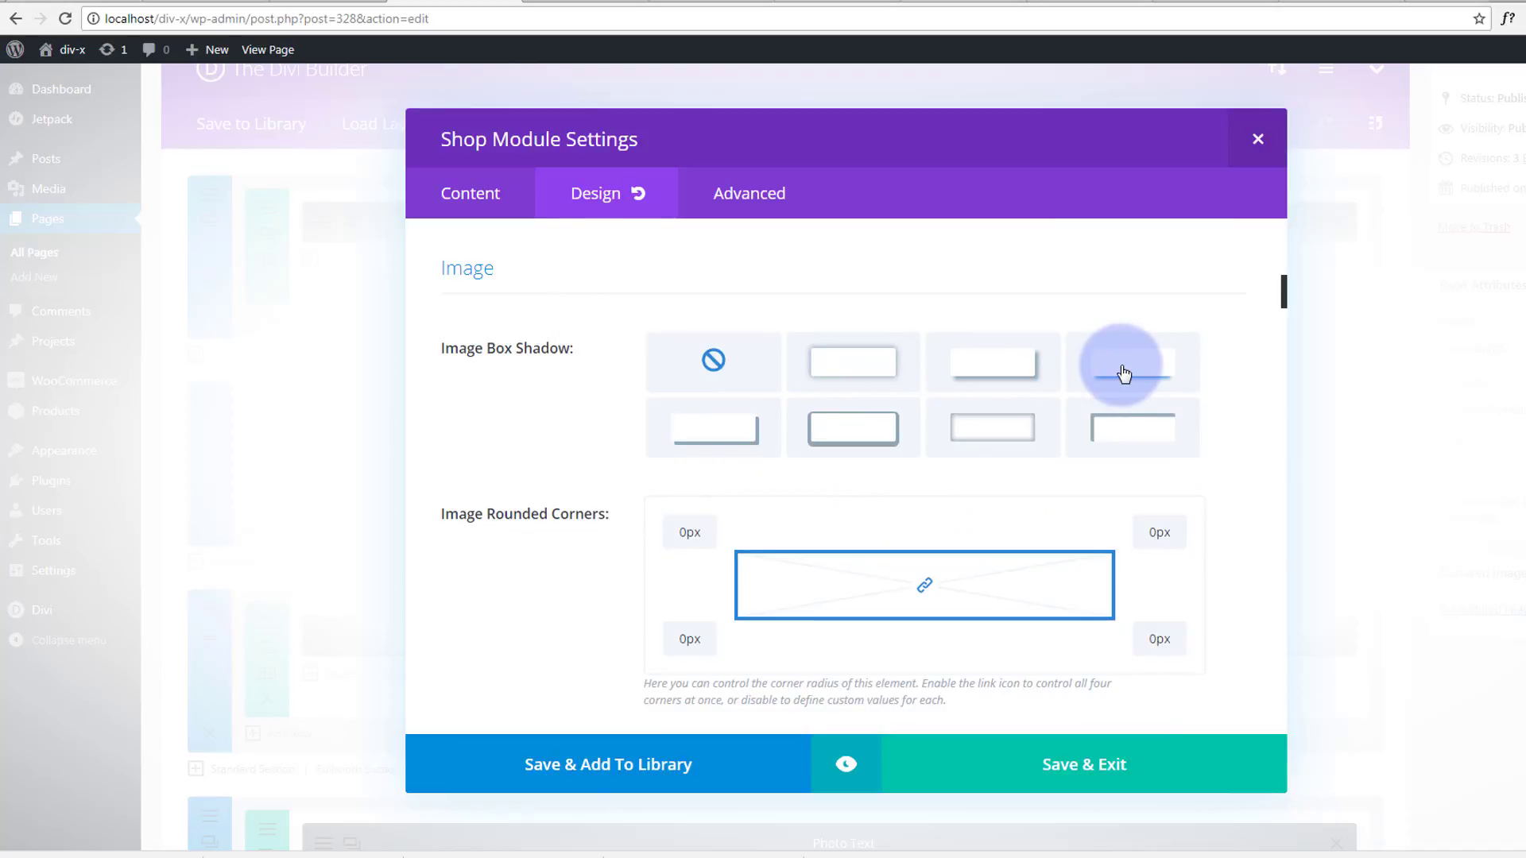
pyautogui.click(1124, 371)
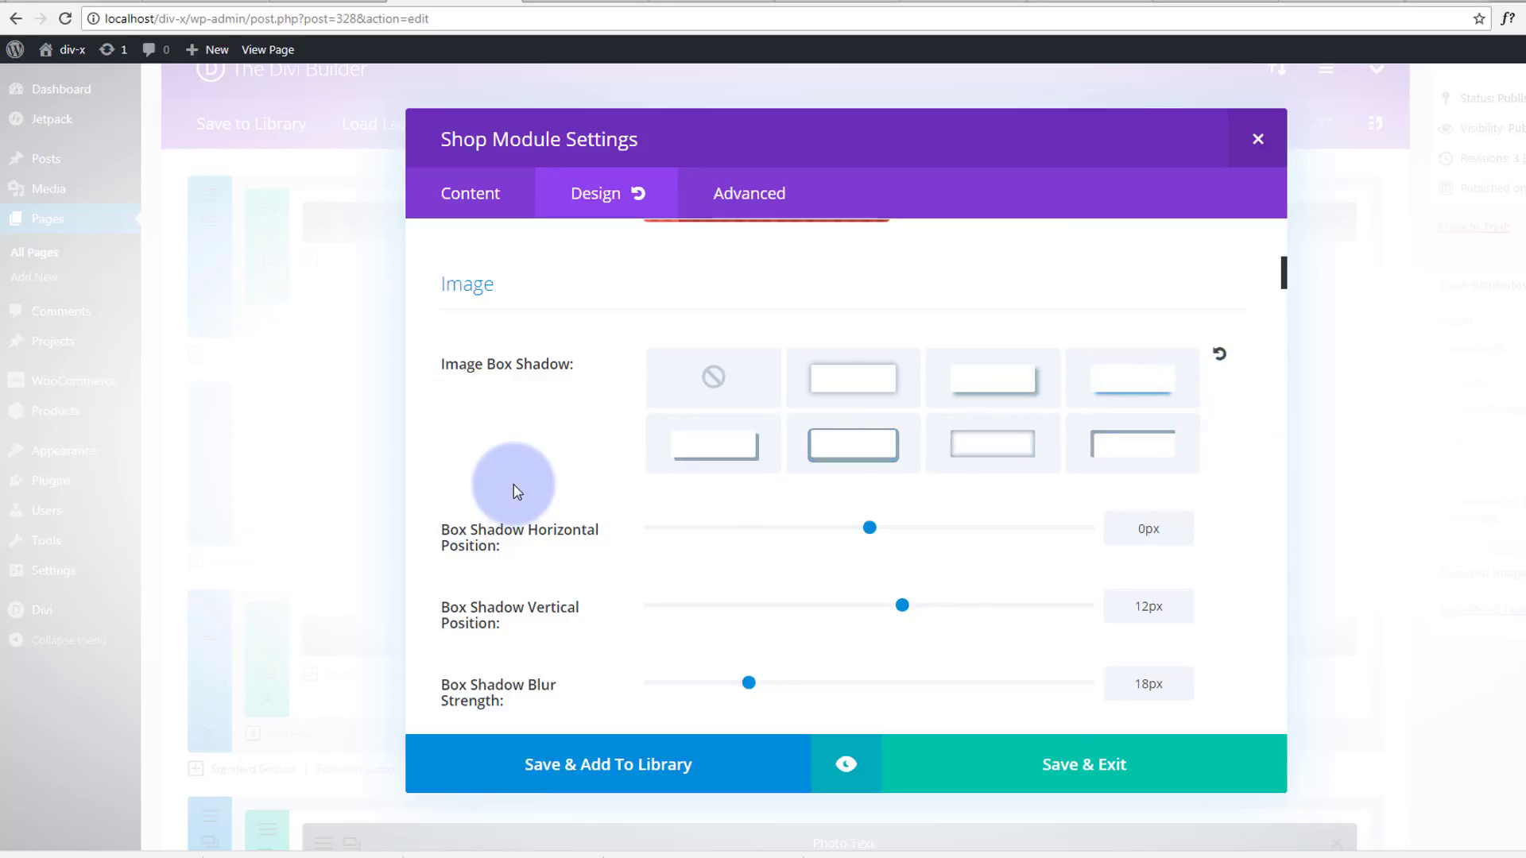
pyautogui.scroll(-3)
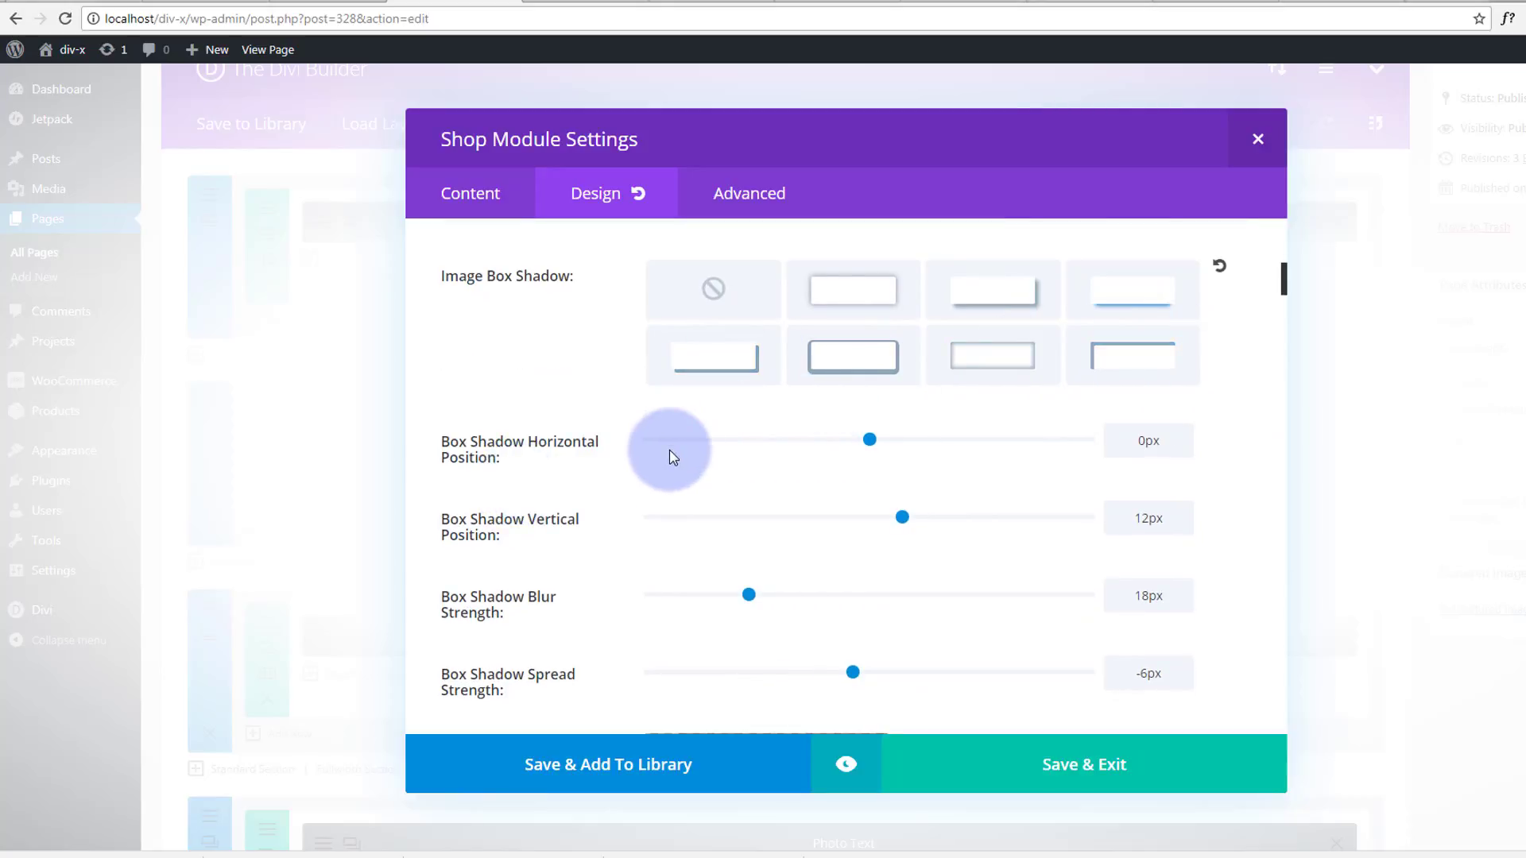
pyautogui.scroll(-3)
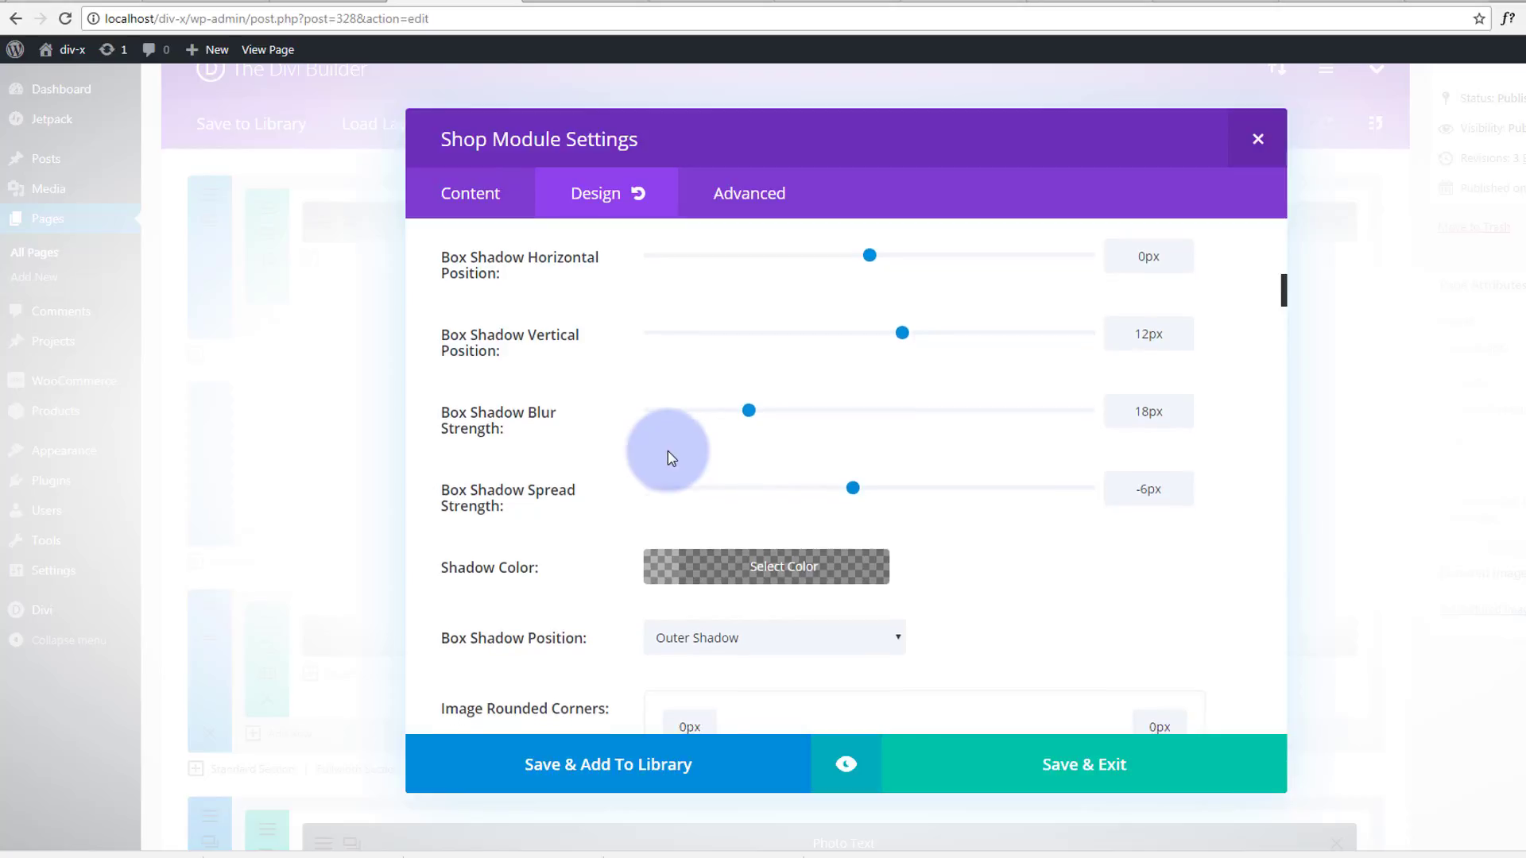
pyautogui.scroll(-3)
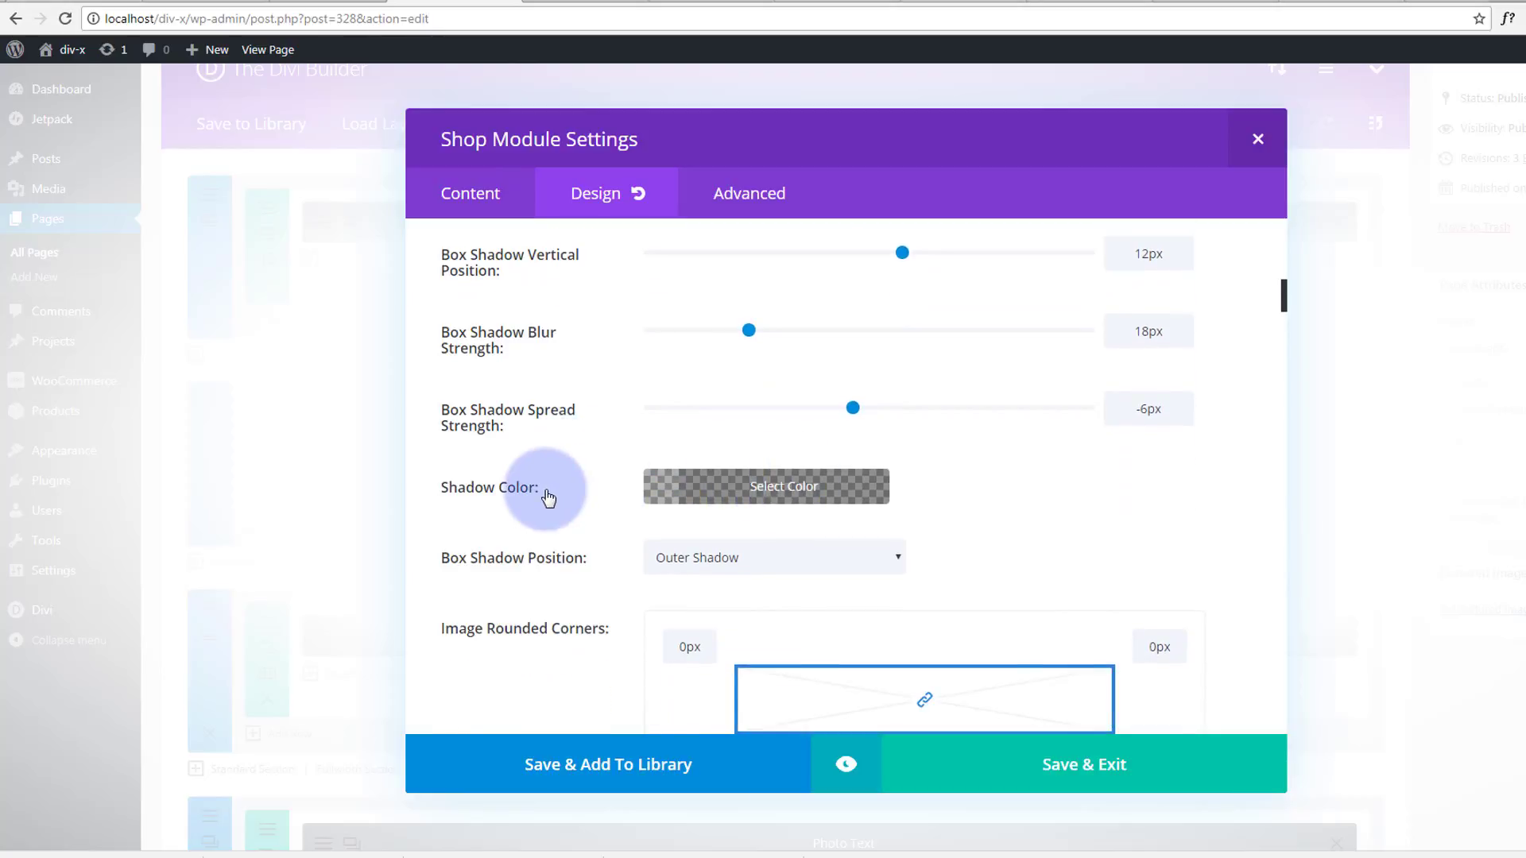
pyautogui.scroll(-3)
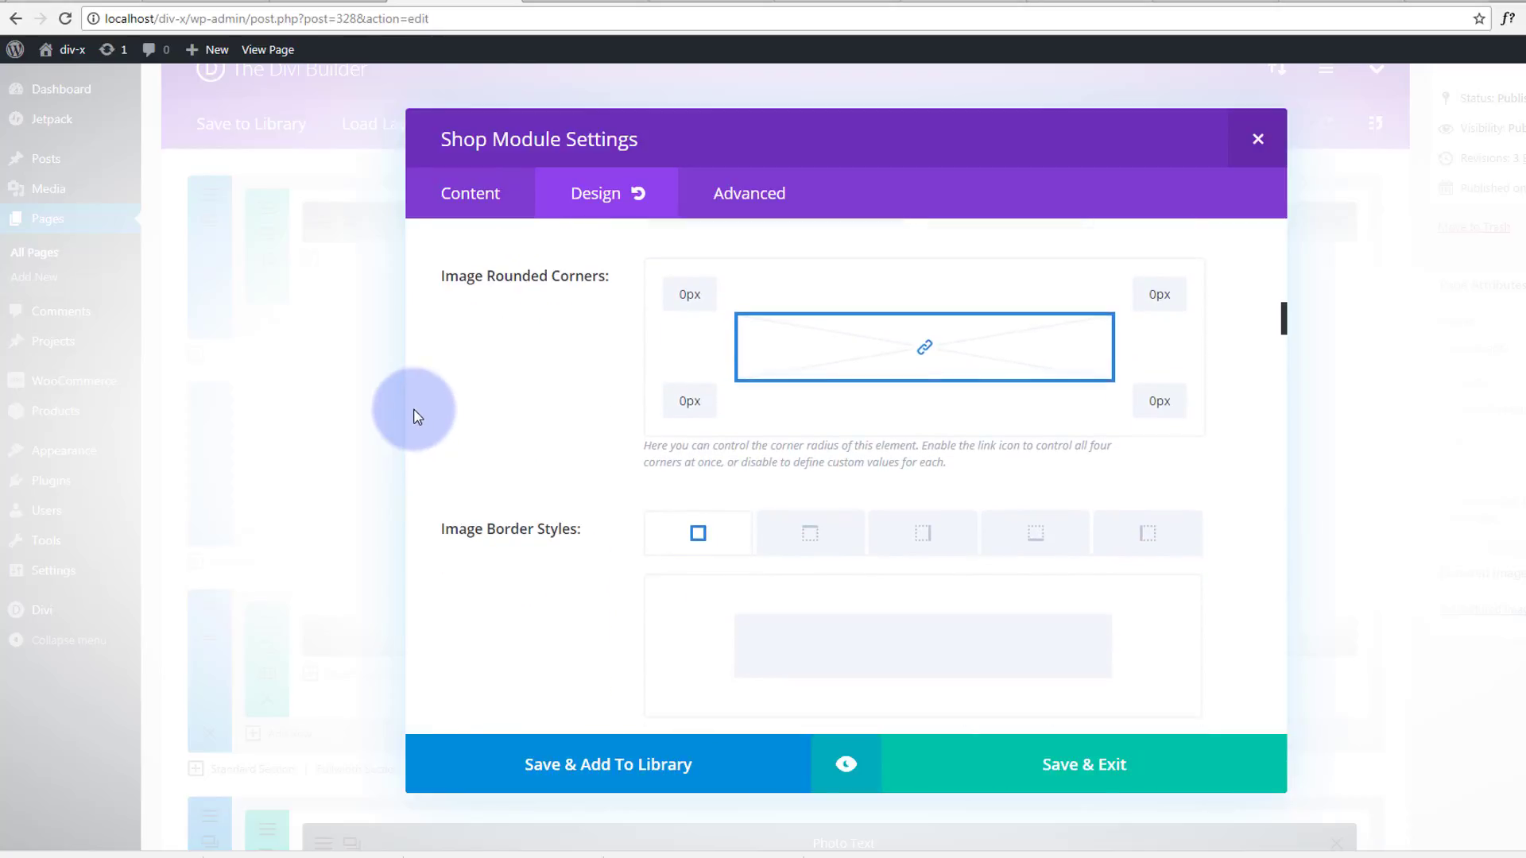
pyautogui.moveTo(781, 351)
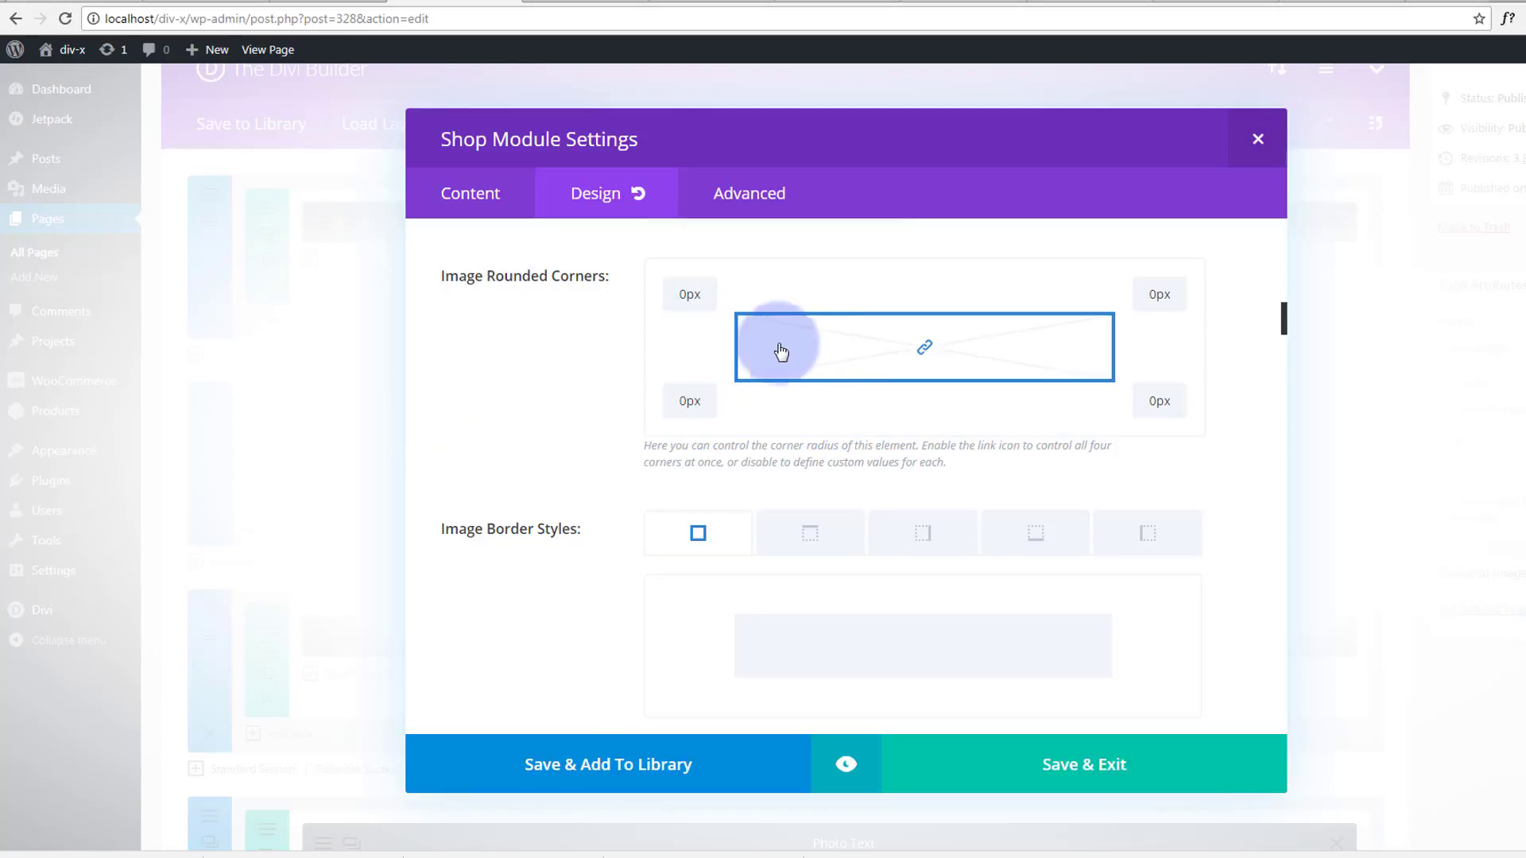
pyautogui.scroll(-3)
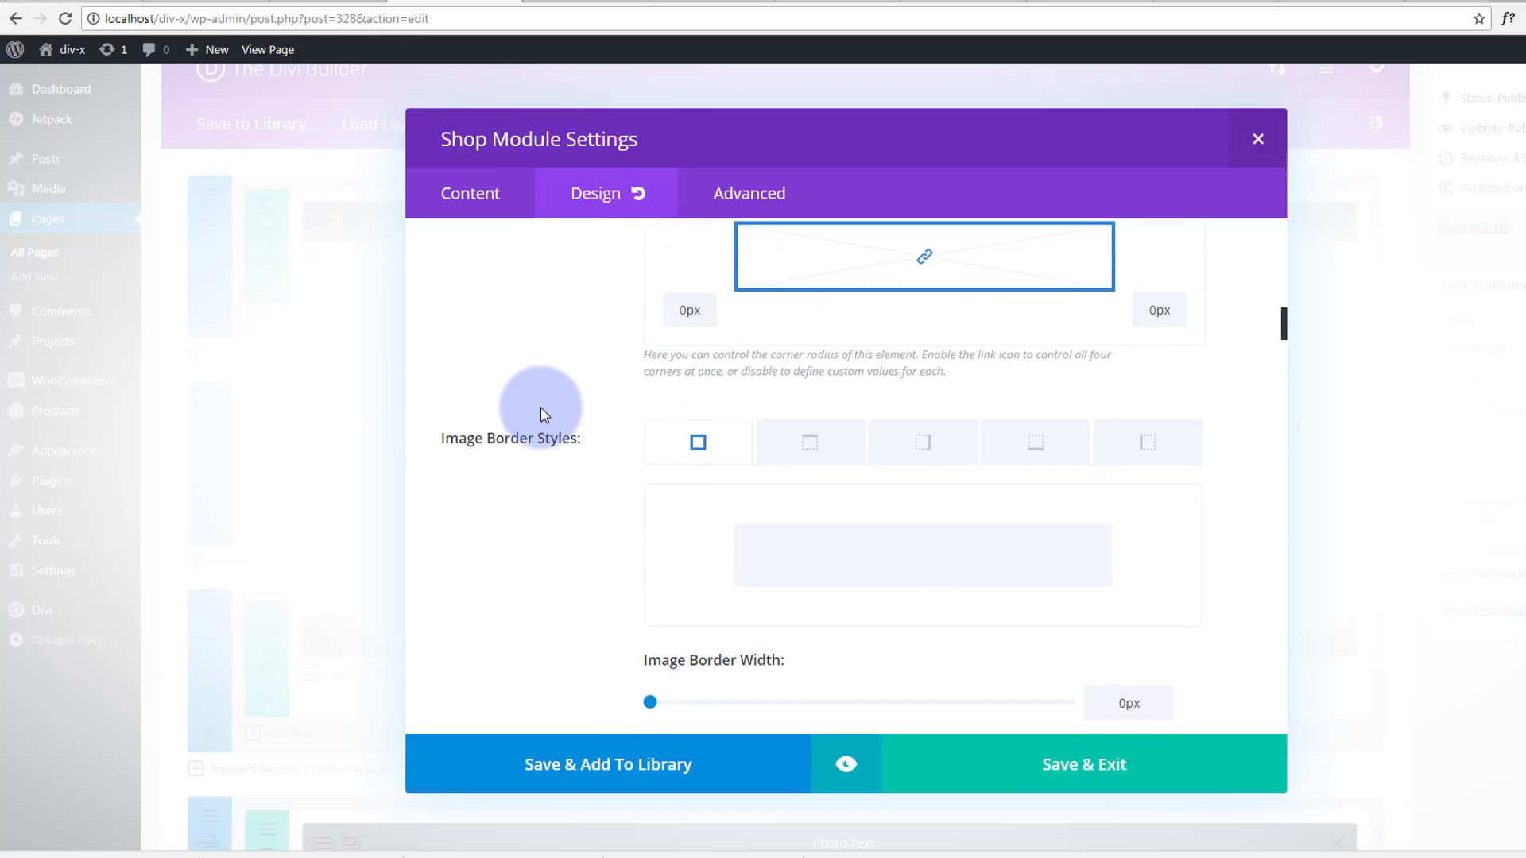
pyautogui.scroll(-3)
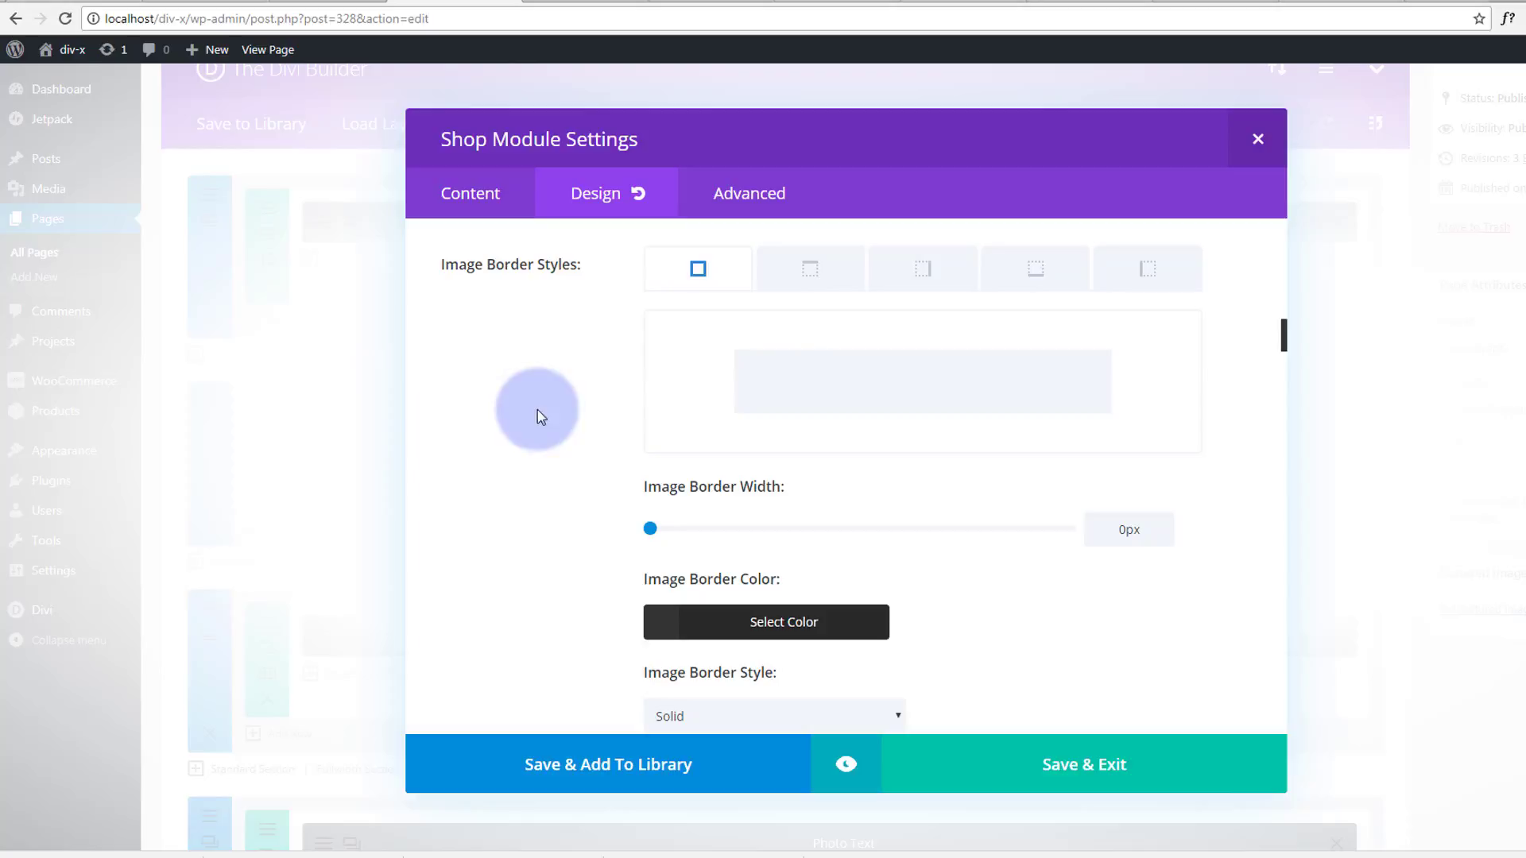
pyautogui.scroll(-3)
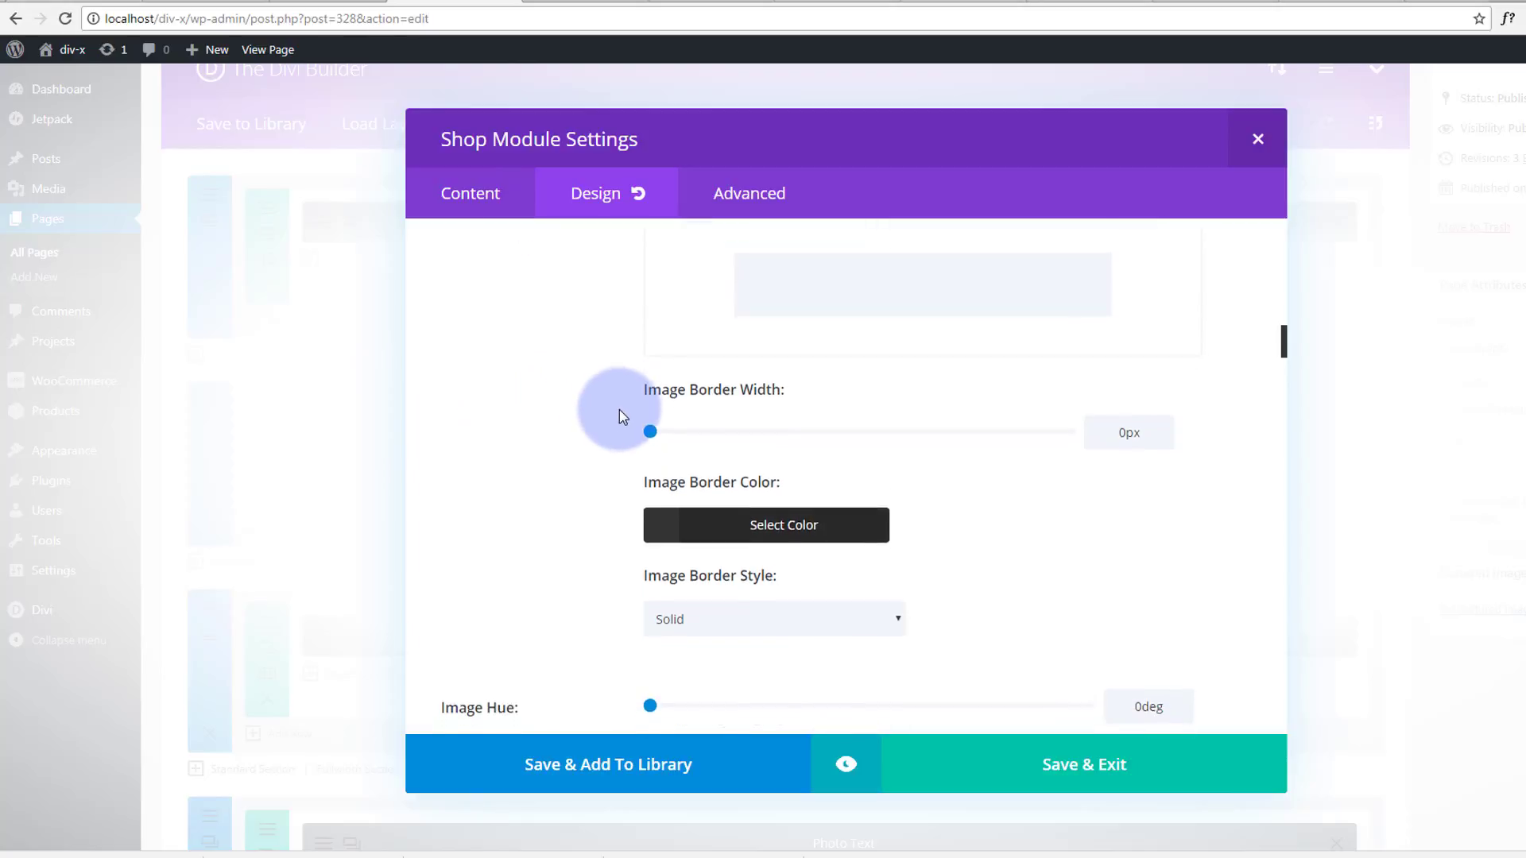
pyautogui.scroll(-3)
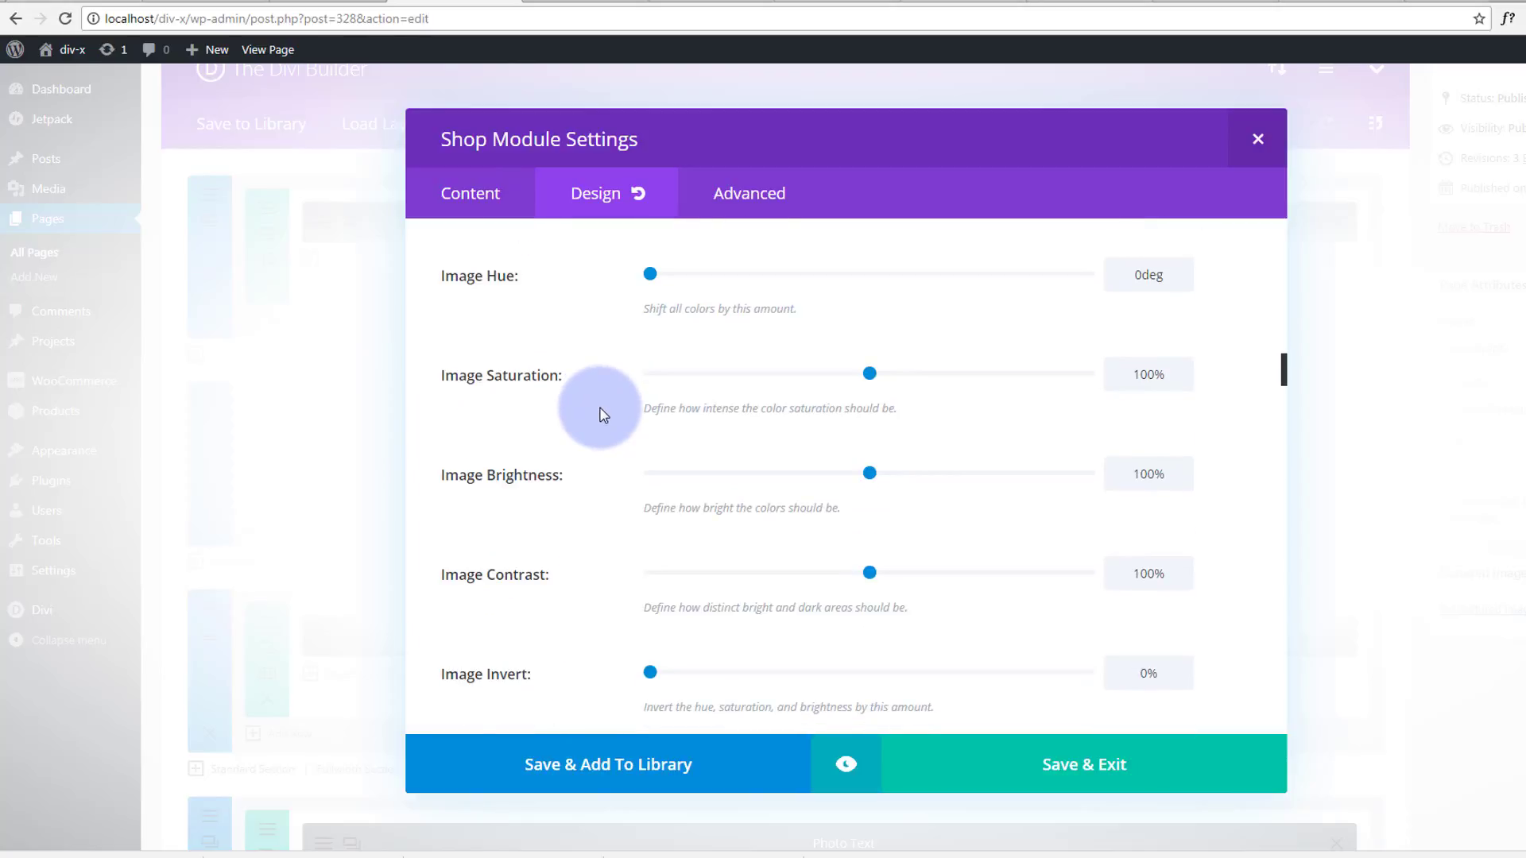
pyautogui.scroll(-3)
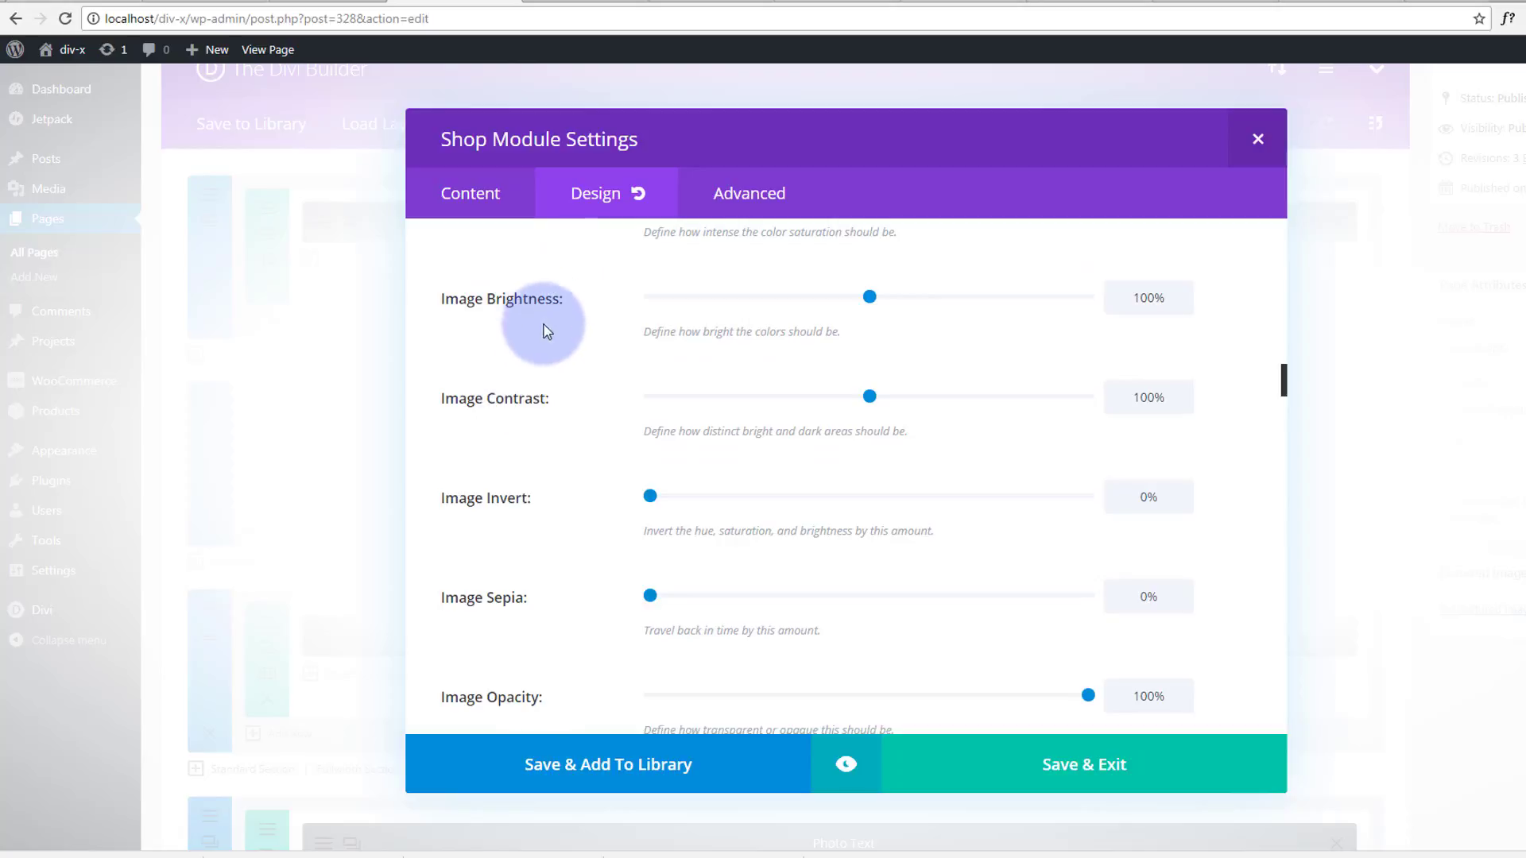
pyautogui.scroll(-3)
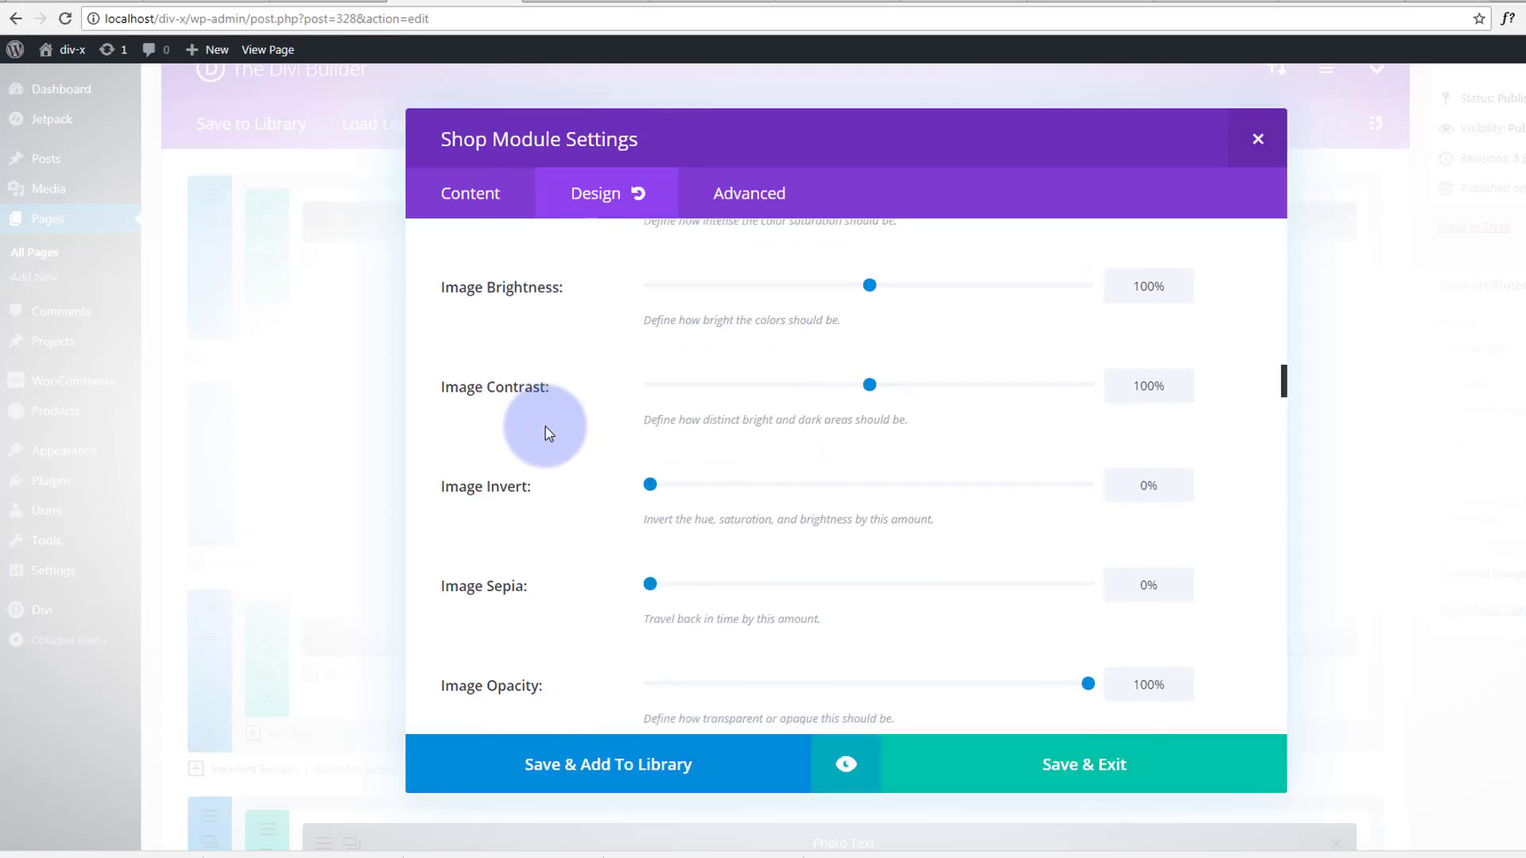
pyautogui.scroll(-3)
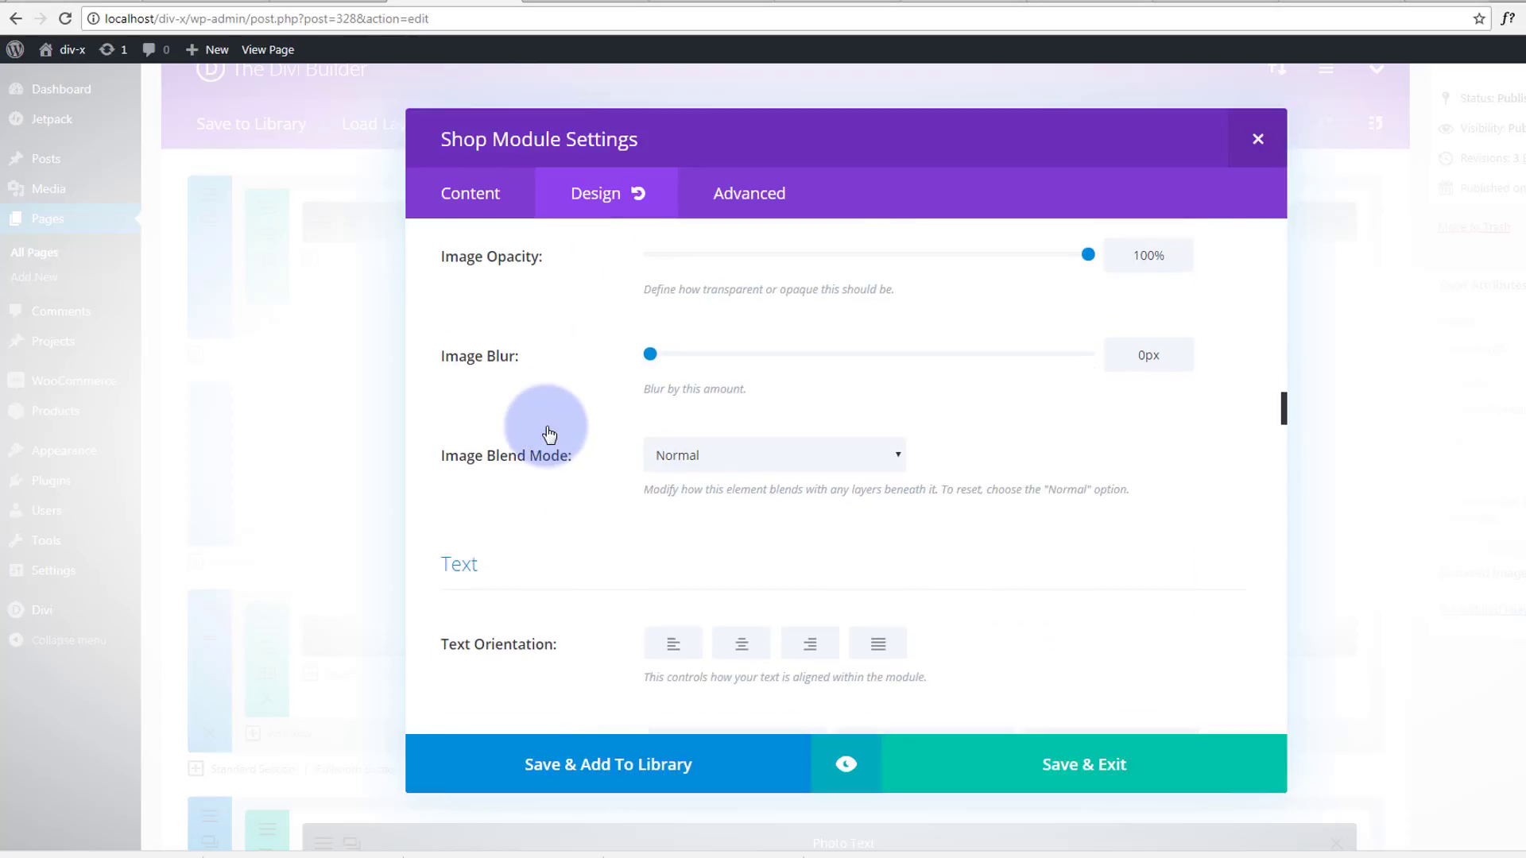
pyautogui.scroll(-3)
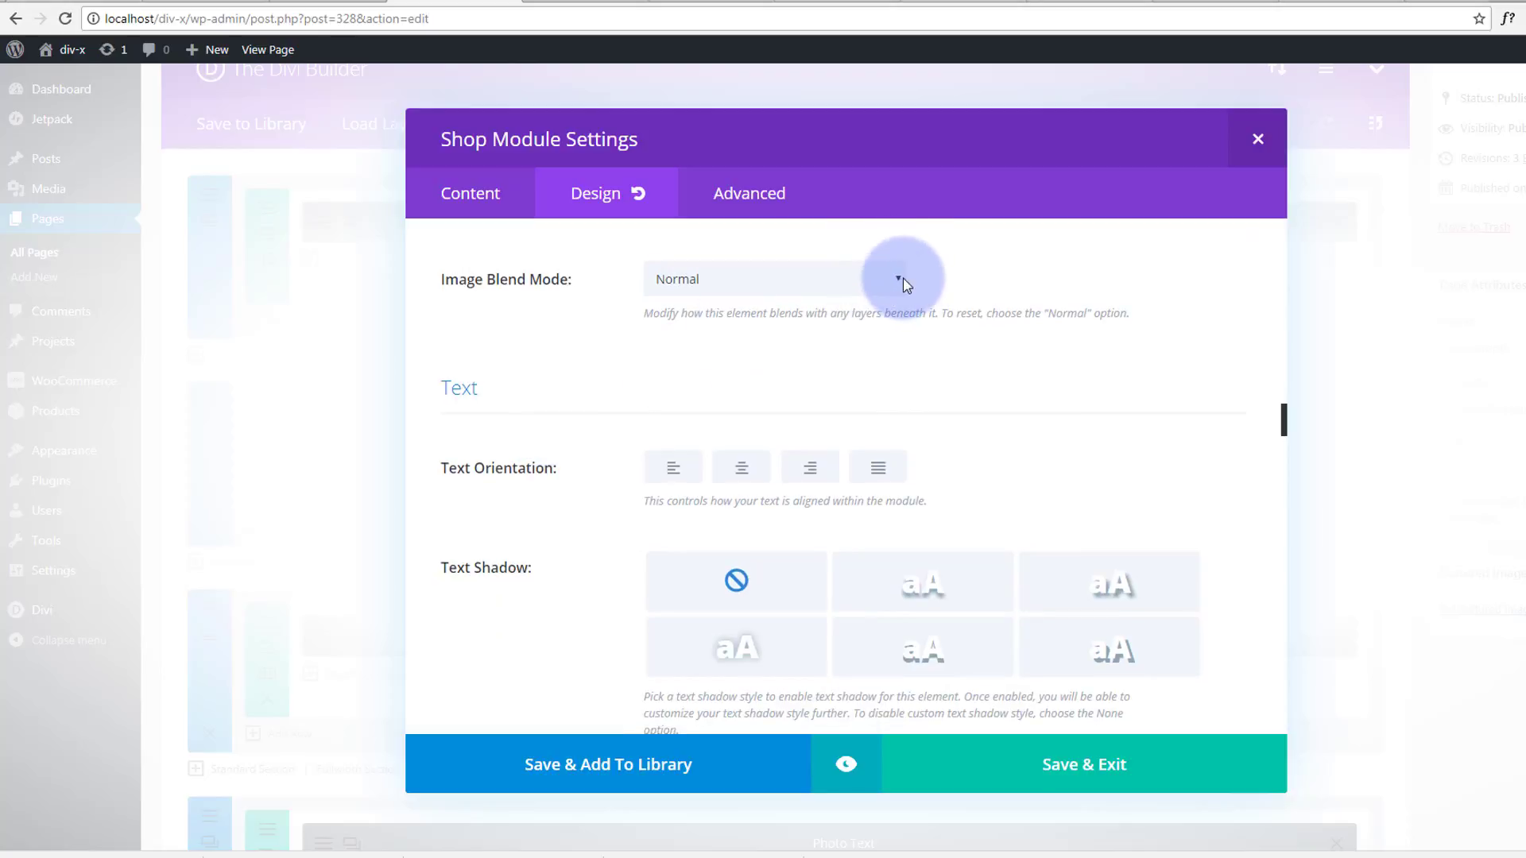
pyautogui.moveTo(655, 277)
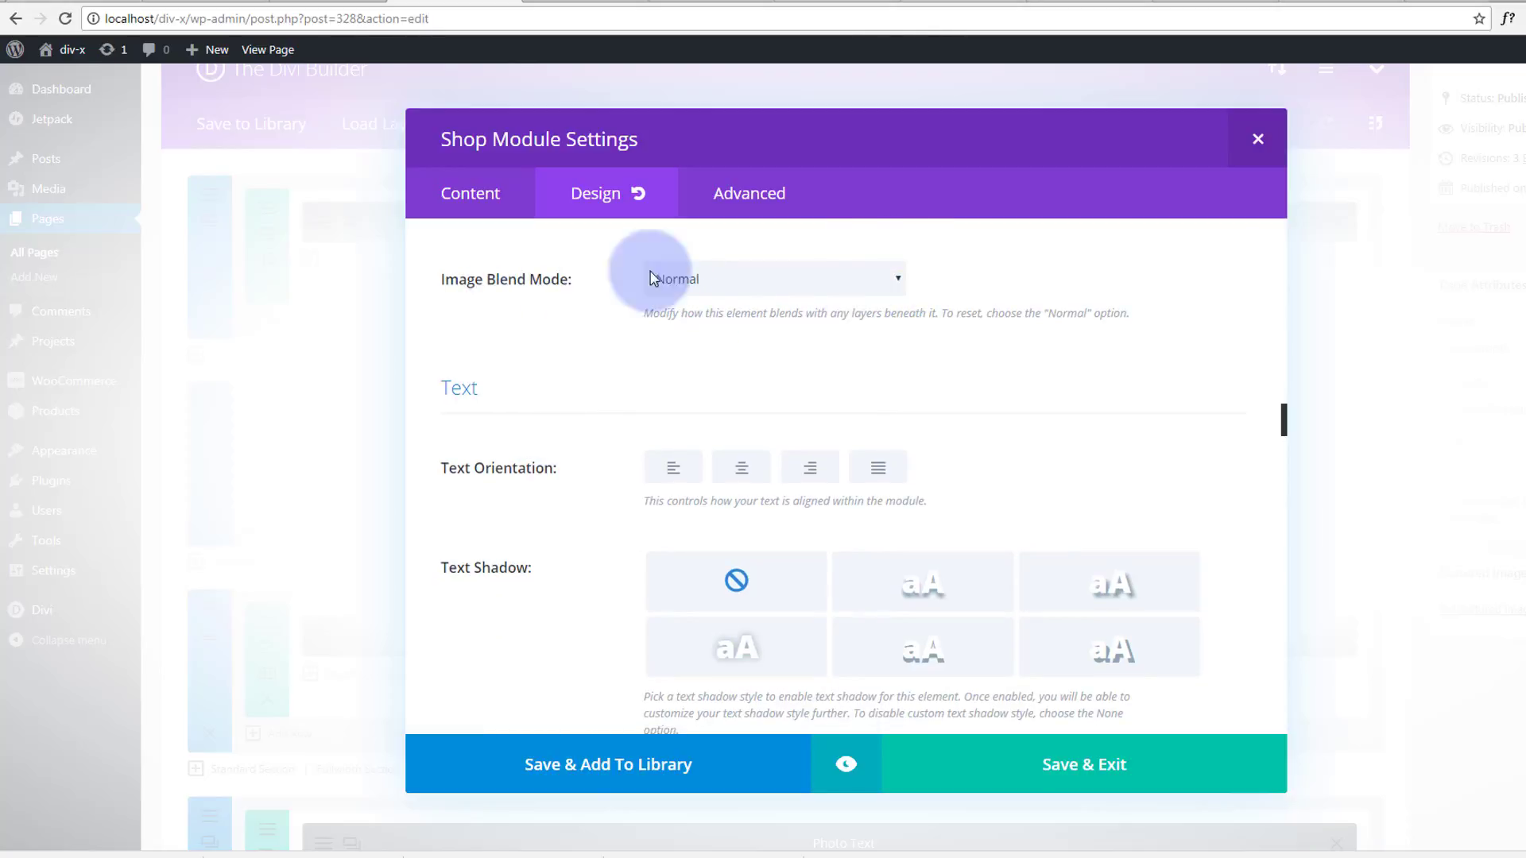
pyautogui.moveTo(792, 284)
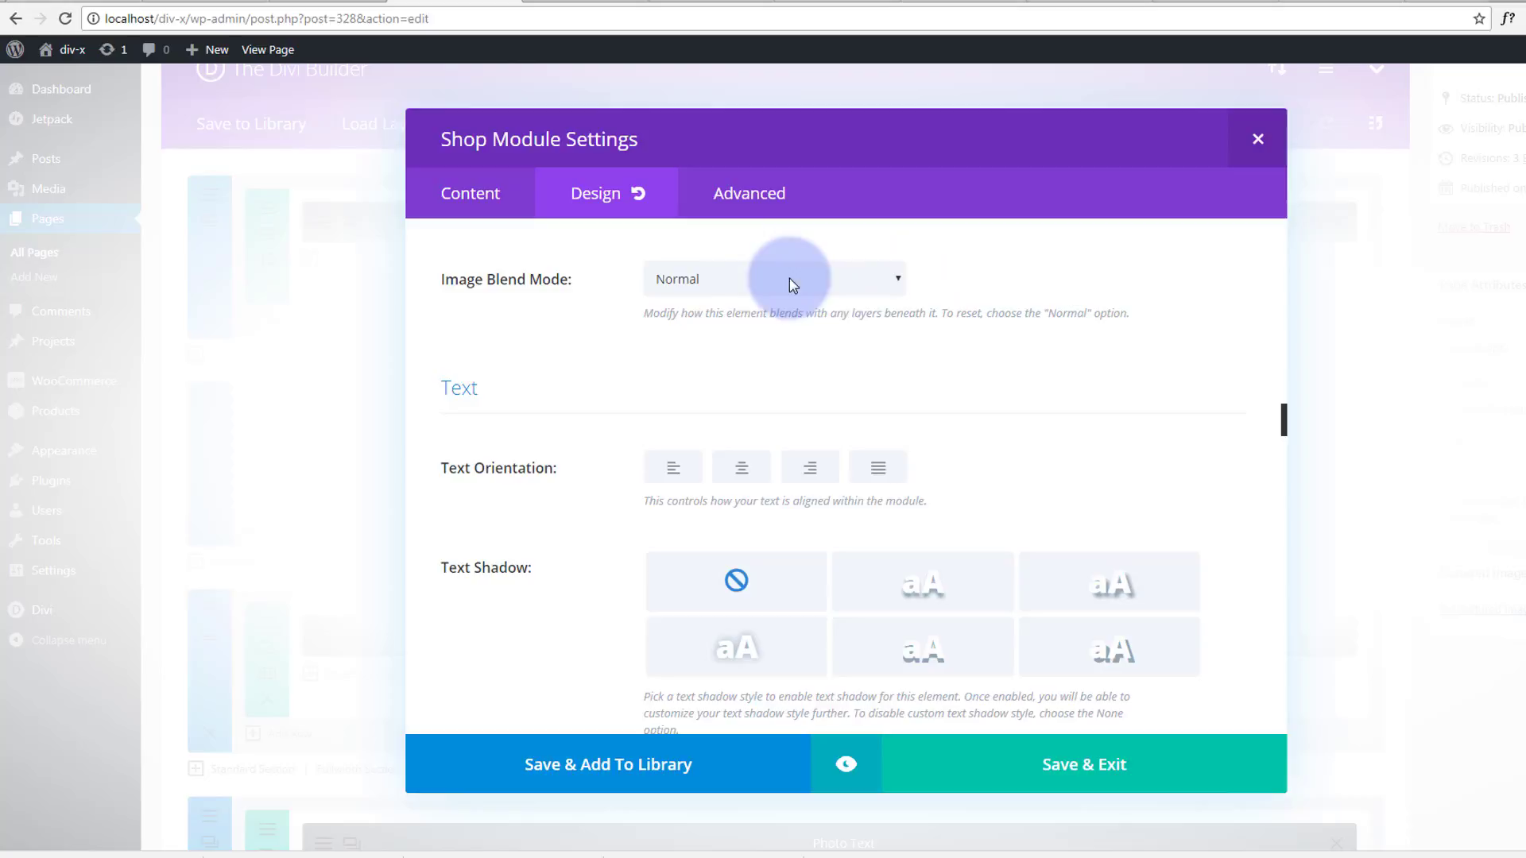
pyautogui.moveTo(1012, 293)
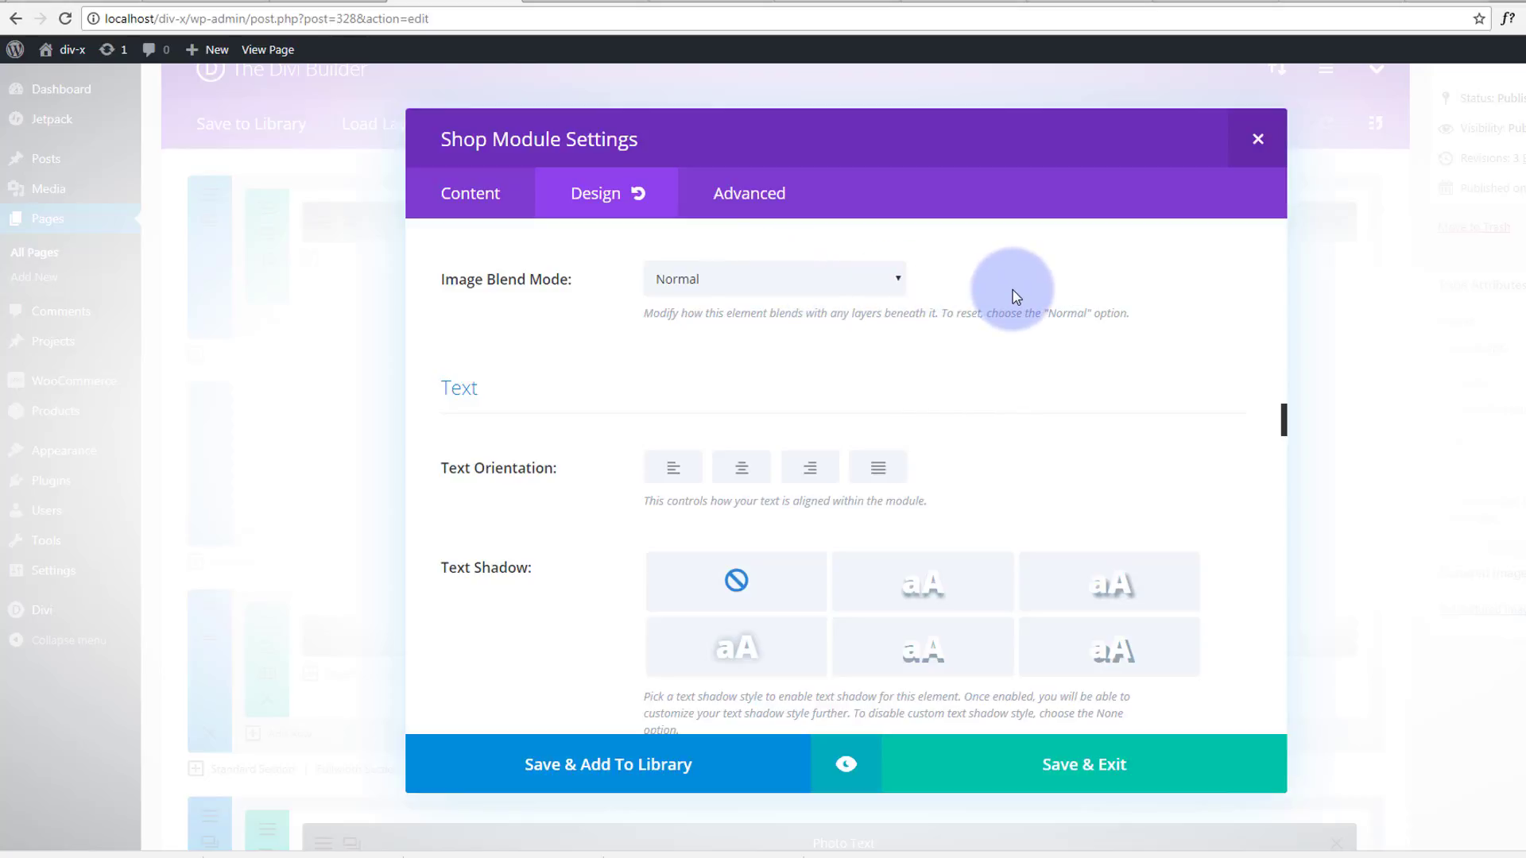
pyautogui.scroll(-3)
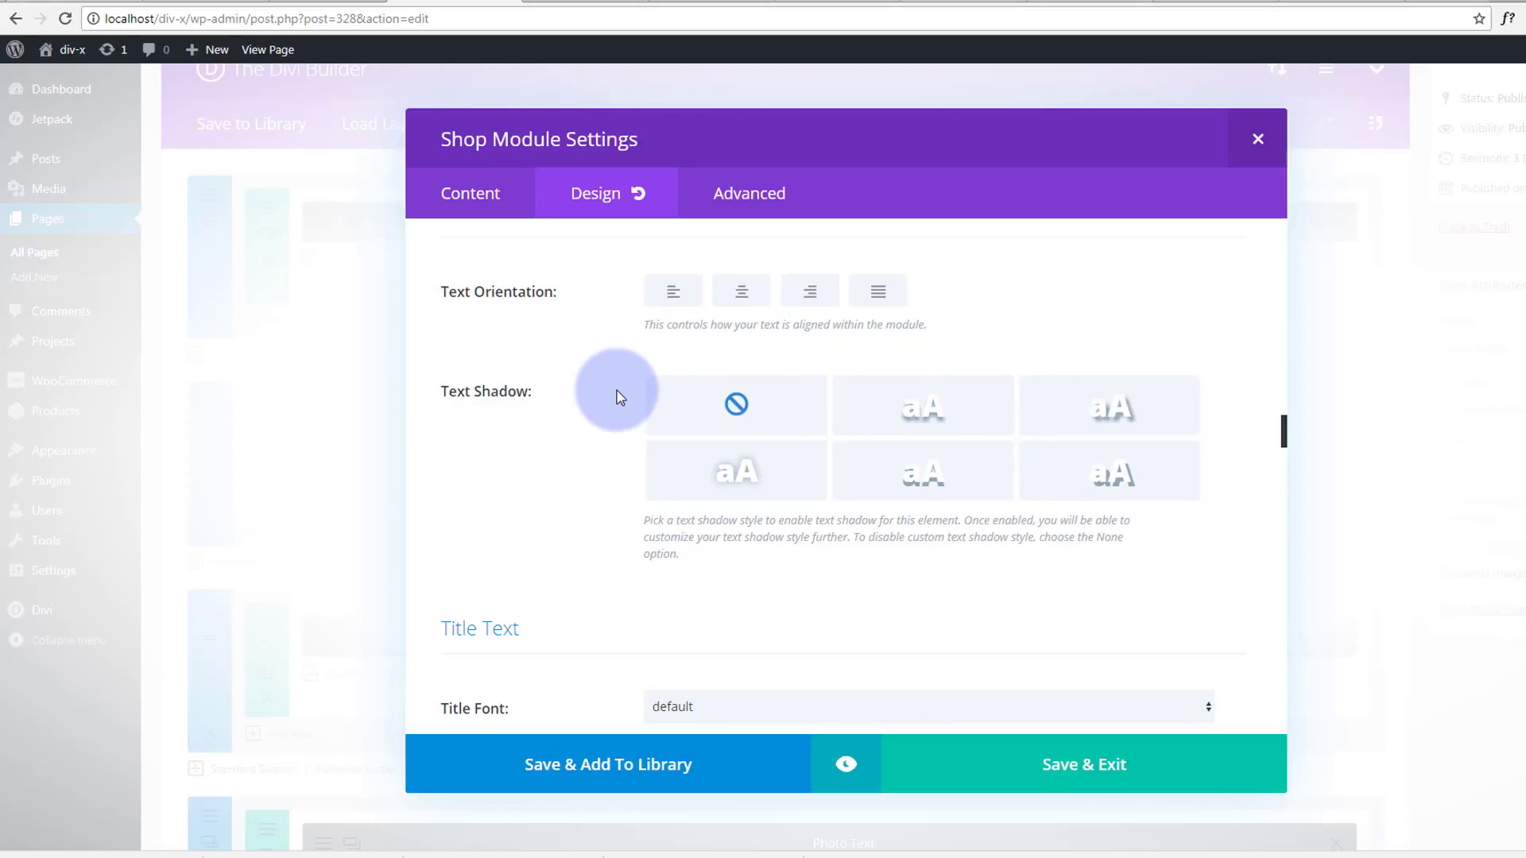
pyautogui.scroll(-3)
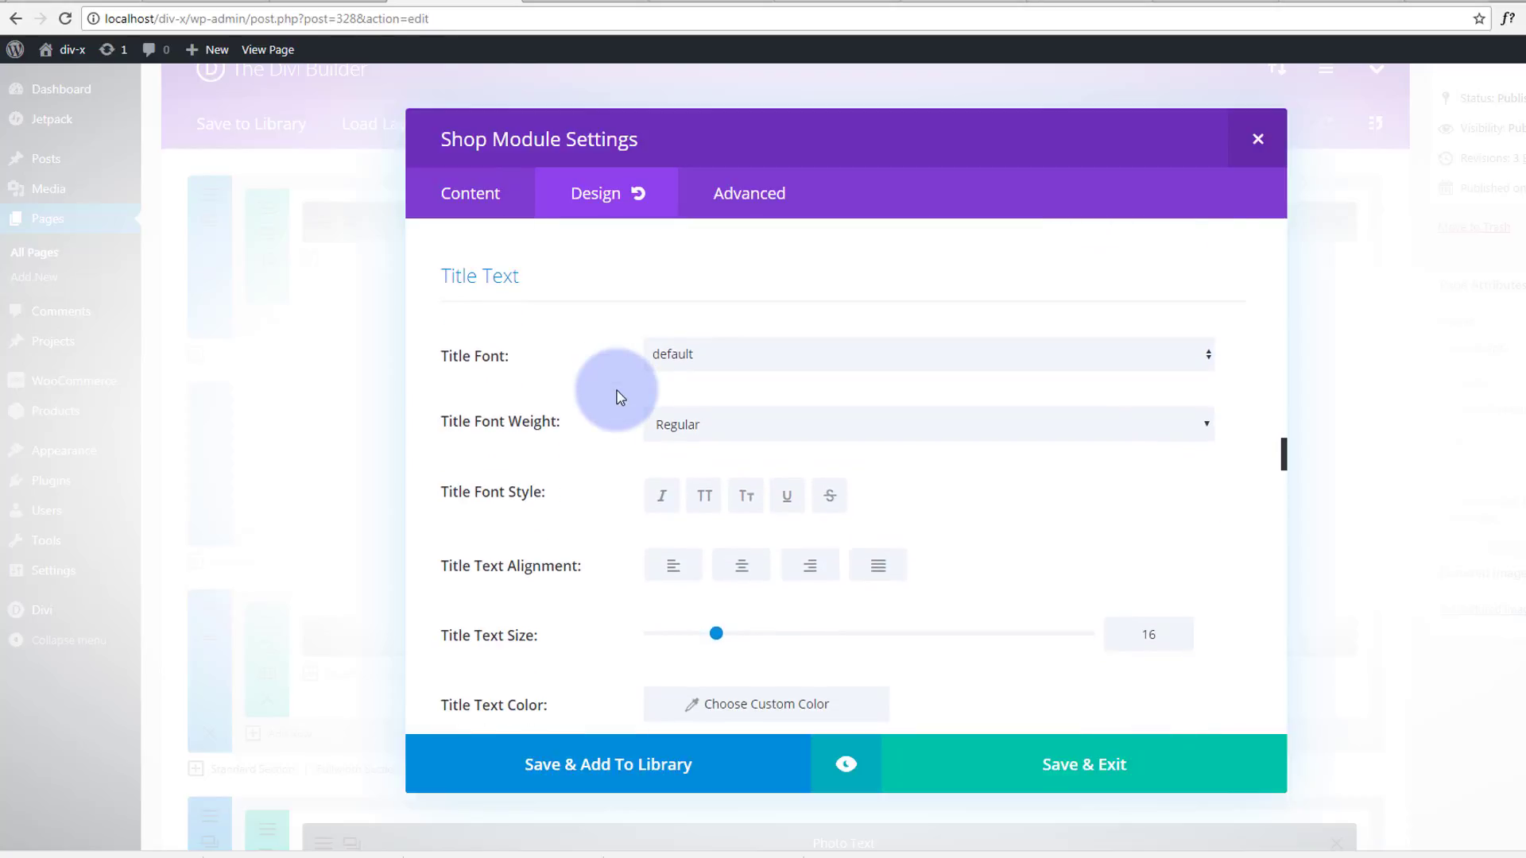
pyautogui.scroll(-3)
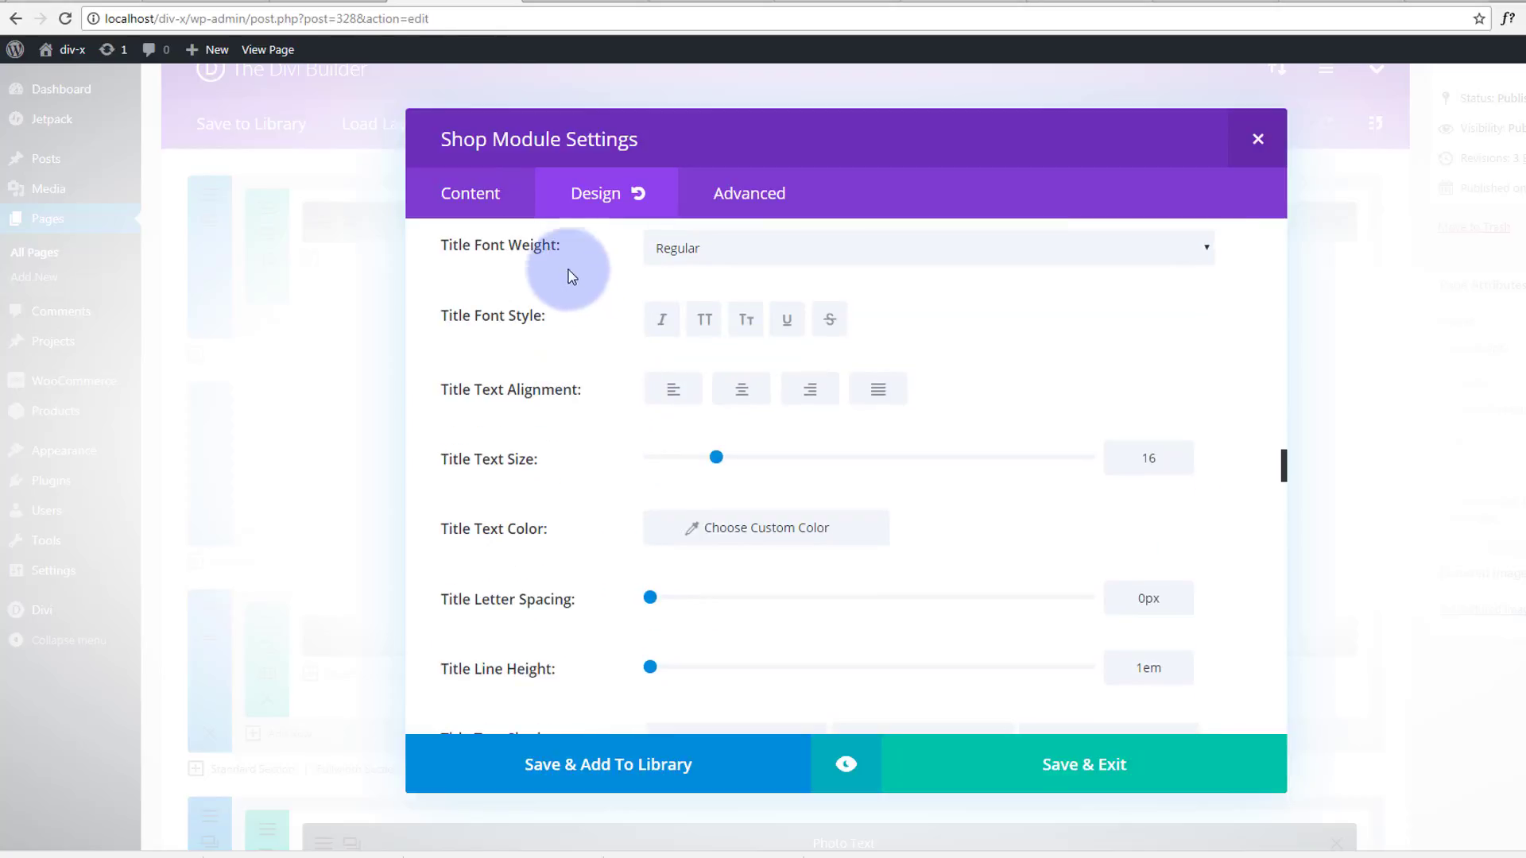
pyautogui.scroll(-3)
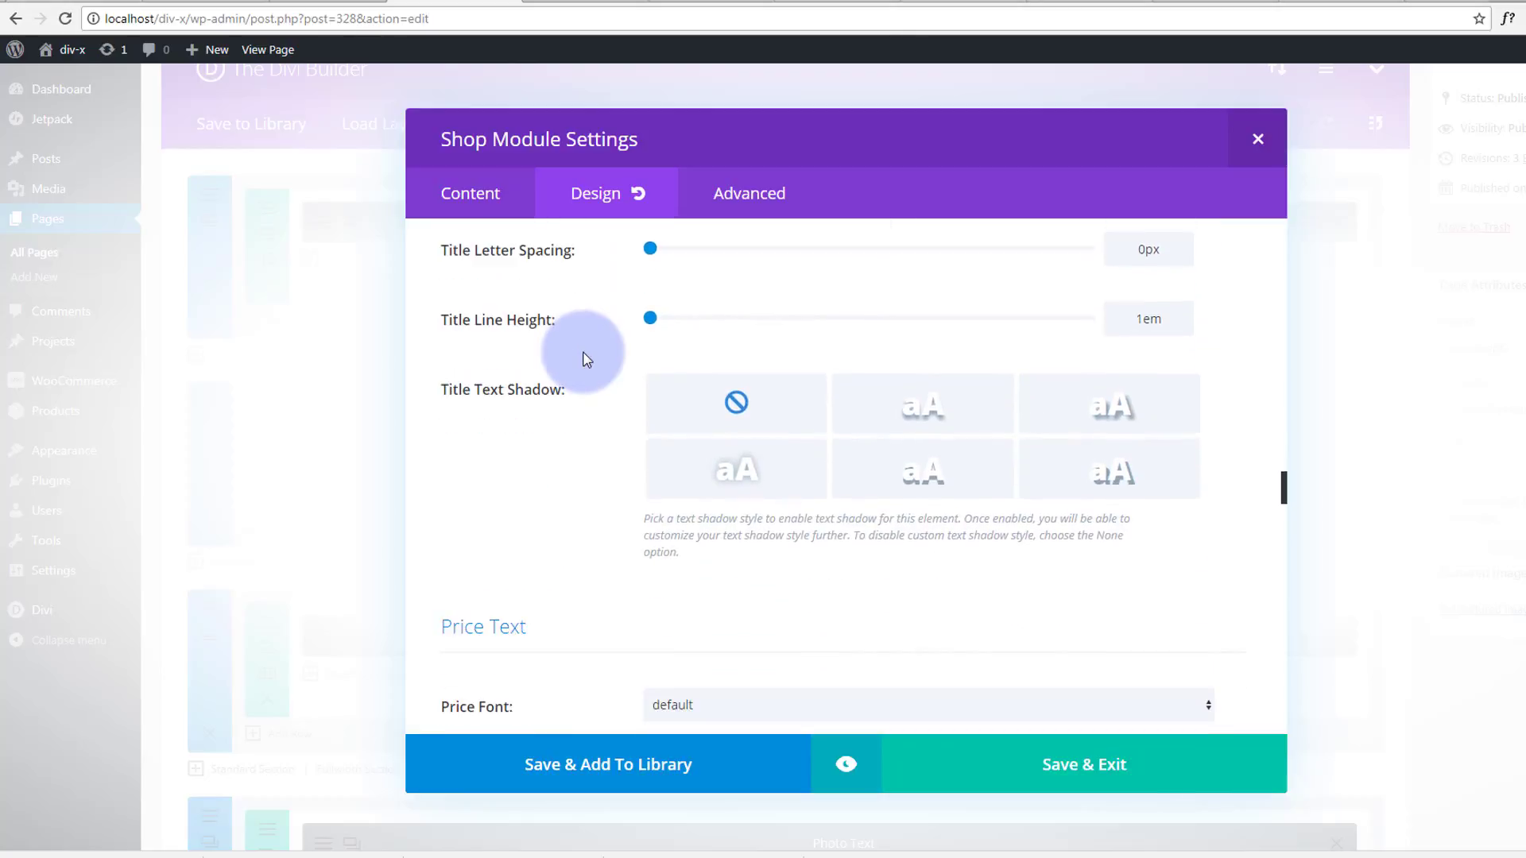
pyautogui.scroll(-3)
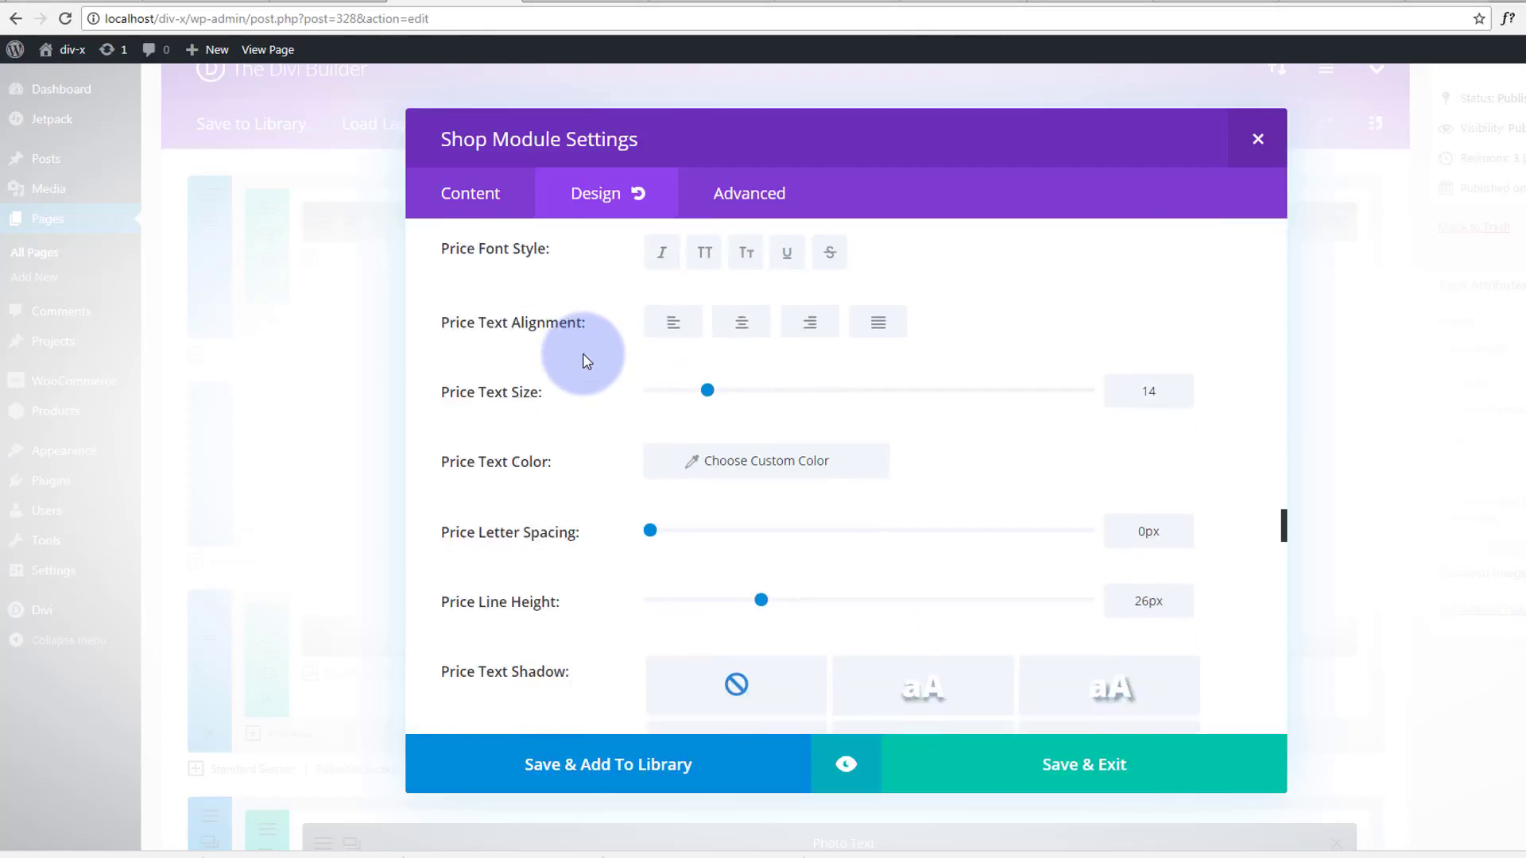
pyautogui.scroll(-3)
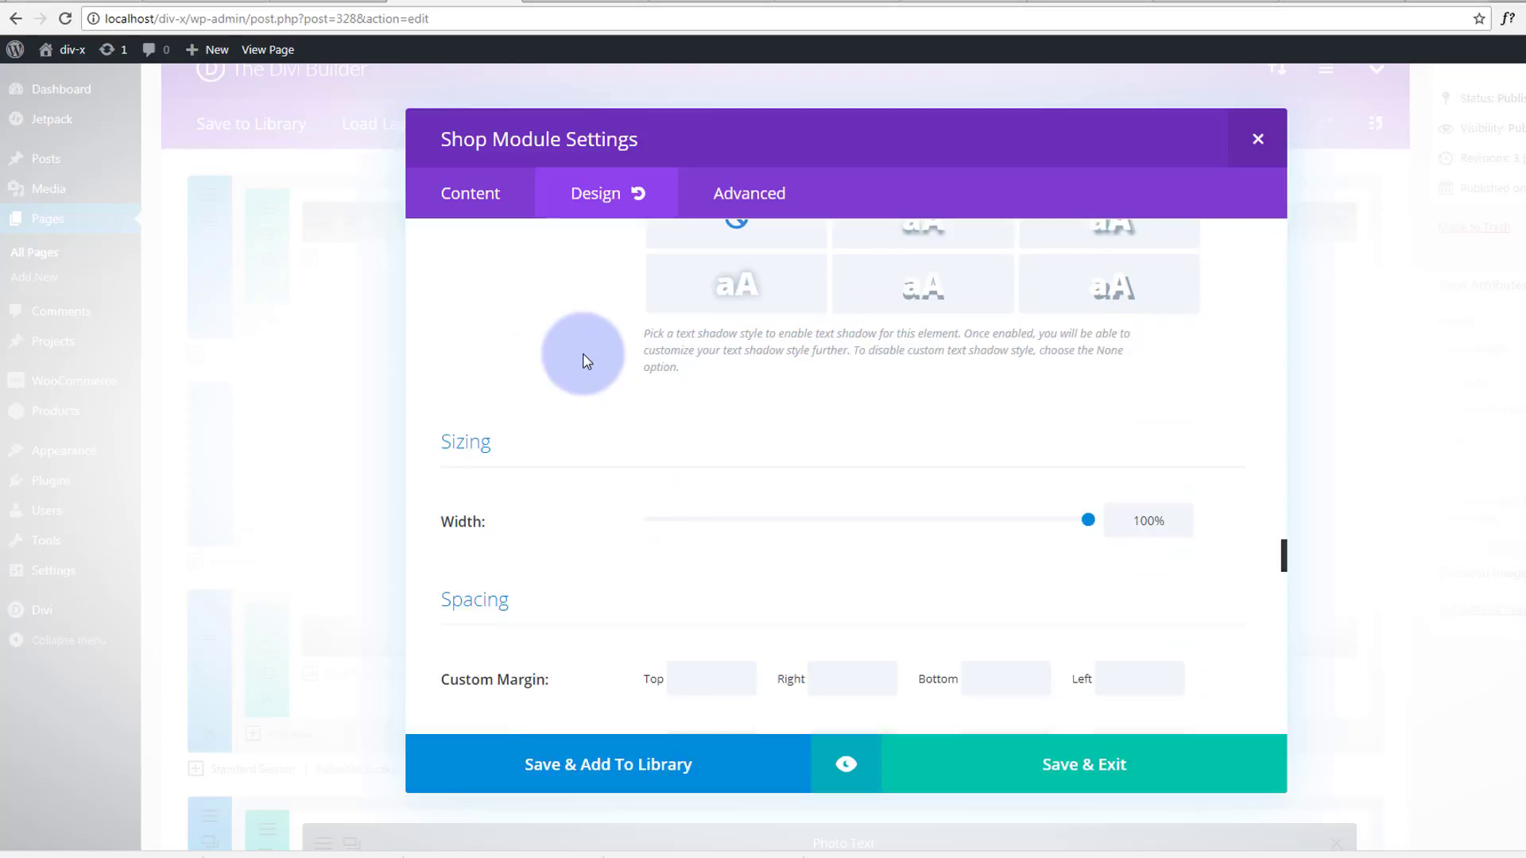
pyautogui.scroll(-3)
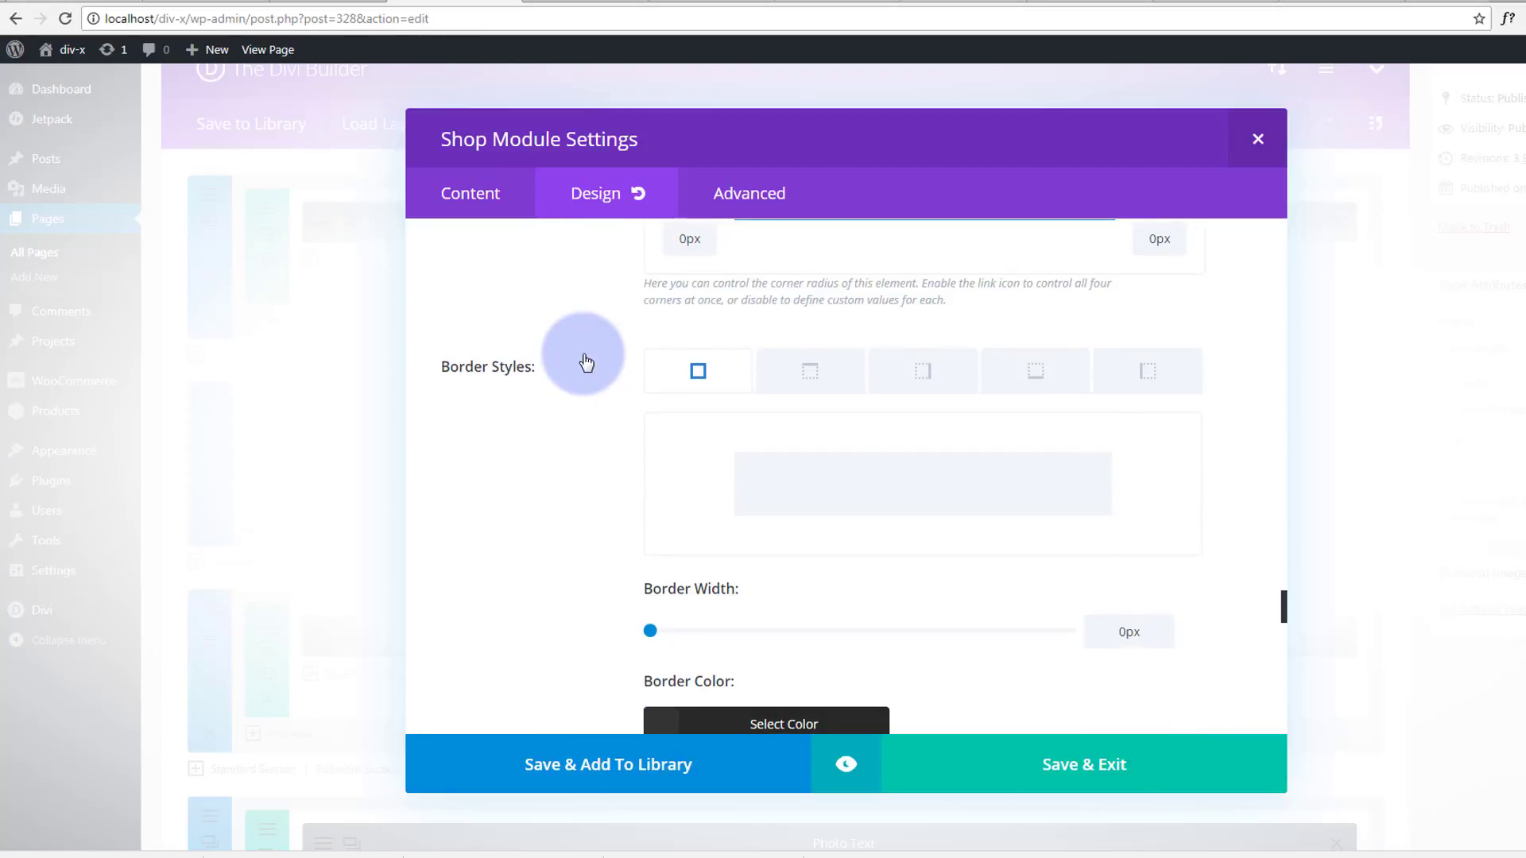
pyautogui.scroll(-3)
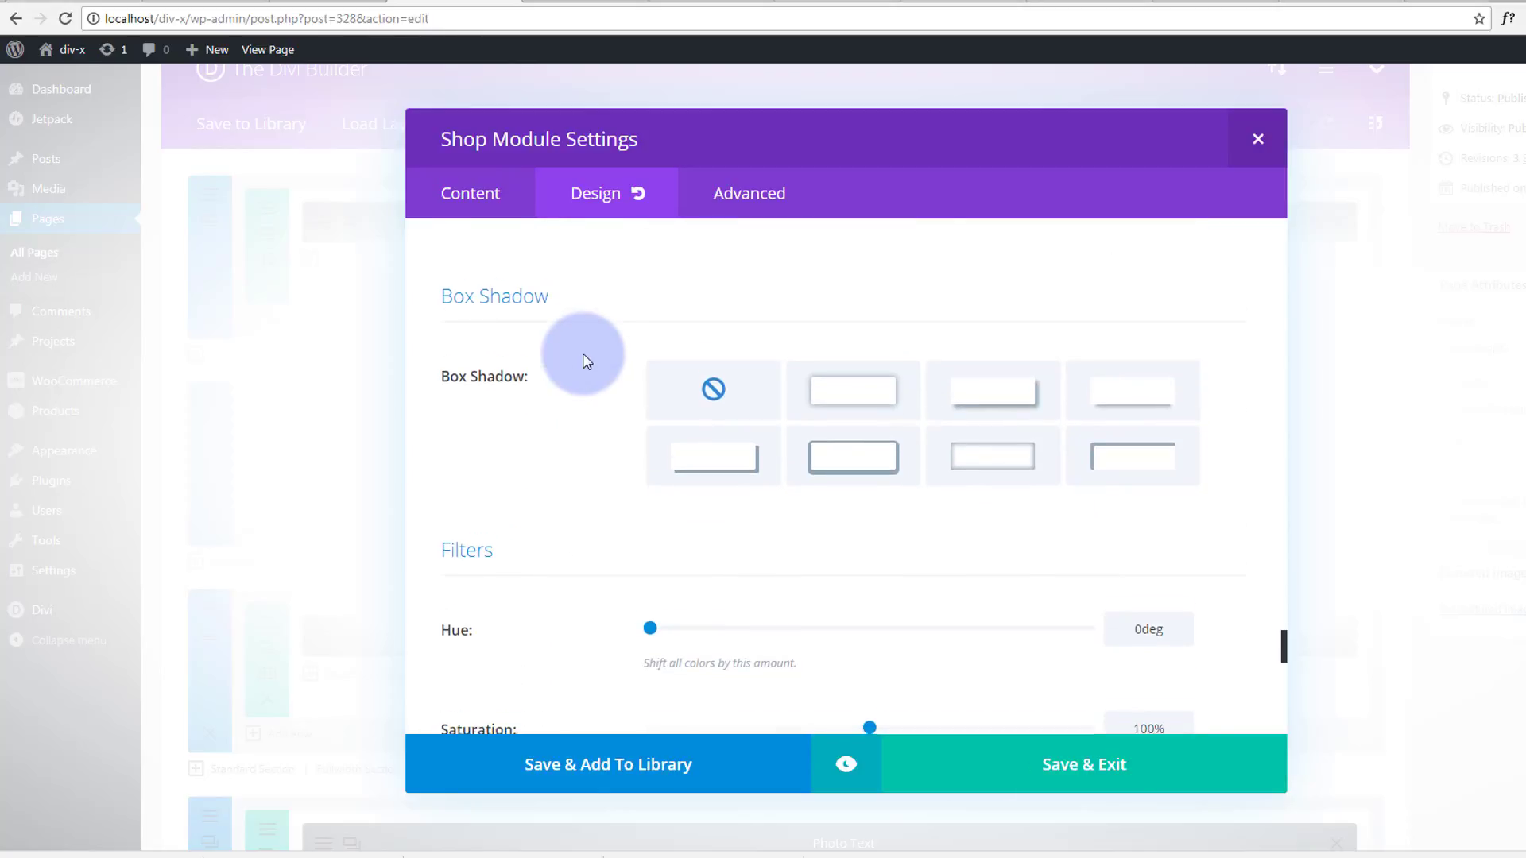
pyautogui.scroll(-3)
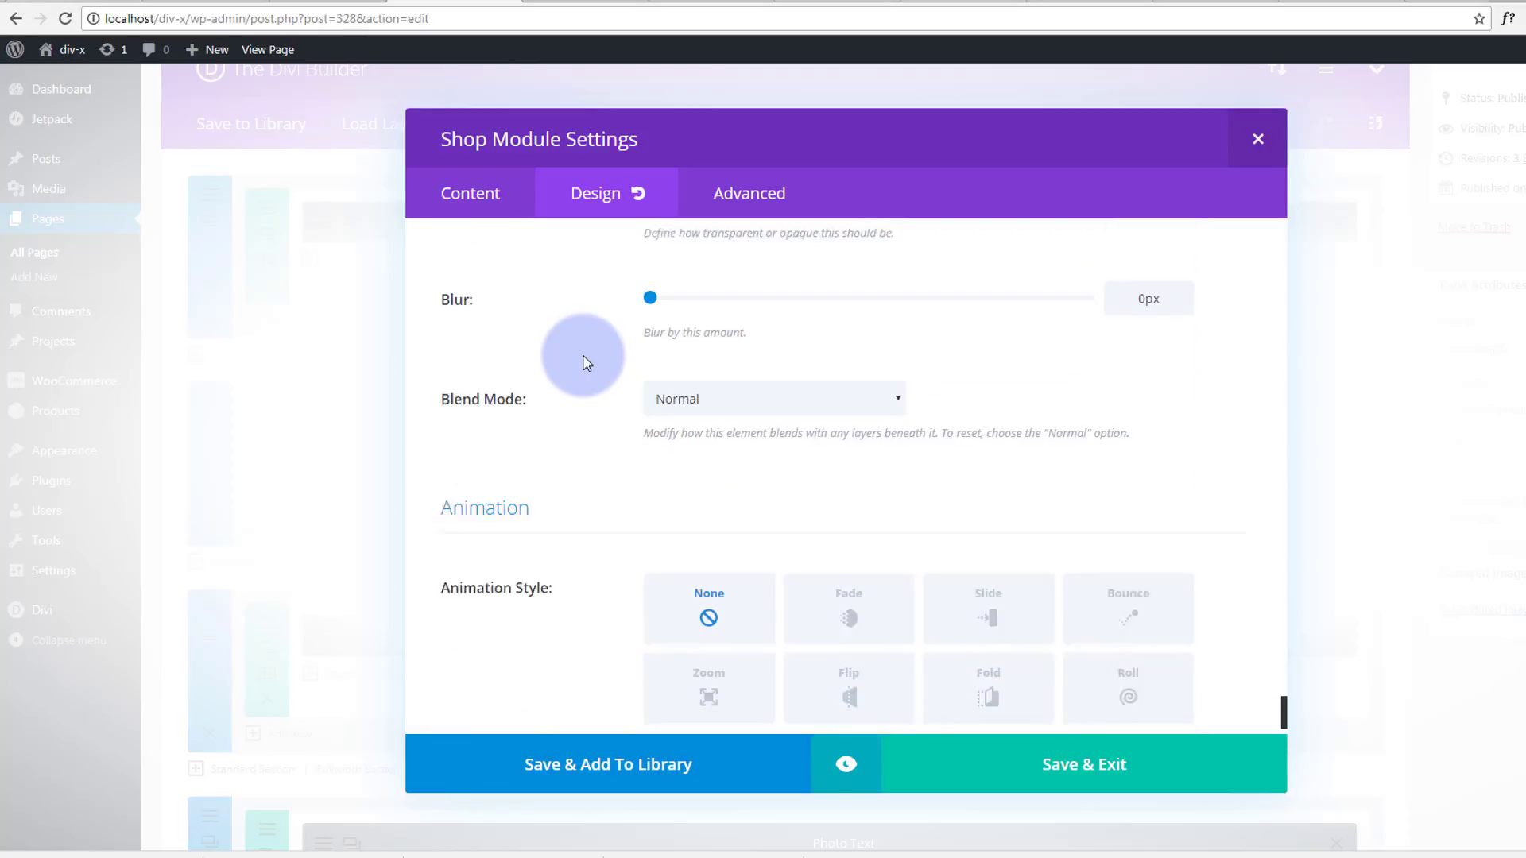
pyautogui.scroll(-3)
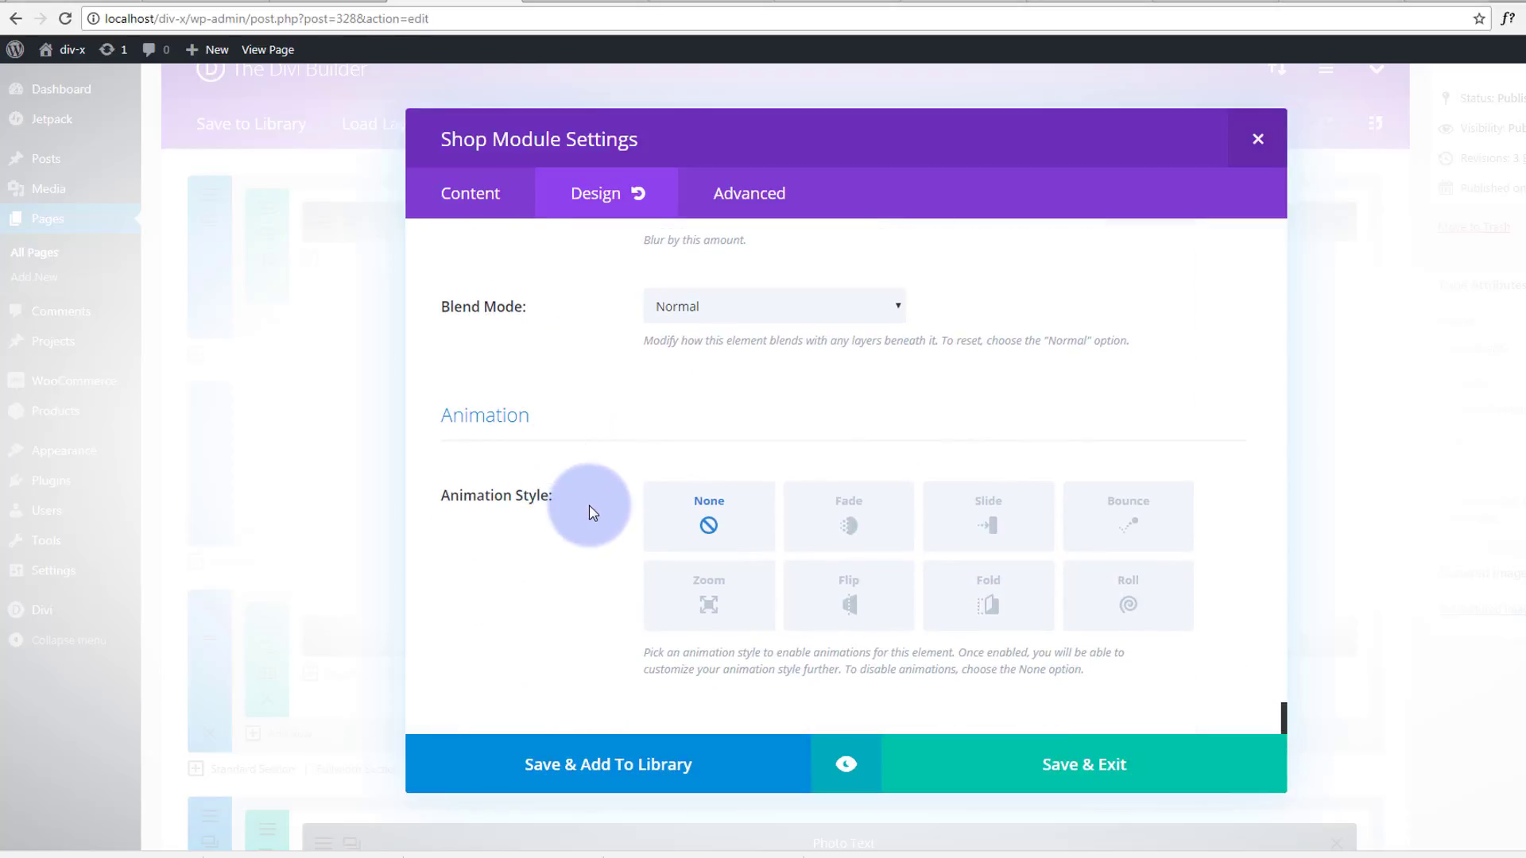
pyautogui.moveTo(1064, 406)
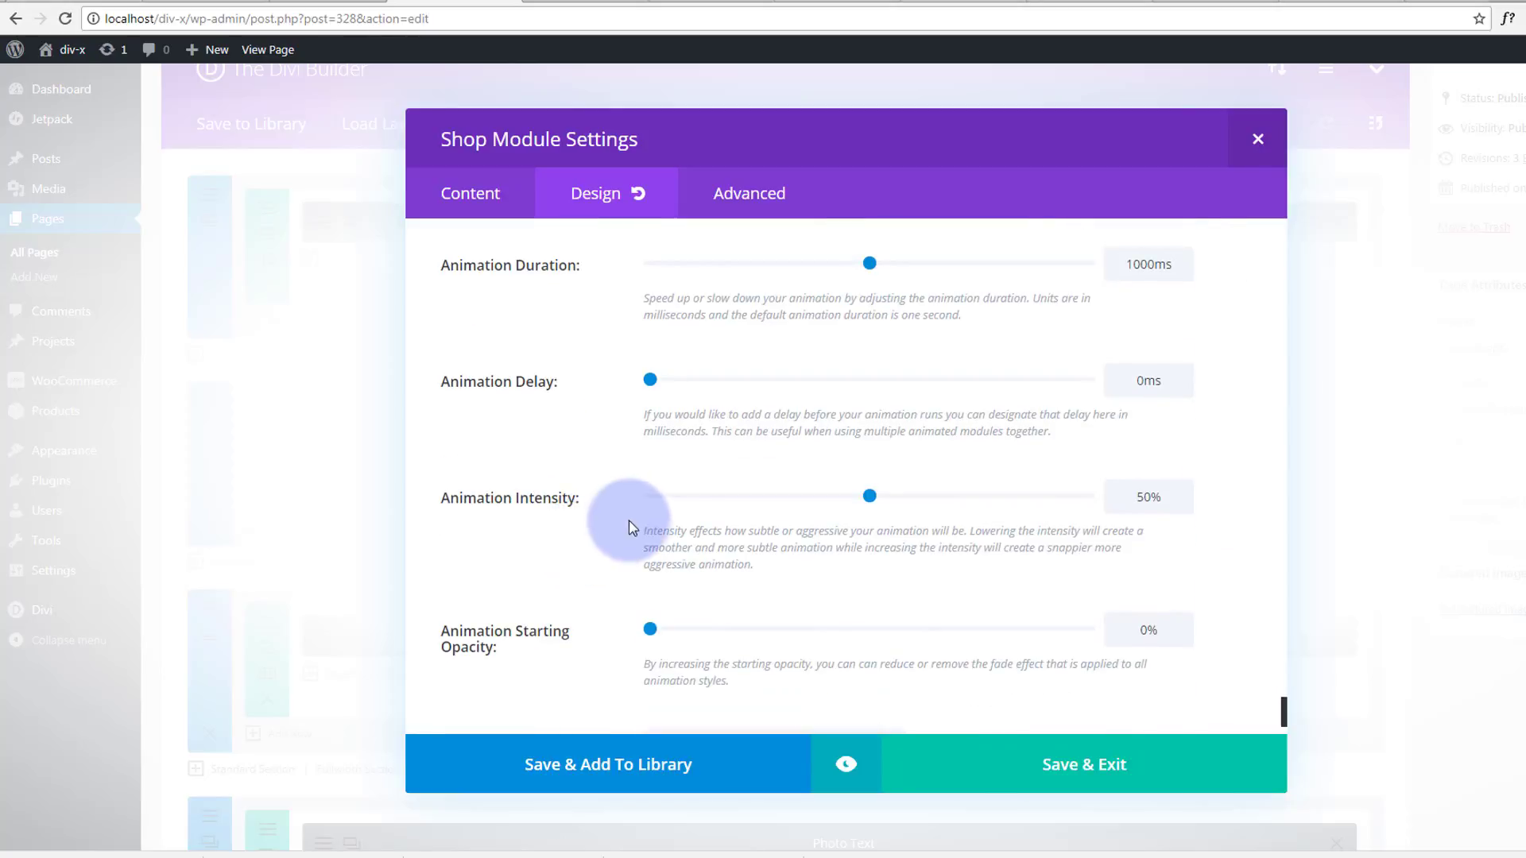
pyautogui.scroll(-3)
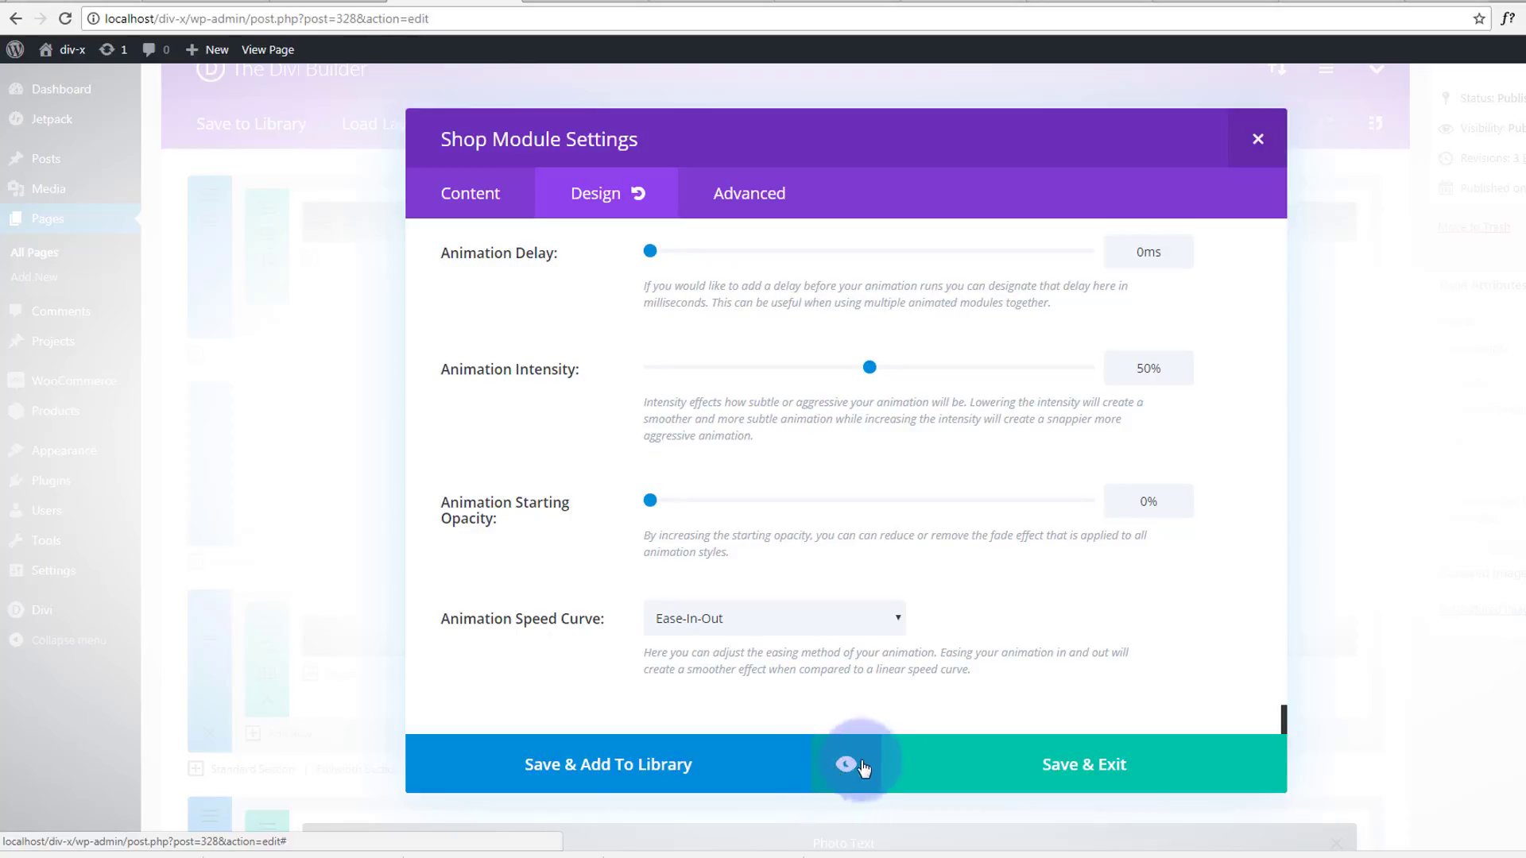
pyautogui.moveTo(826, 783)
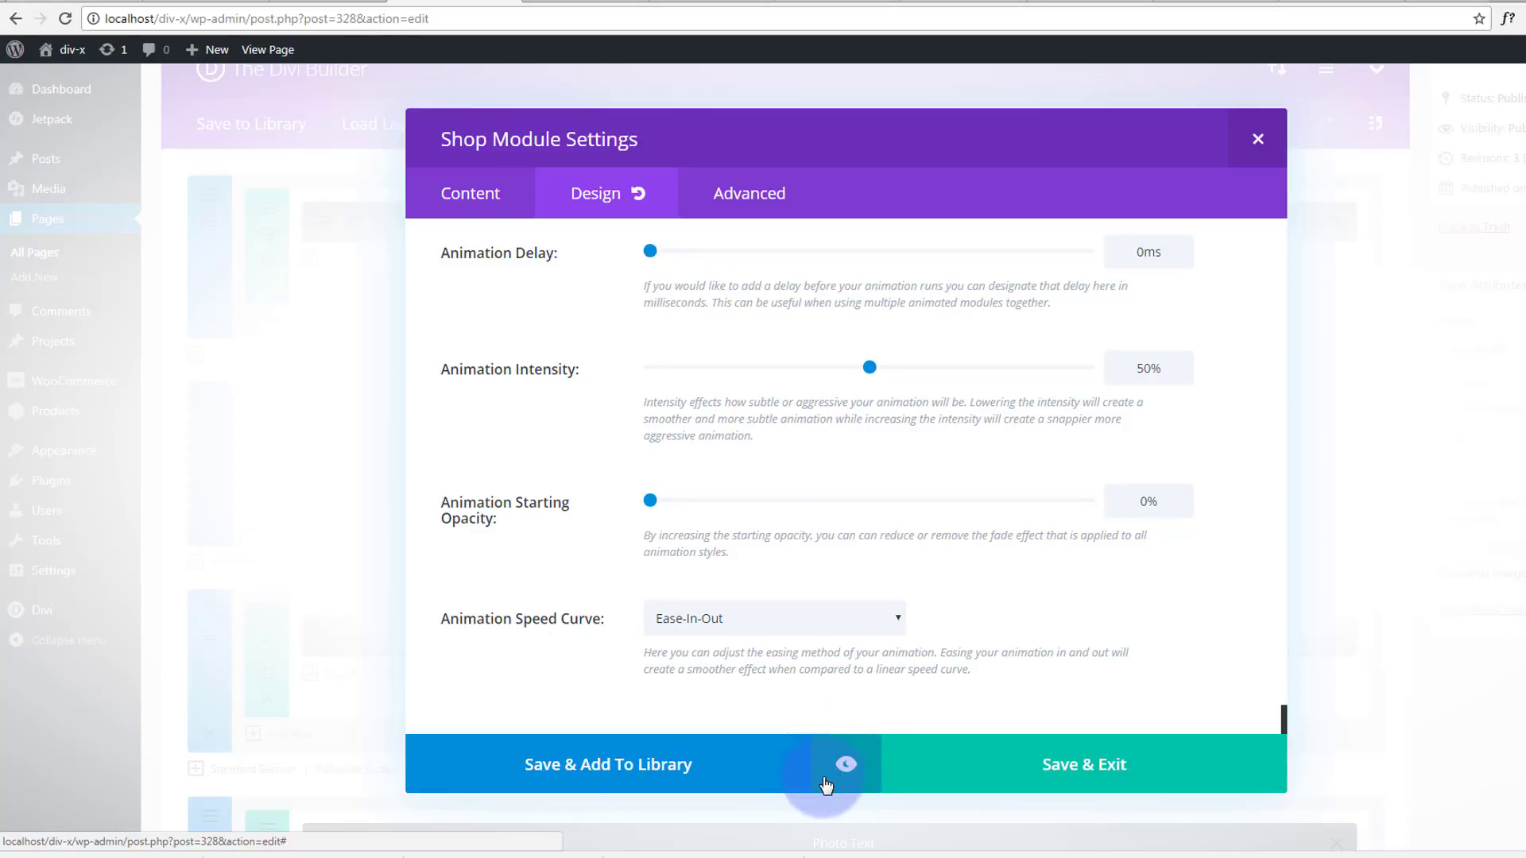
pyautogui.click(845, 765)
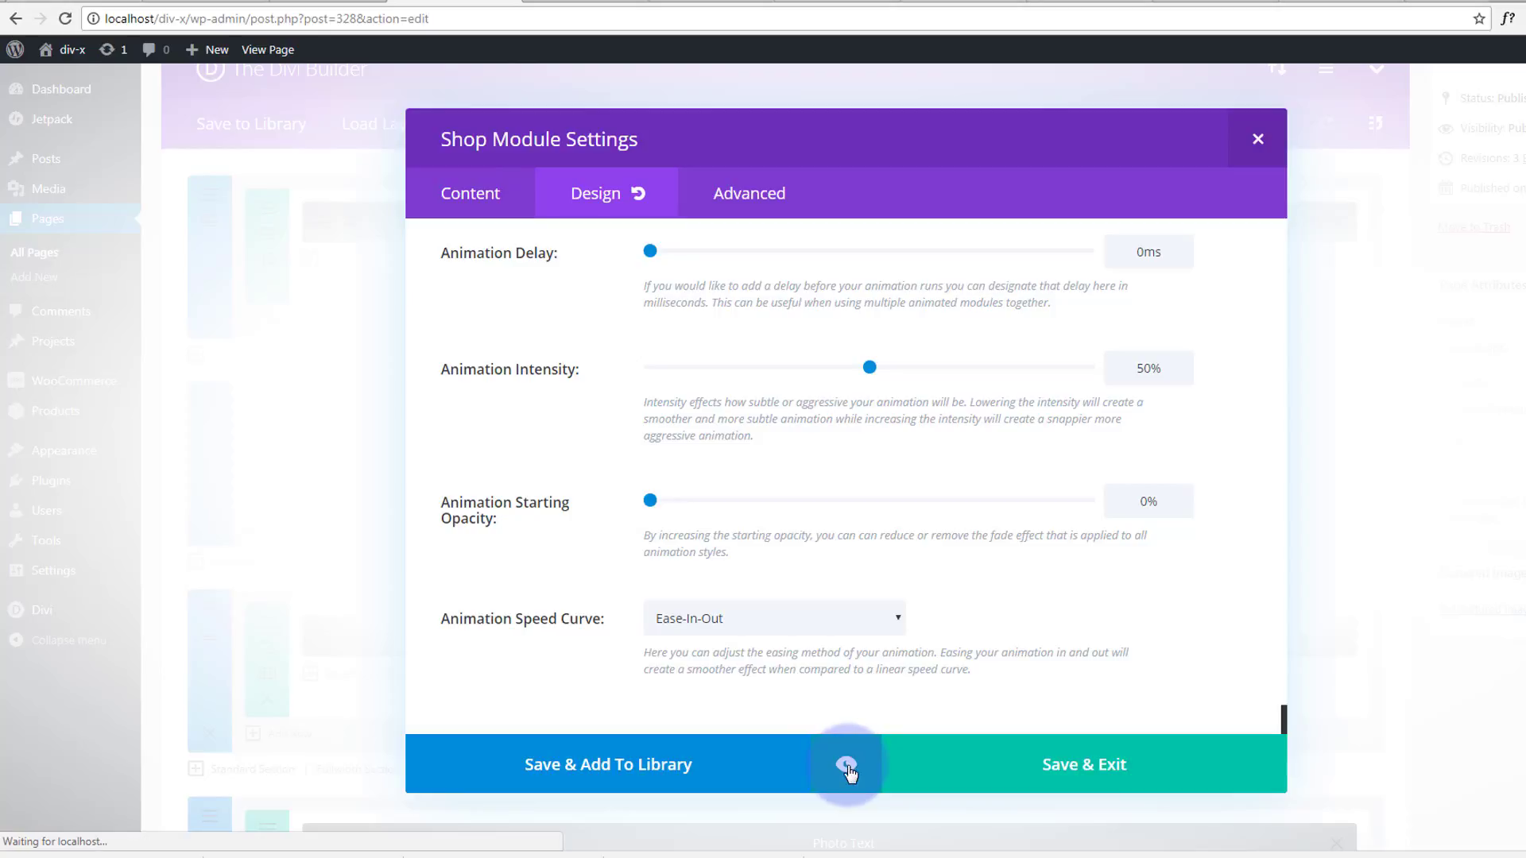
# Preview the dress products at tablet and phone widths, then return to desktop width
pyautogui.click(847, 765)
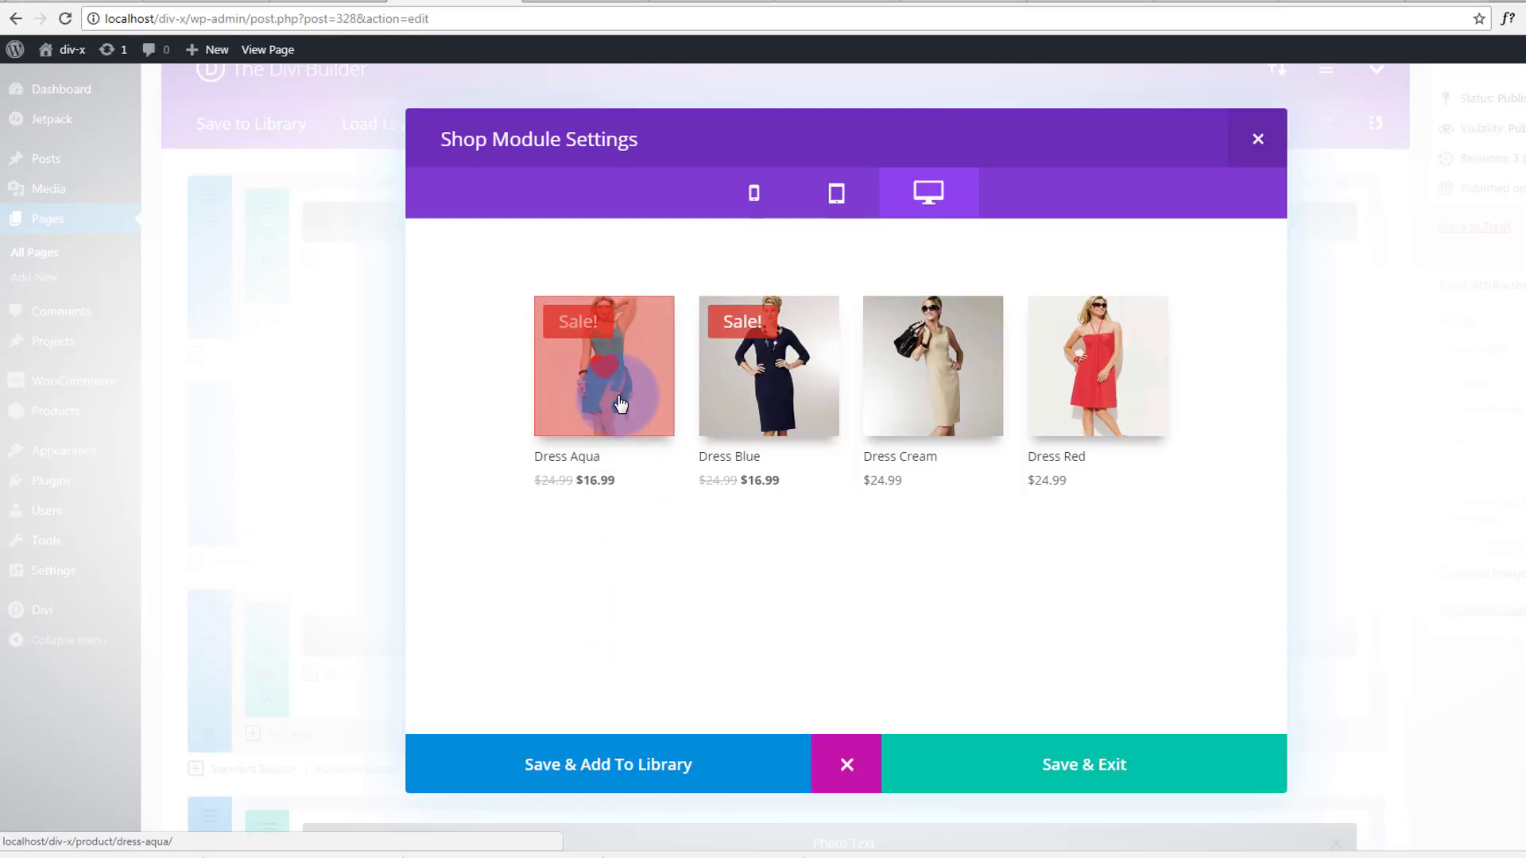
pyautogui.moveTo(613, 371)
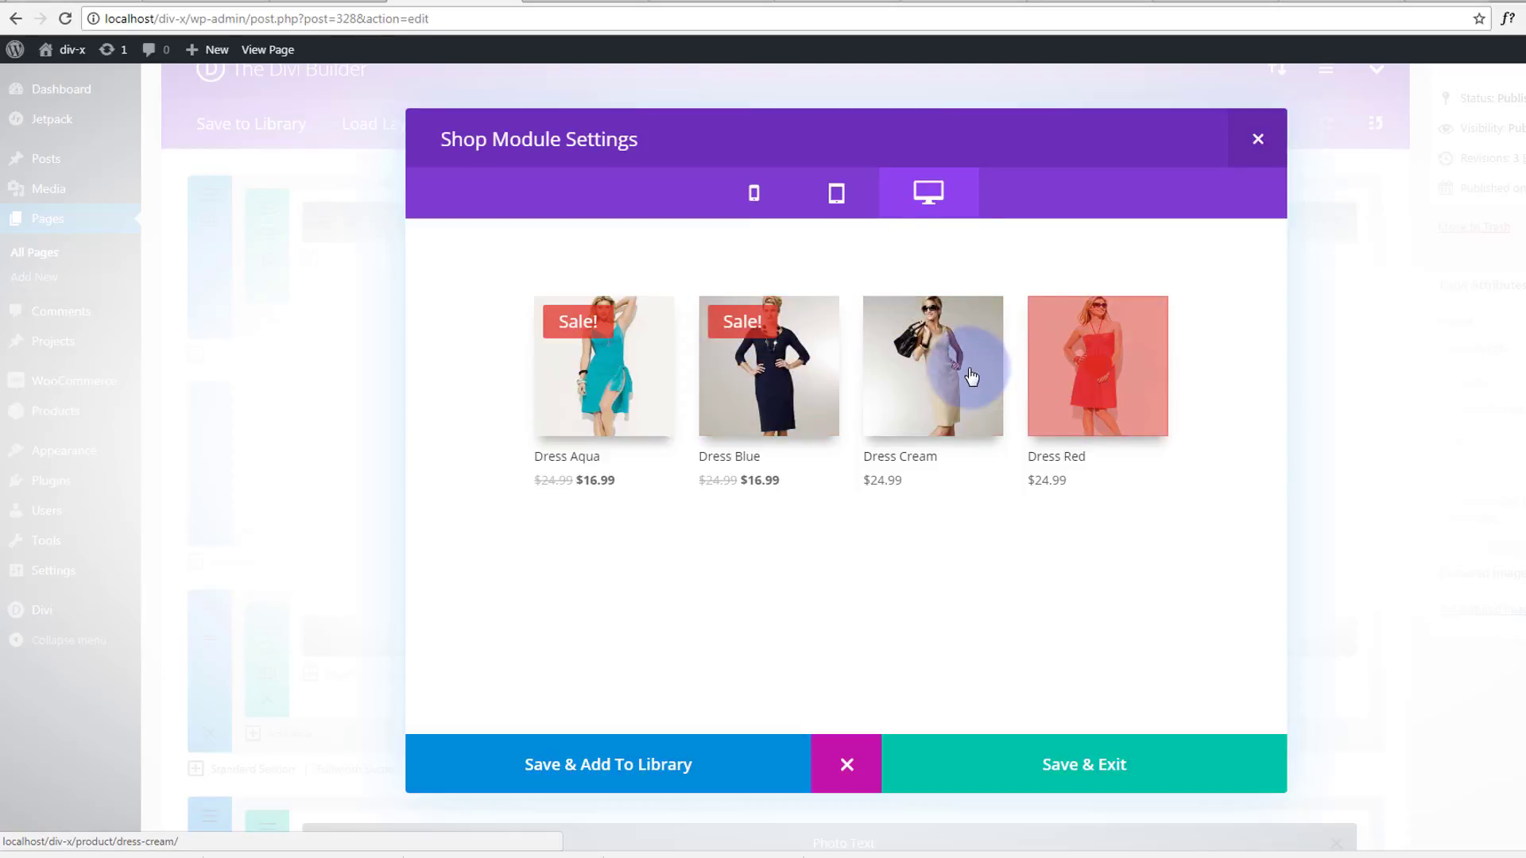
pyautogui.moveTo(605, 399)
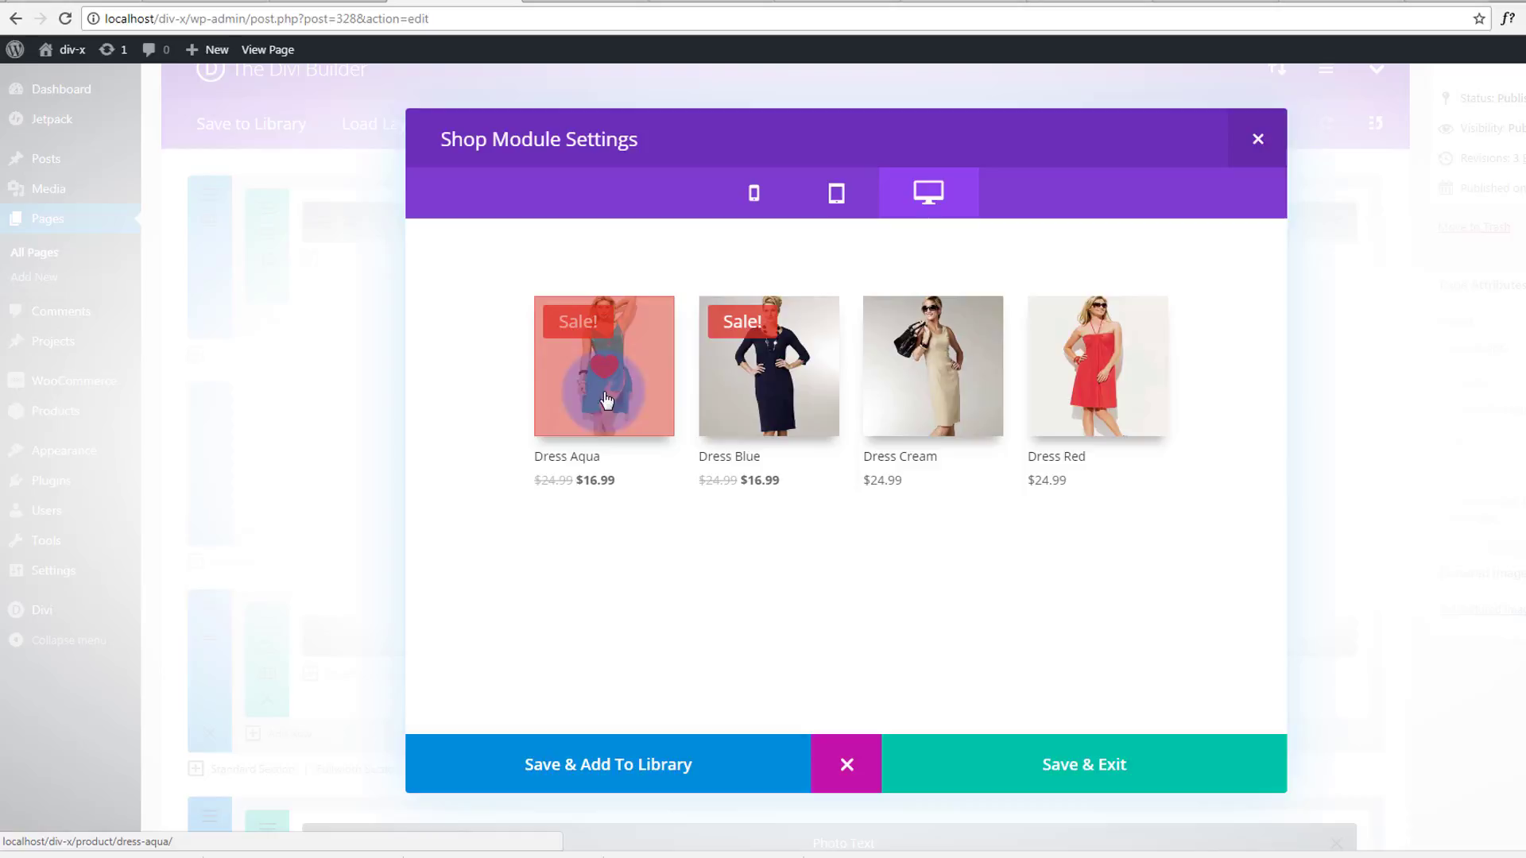
pyautogui.click(837, 193)
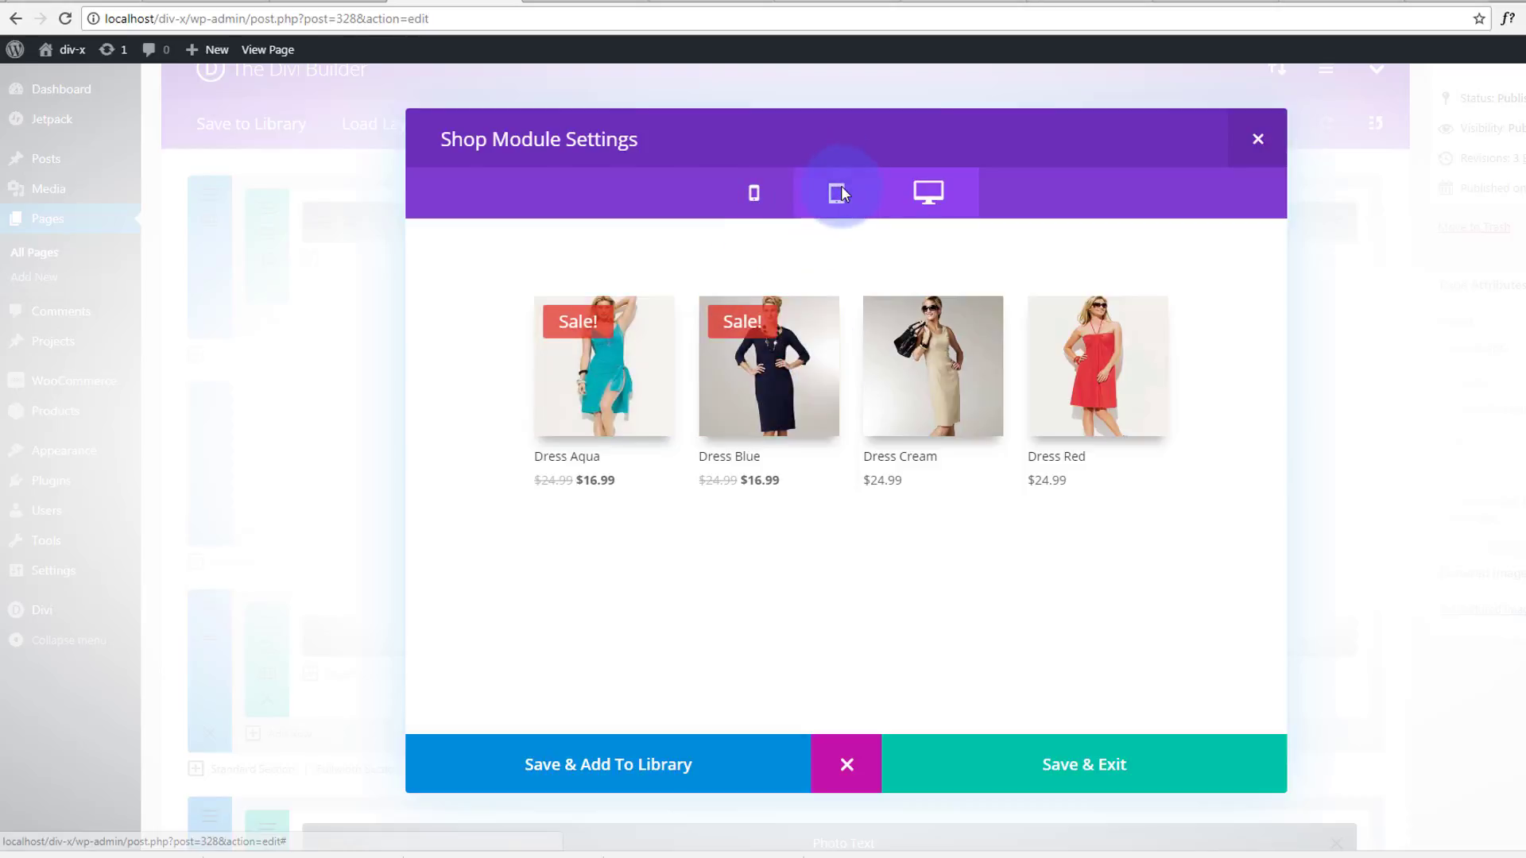
pyautogui.click(838, 193)
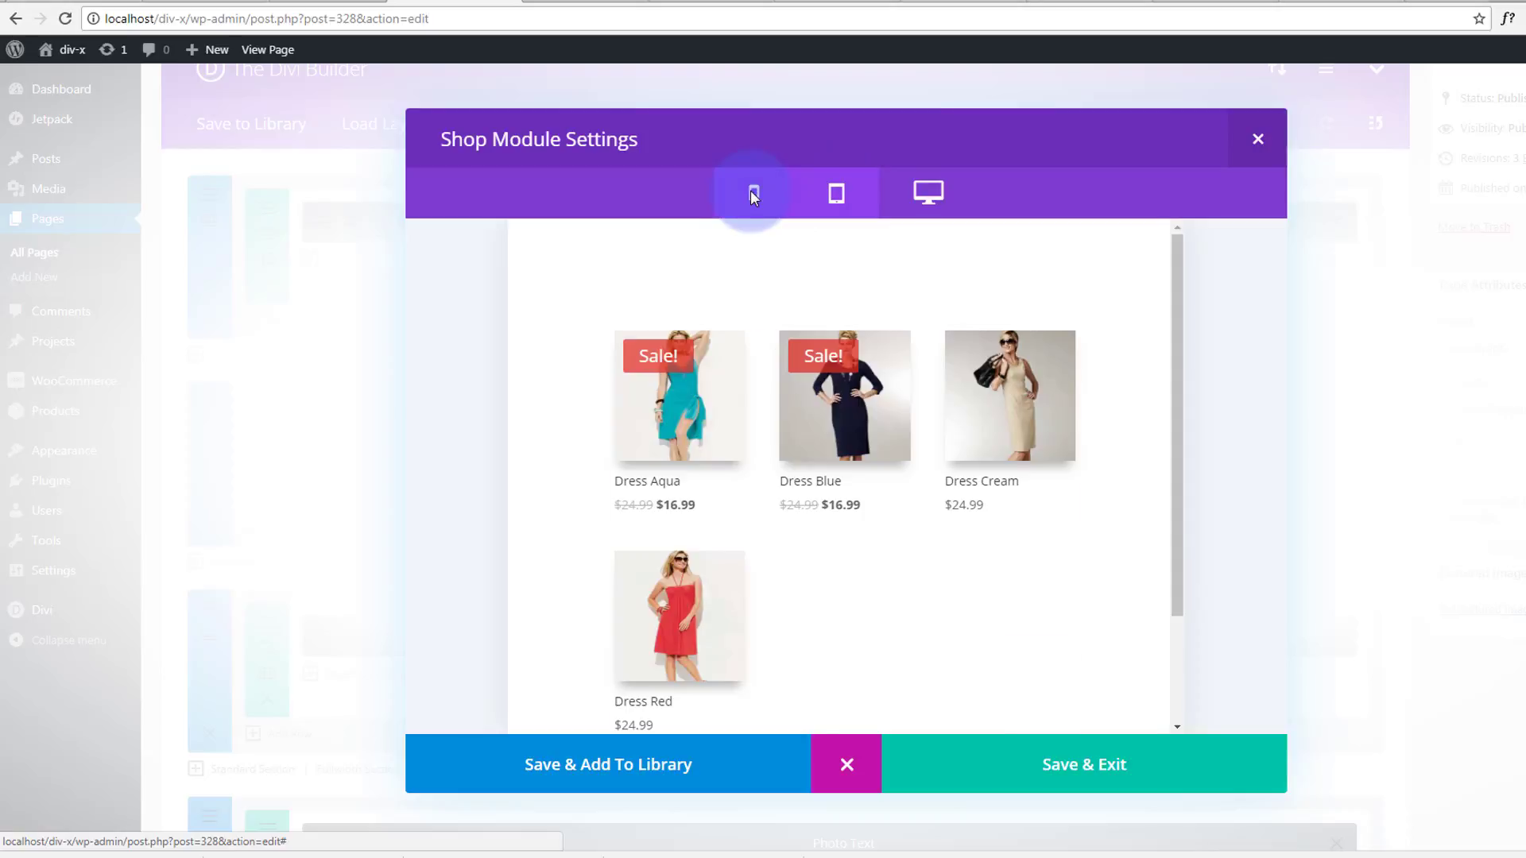
pyautogui.click(754, 194)
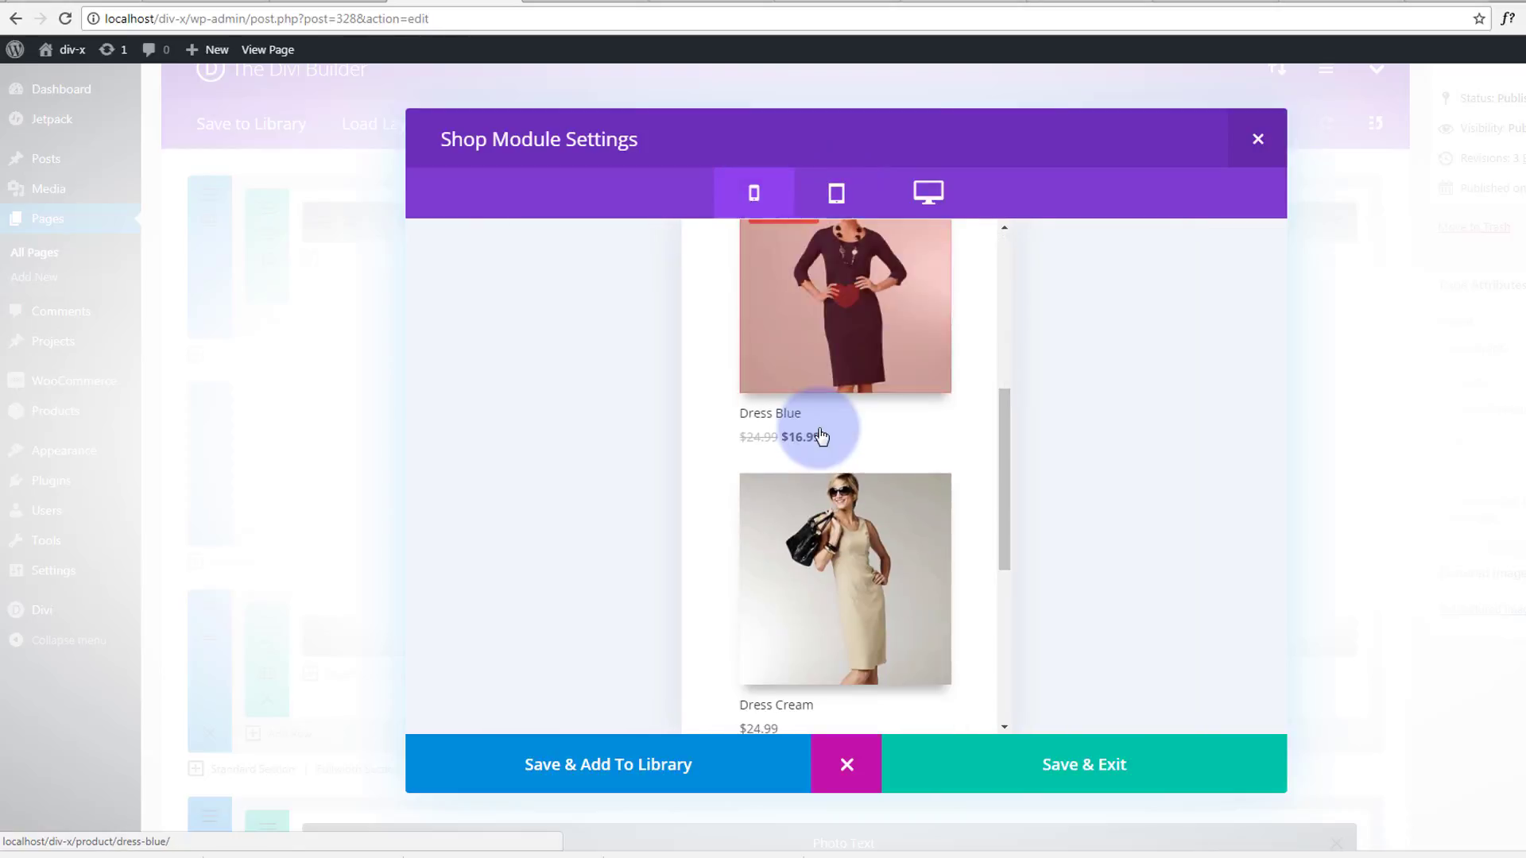
pyautogui.click(928, 193)
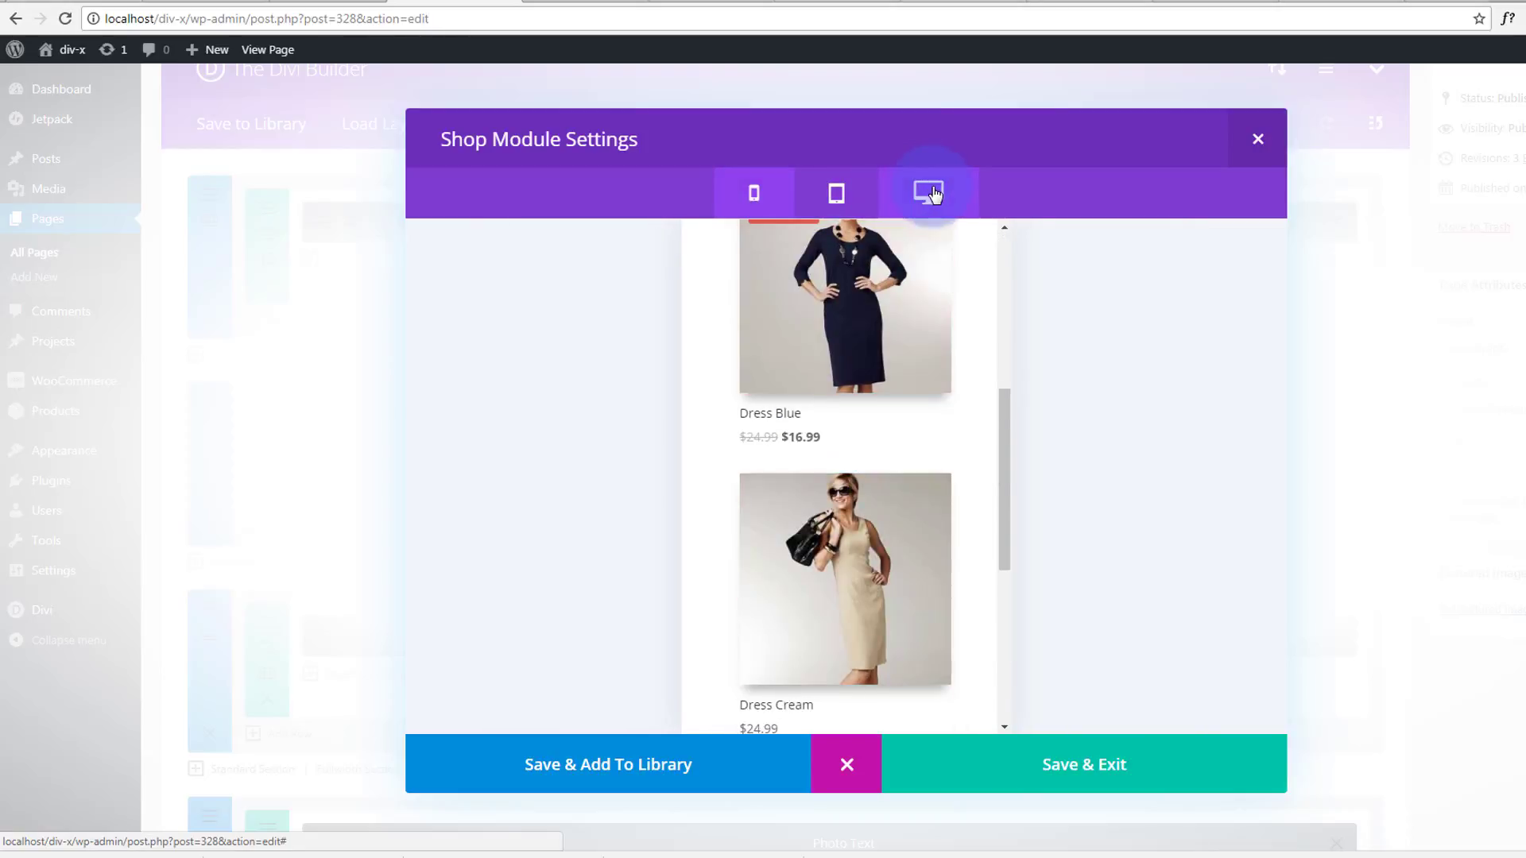
pyautogui.click(928, 193)
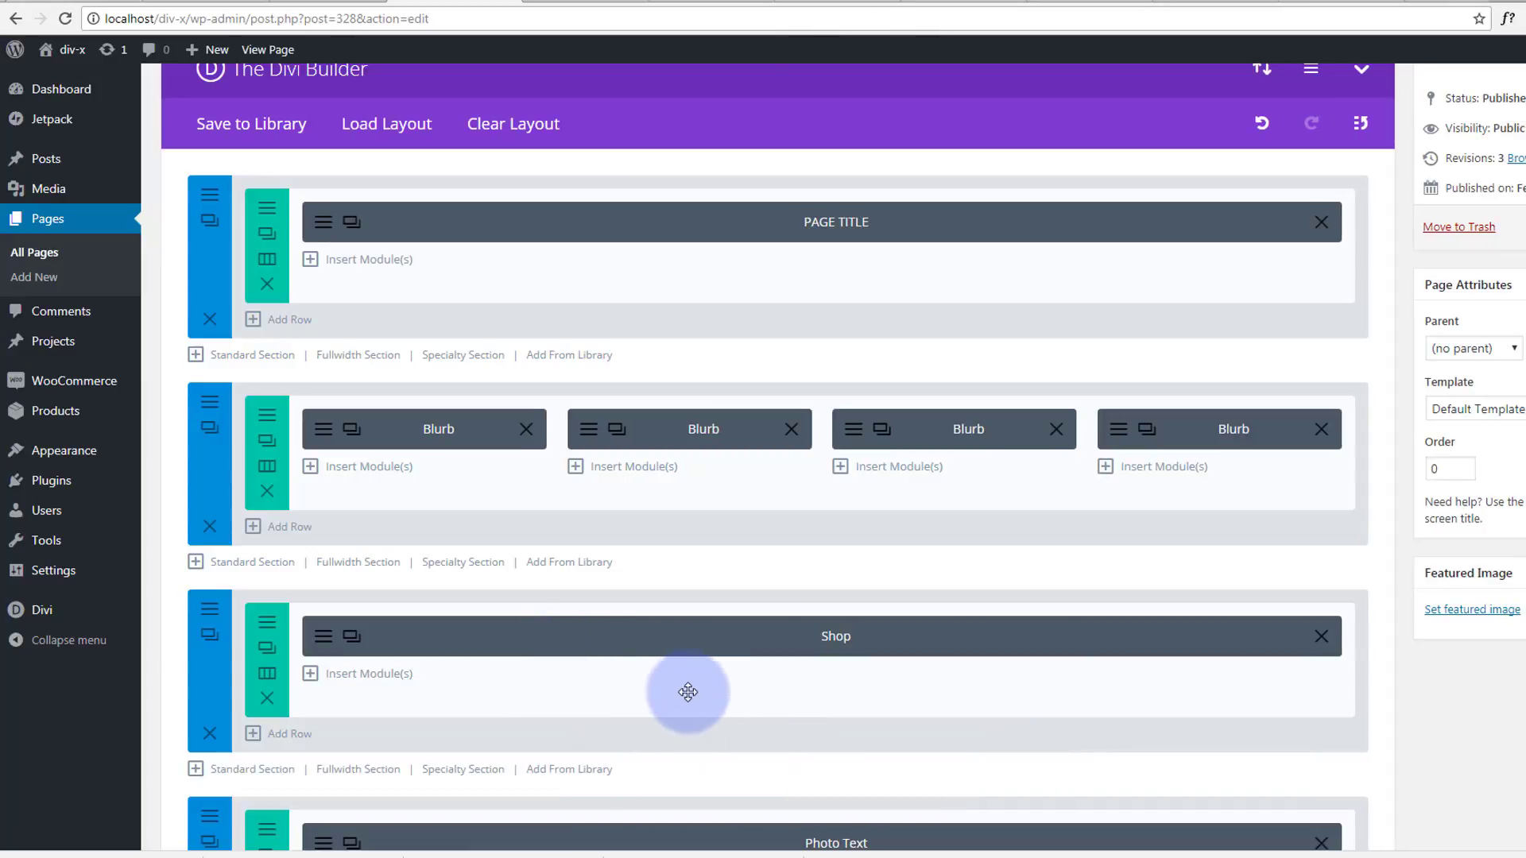
pyautogui.moveTo(339, 645)
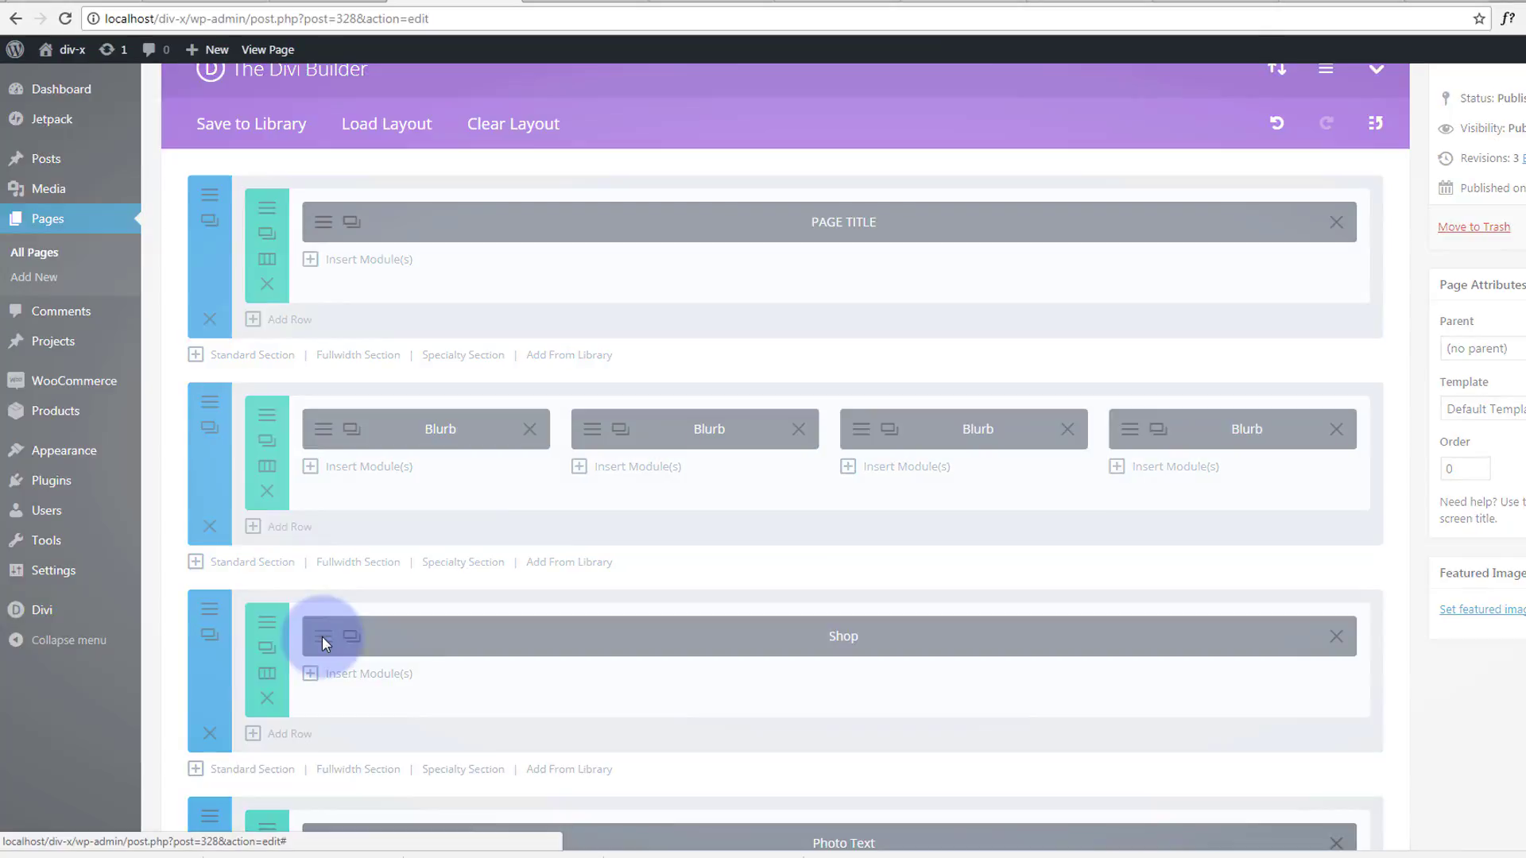
# Set the Shop module's Admin Label to Dresses and save the settings
pyautogui.click(322, 637)
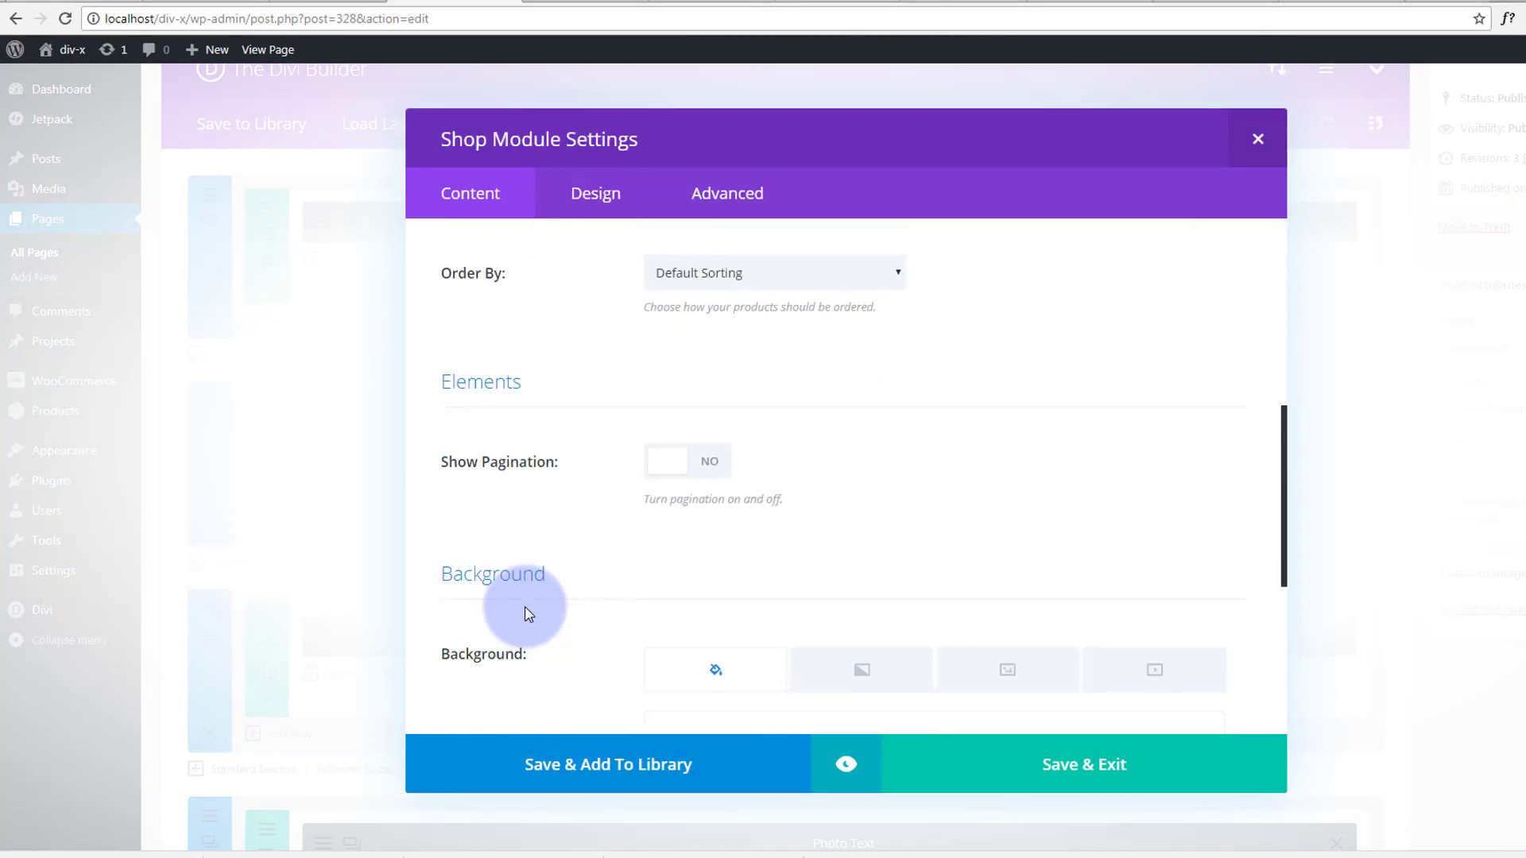
pyautogui.scroll(-3)
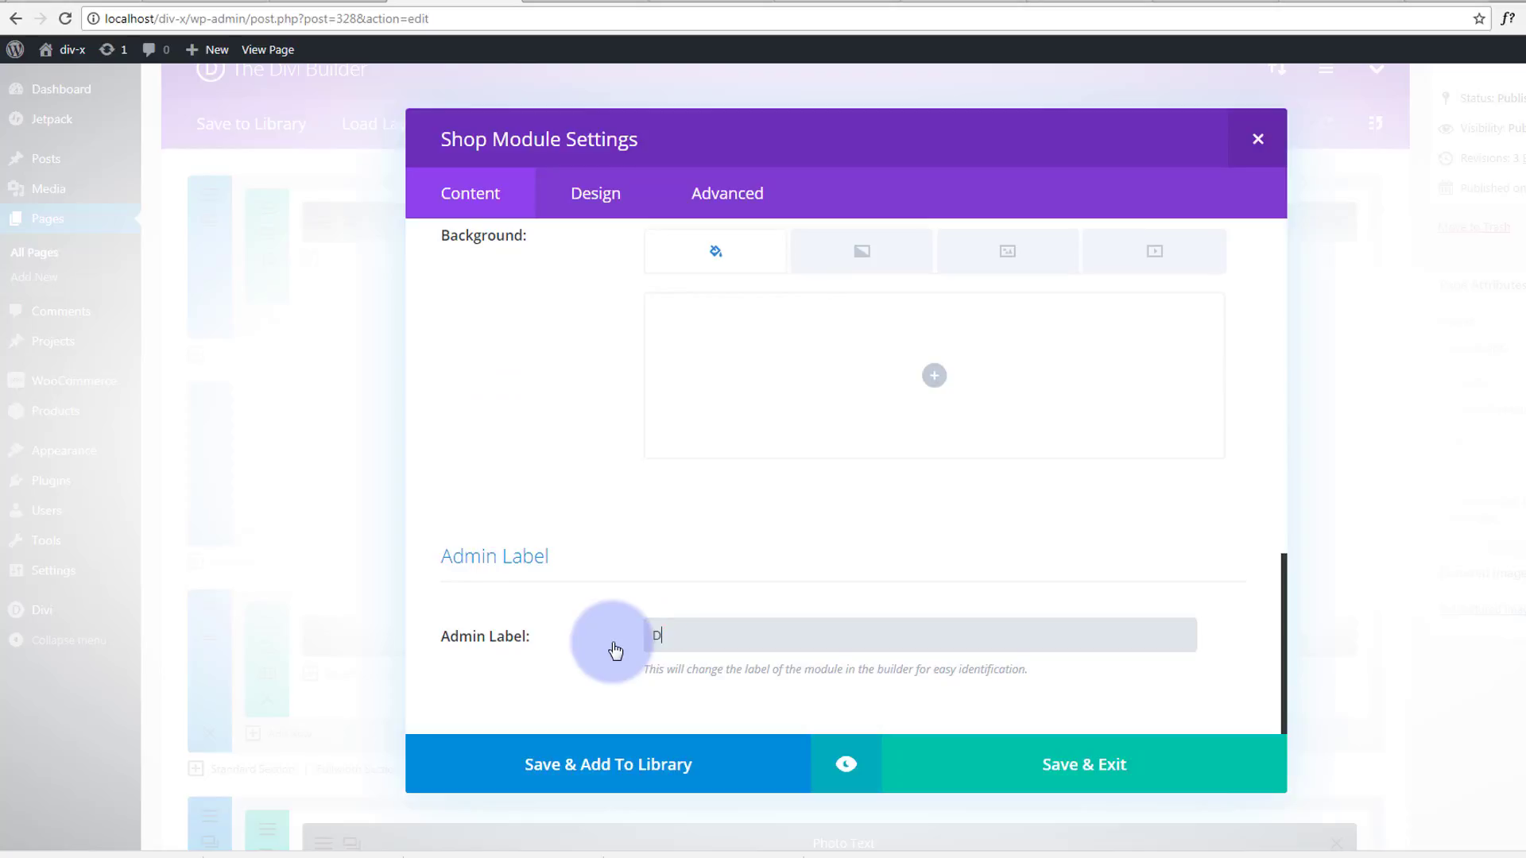
pyautogui.write('Dresses')
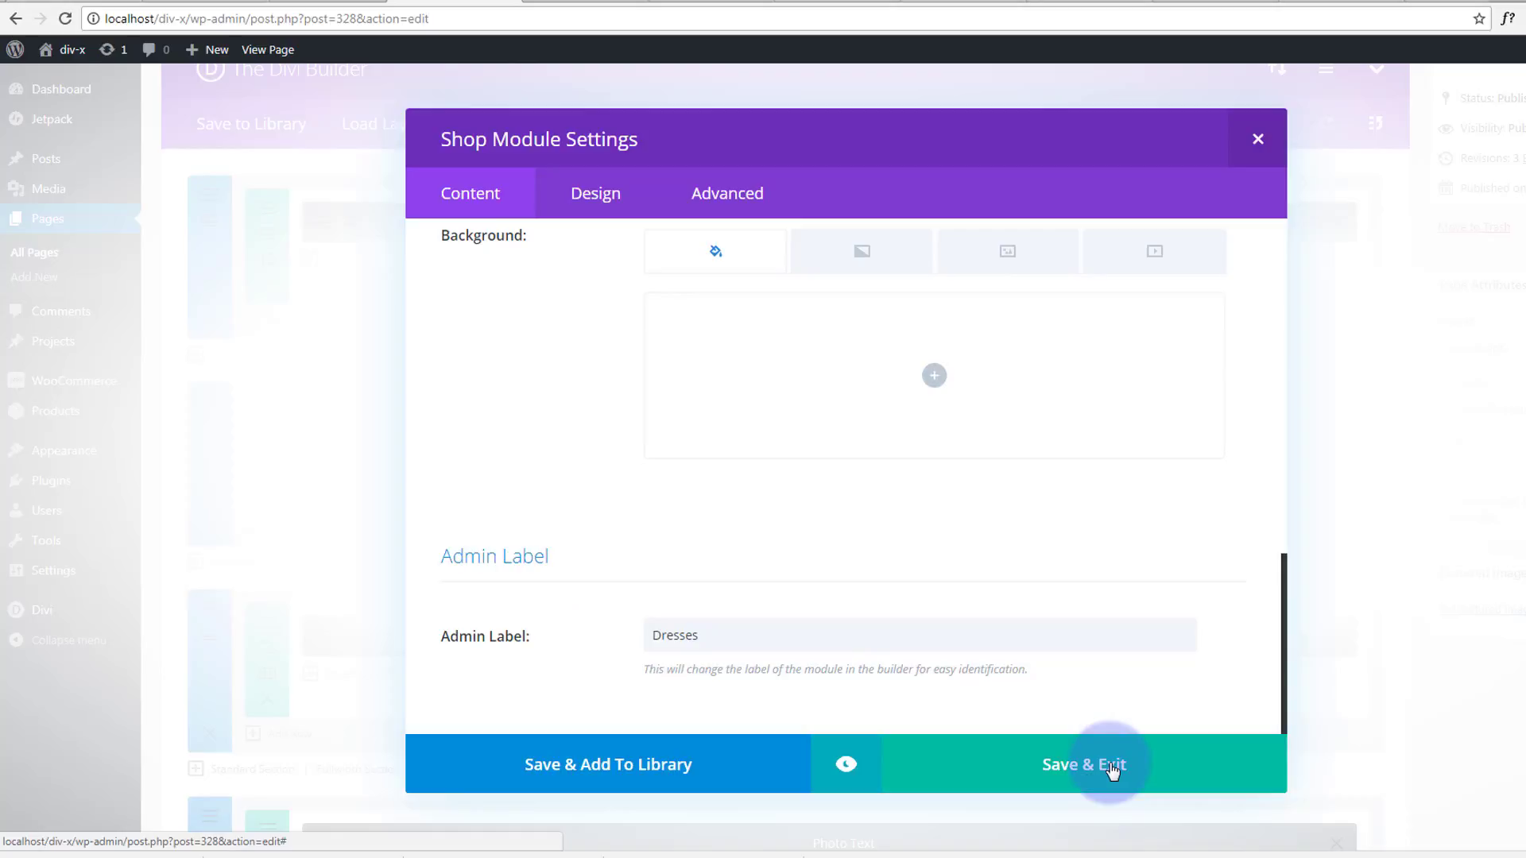
pyautogui.click(1085, 764)
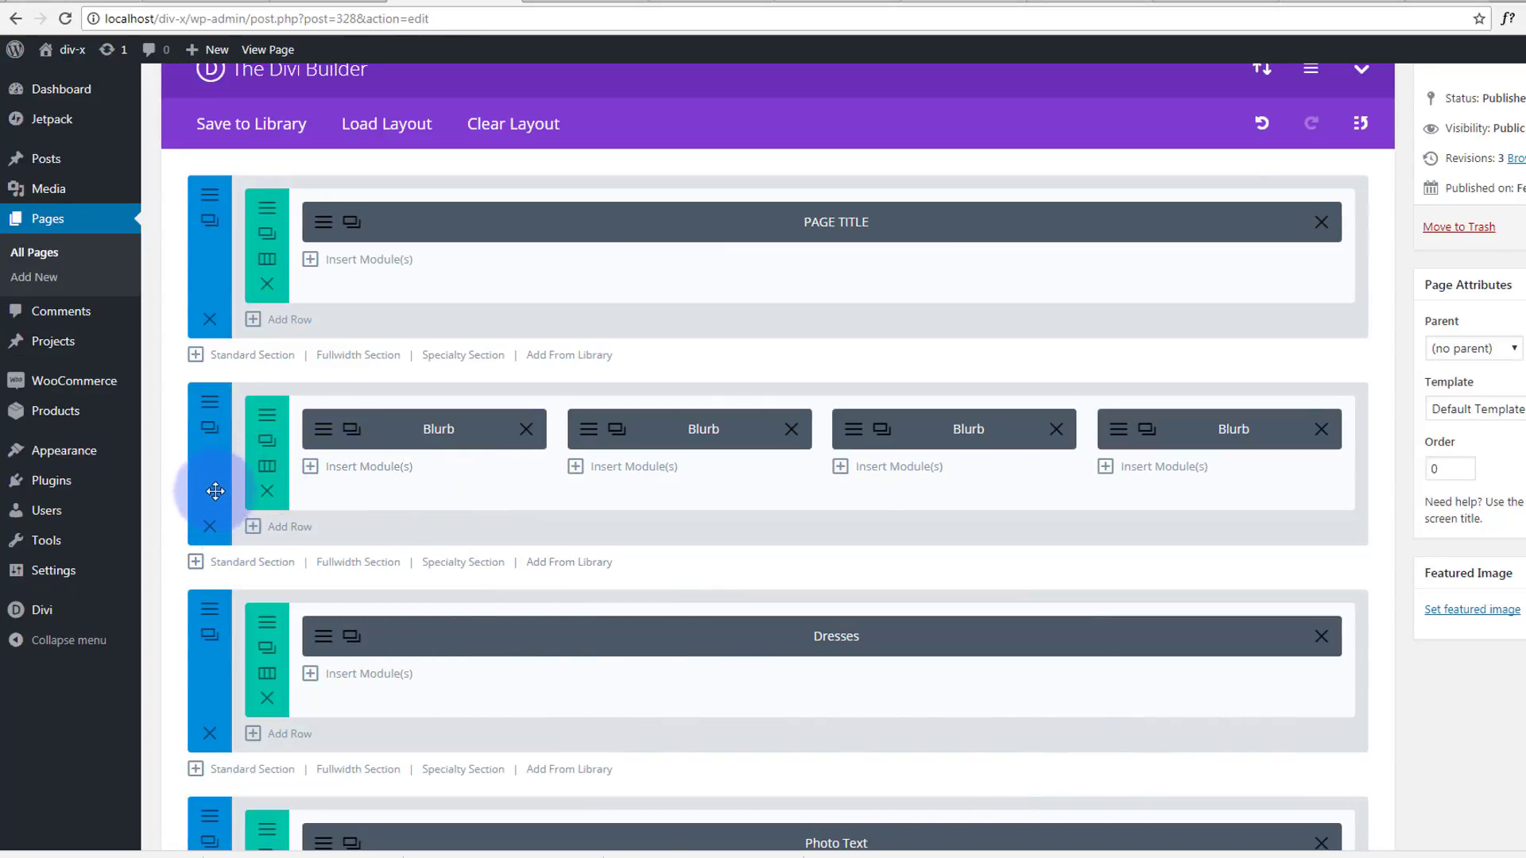
# Drag the four-blurb section below the Dresses shop section and preview Page 3
pyautogui.scroll(-3)
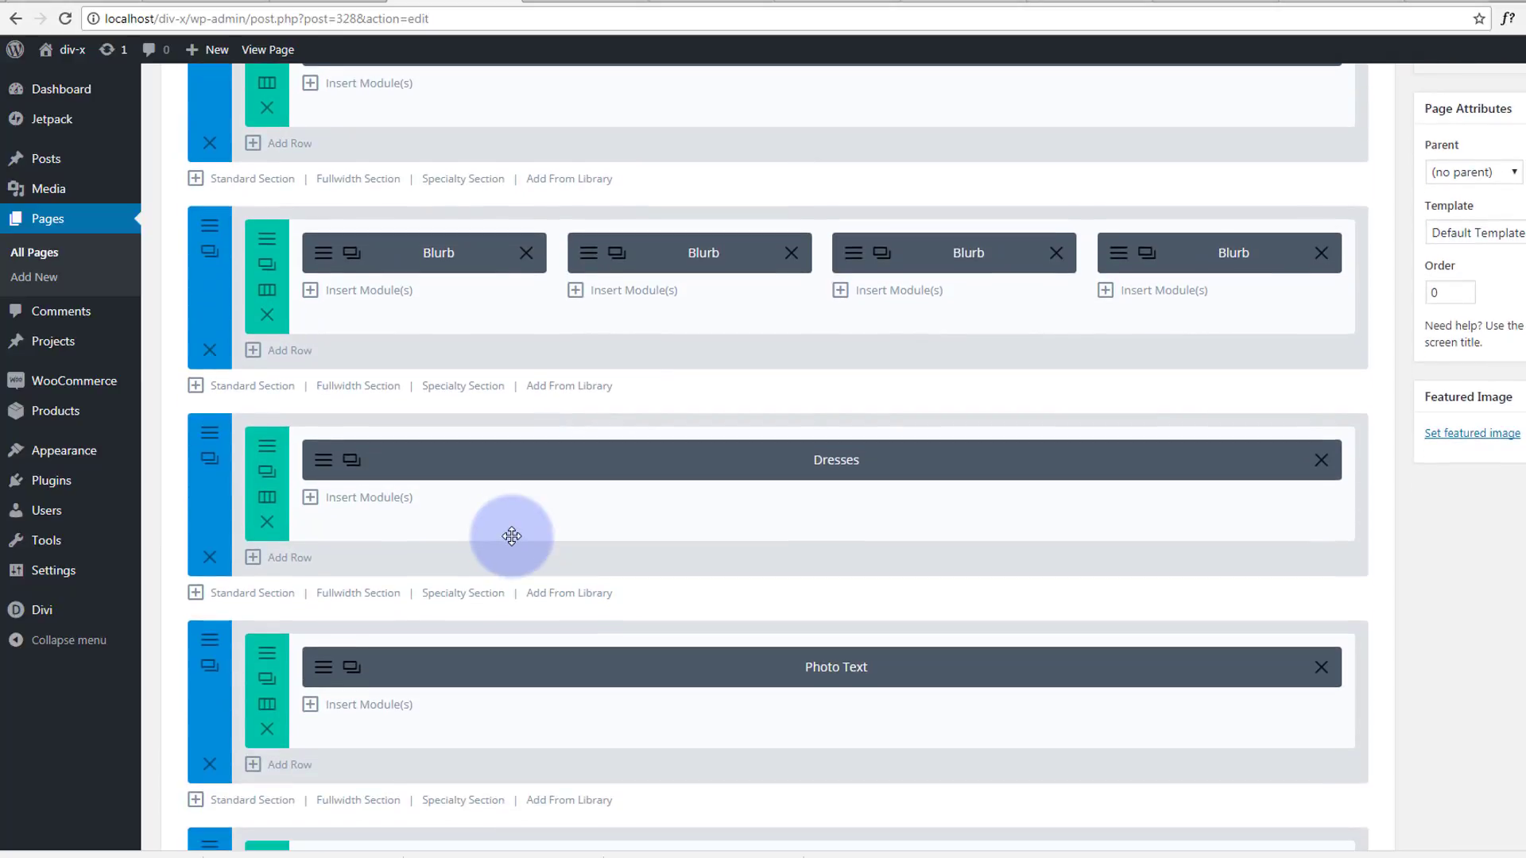
pyautogui.scroll(-3)
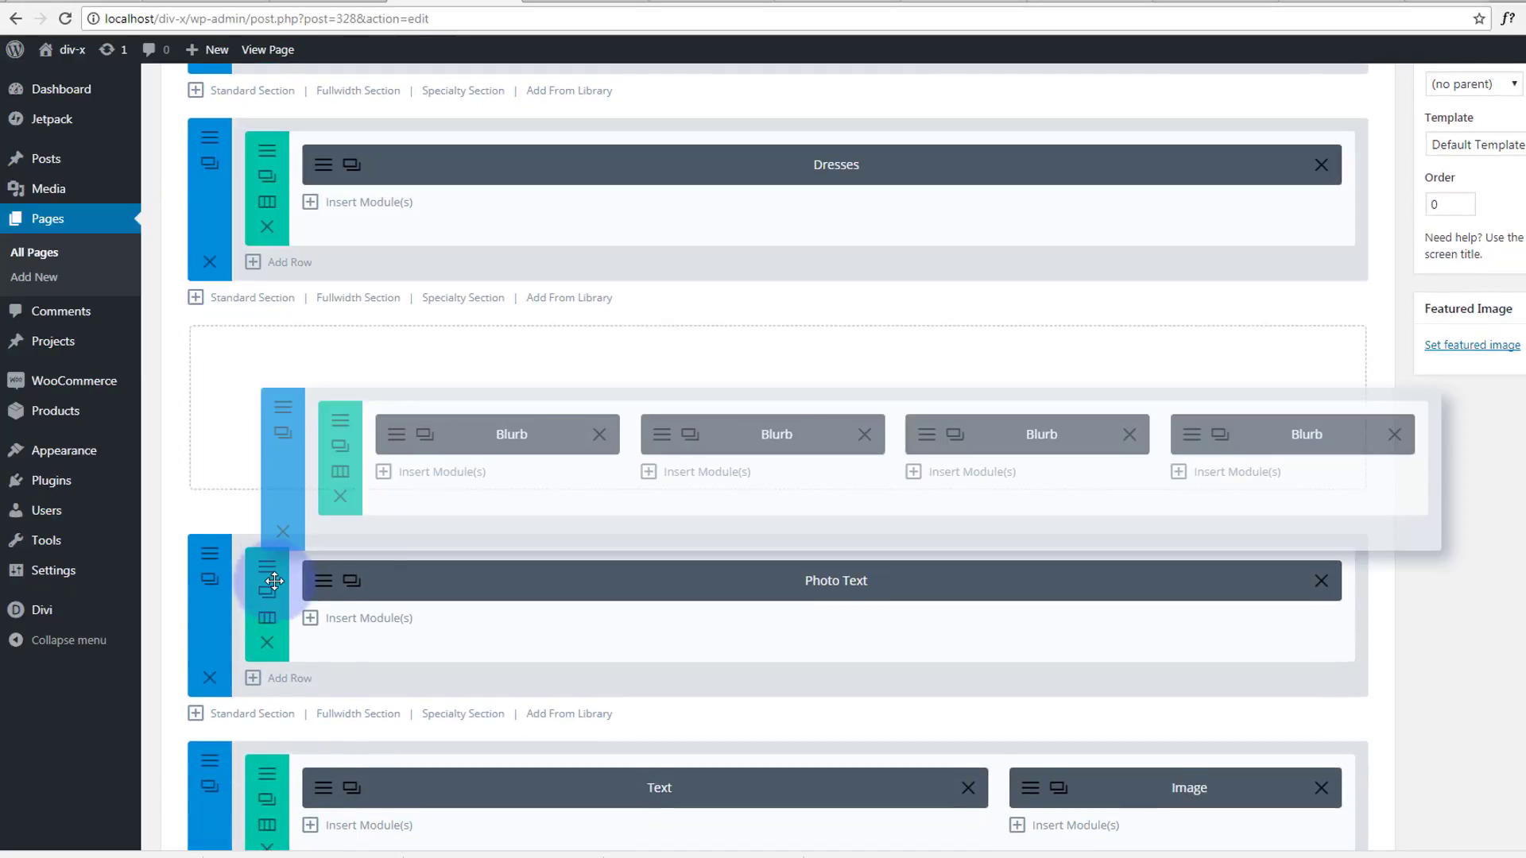
pyautogui.moveTo(276, 581); pyautogui.dragTo(217, 577)
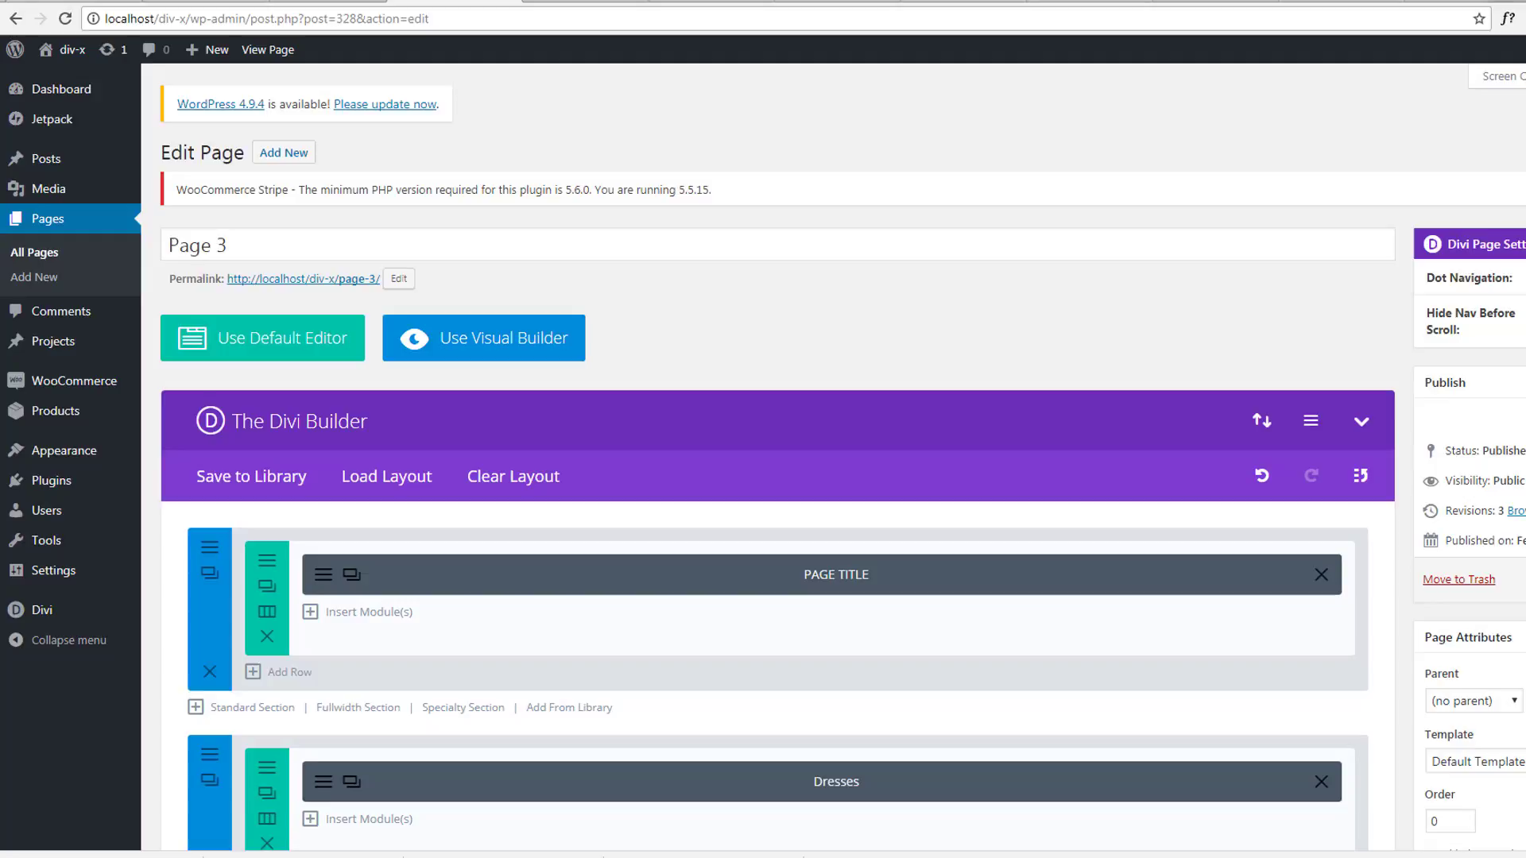
pyautogui.click(1471, 578)
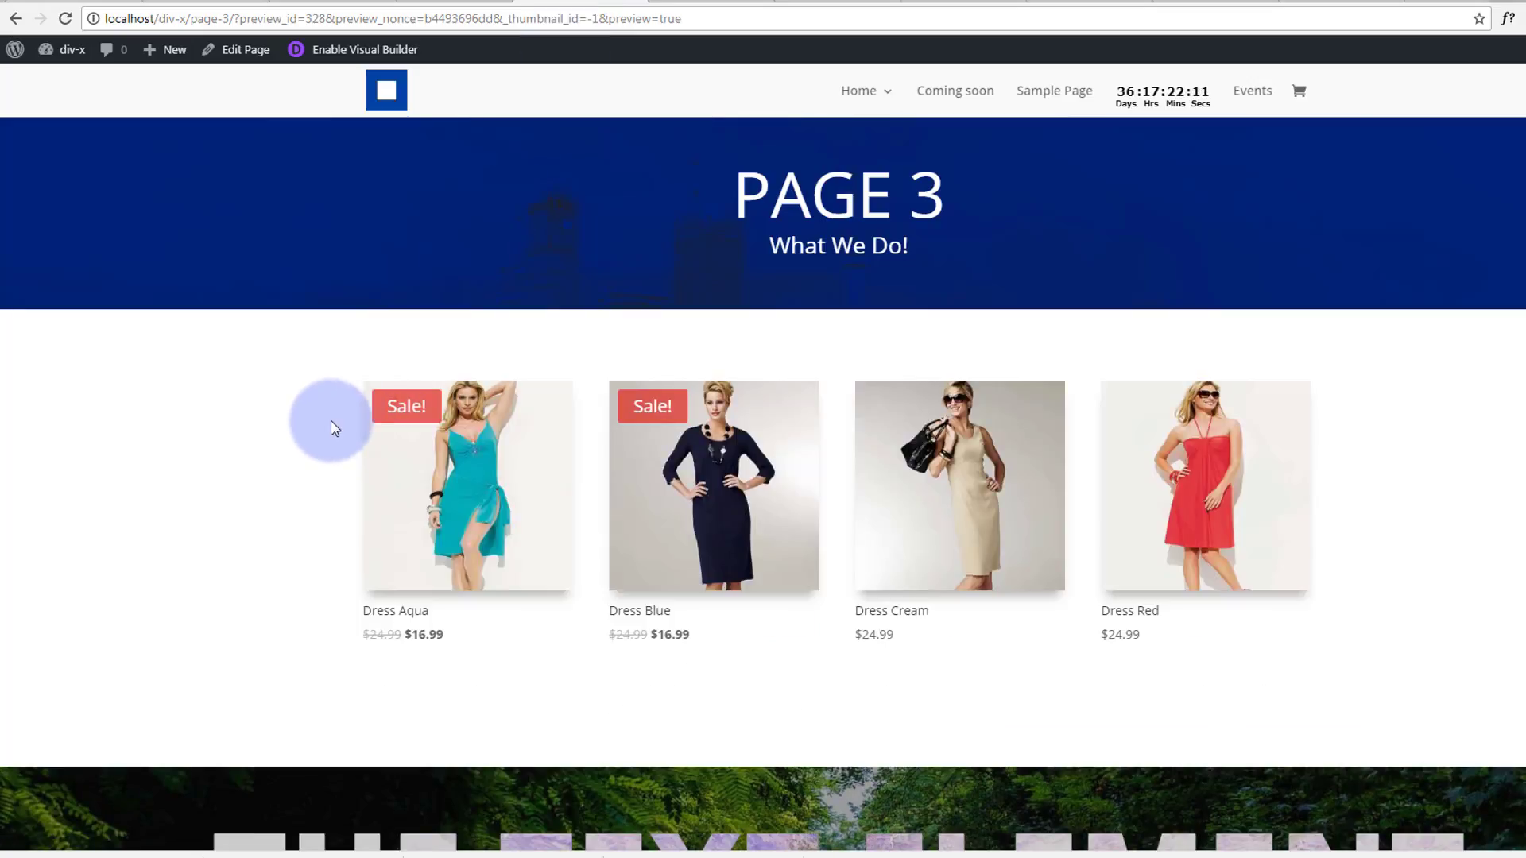
# Scroll the preview over the dress overlays, then go back to the Edit Page screen
pyautogui.scroll(-3)
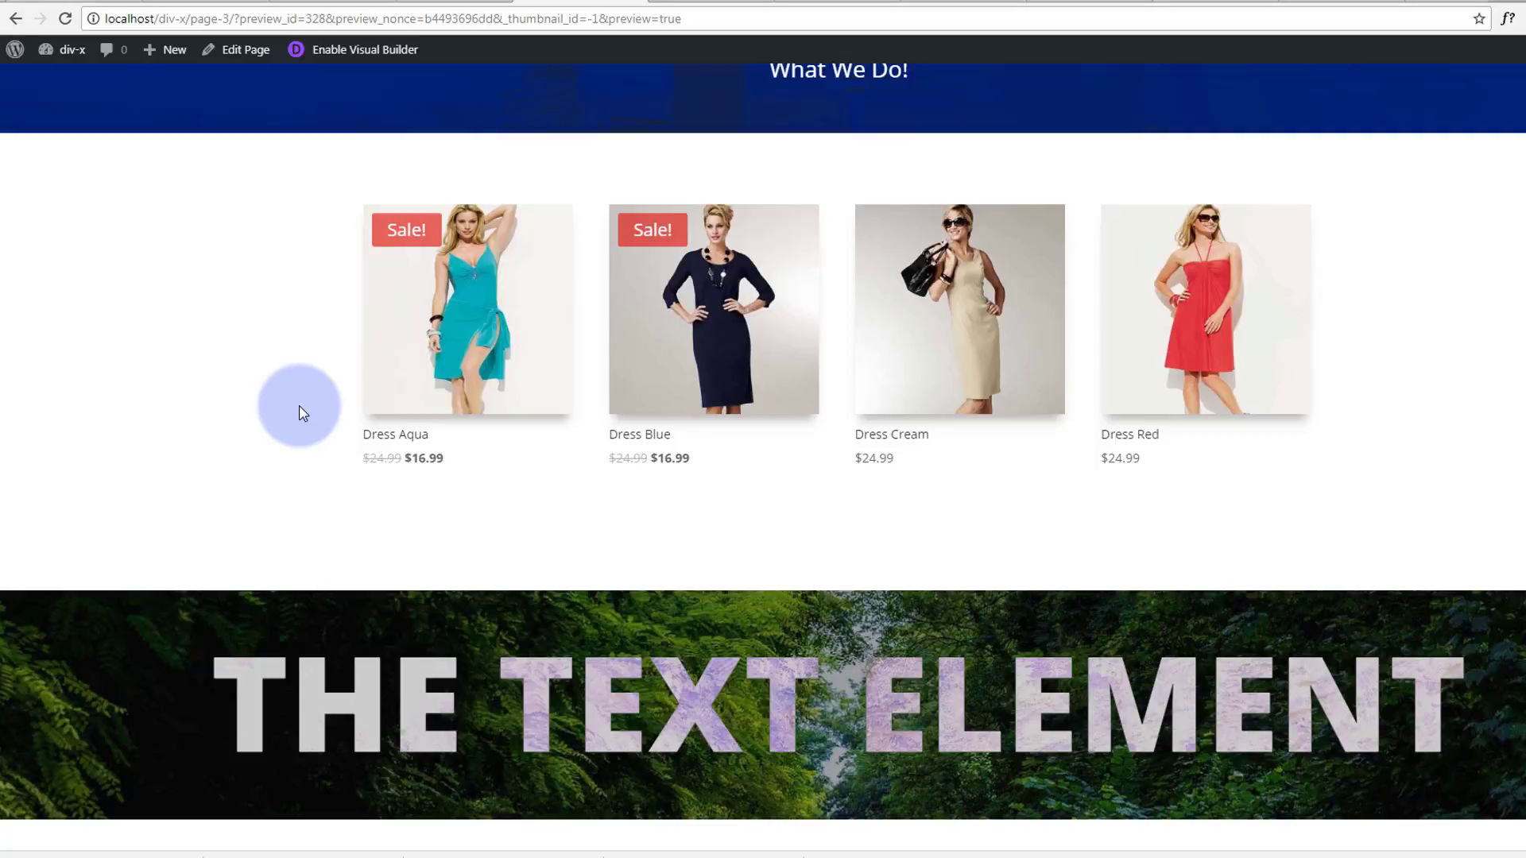
pyautogui.scroll(-3)
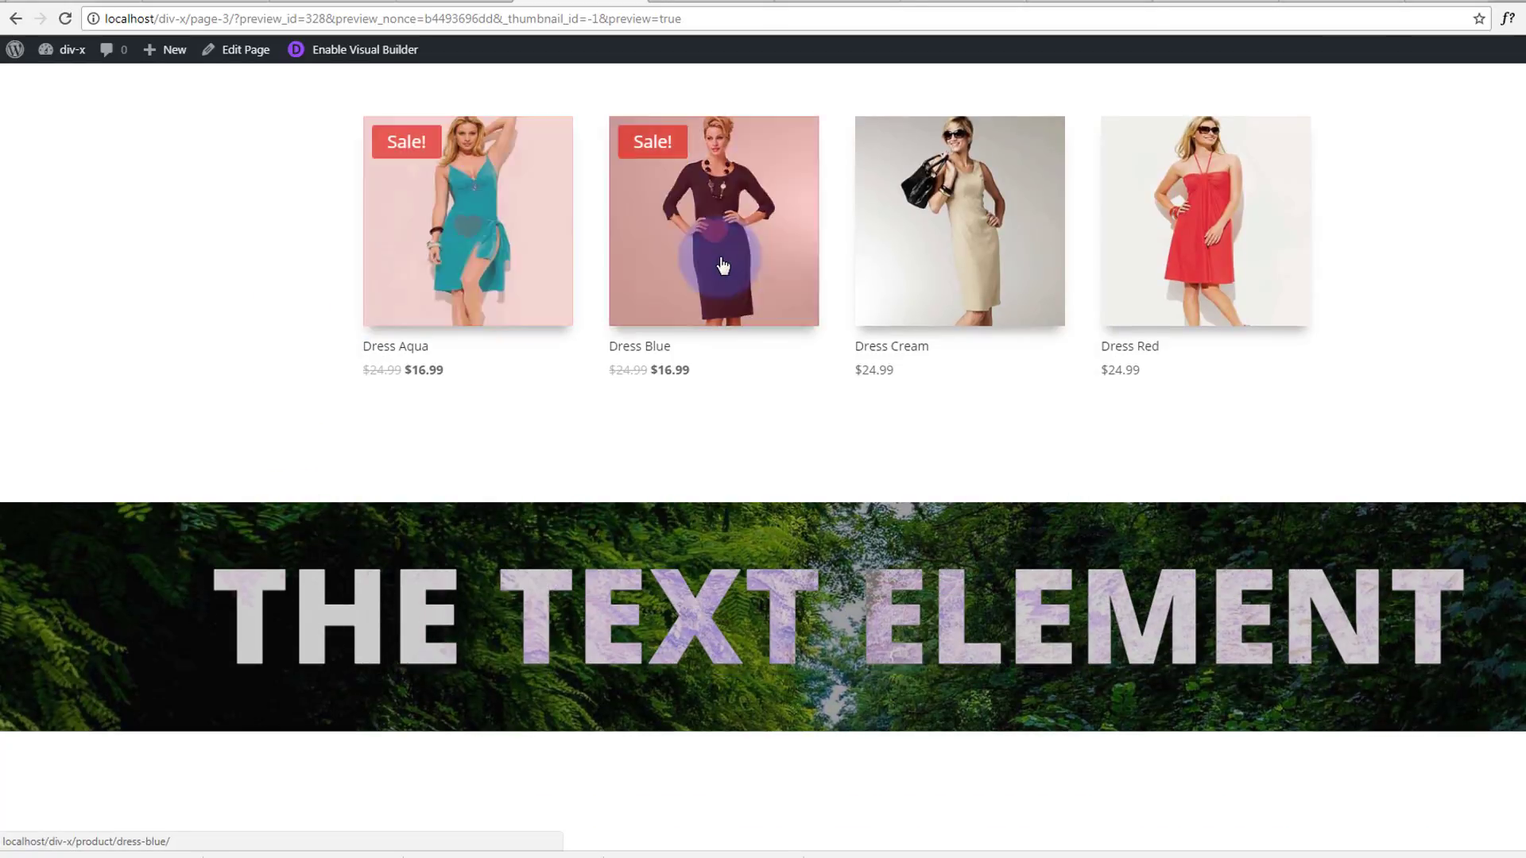
pyautogui.moveTo(1200, 236)
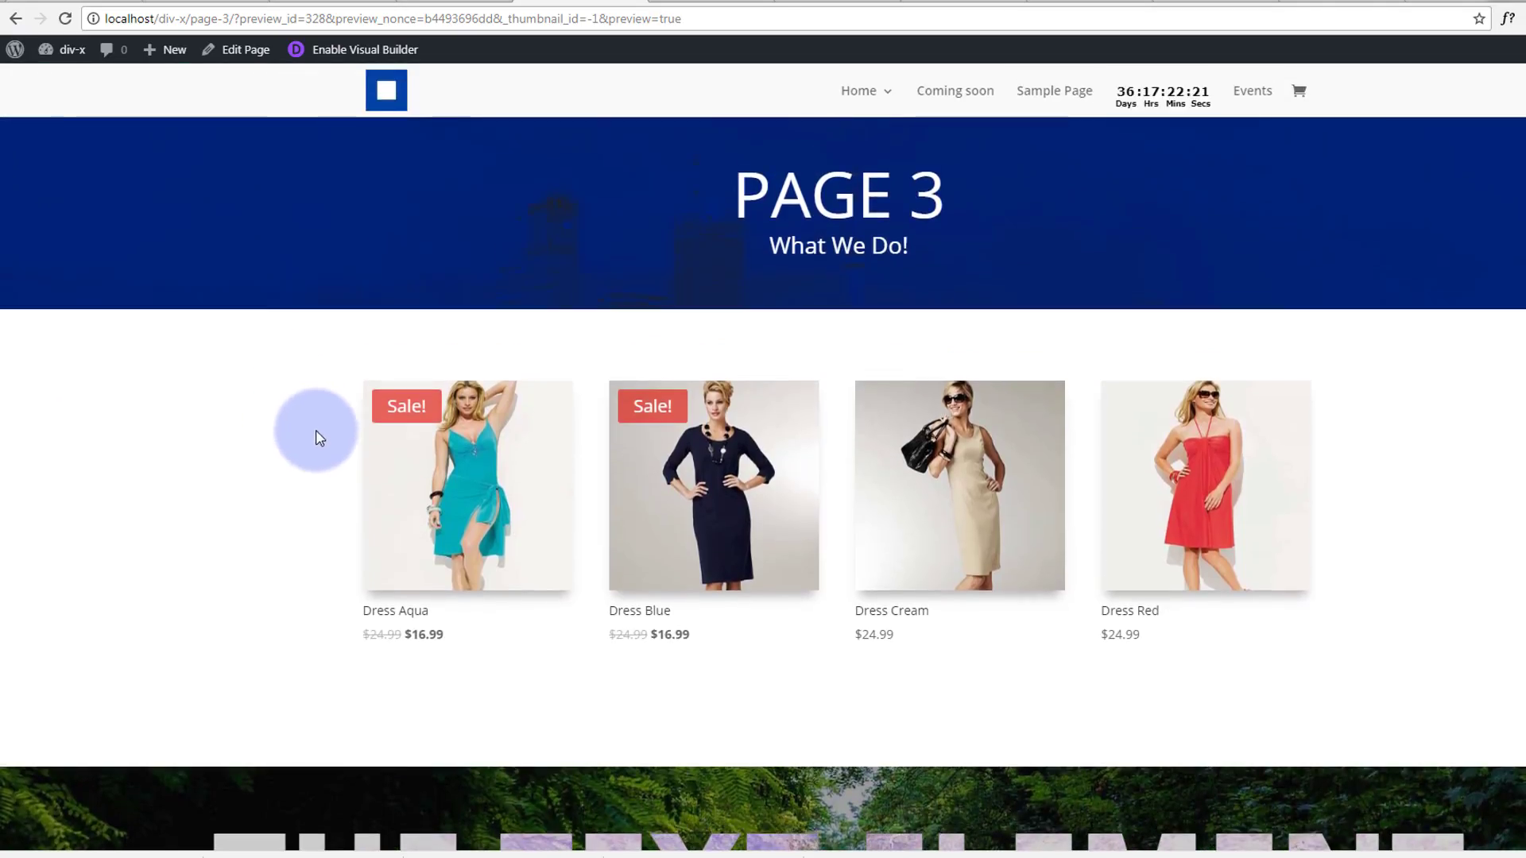
pyautogui.moveTo(519, 484)
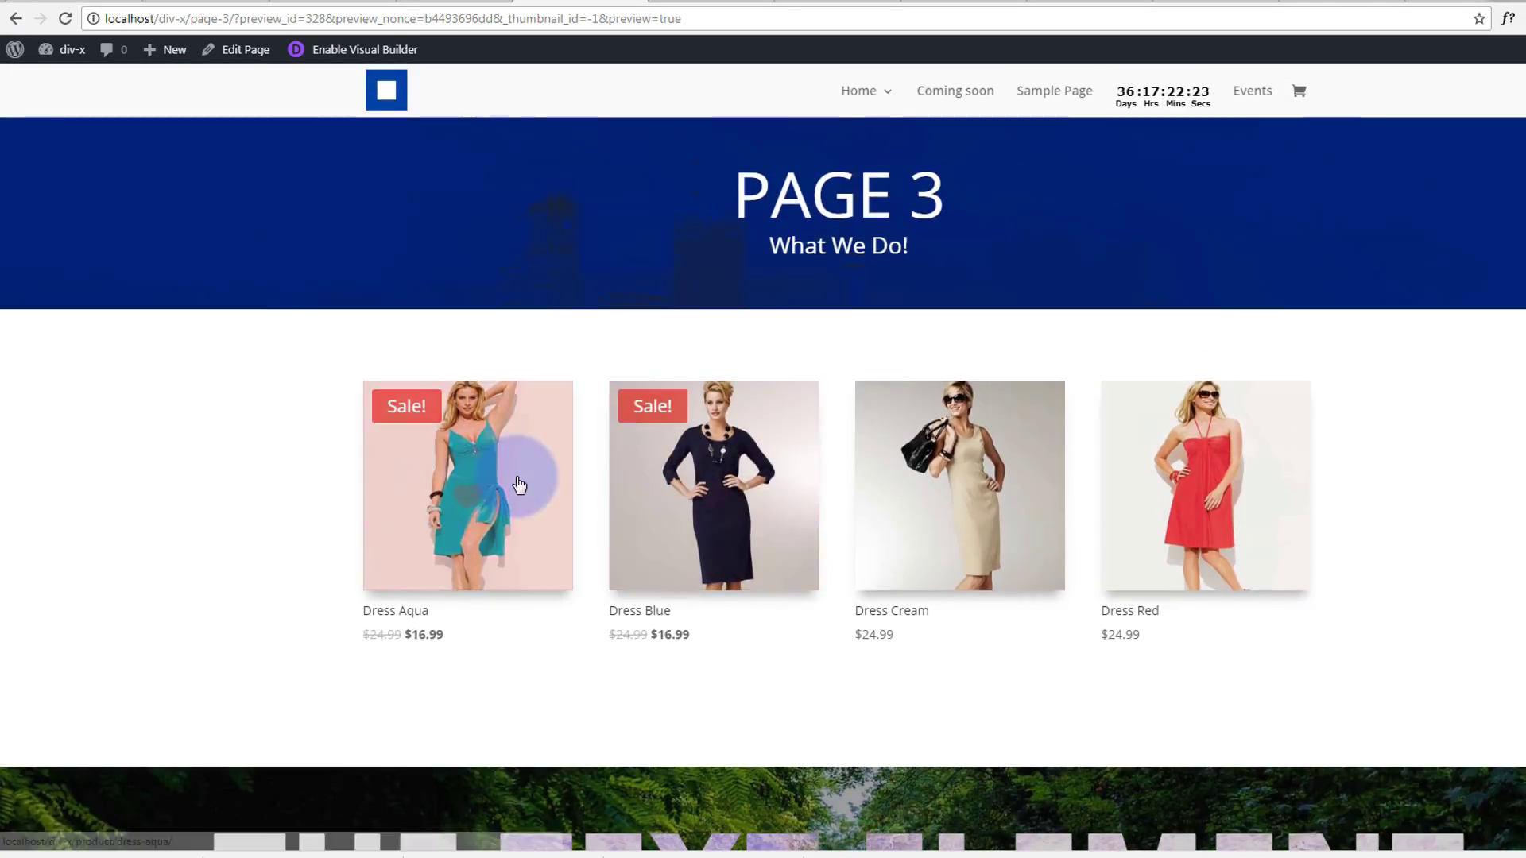
pyautogui.moveTo(1202, 488)
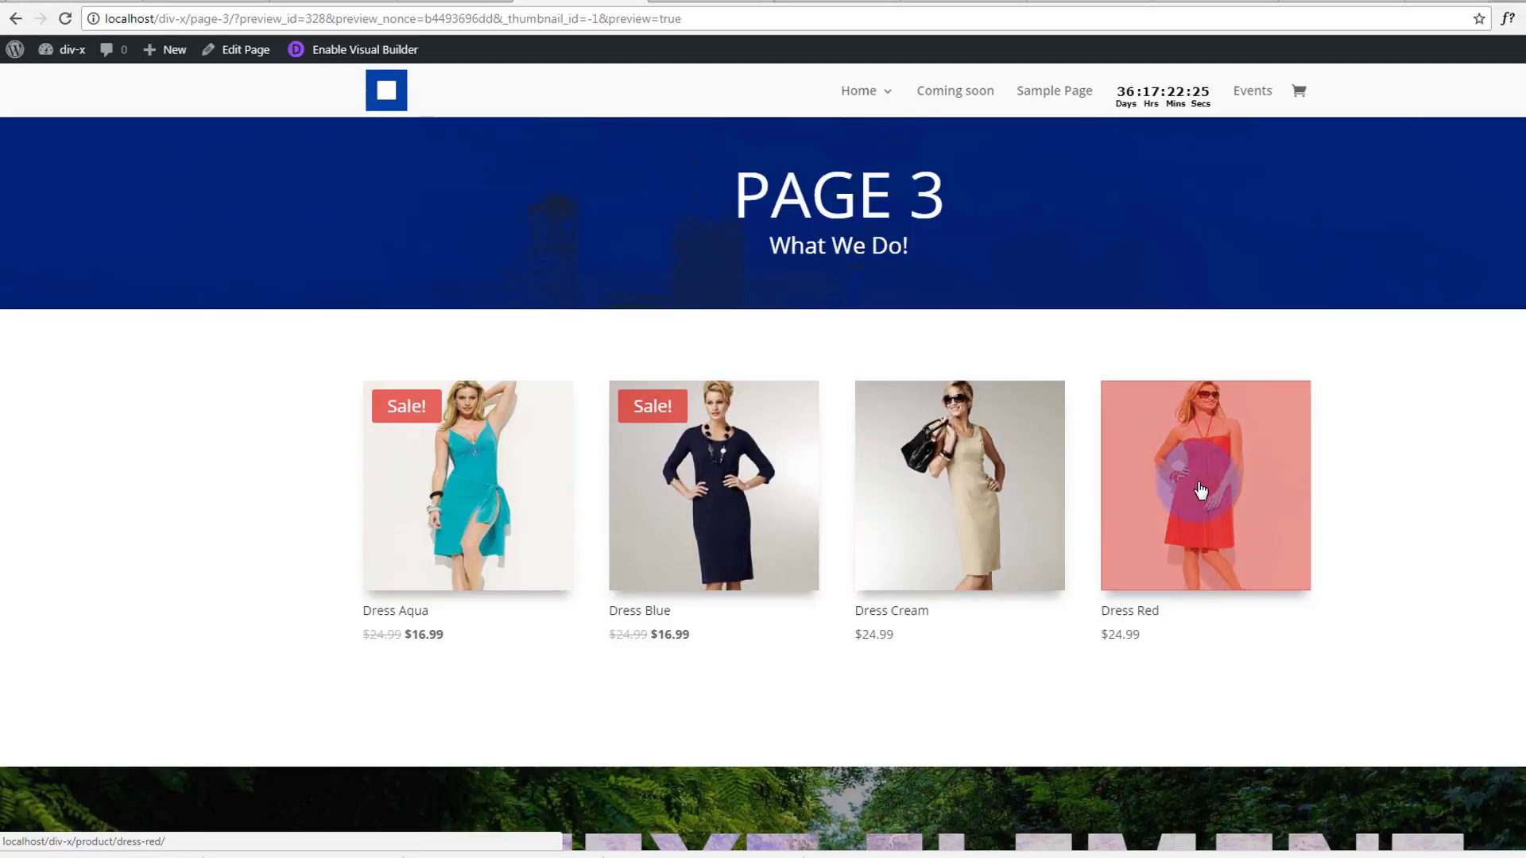
pyautogui.moveTo(722, 503)
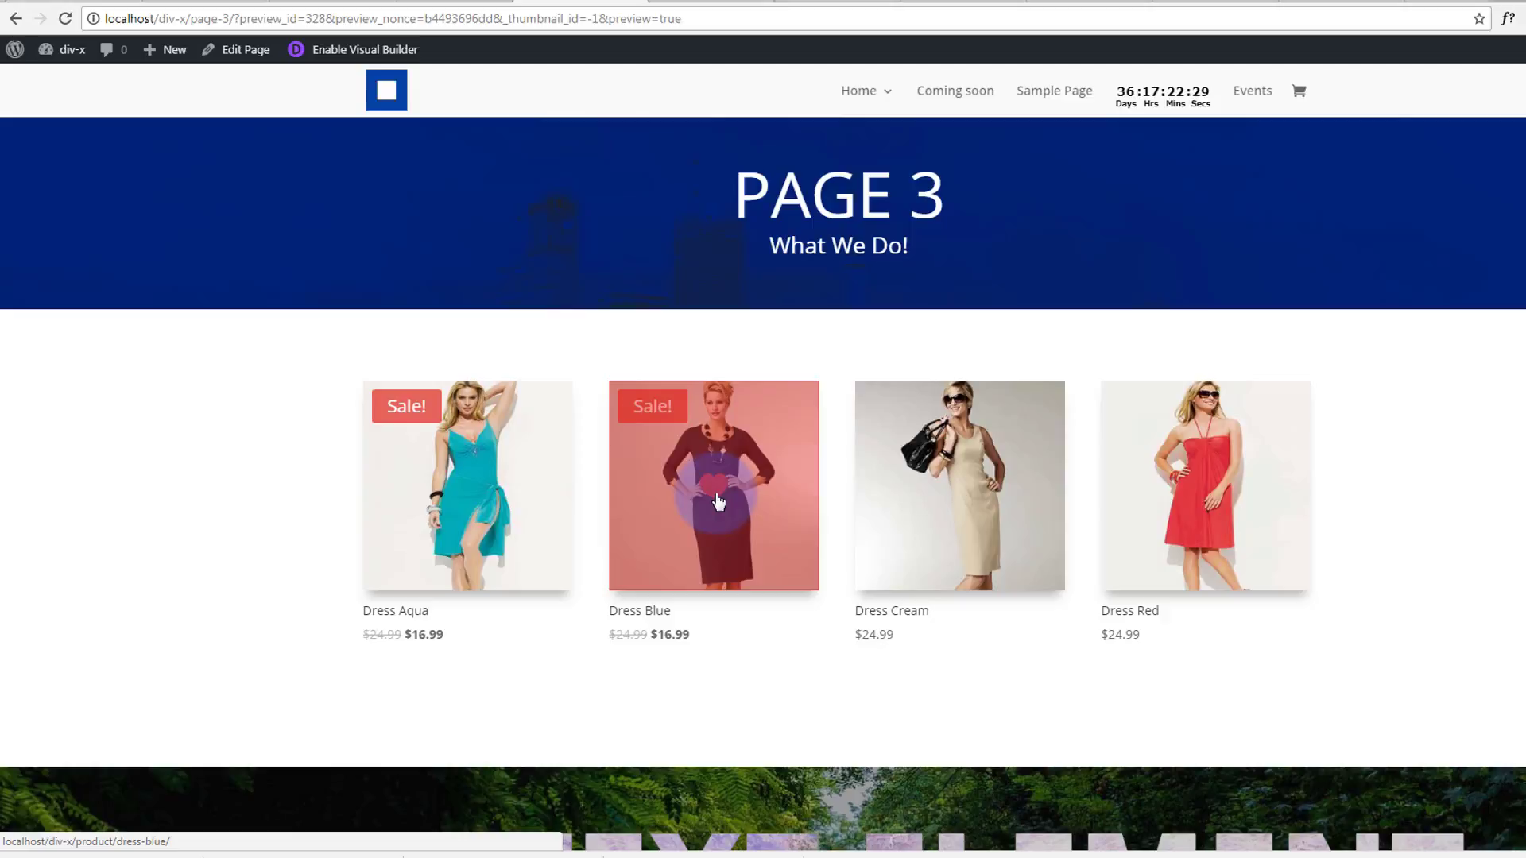
pyautogui.moveTo(446, 422)
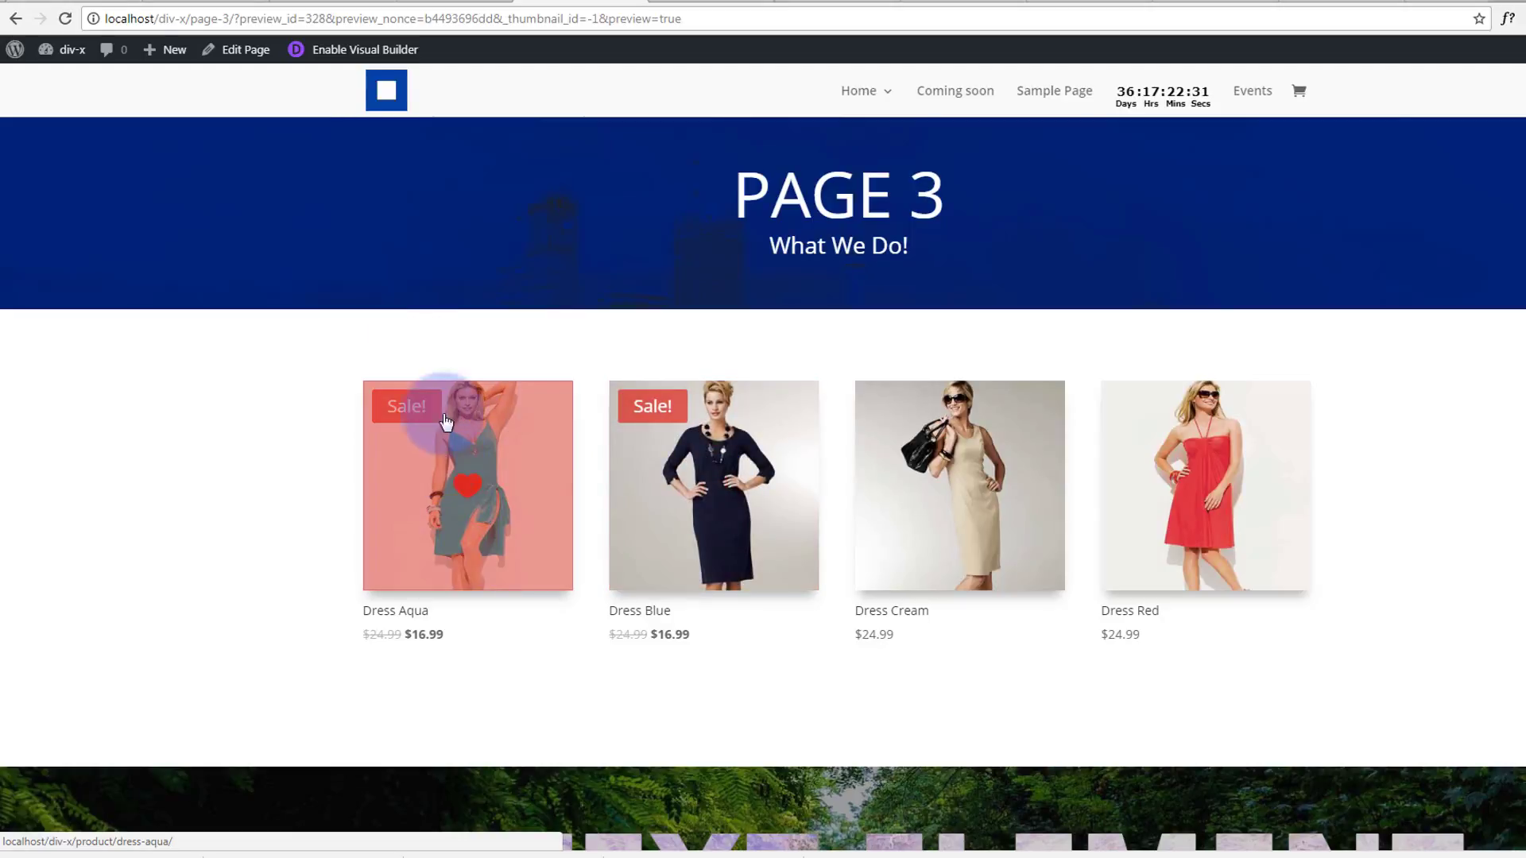
pyautogui.click(242, 49)
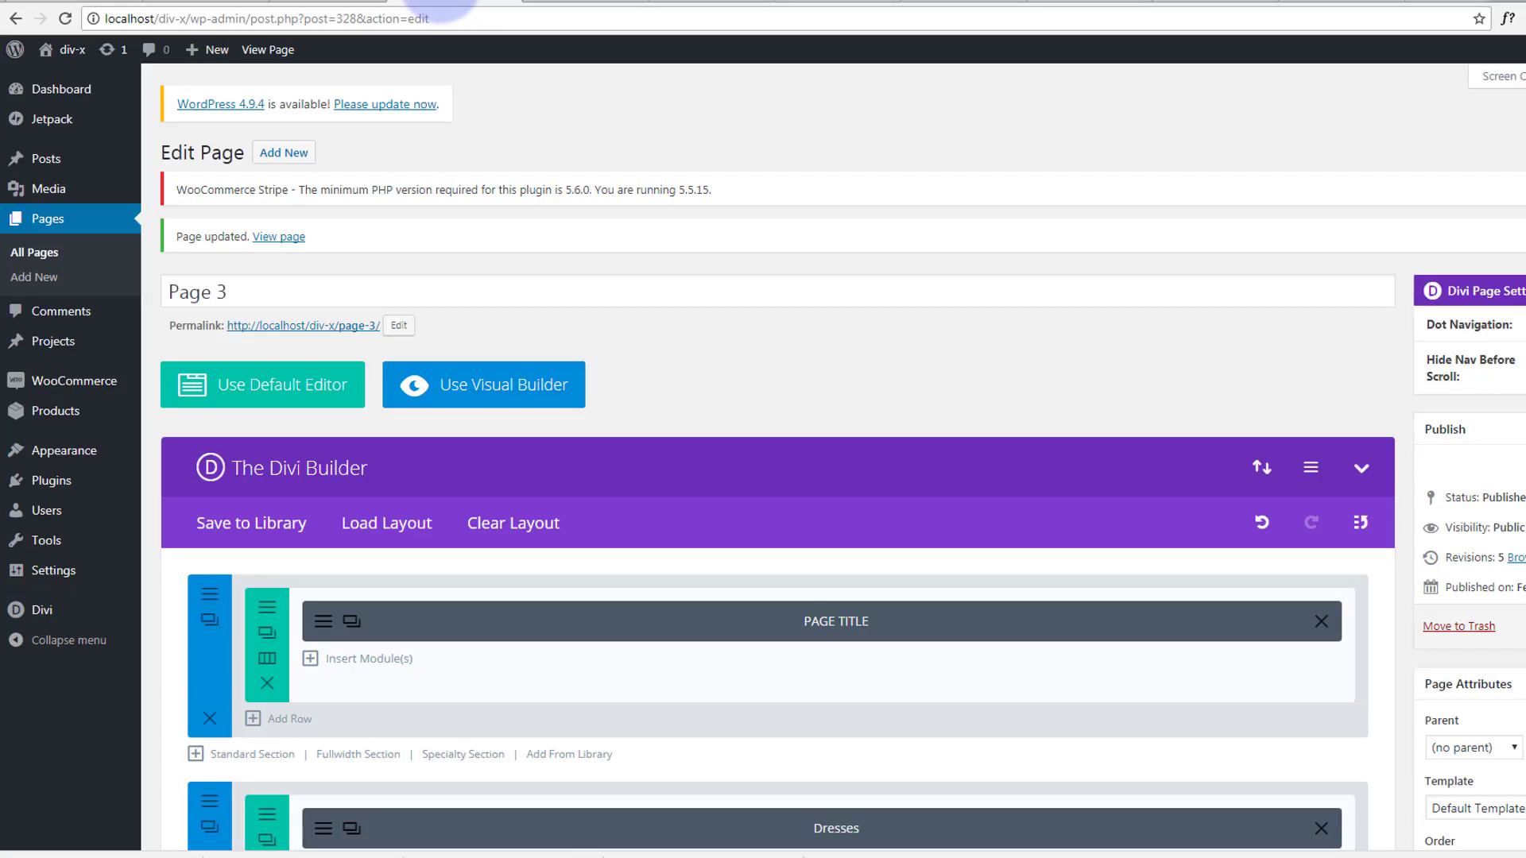
# Clone the Dresses shop module and save the copy showing the Shirts category
pyautogui.scroll(-3)
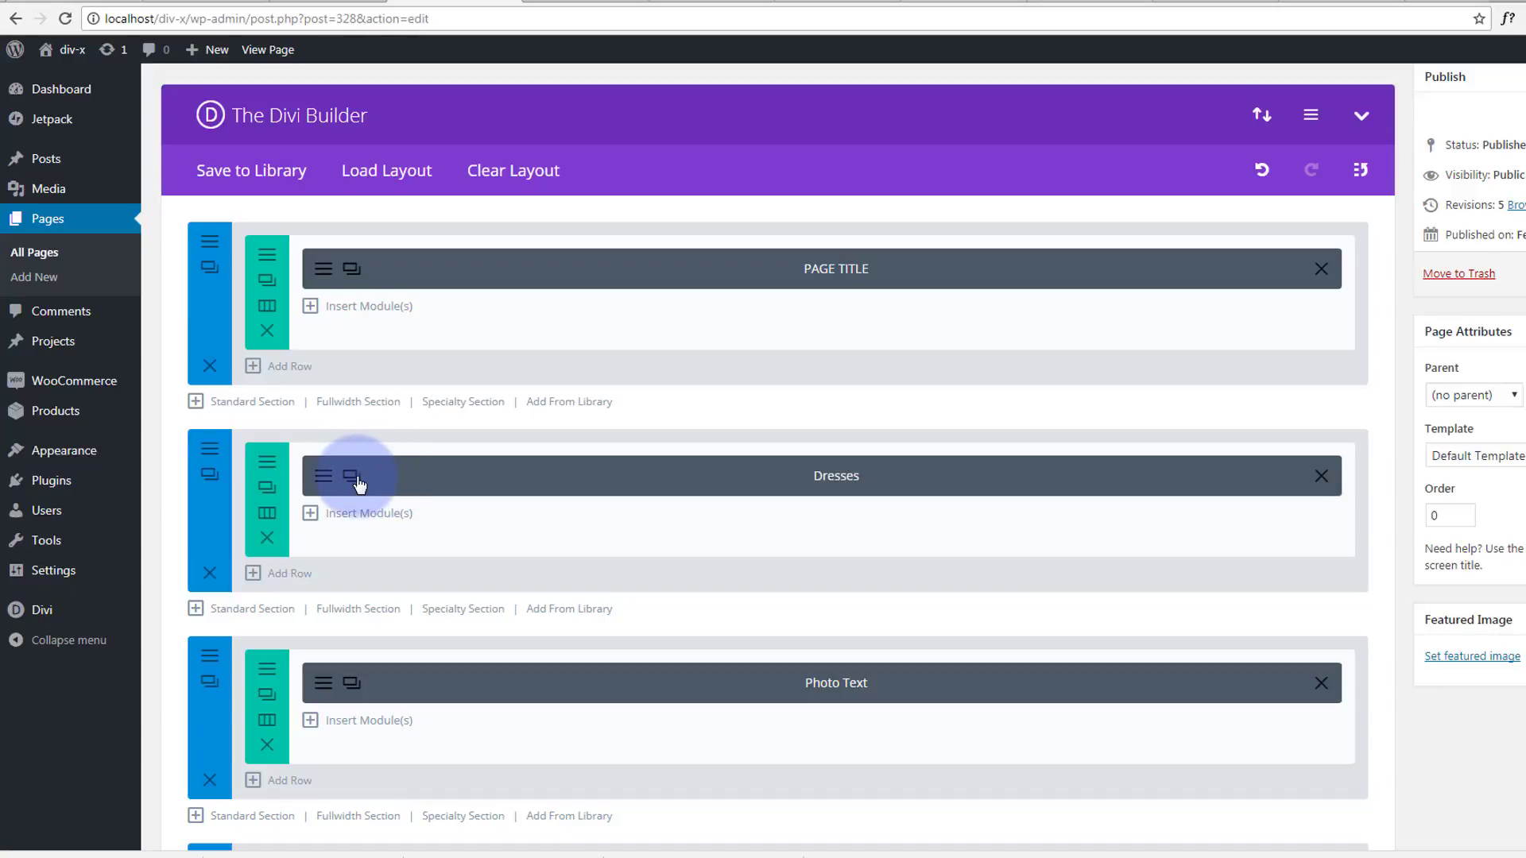
pyautogui.click(350, 476)
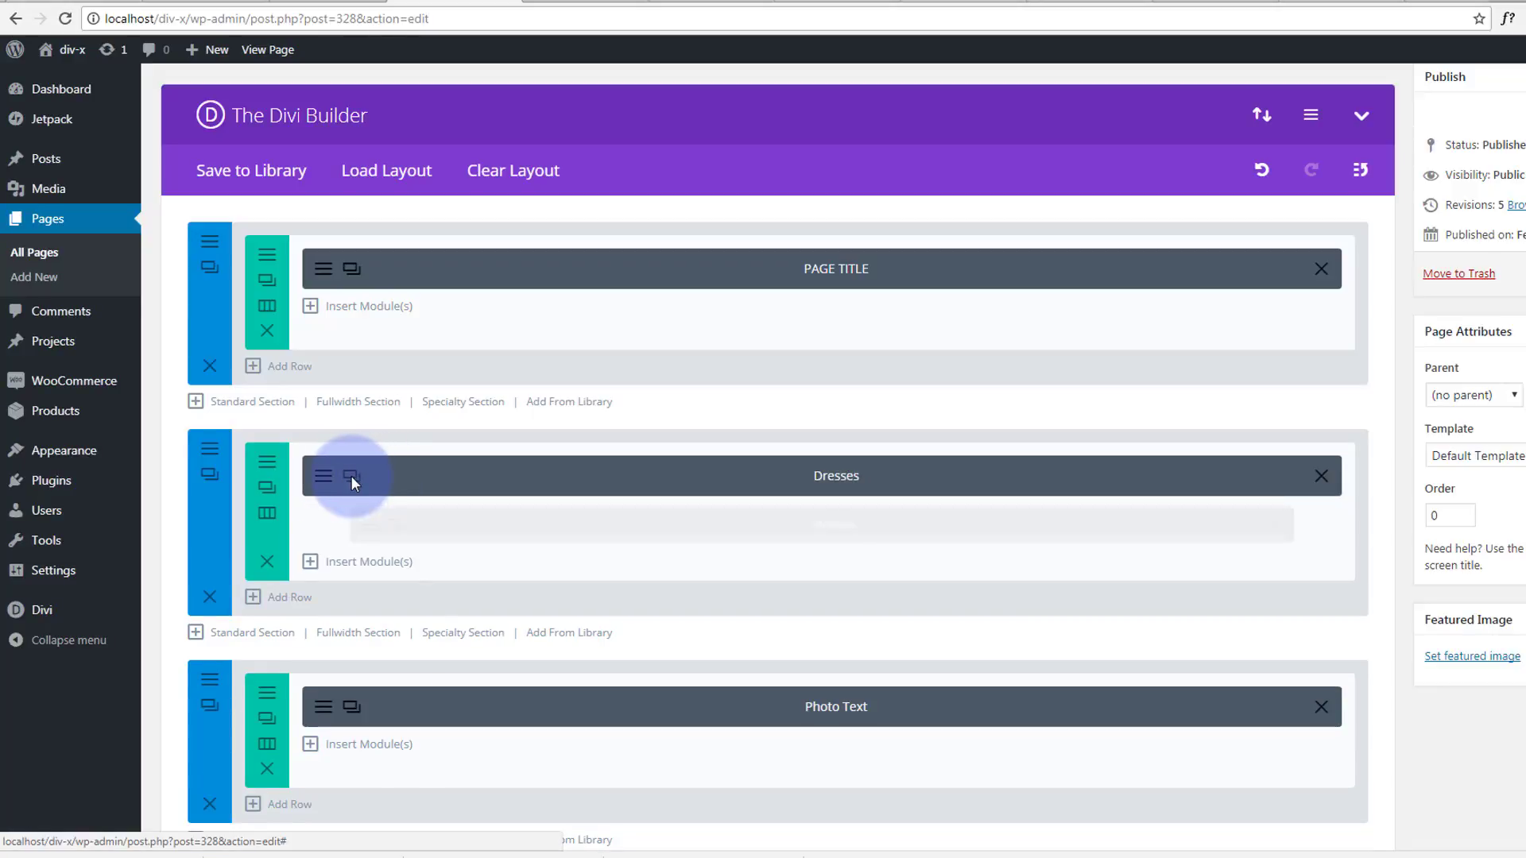
pyautogui.click(351, 476)
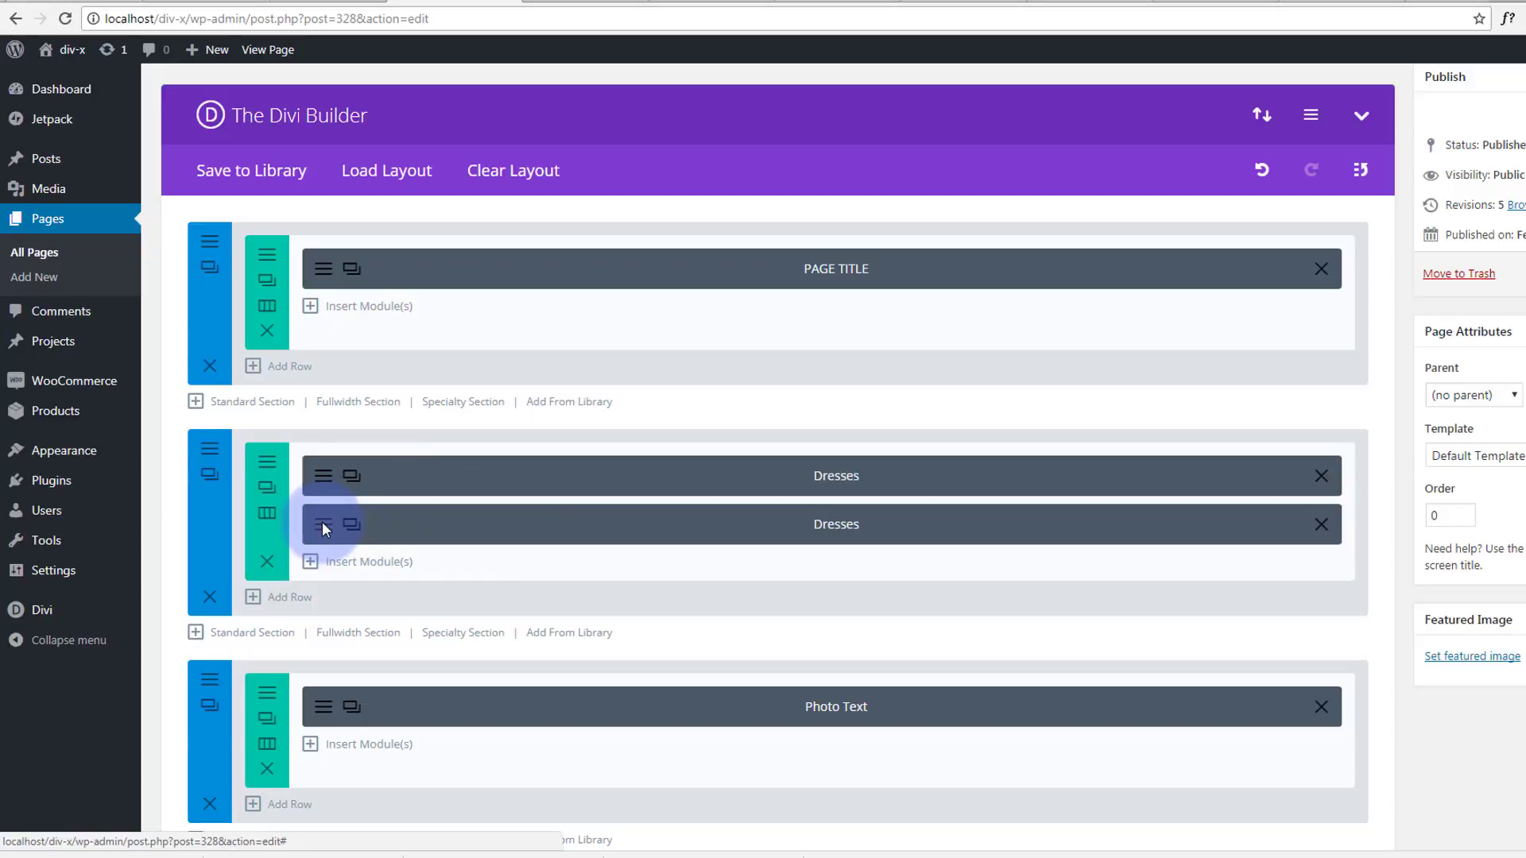
pyautogui.click(322, 524)
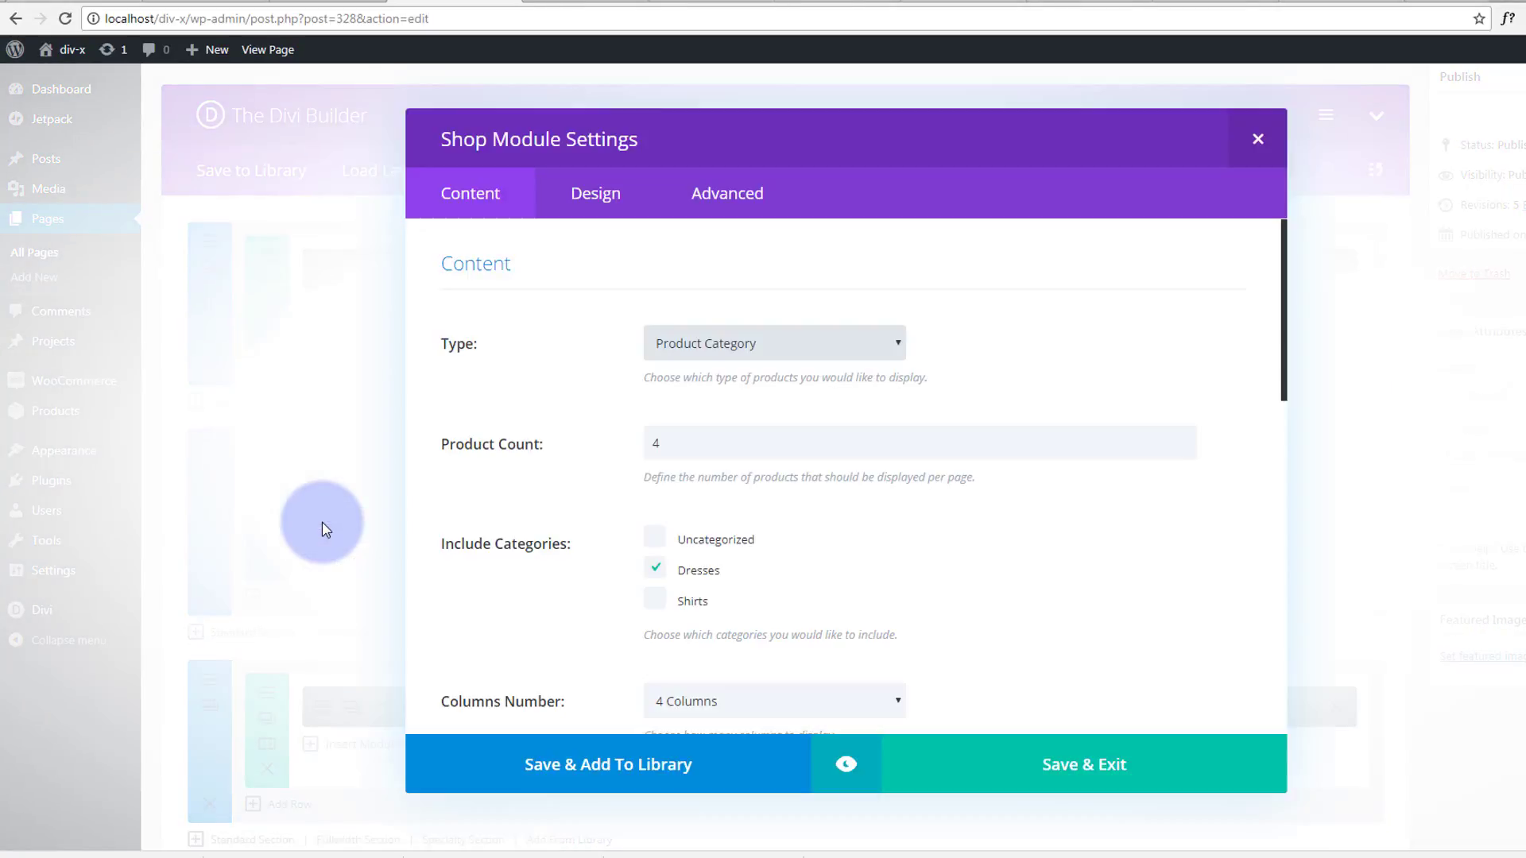
pyautogui.moveTo(831, 382)
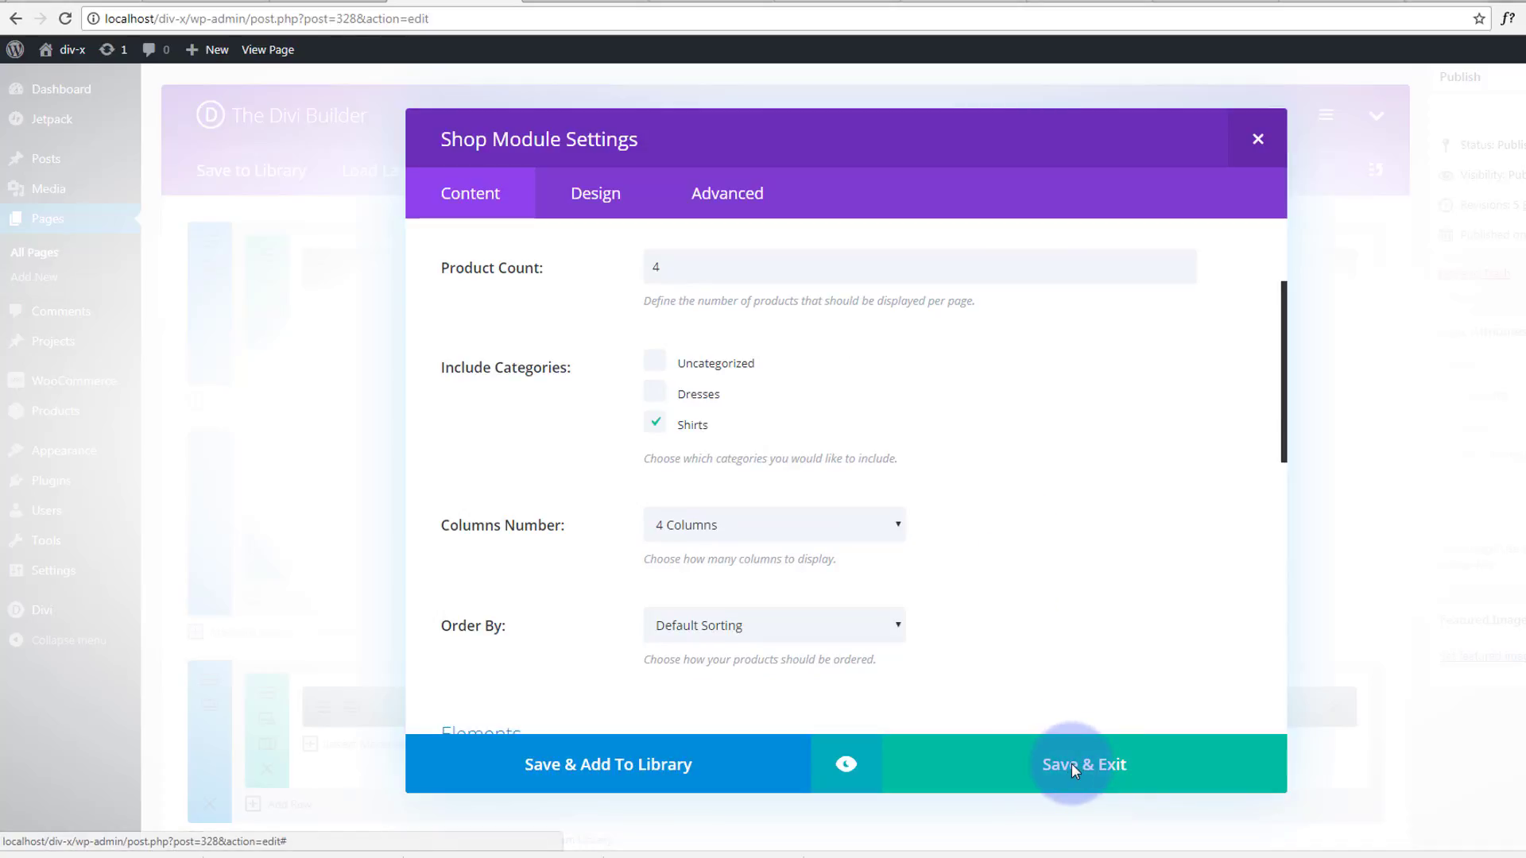
pyautogui.click(1084, 765)
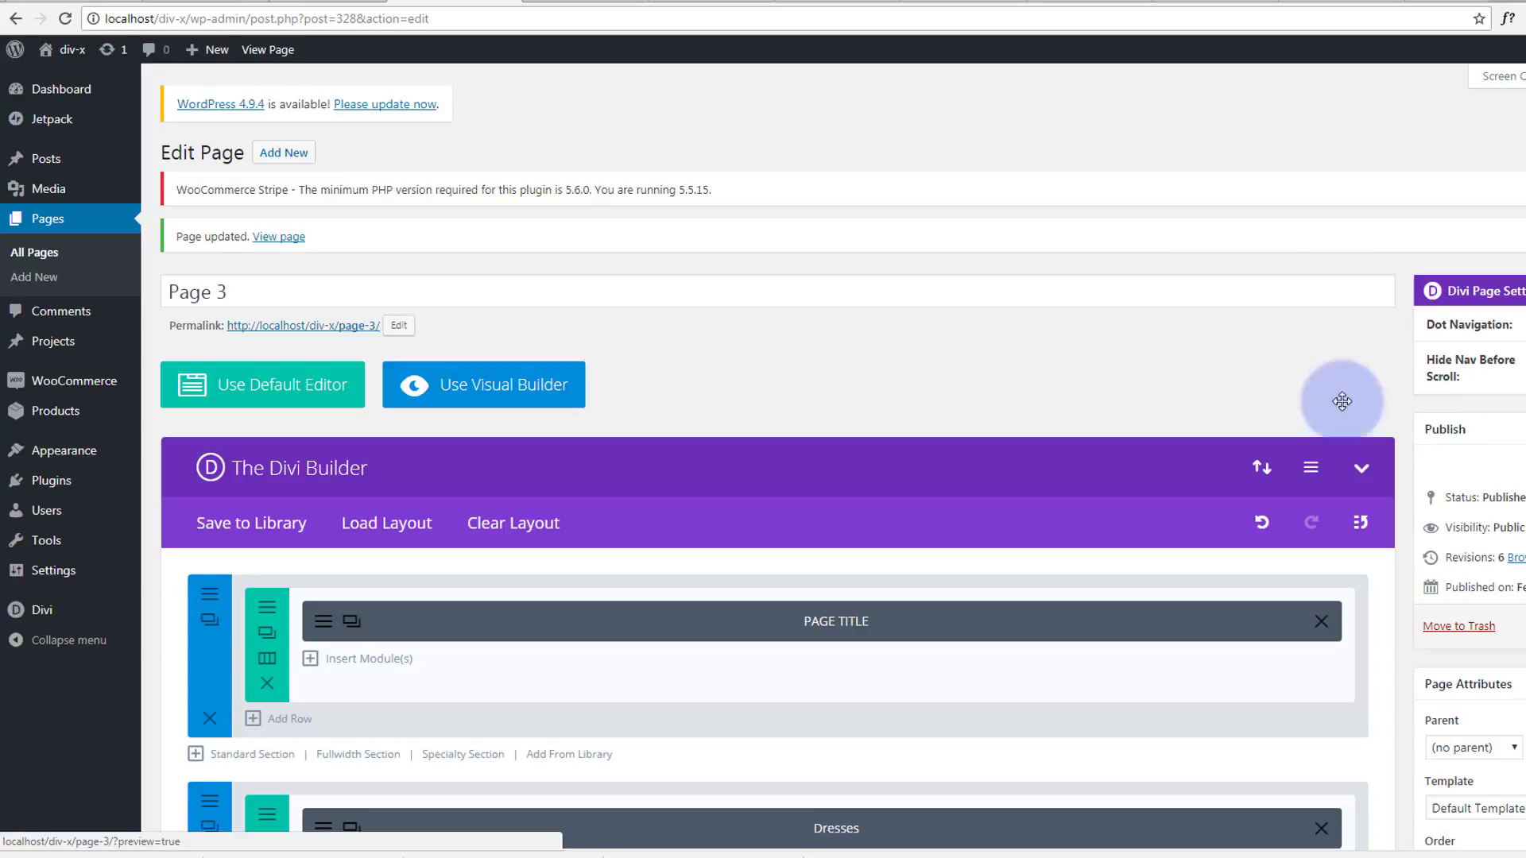
pyautogui.moveTo(614, 93)
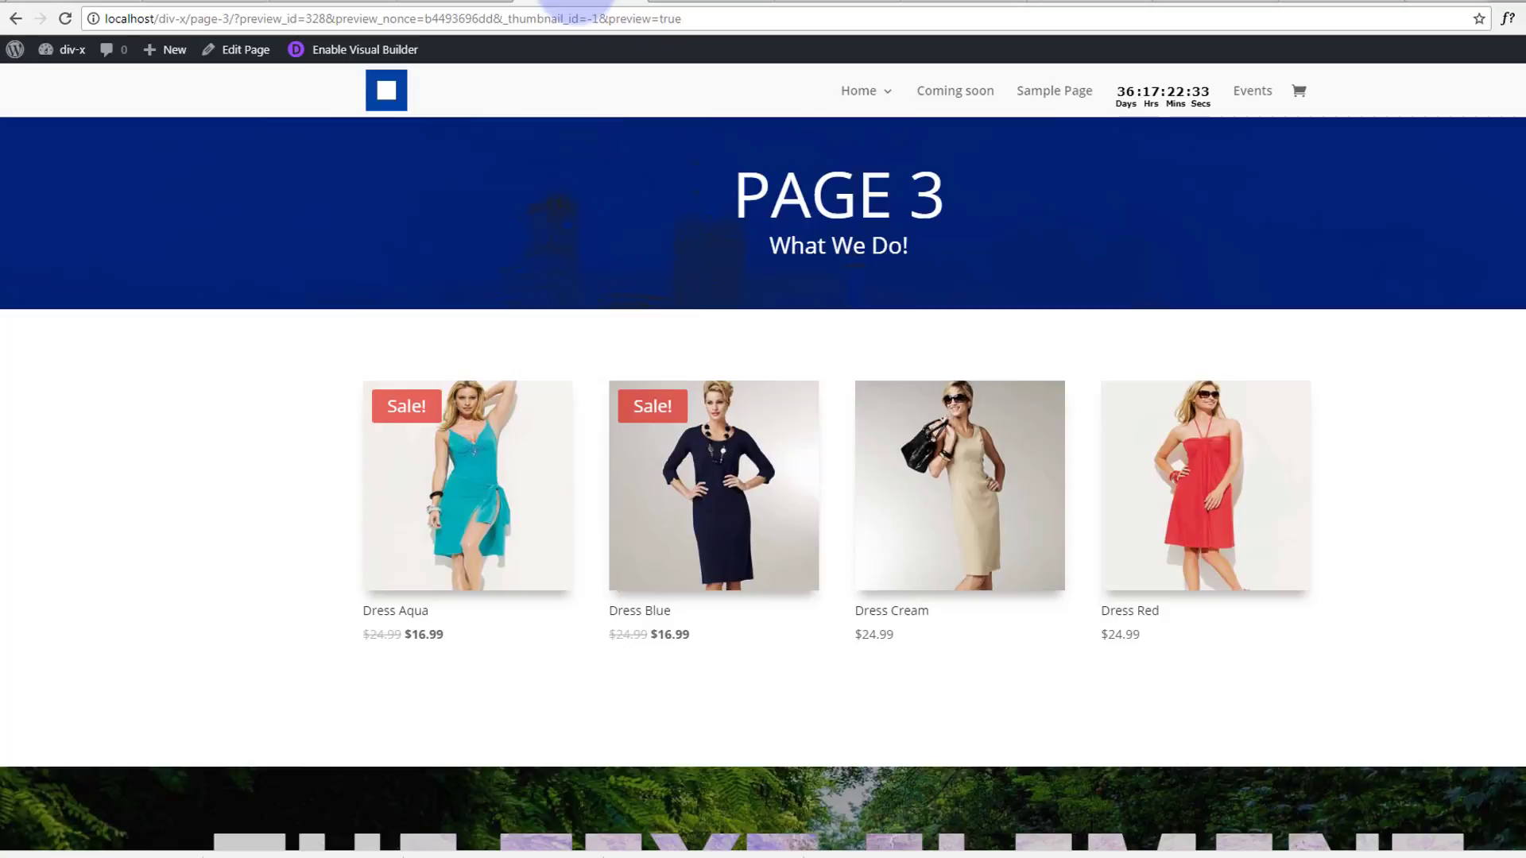
# Scroll the Page 3 preview down to check the shirts row under the dresses
pyautogui.scroll(-3)
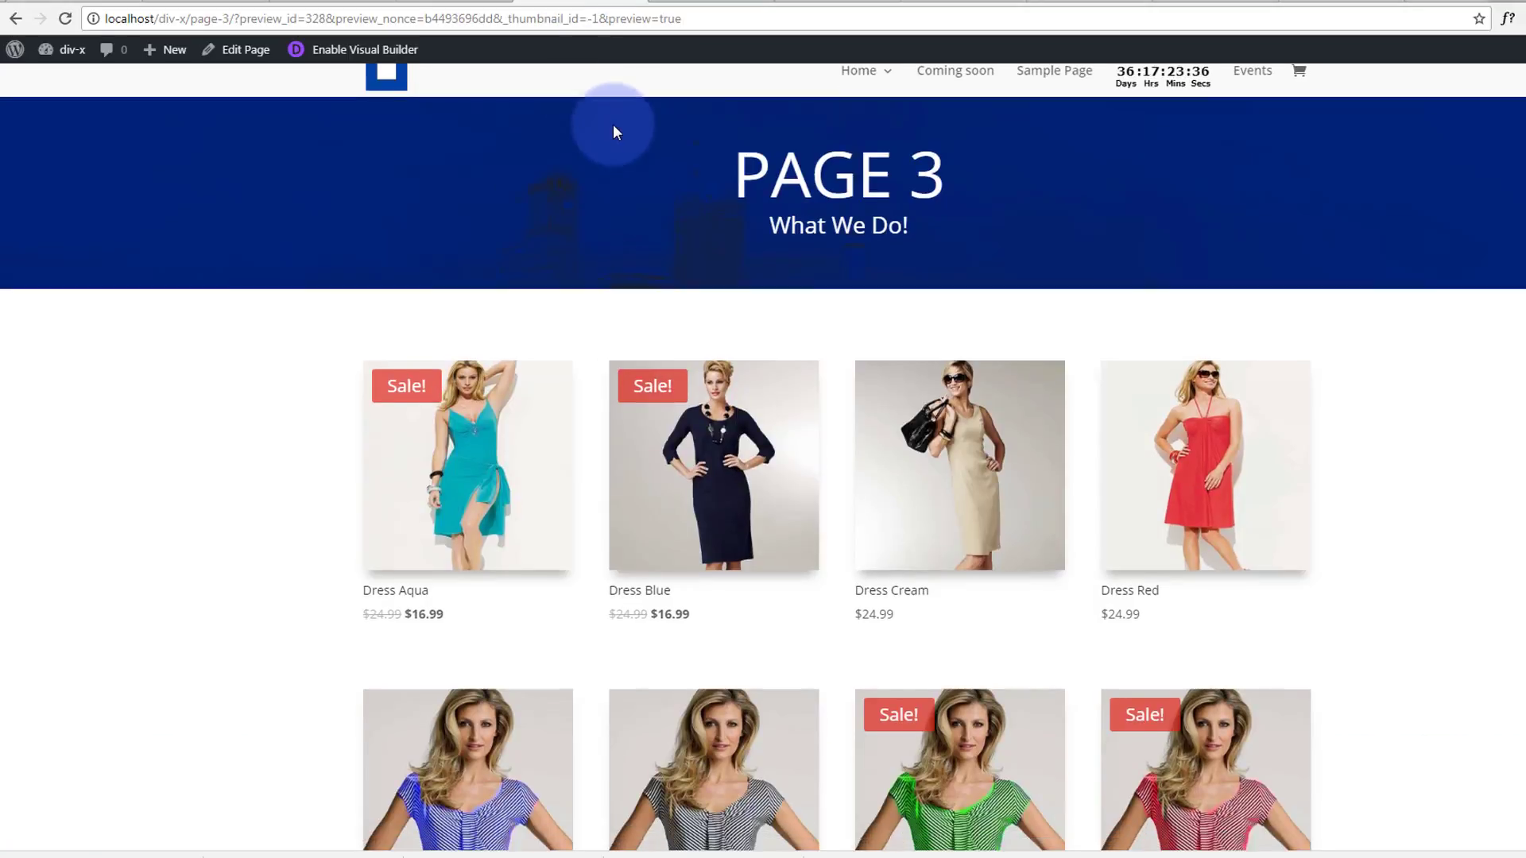
pyautogui.scroll(-3)
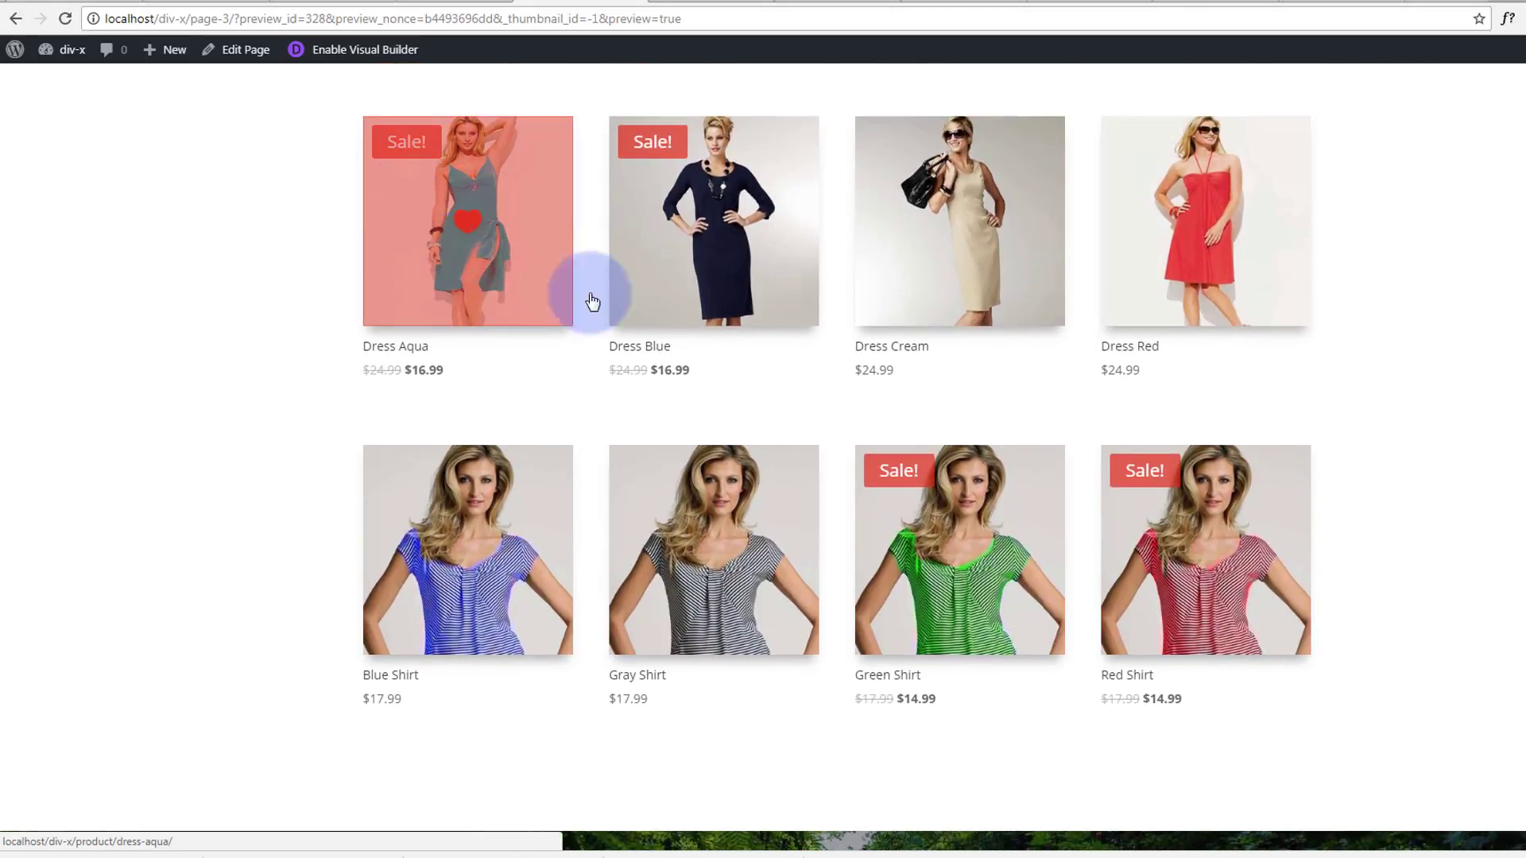
pyautogui.moveTo(159, 310)
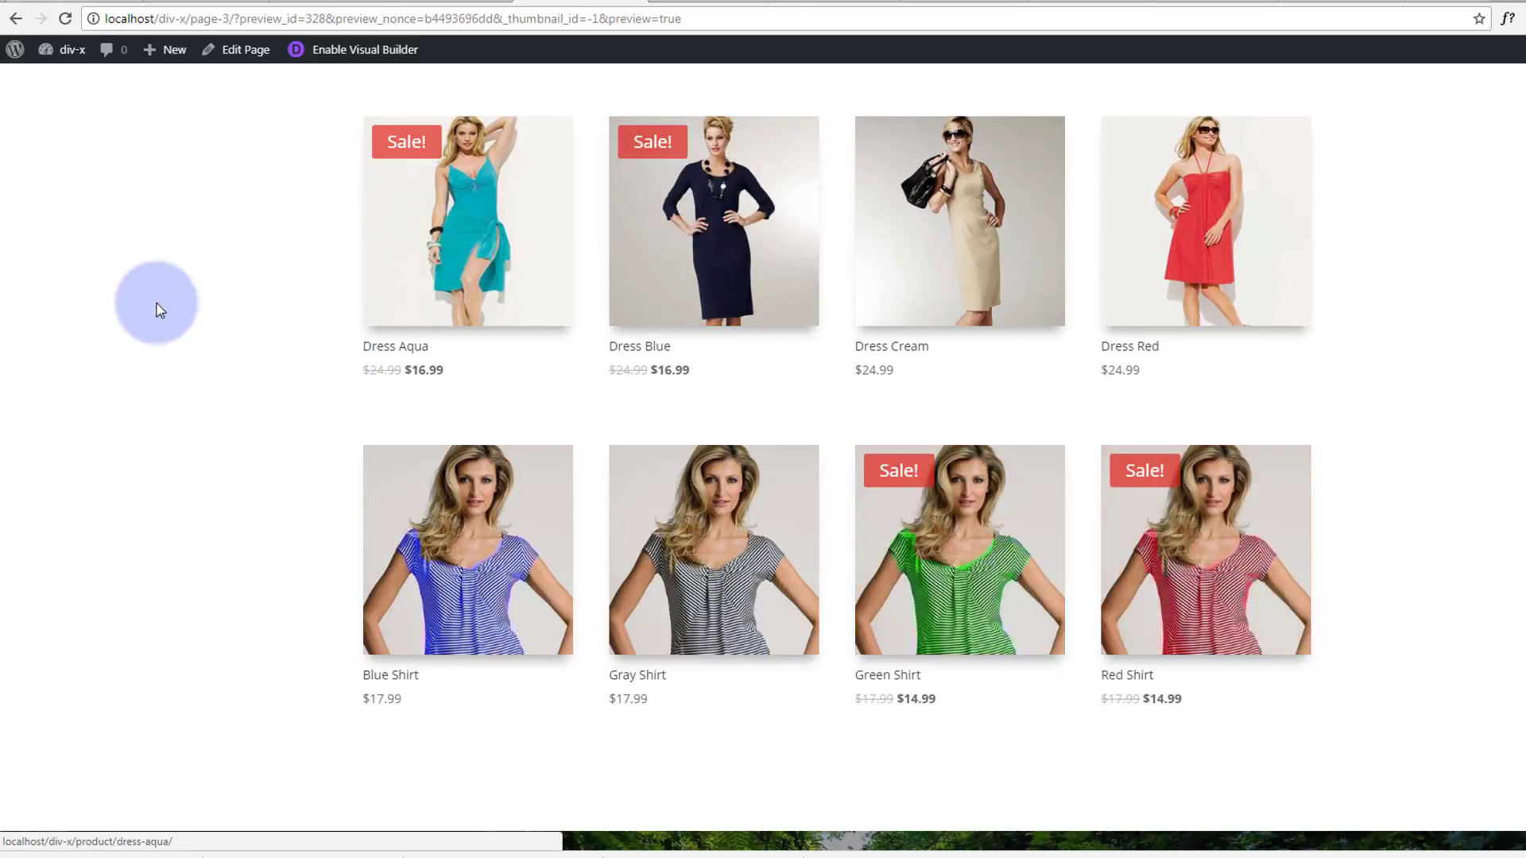
pyautogui.moveTo(52, 291)
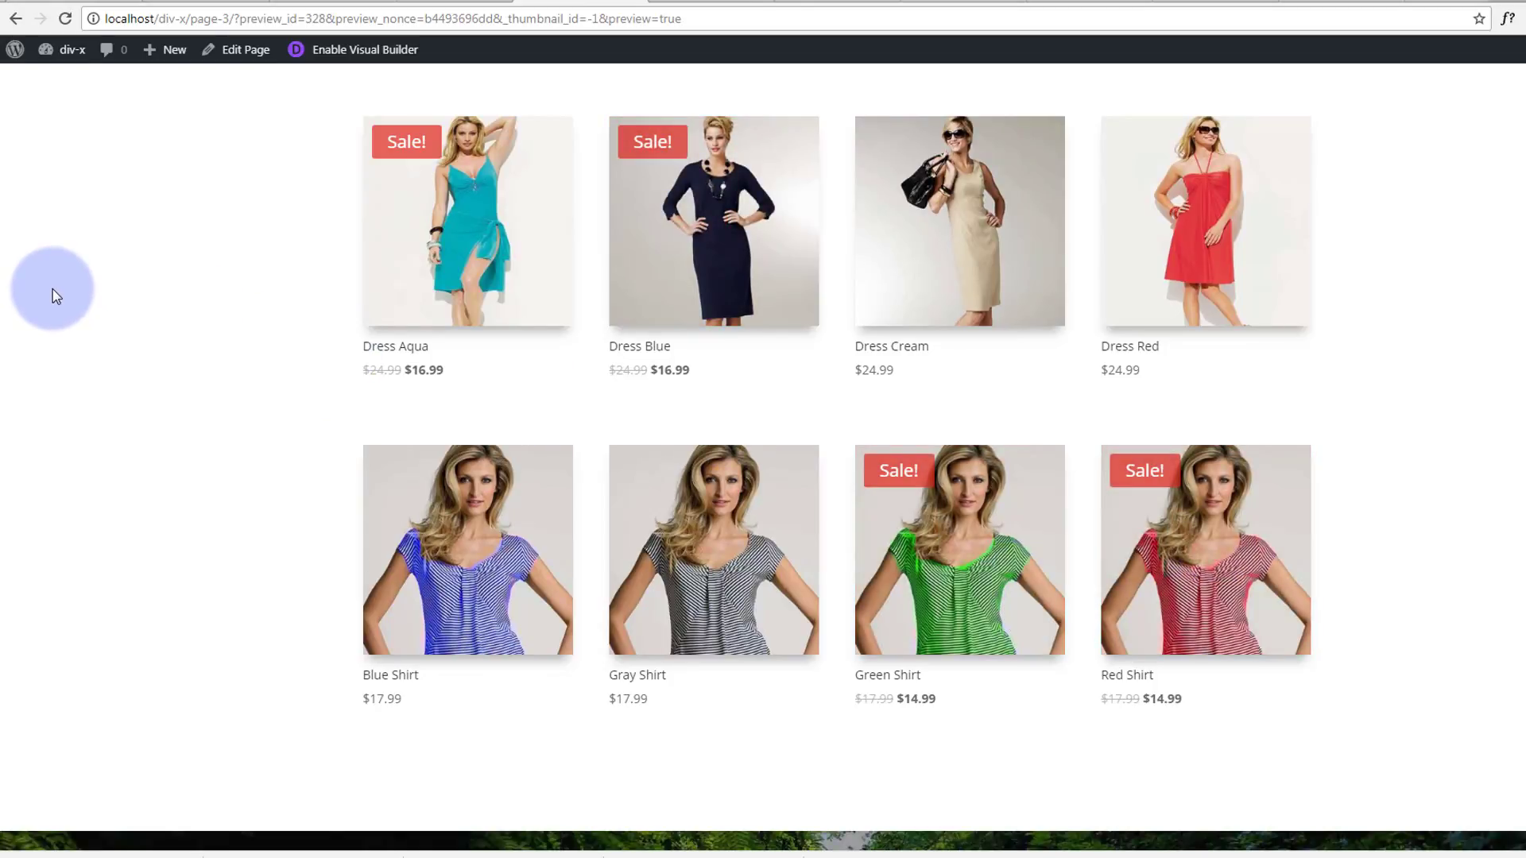
pyautogui.moveTo(62, 311)
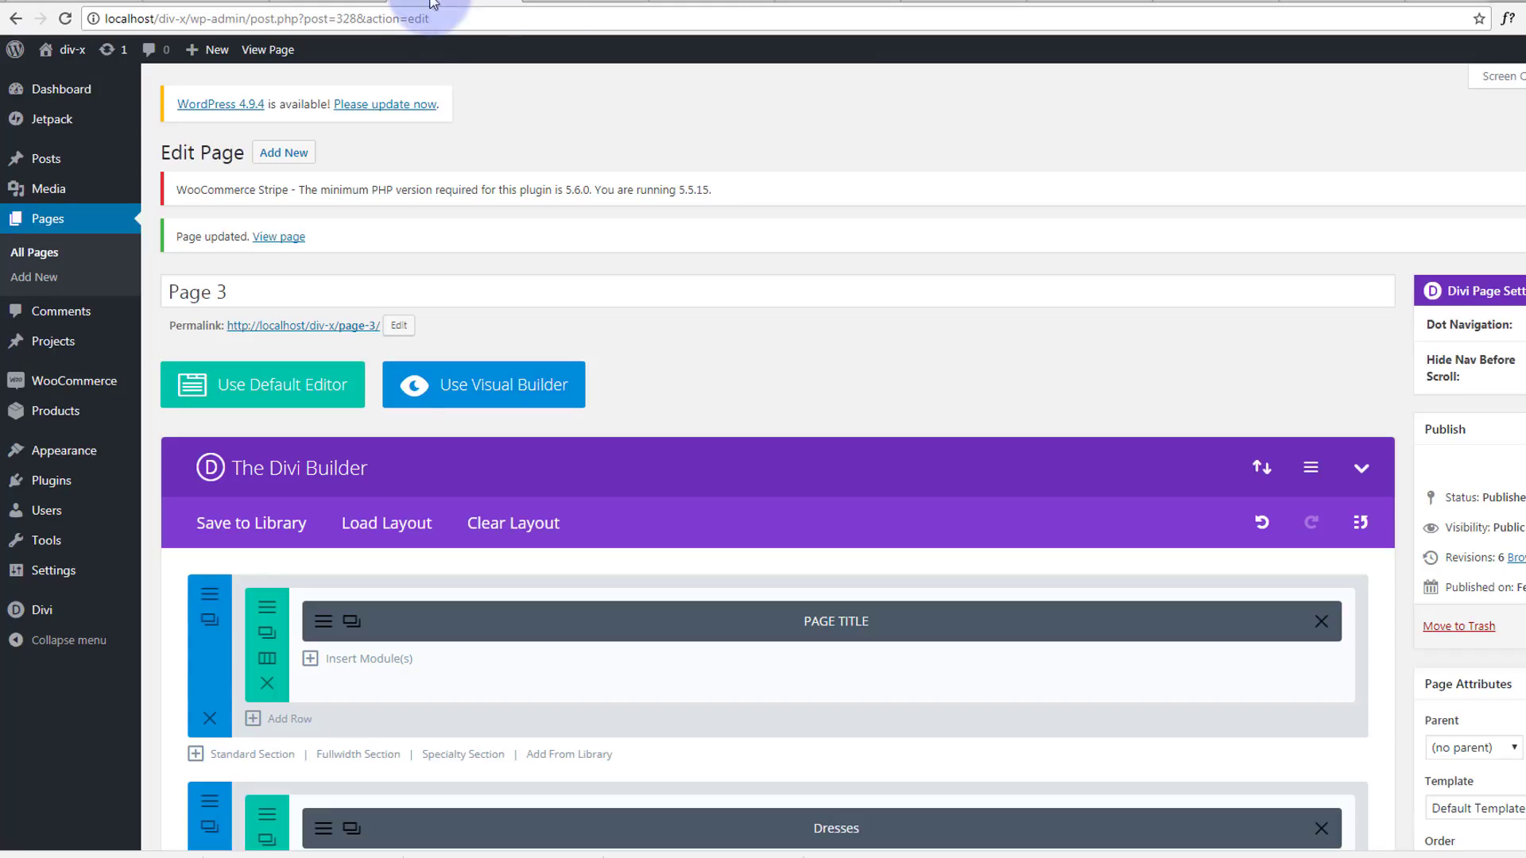
# Clone the Shirts shop module and open the new copy's settings
pyautogui.scroll(-3)
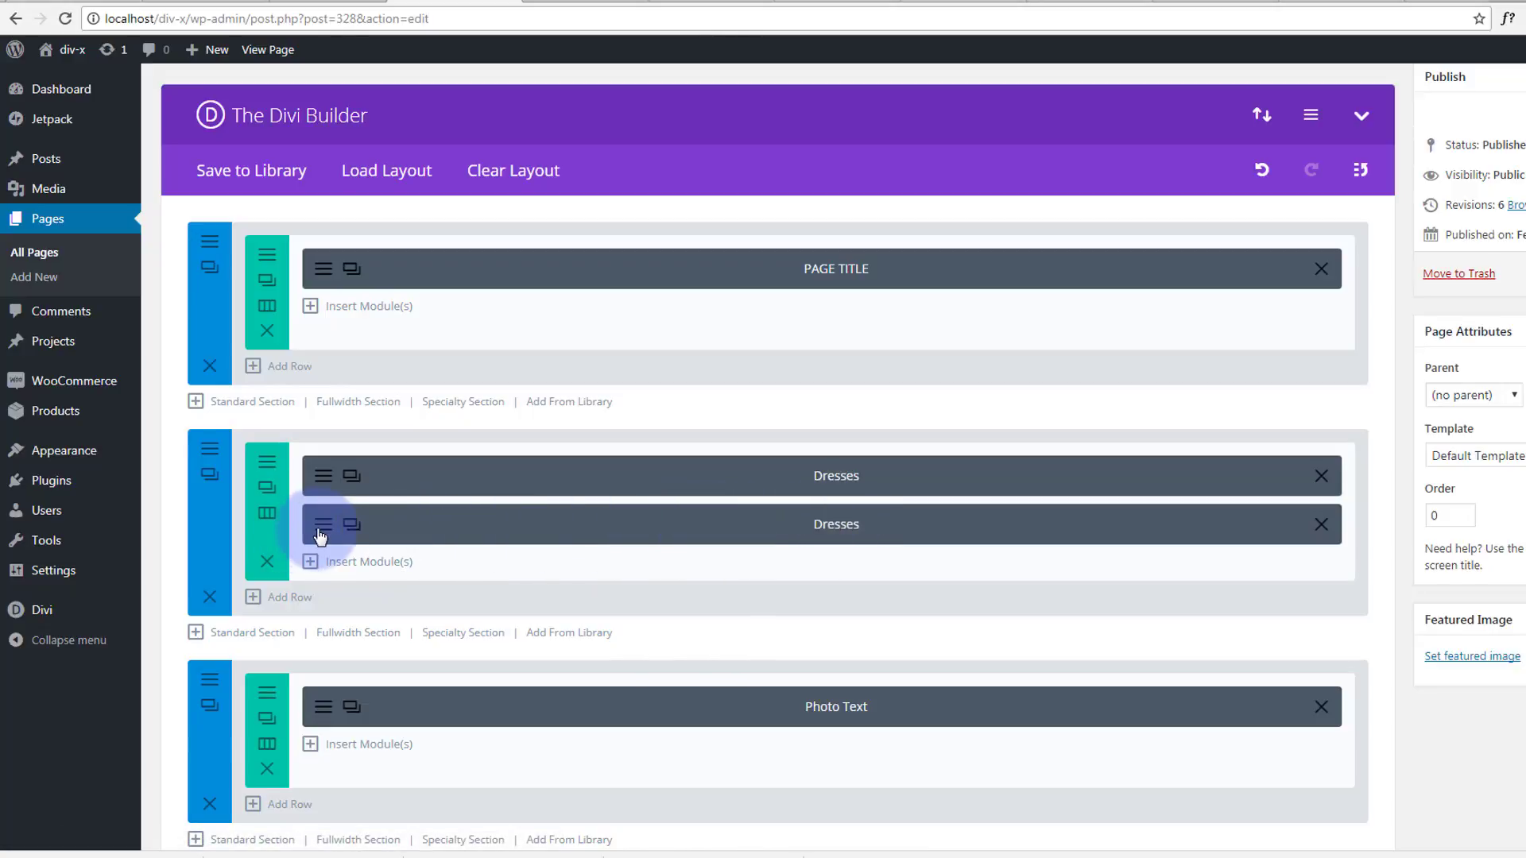
pyautogui.moveTo(350, 524)
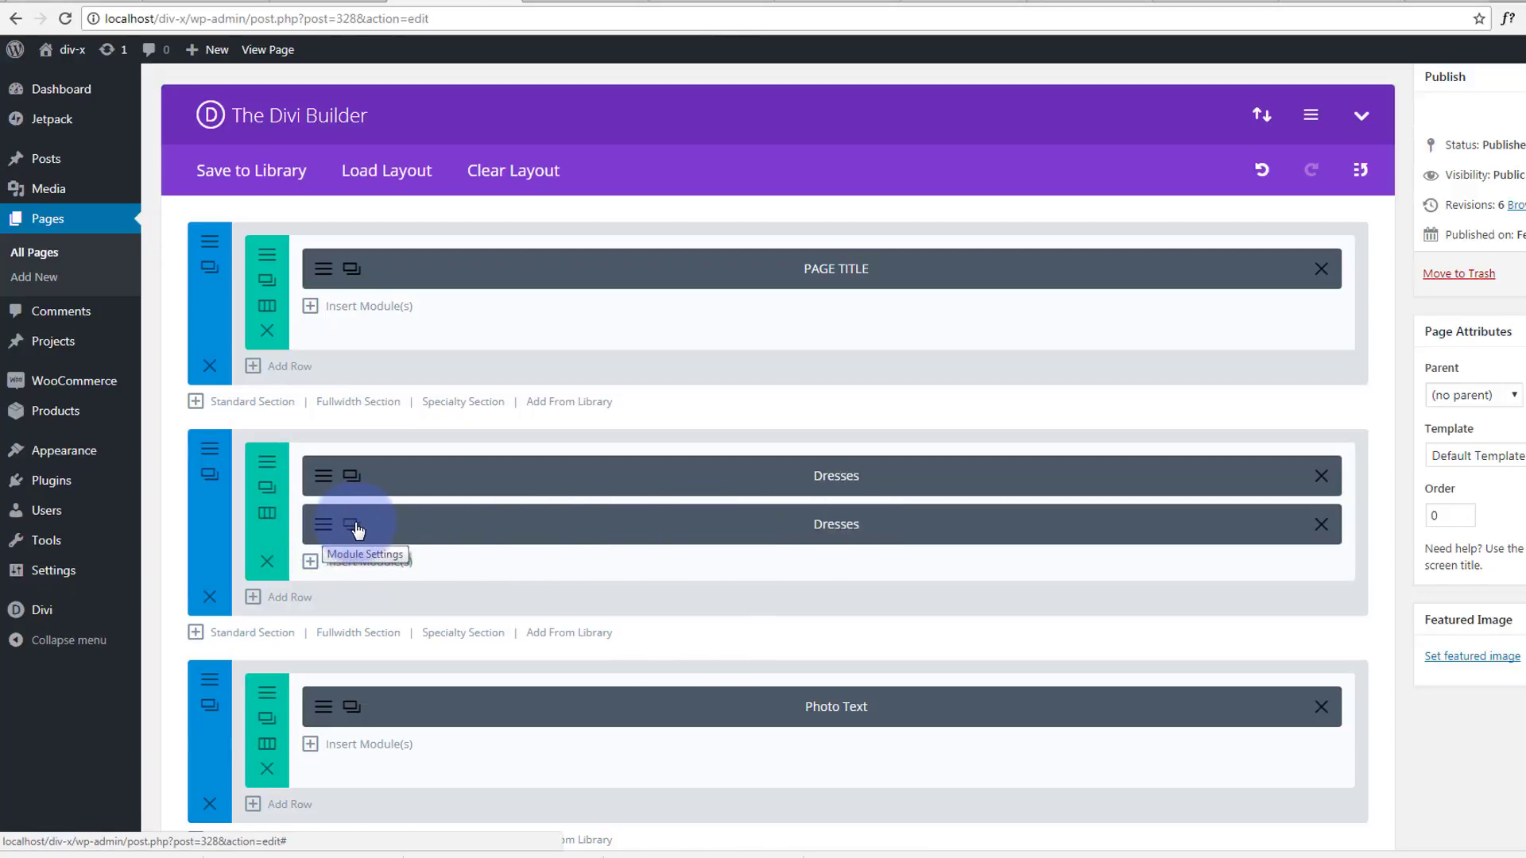
pyautogui.moveTo(351, 525)
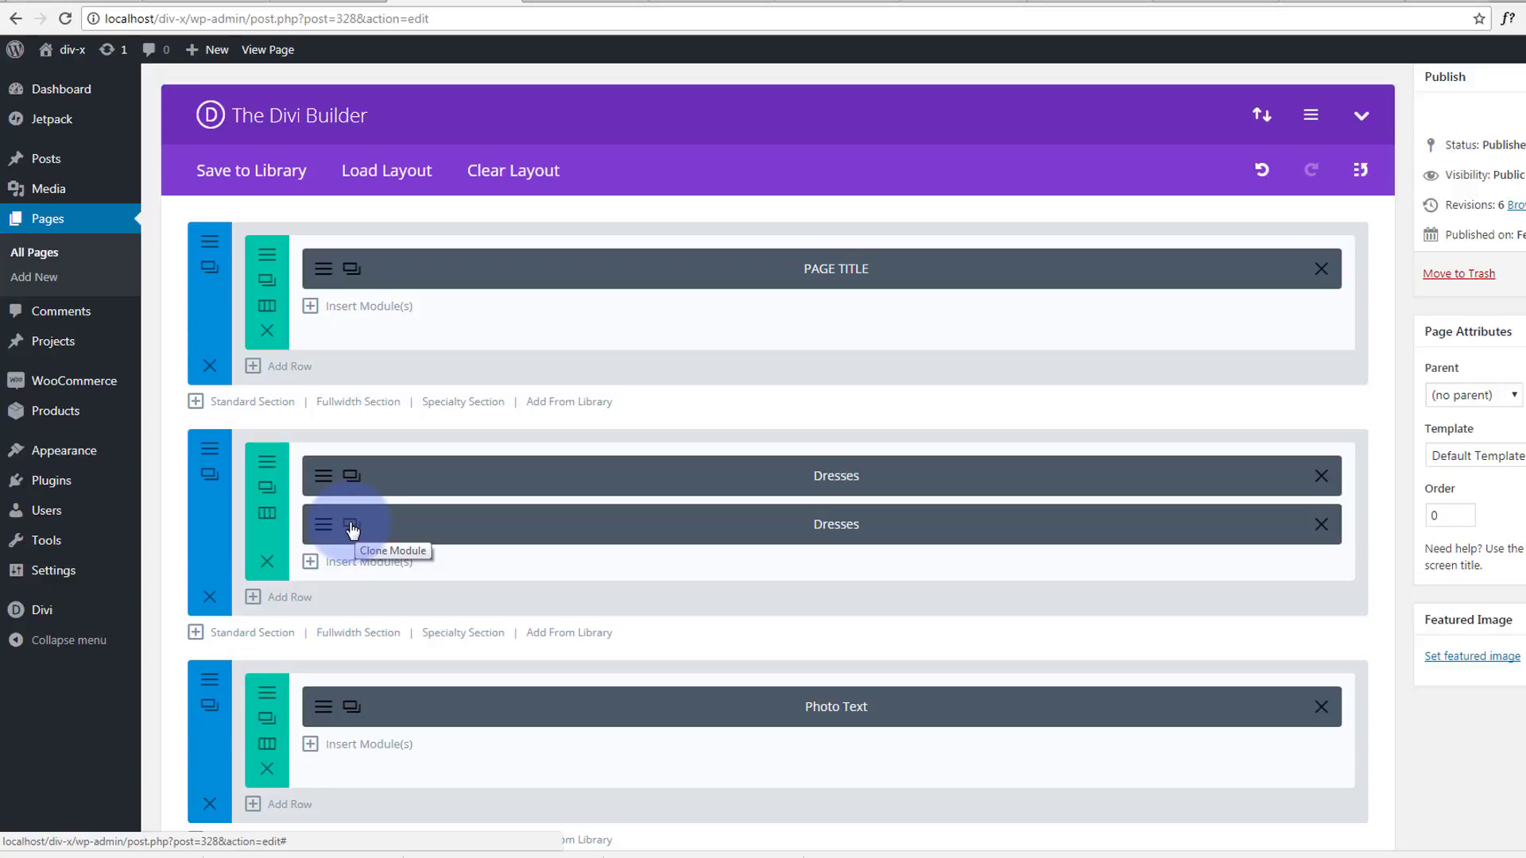
pyautogui.click(350, 525)
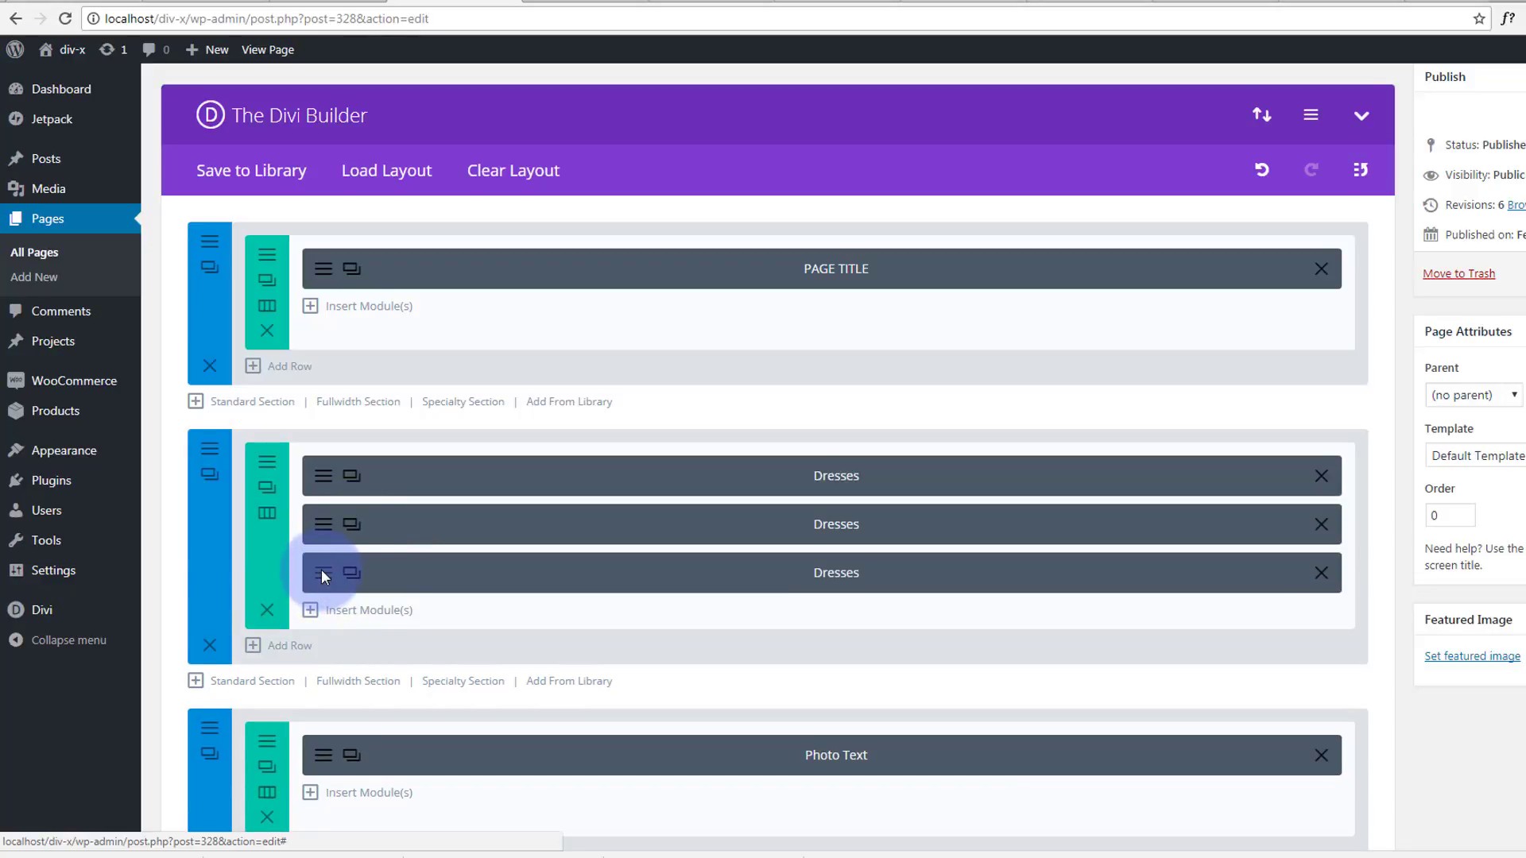
pyautogui.click(322, 574)
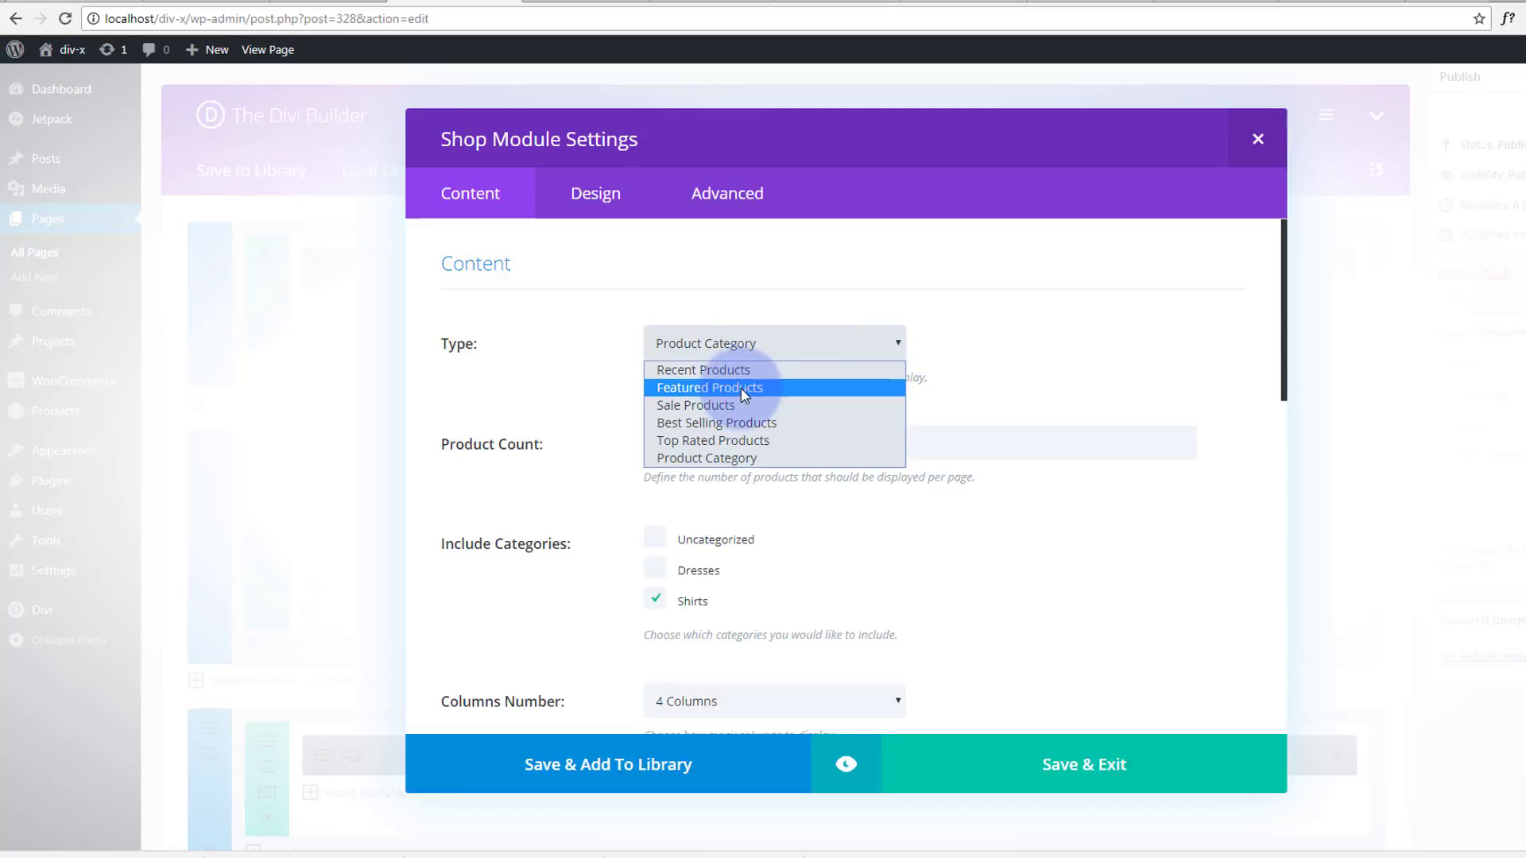
pyautogui.moveTo(661, 414)
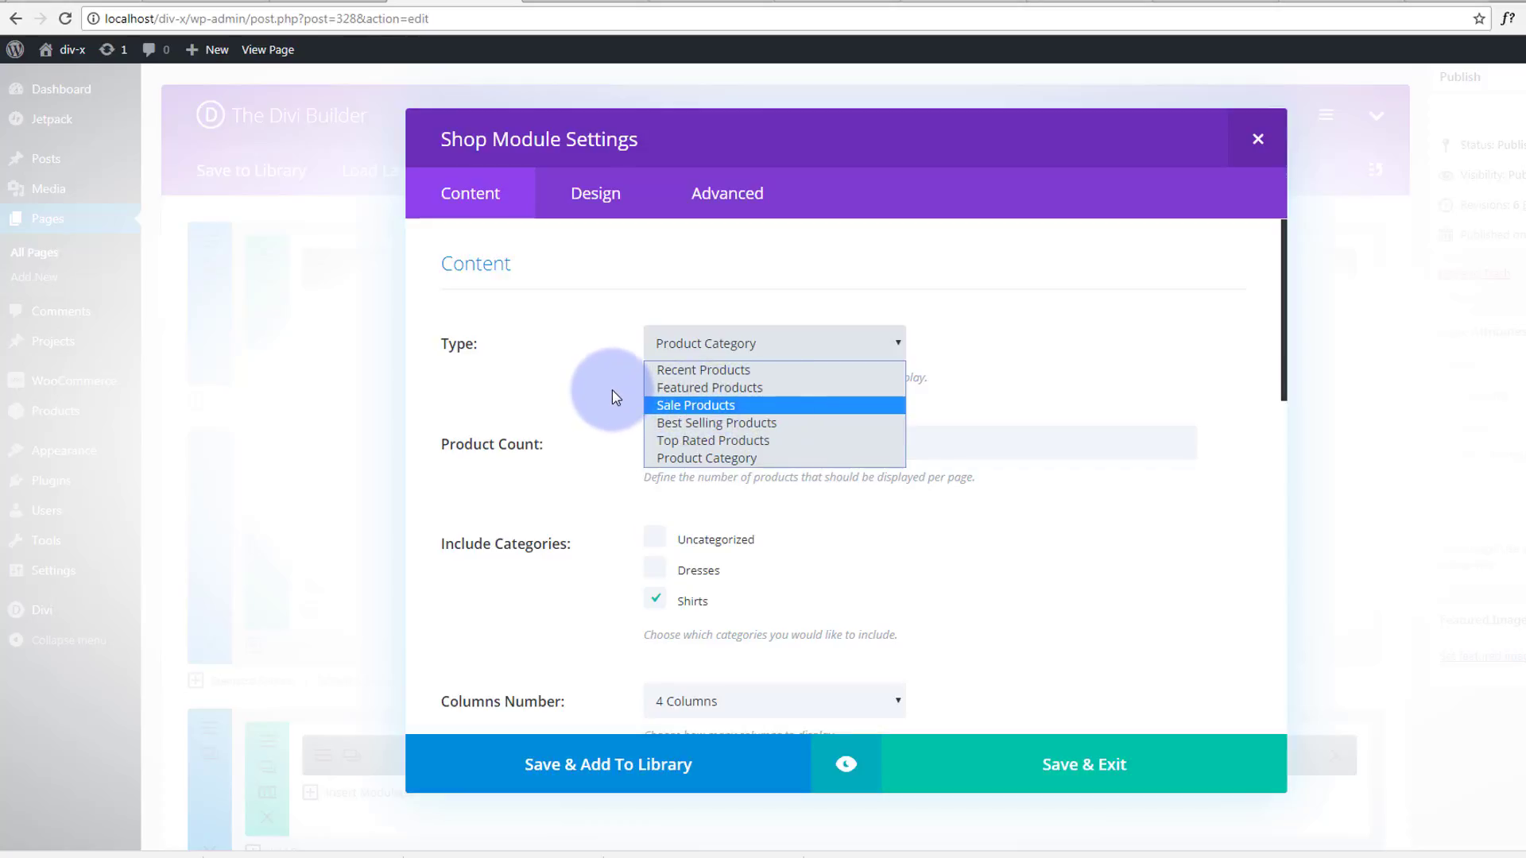
# Set the third shop module's Type to Sale Products with 4 products in 4 columns
pyautogui.click(707, 458)
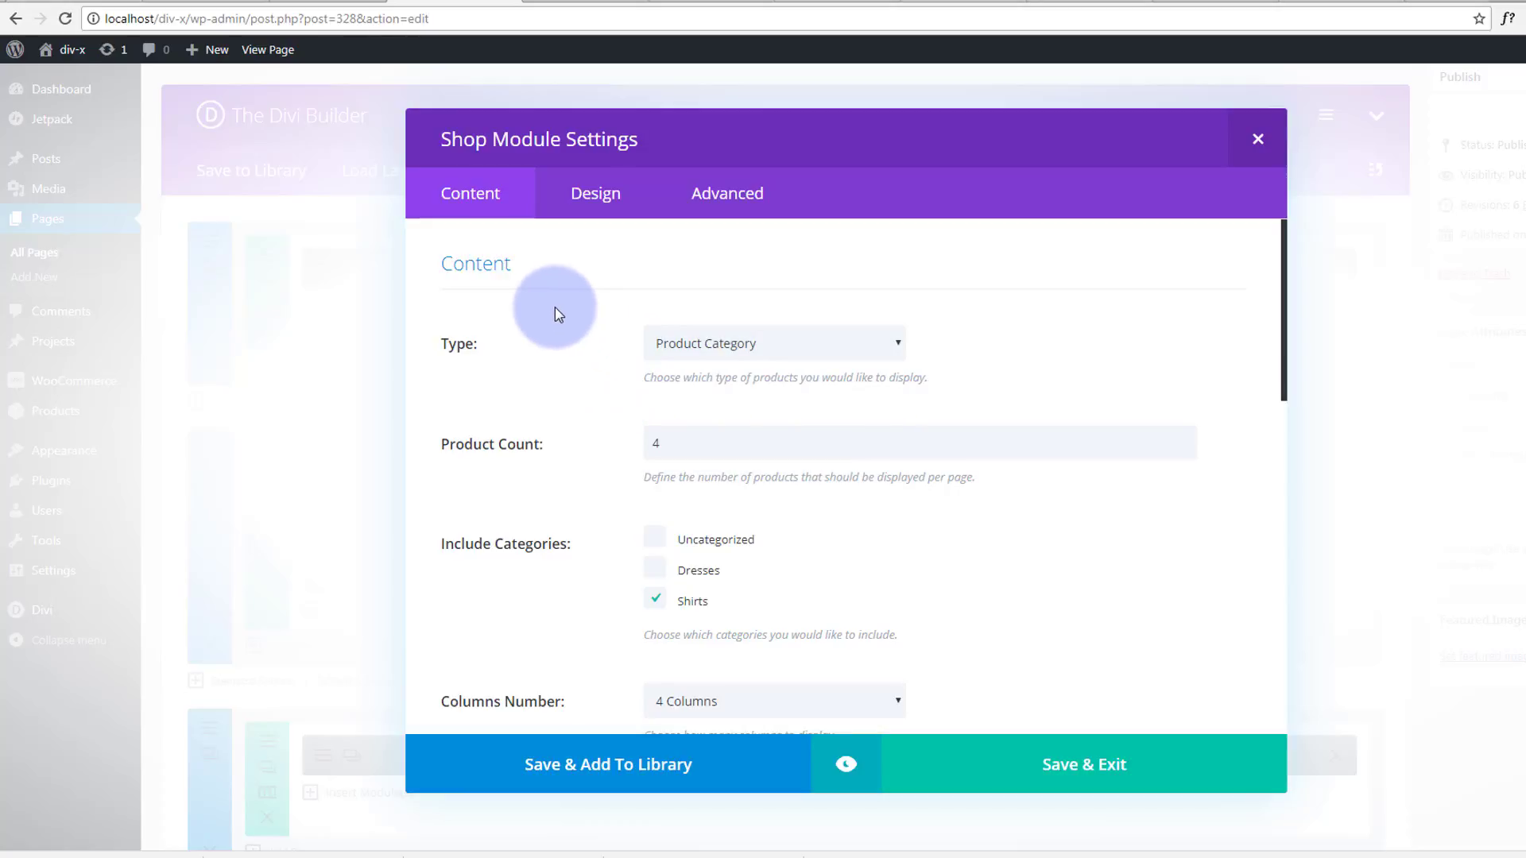
pyautogui.moveTo(593, 377)
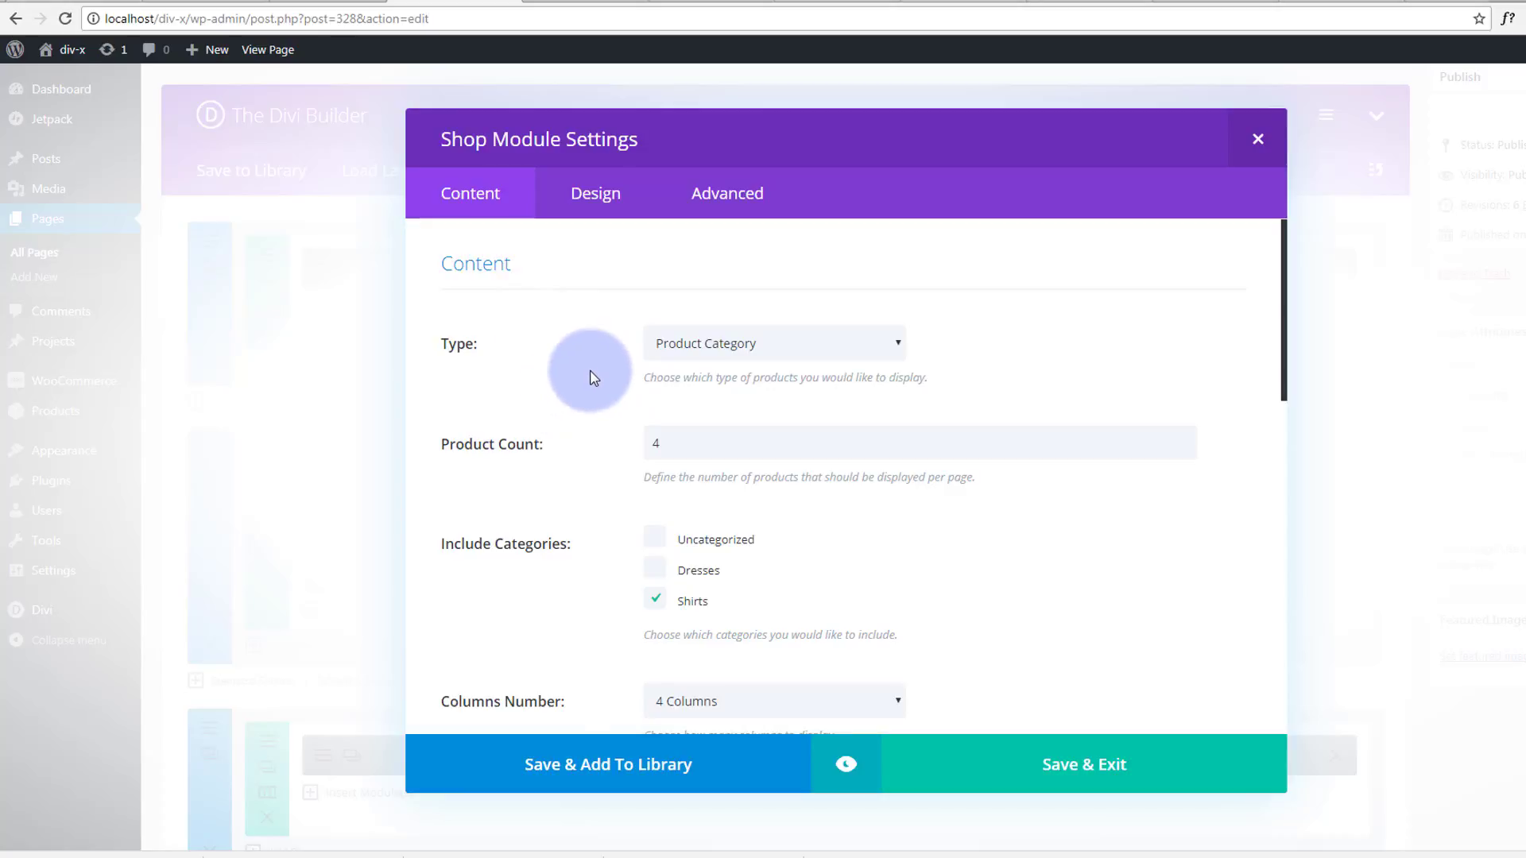
pyautogui.click(654, 601)
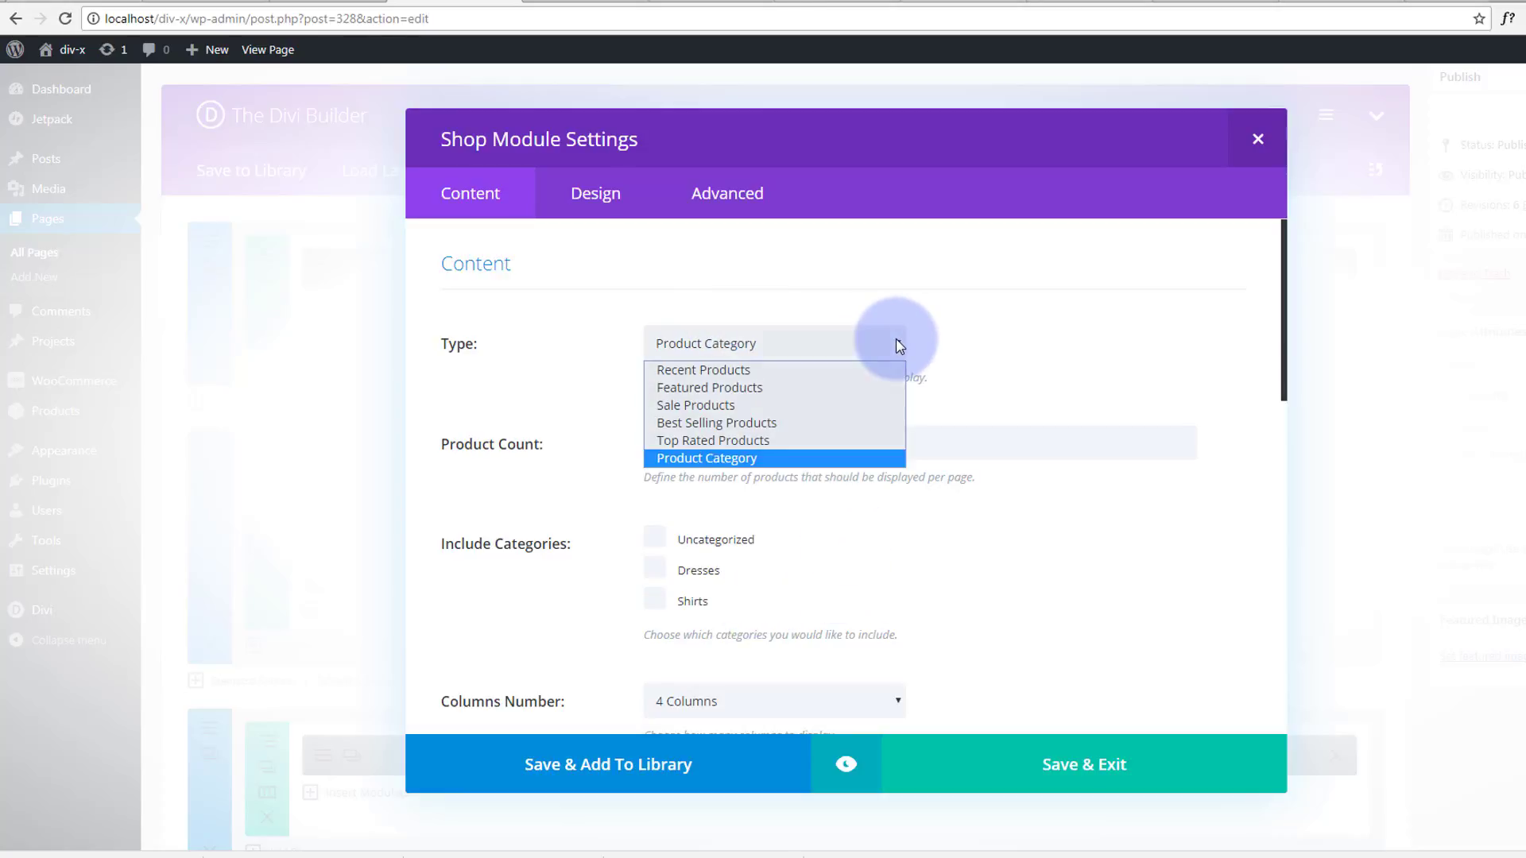
pyautogui.moveTo(702, 405)
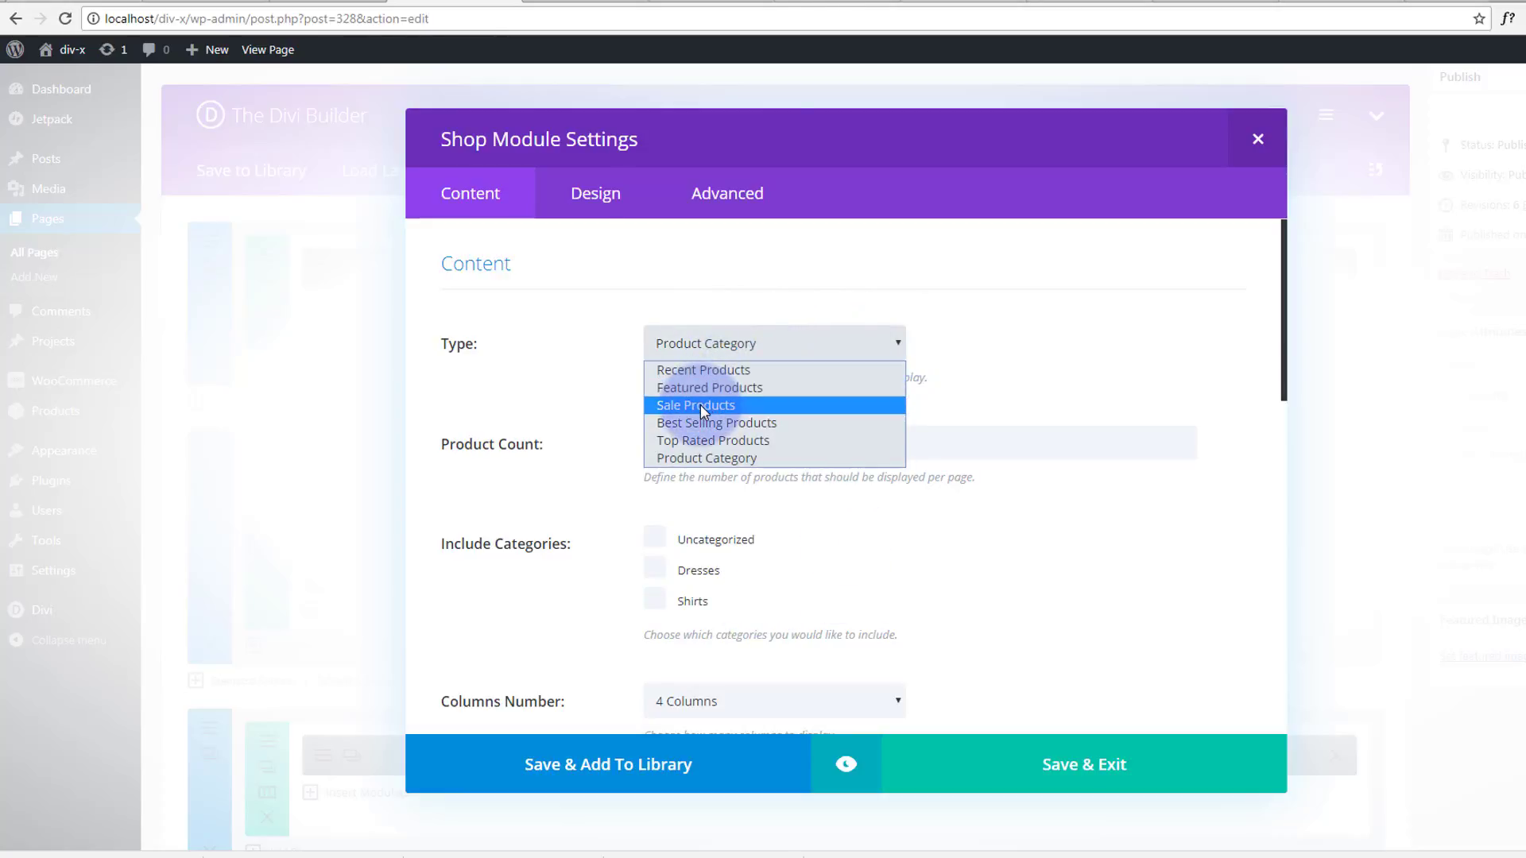
pyautogui.click(695, 406)
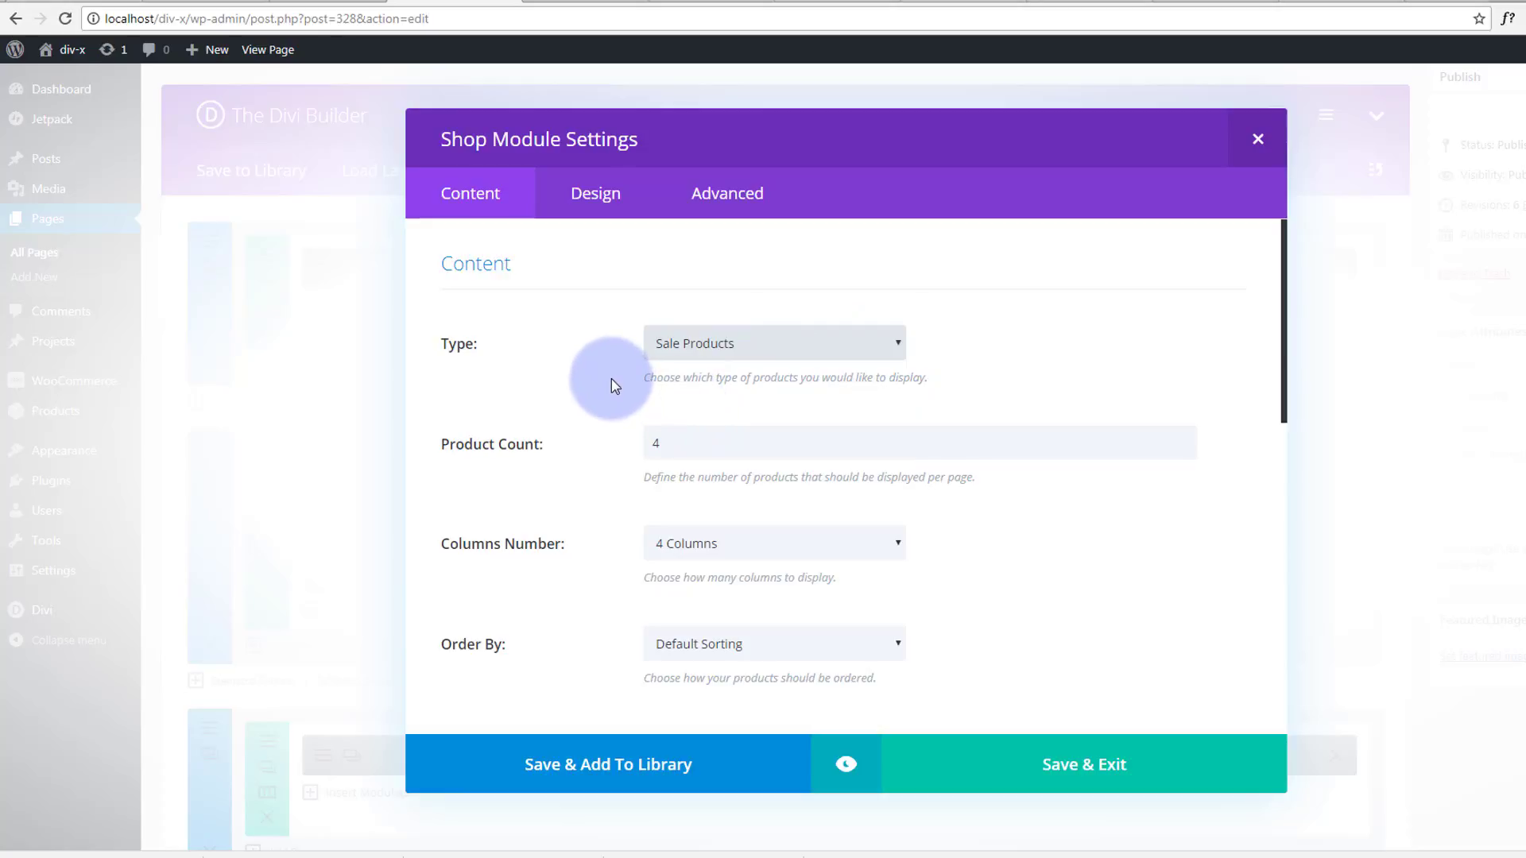
pyautogui.scroll(-3)
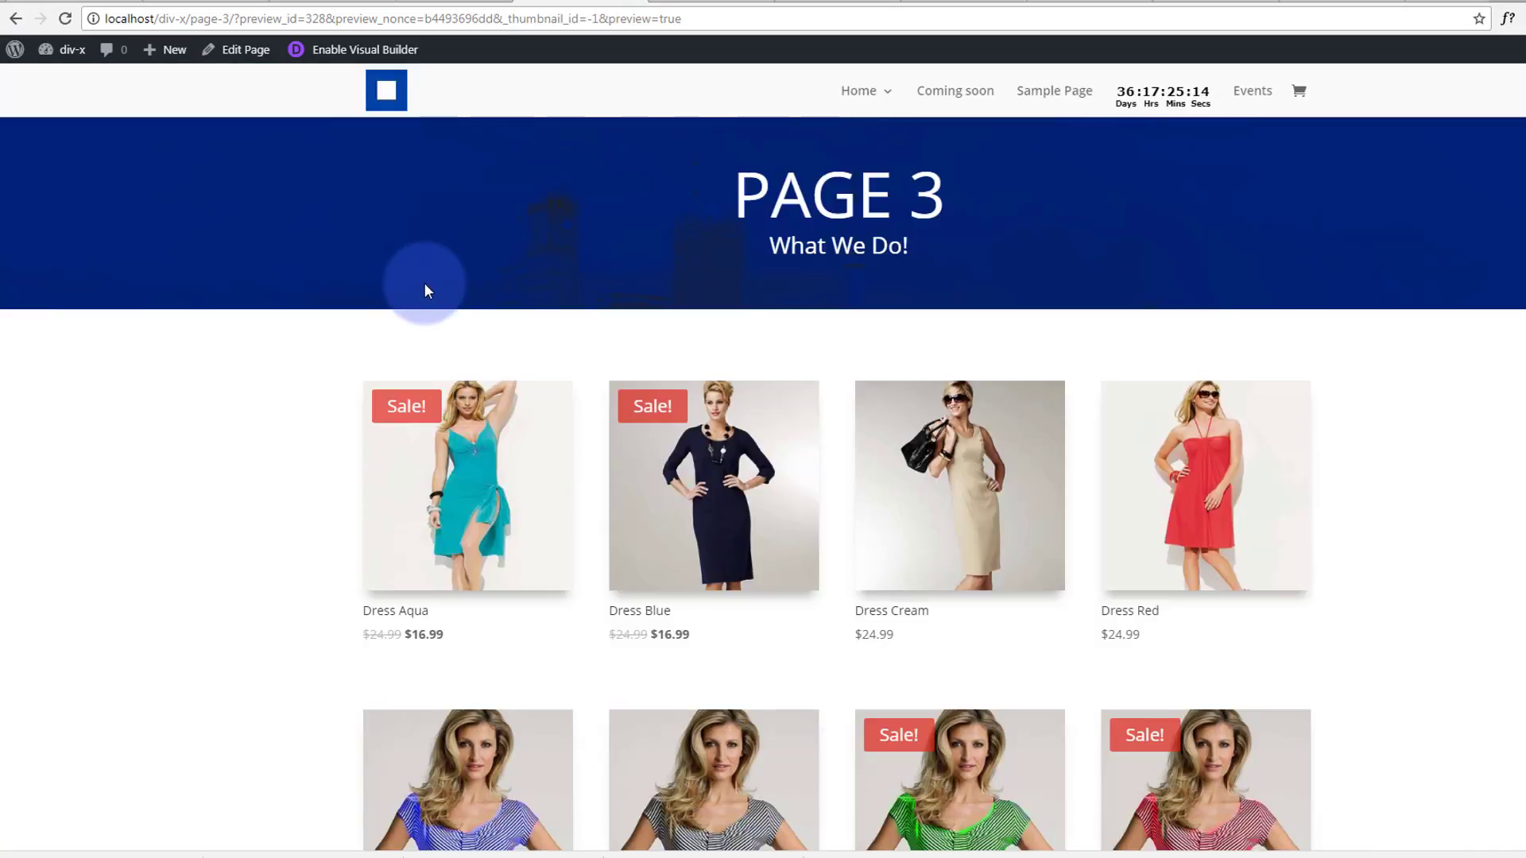
# Scroll the preview through the dress, shirt and sale rows and open the Blue Shirt product
pyautogui.scroll(-3)
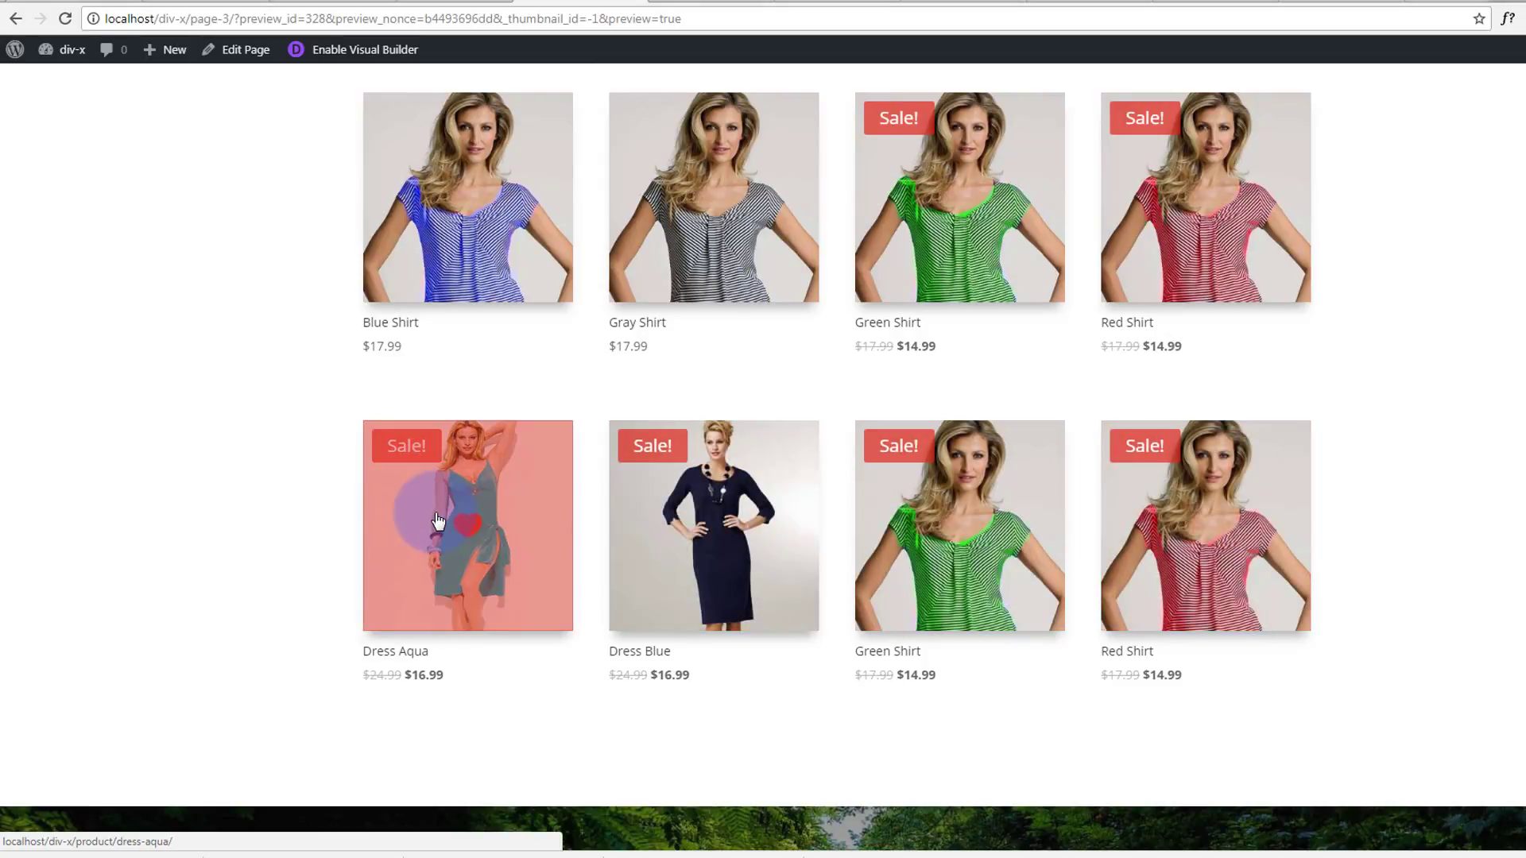
pyautogui.scroll(-3)
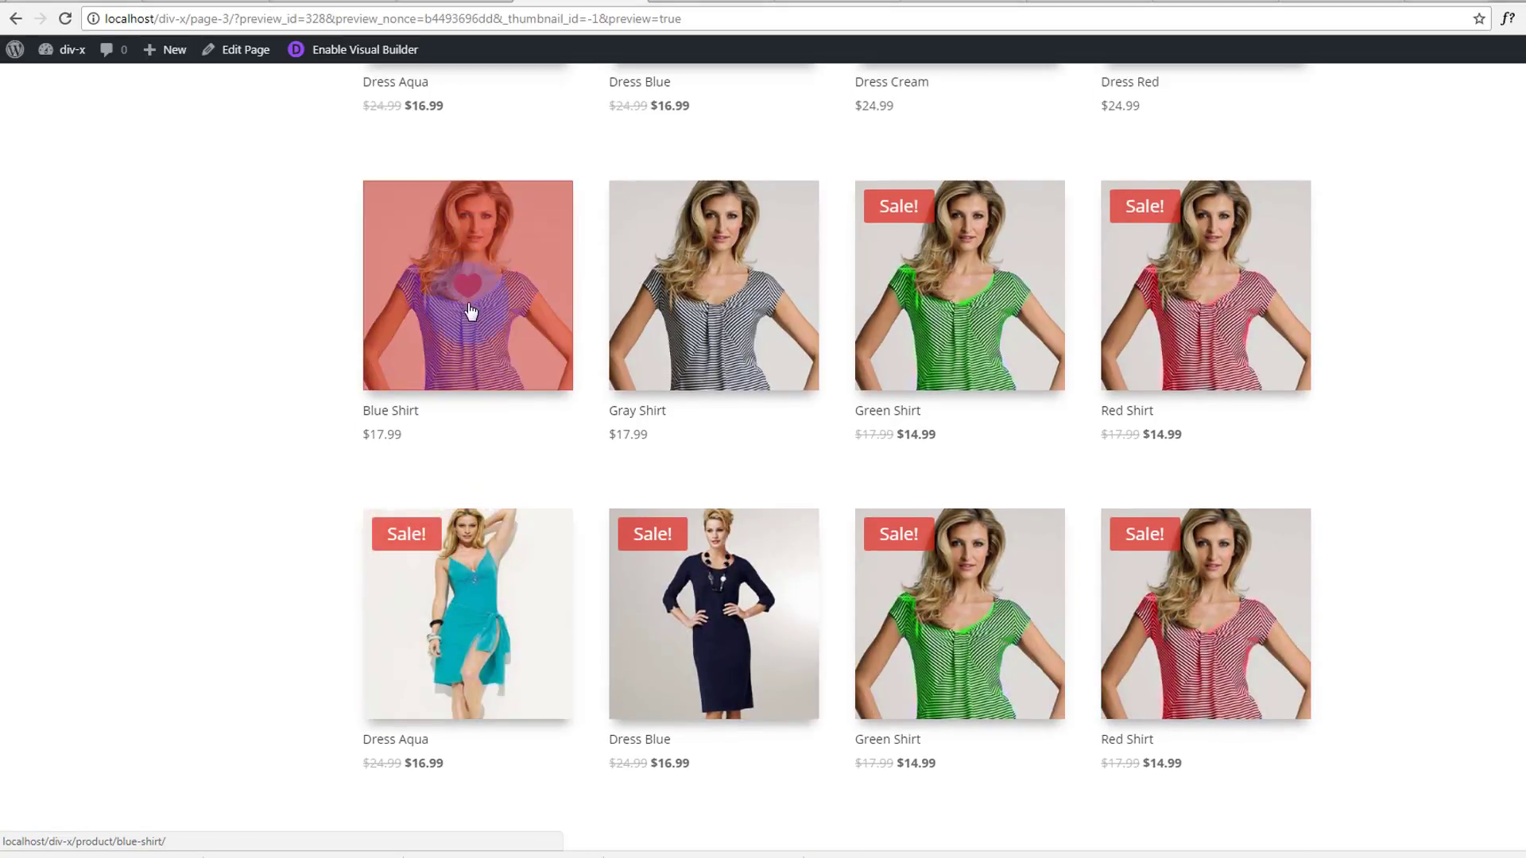
pyautogui.click(469, 294)
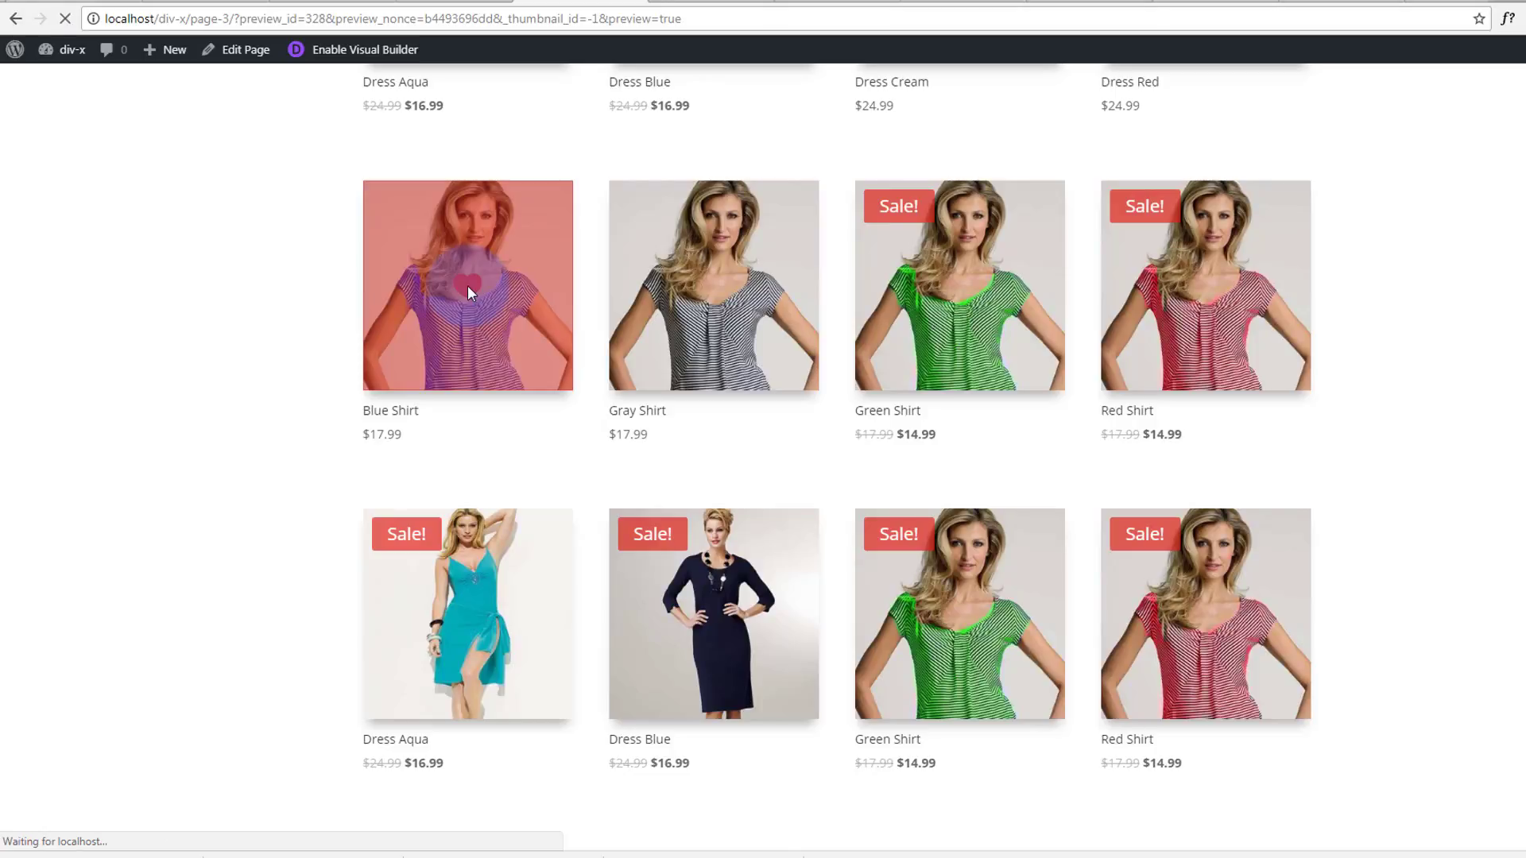
pyautogui.click(468, 292)
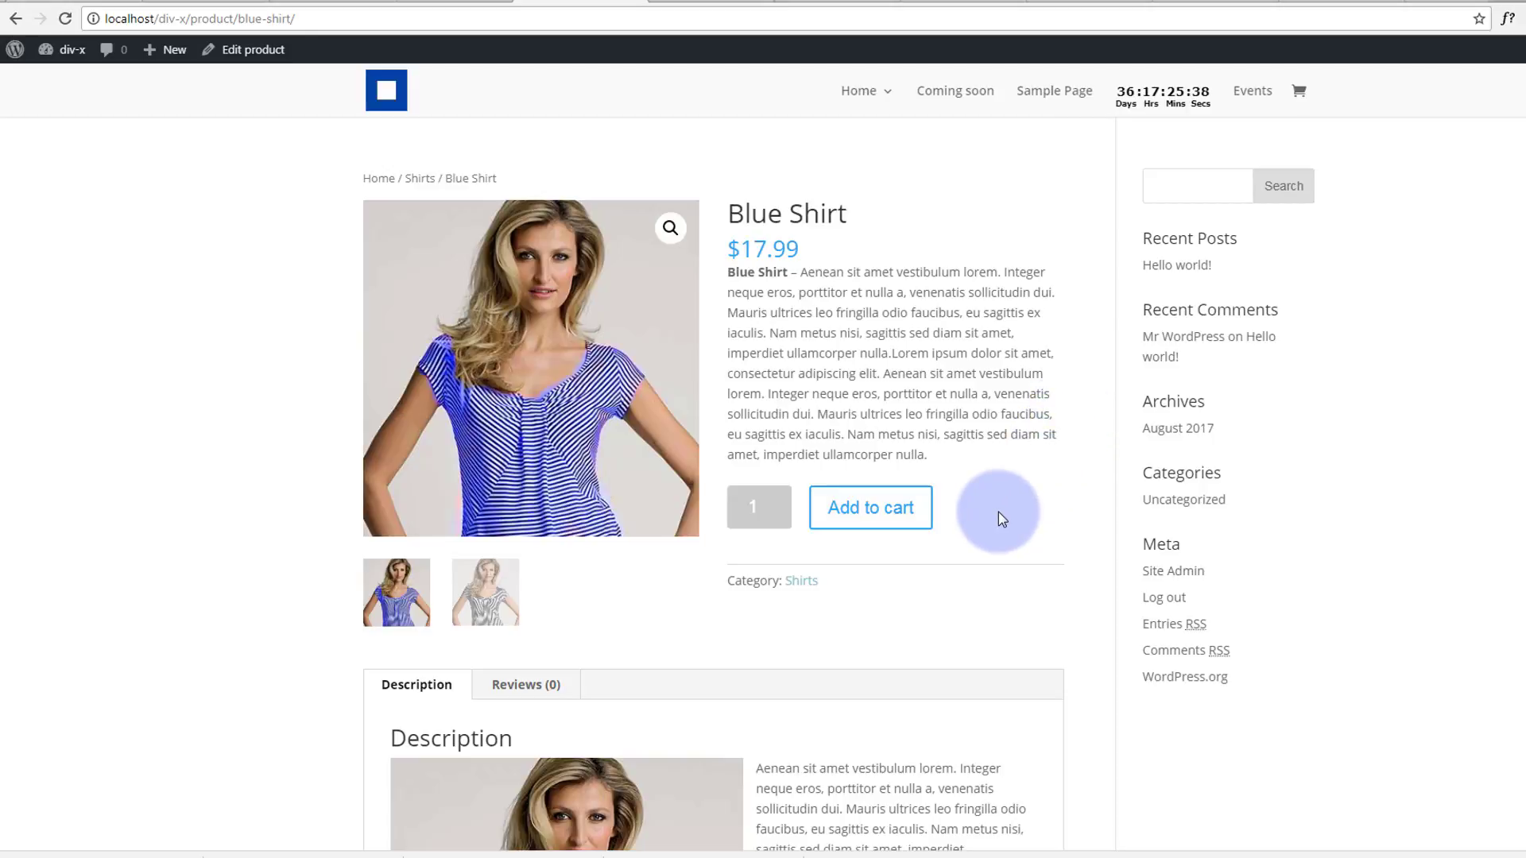
pyautogui.moveTo(281, 393)
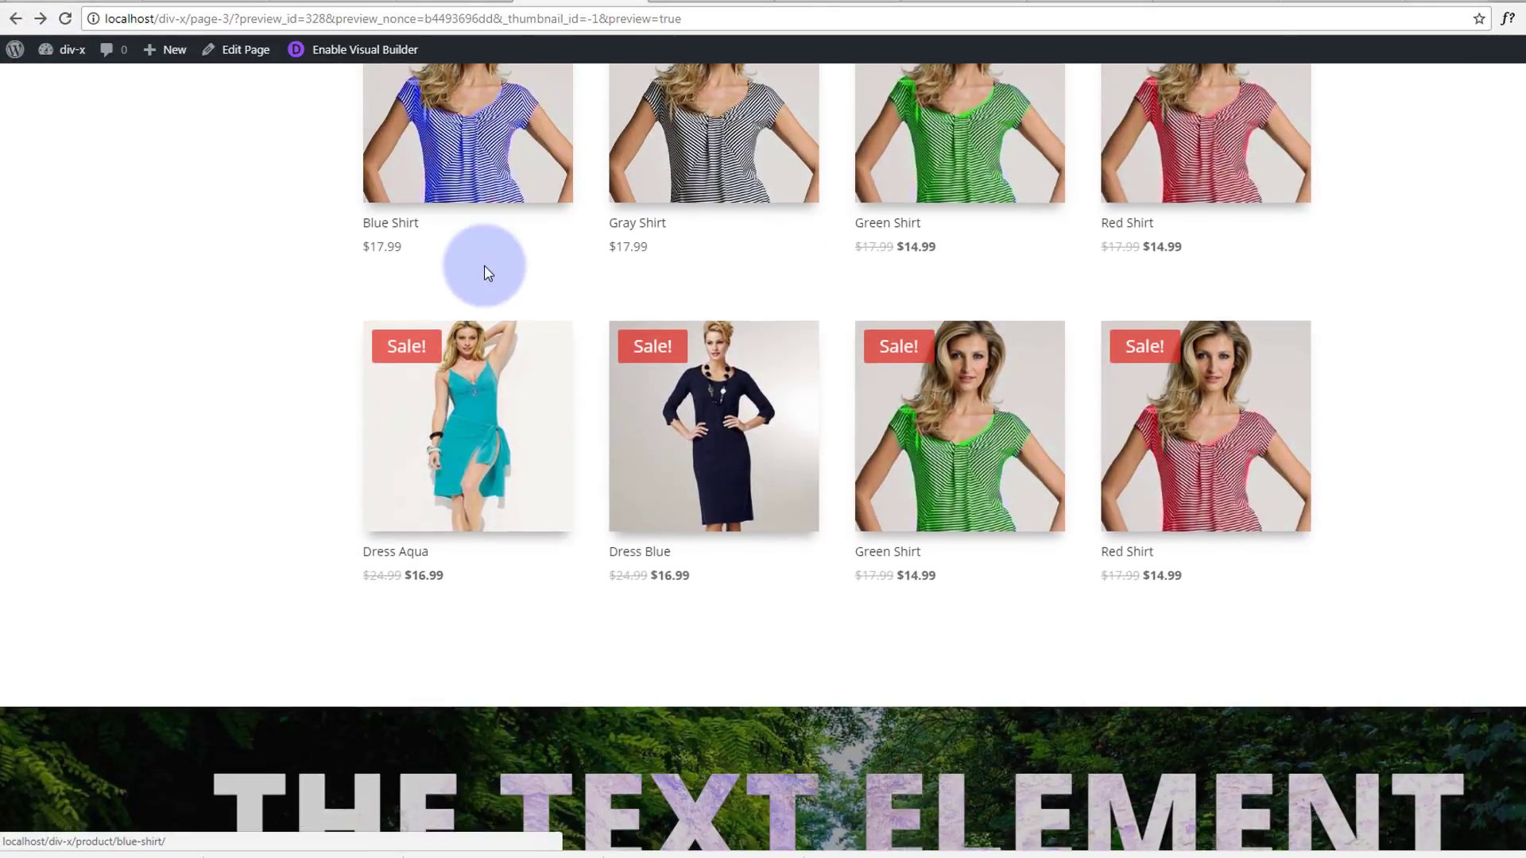
# Scroll over the Blue Shirt page area and back to the top of the Page 3 preview
pyautogui.scroll(-3)
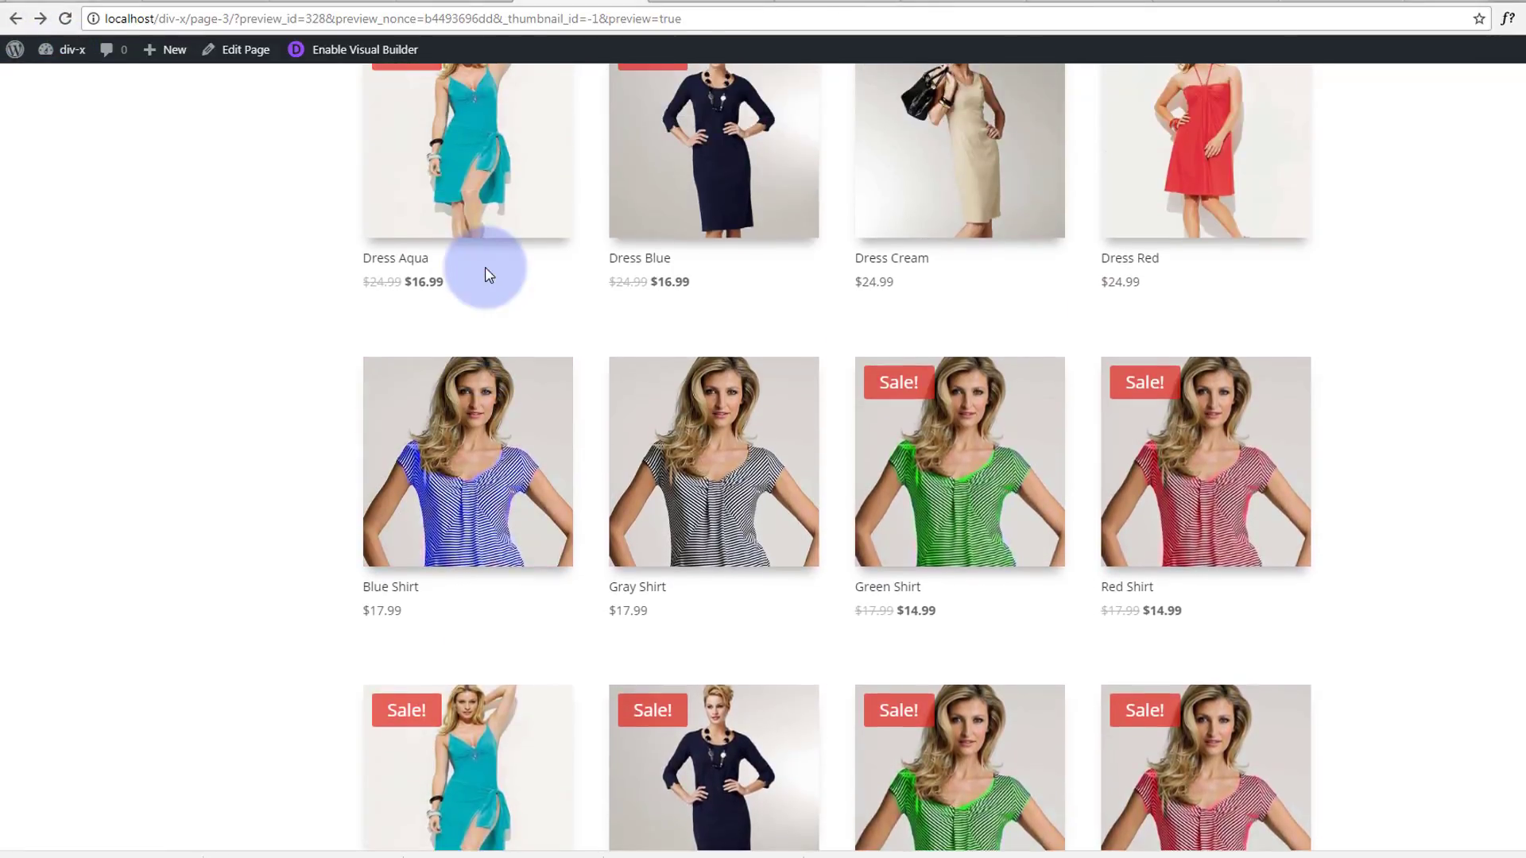
pyautogui.scroll(3)
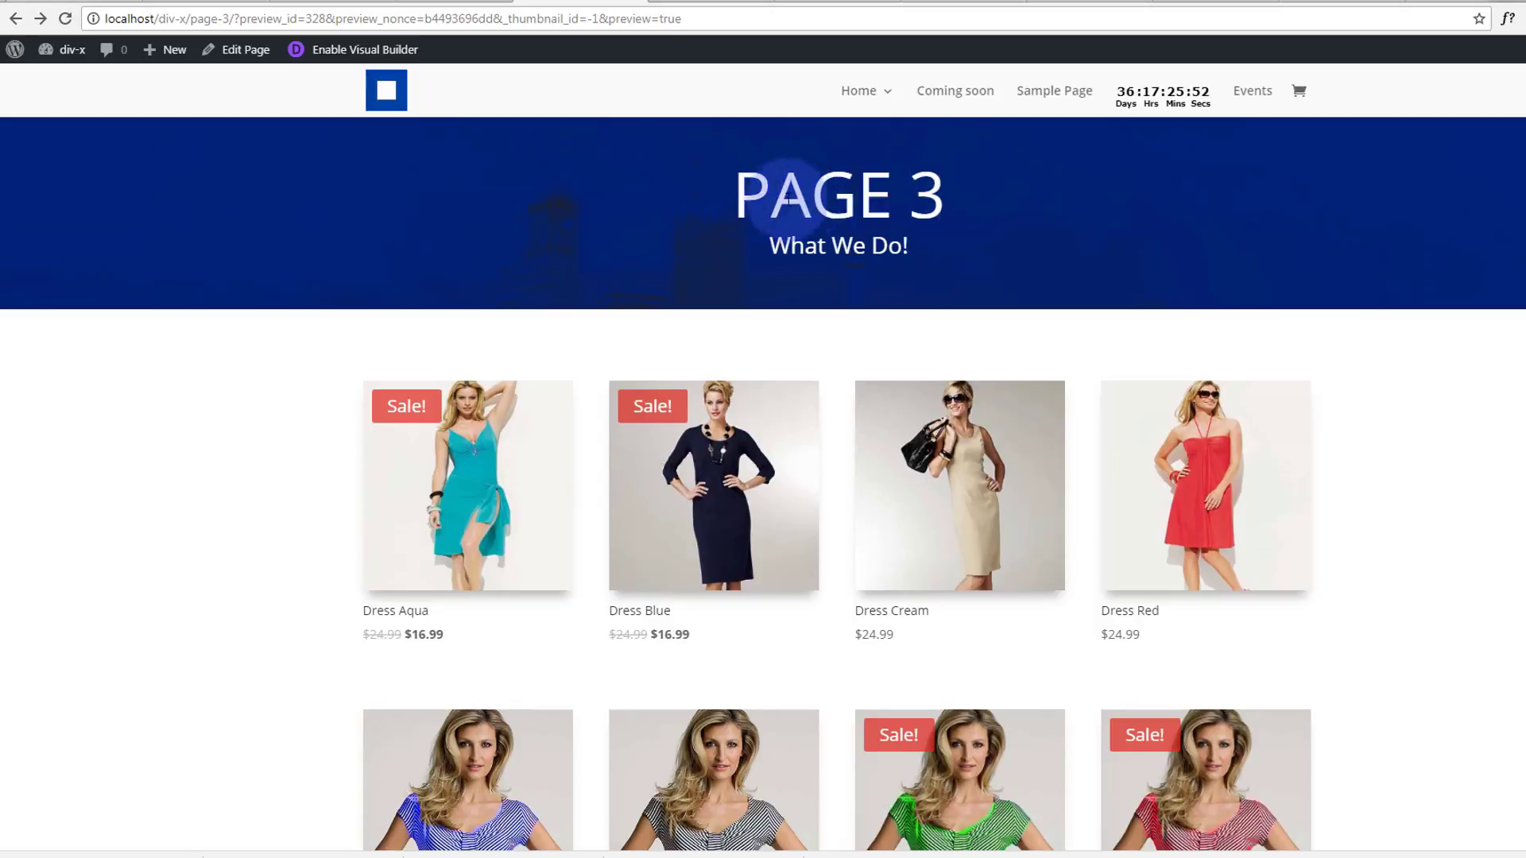
pyautogui.moveTo(245, 50)
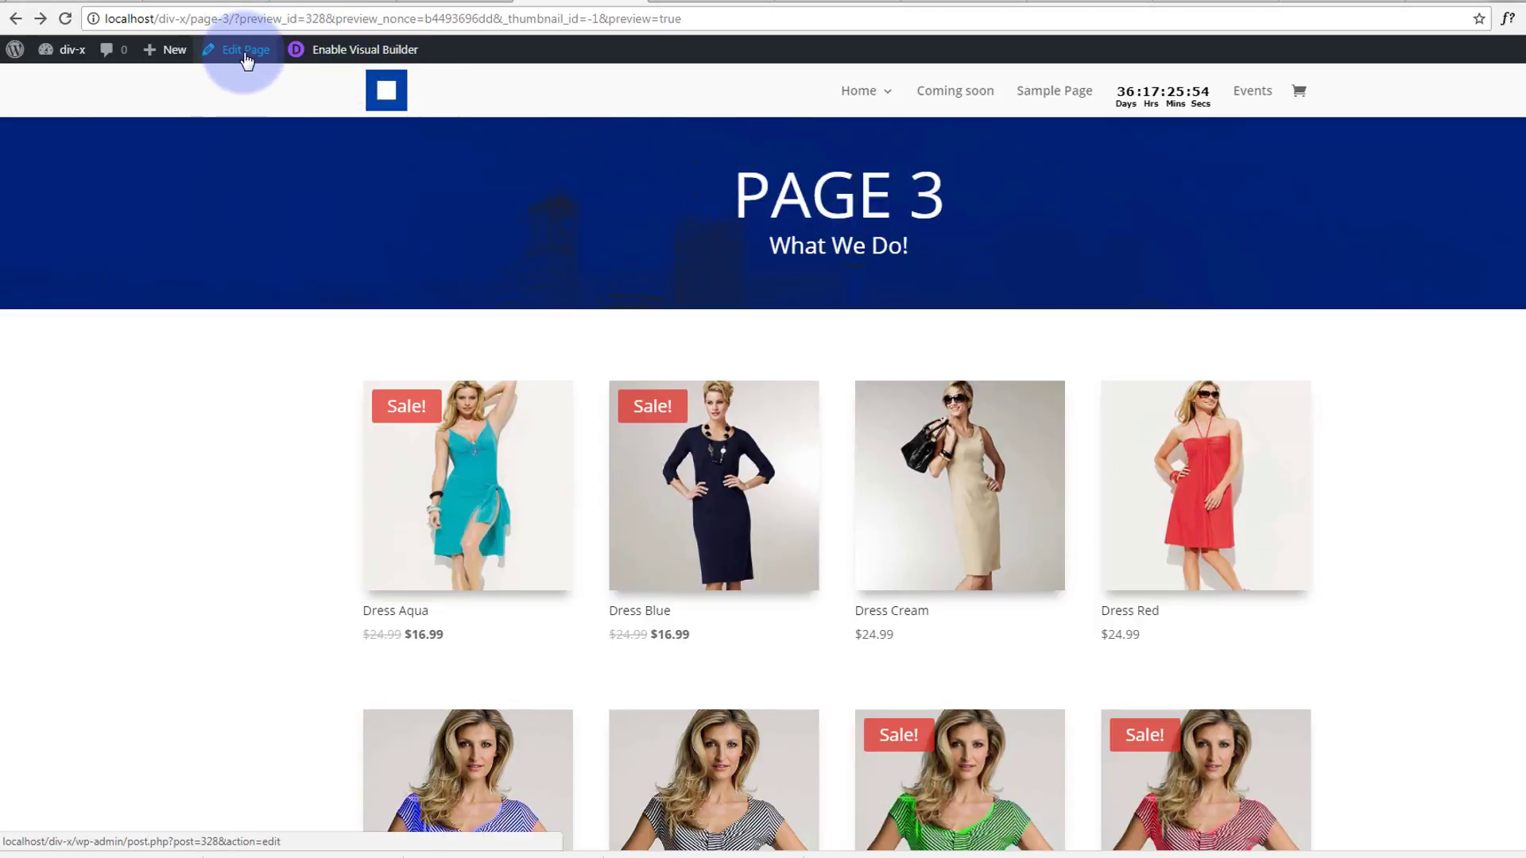
# Enable the Visual Builder and start editing the PAGE 3 heading
pyautogui.click(362, 49)
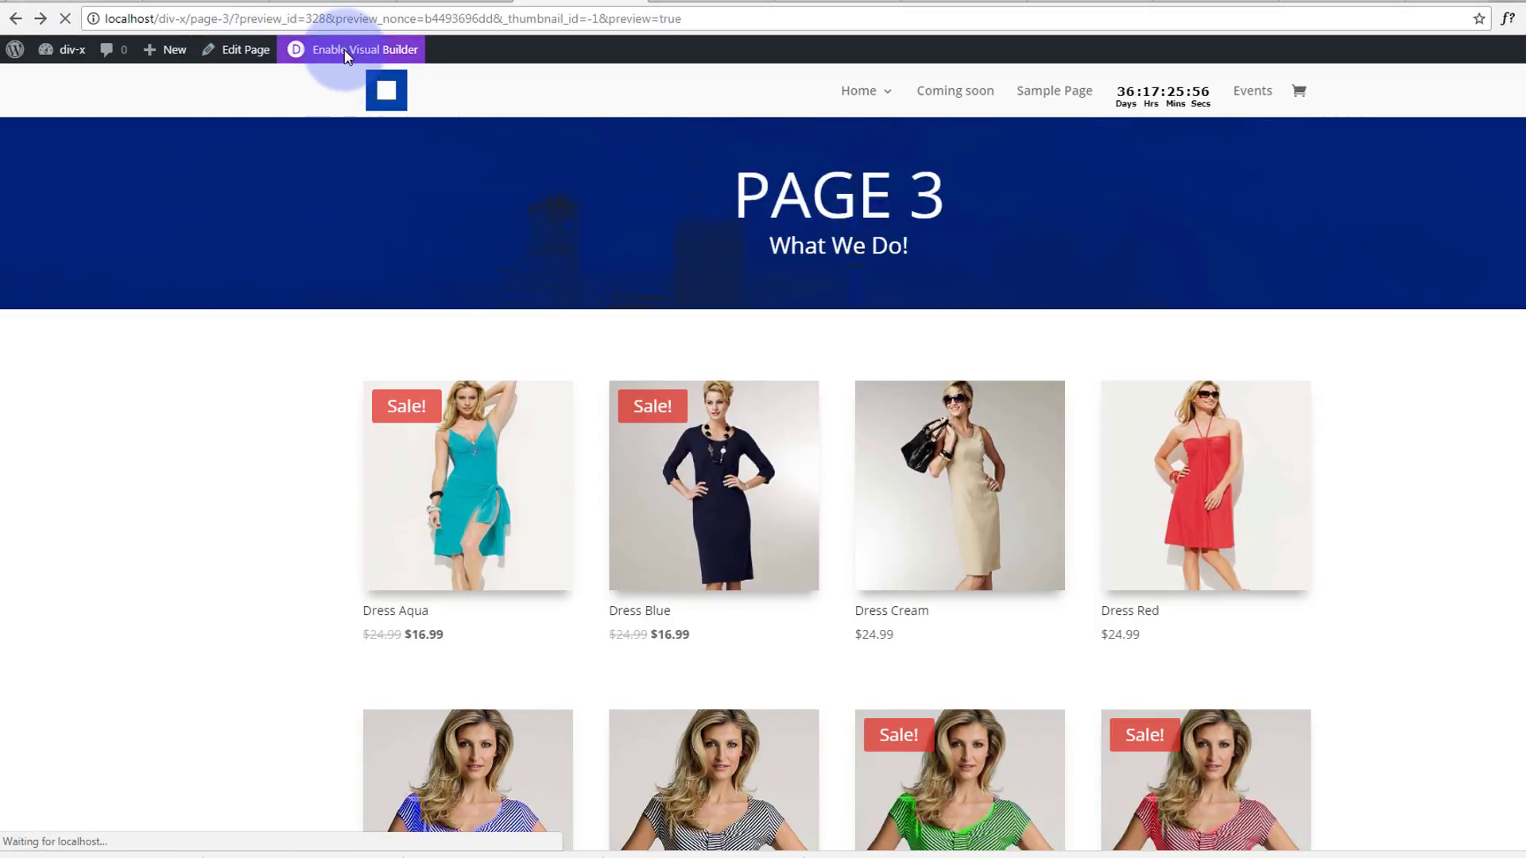
pyautogui.click(358, 49)
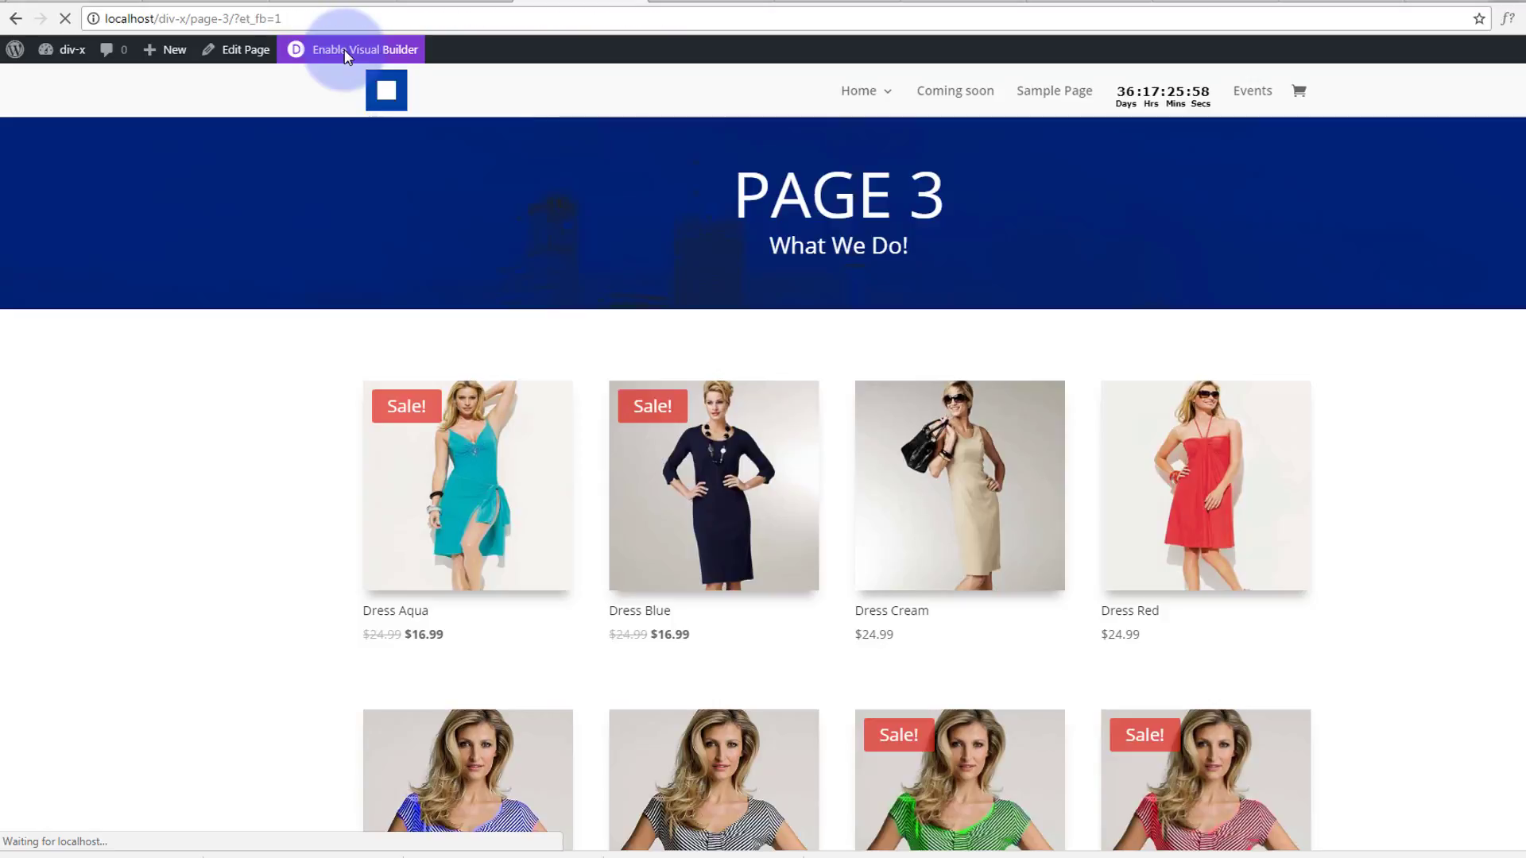
pyautogui.click(361, 50)
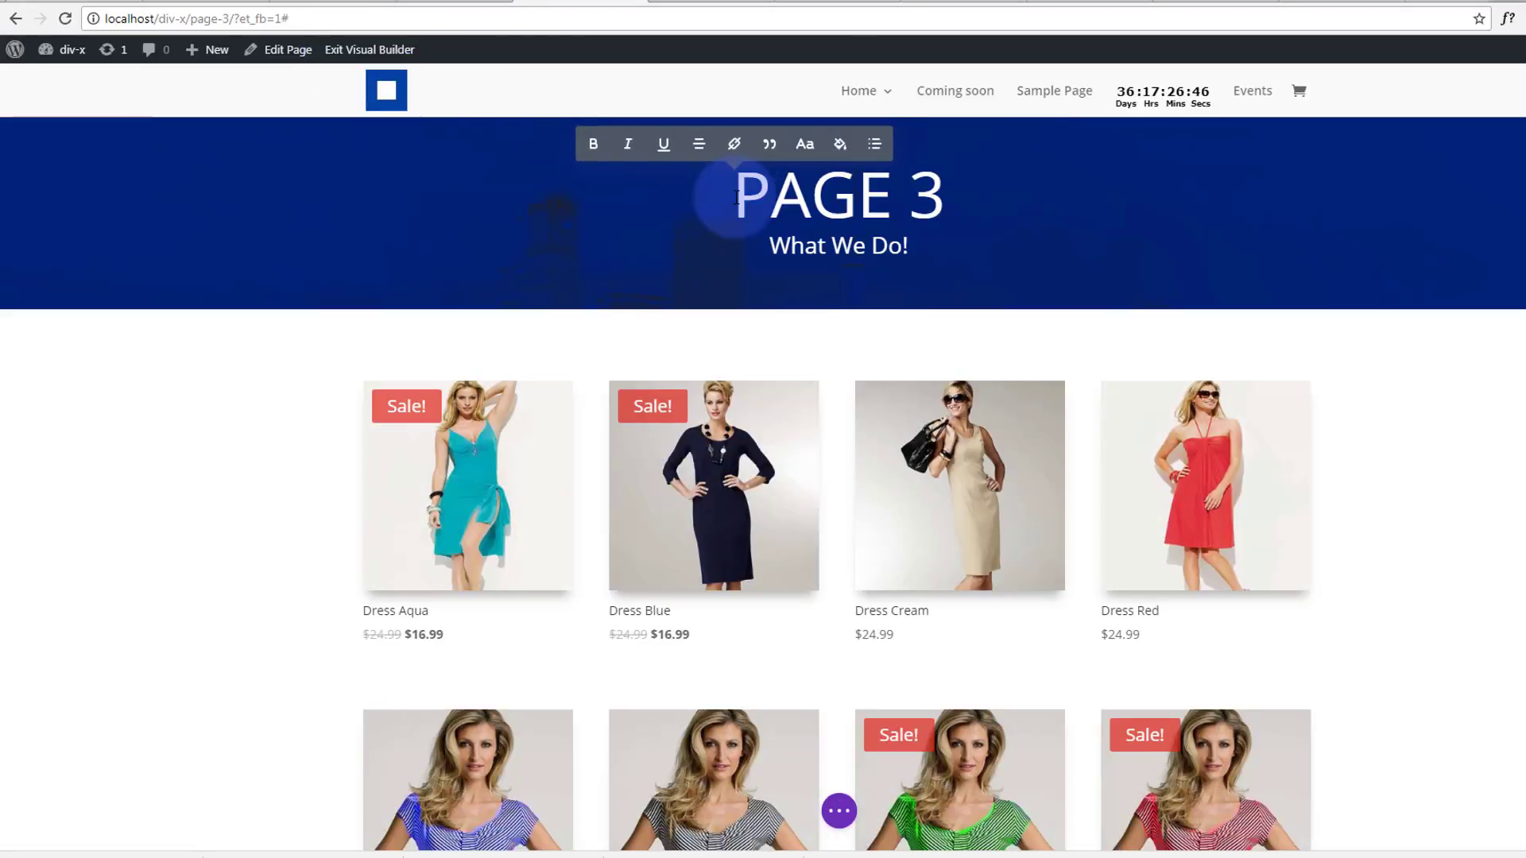
pyautogui.click(739, 195)
pyautogui.write('O')
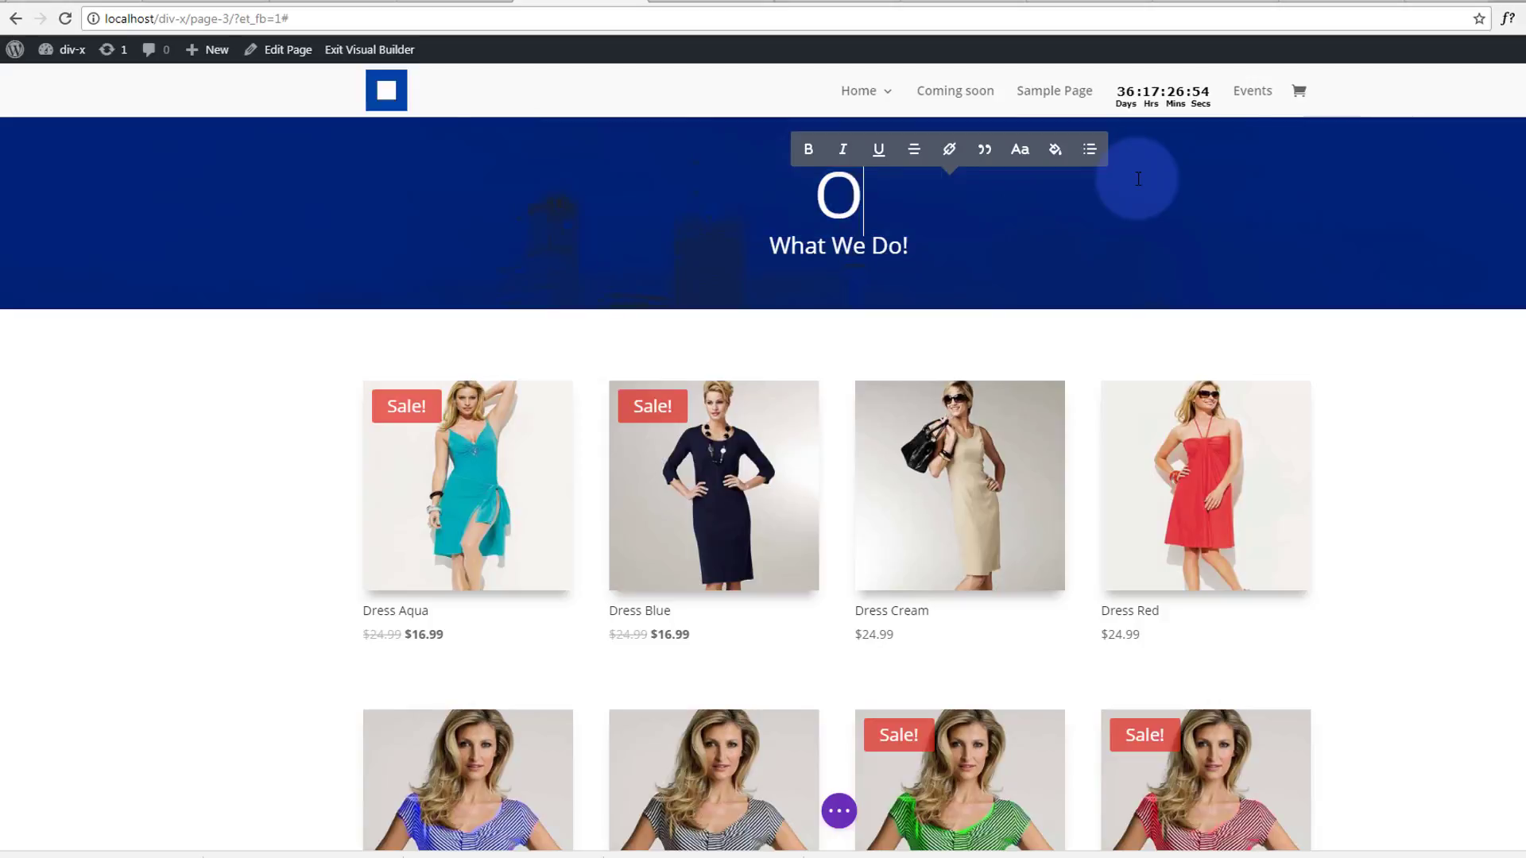
# Retype the title as OUR ONLINE STORE and the subtitle as What We Do Best!
pyautogui.write('UR ONLI')
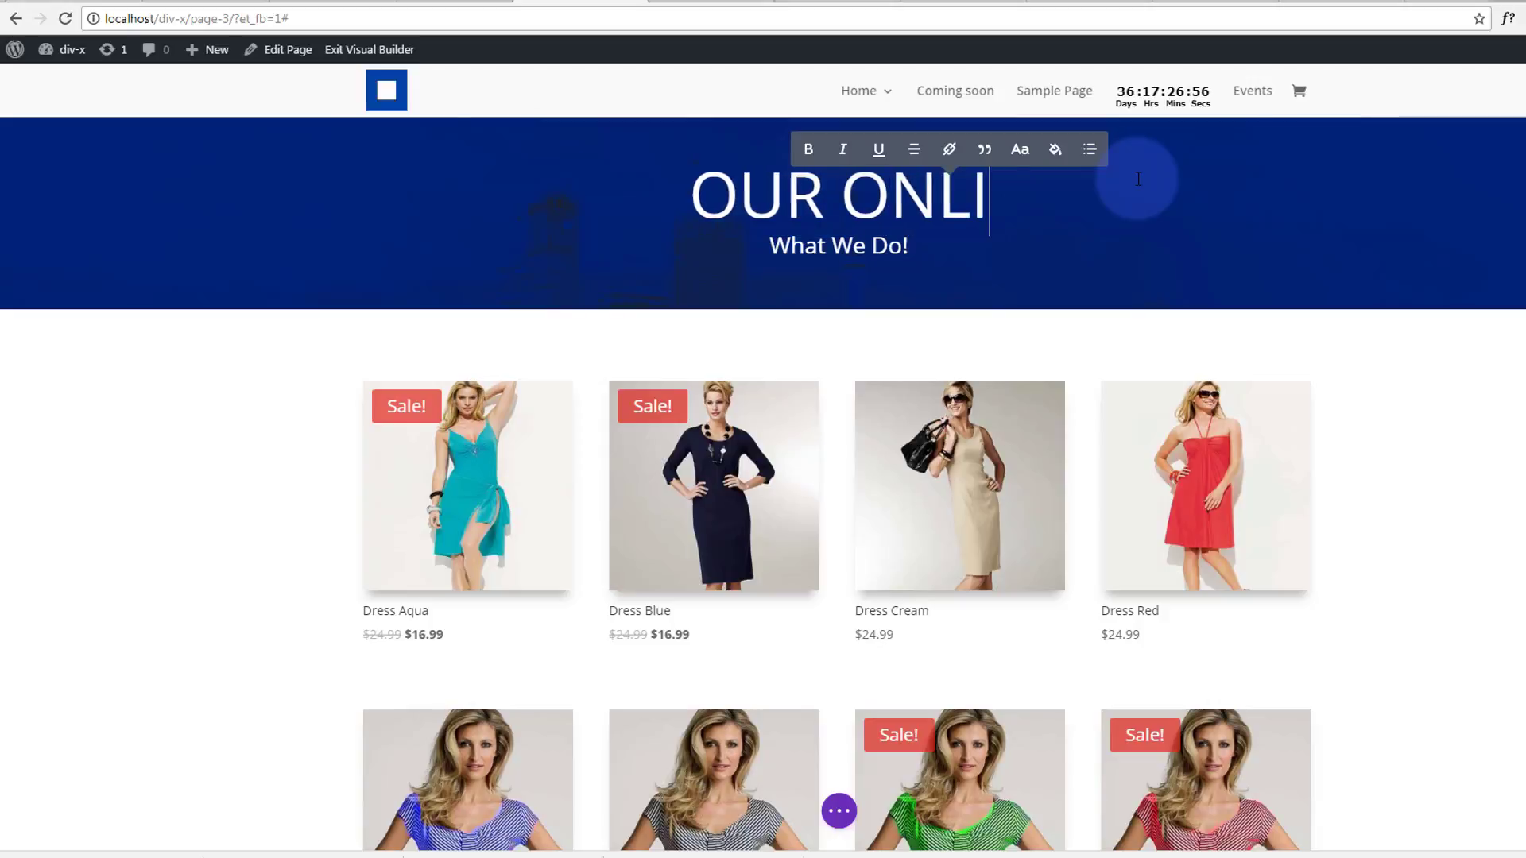
pyautogui.write('NE ST')
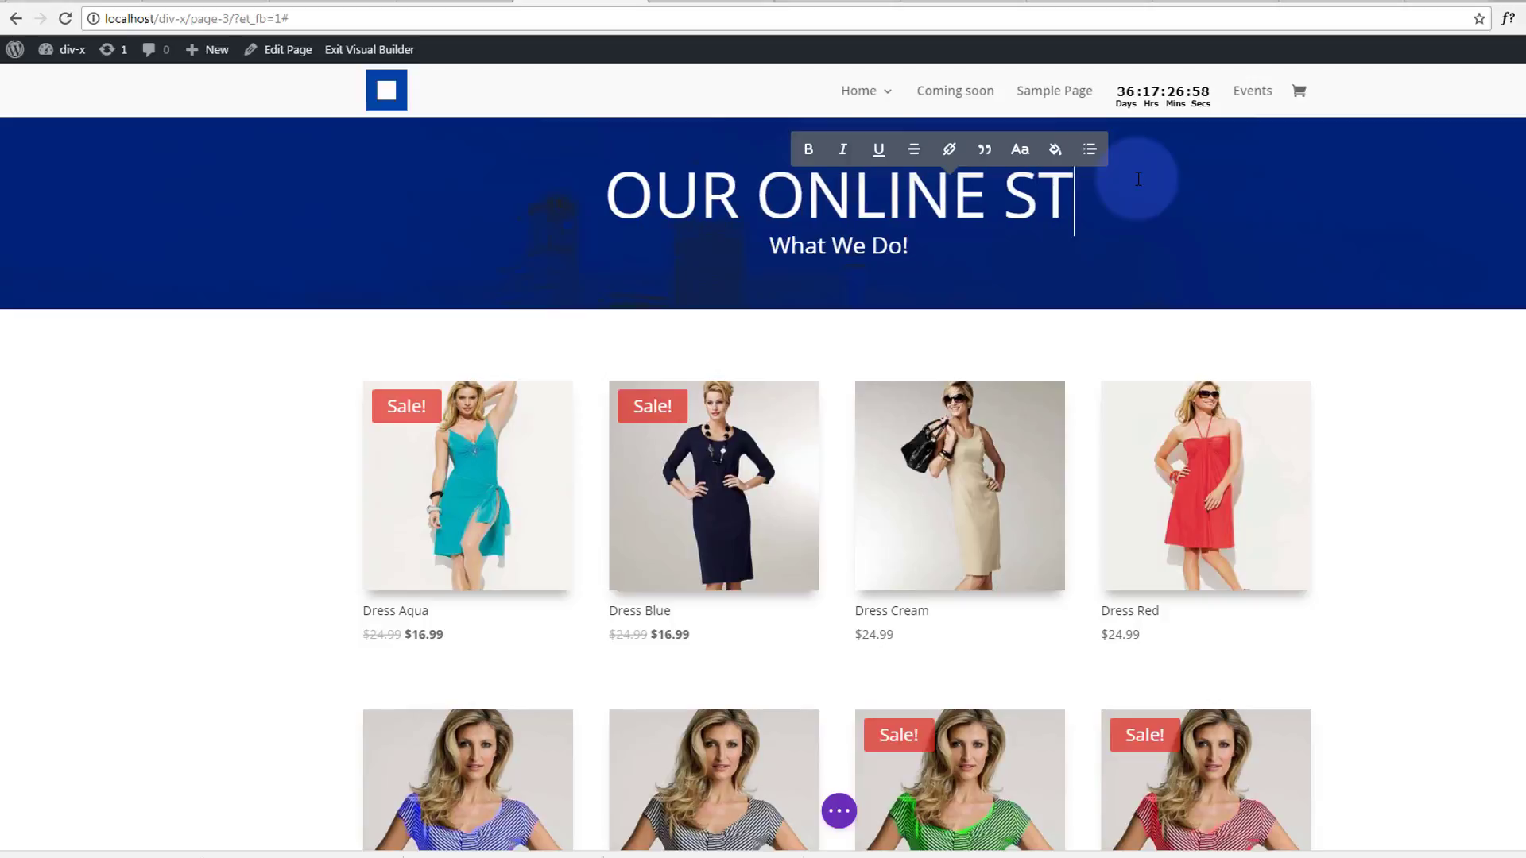
pyautogui.write('ORE')
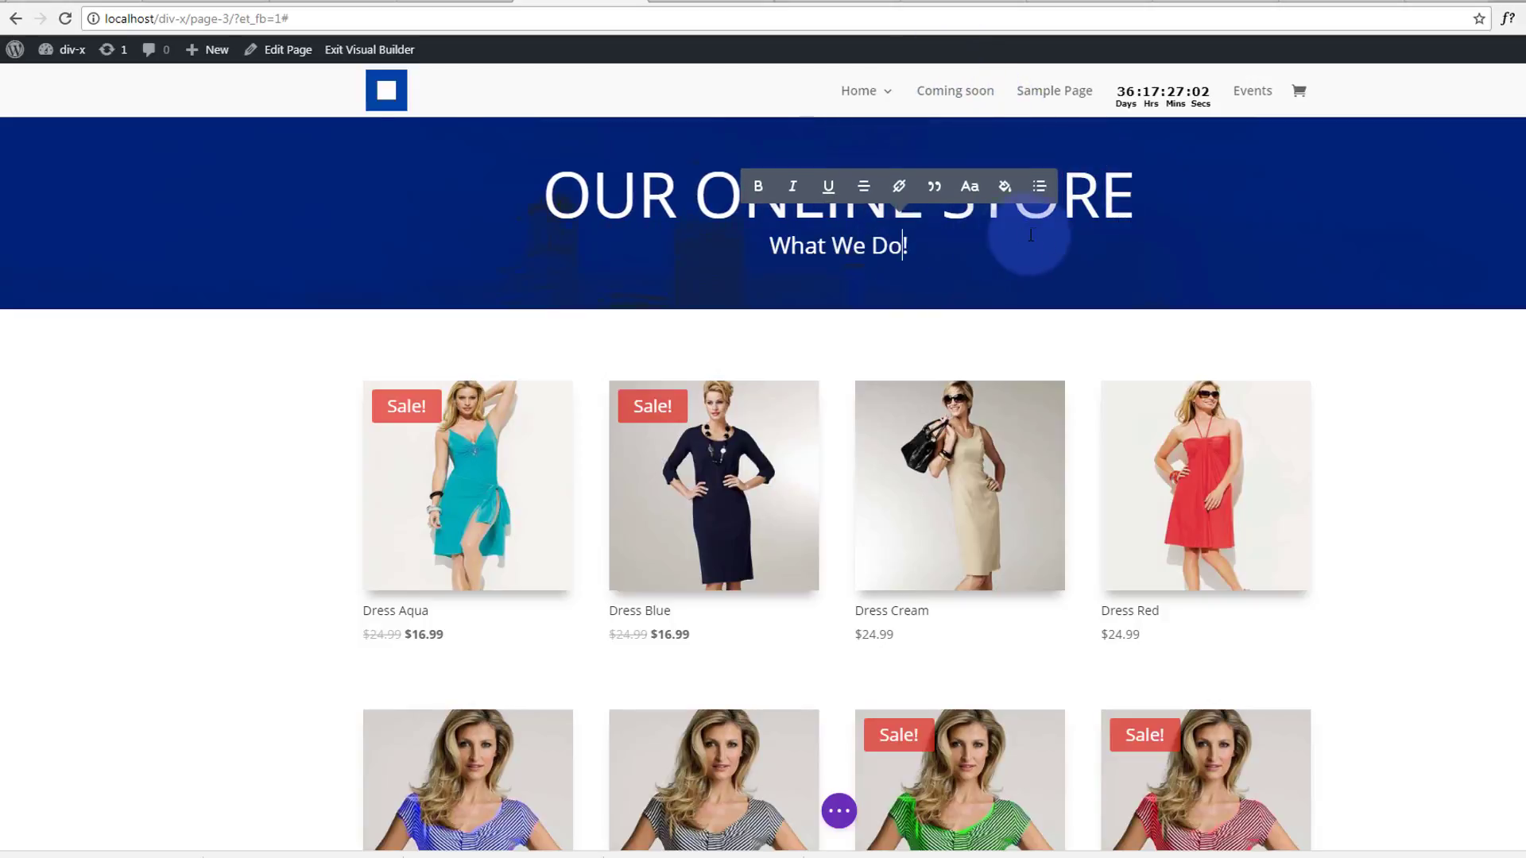
pyautogui.write('Best')
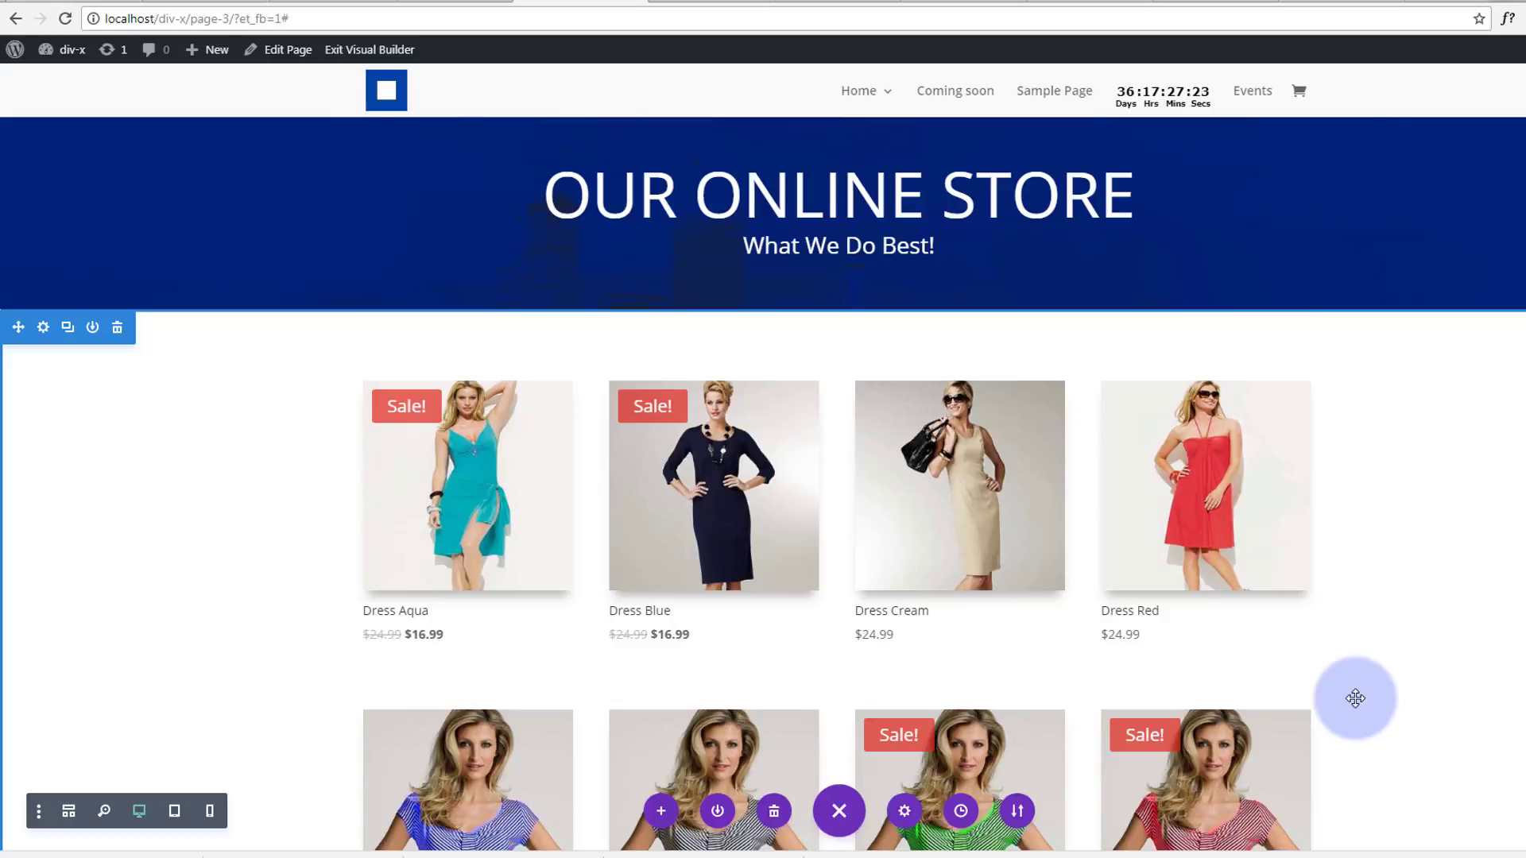
pyautogui.moveTo(1467, 674)
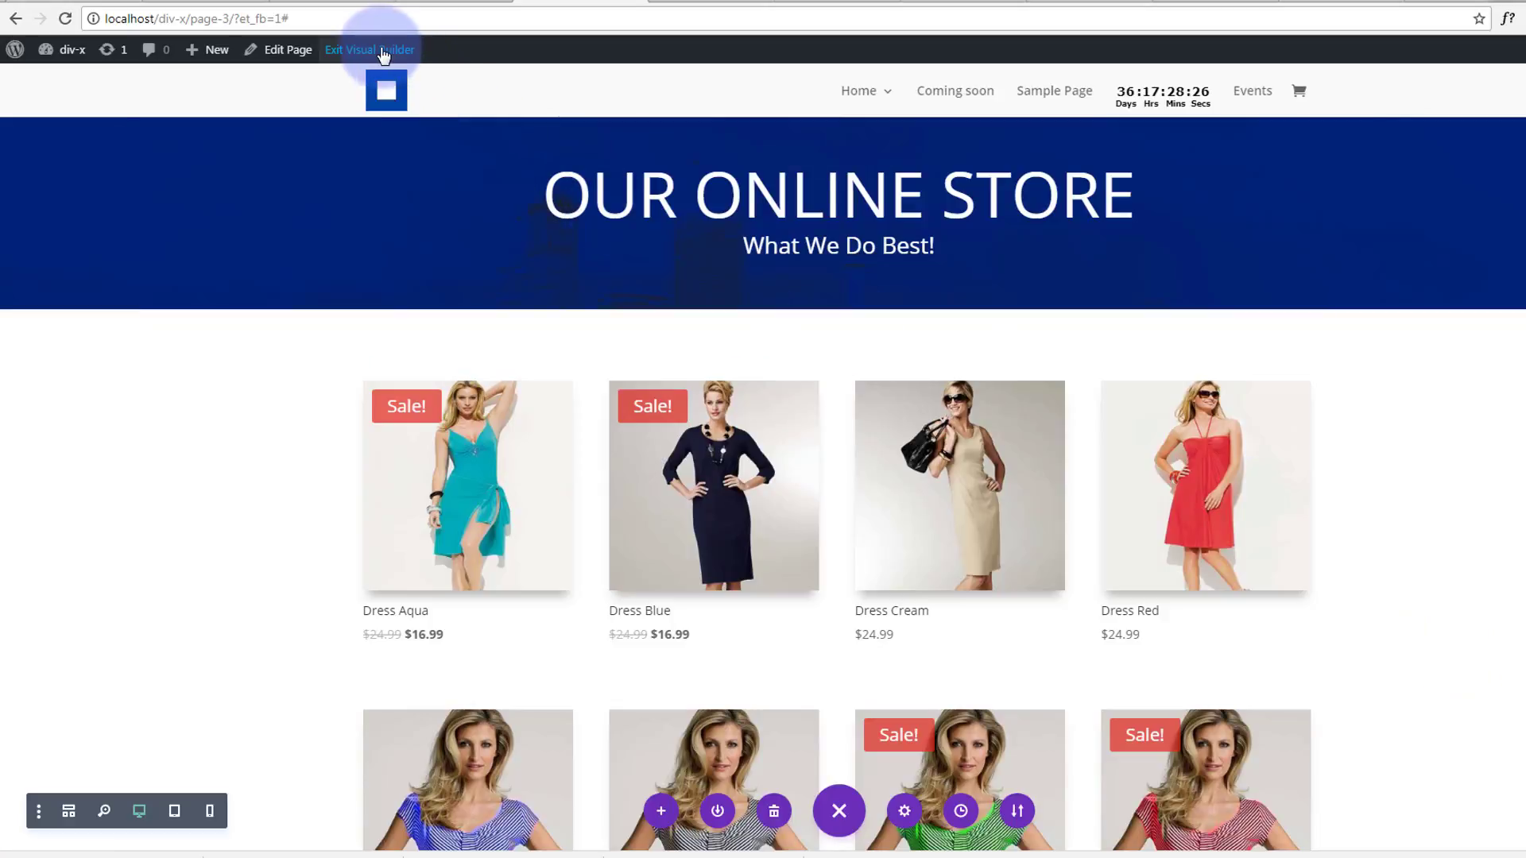
# Exit the Visual Builder and scroll the live page to check the header and product grids
pyautogui.click(370, 49)
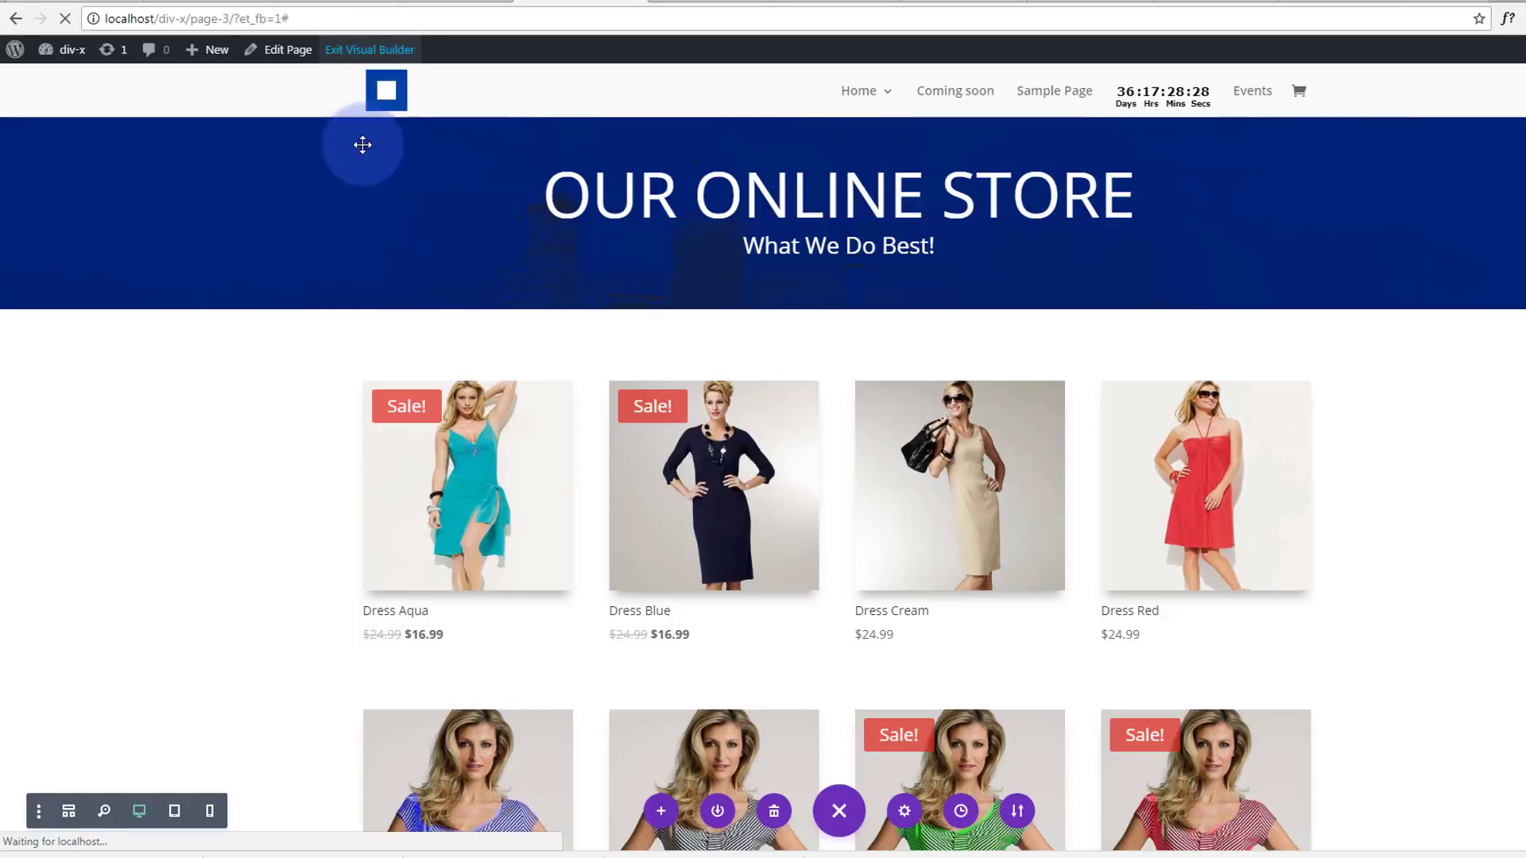
pyautogui.click(370, 49)
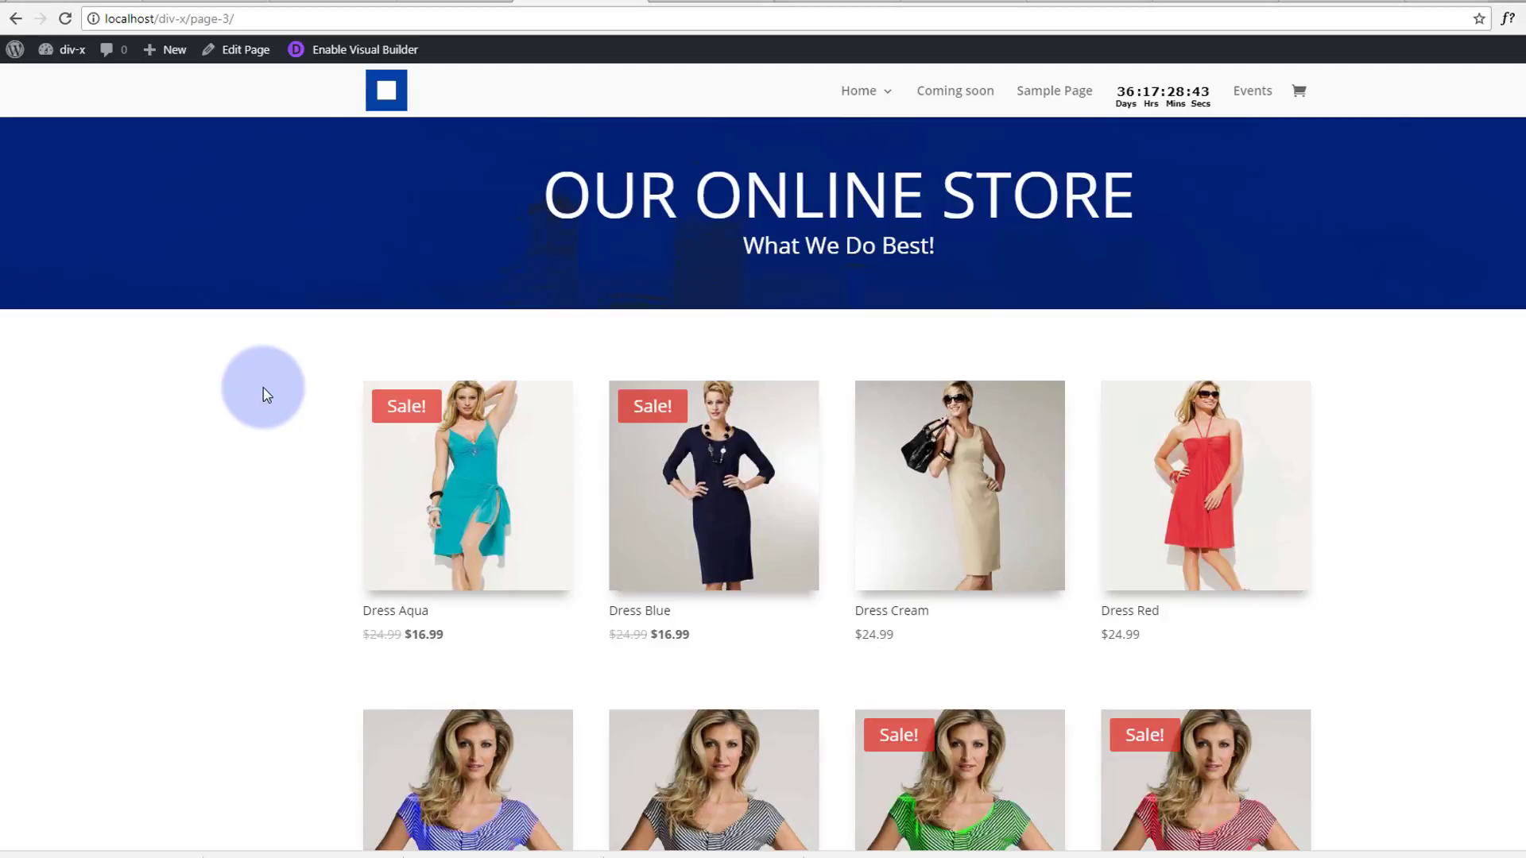
pyautogui.scroll(-3)
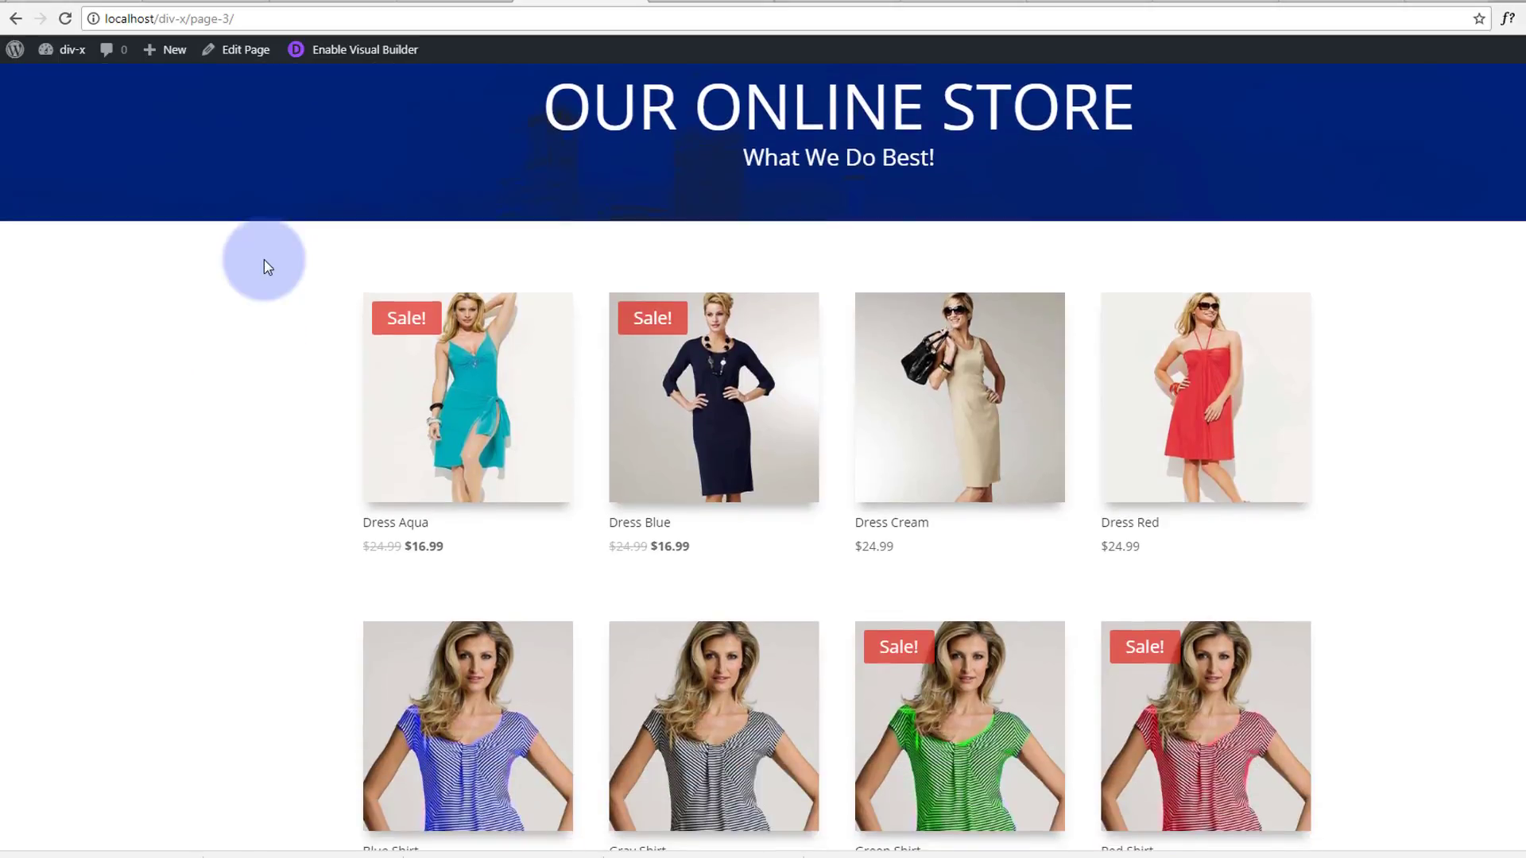
pyautogui.scroll(-3)
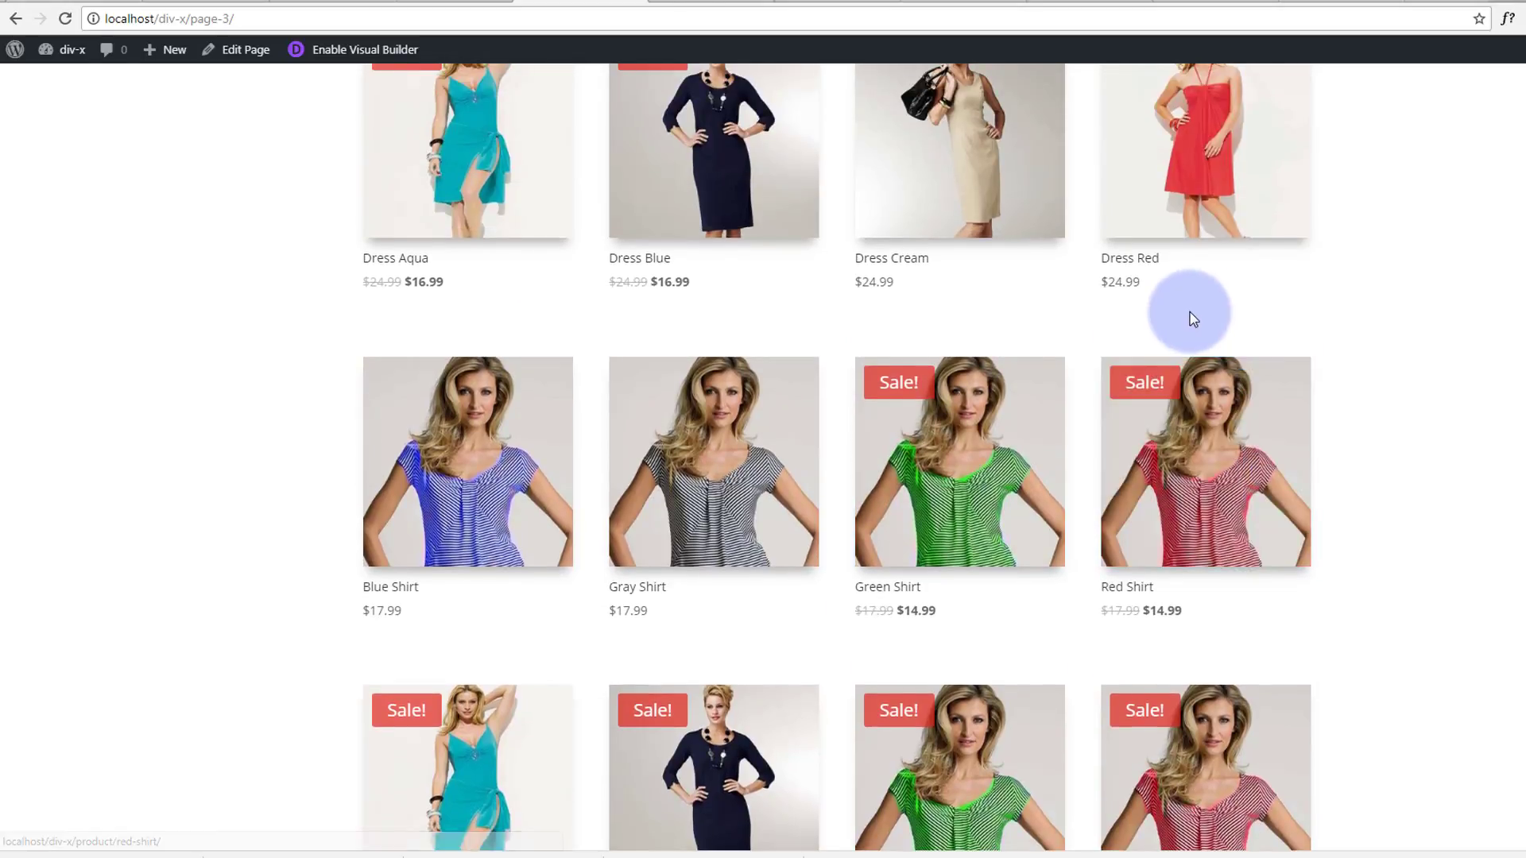
pyautogui.scroll(3)
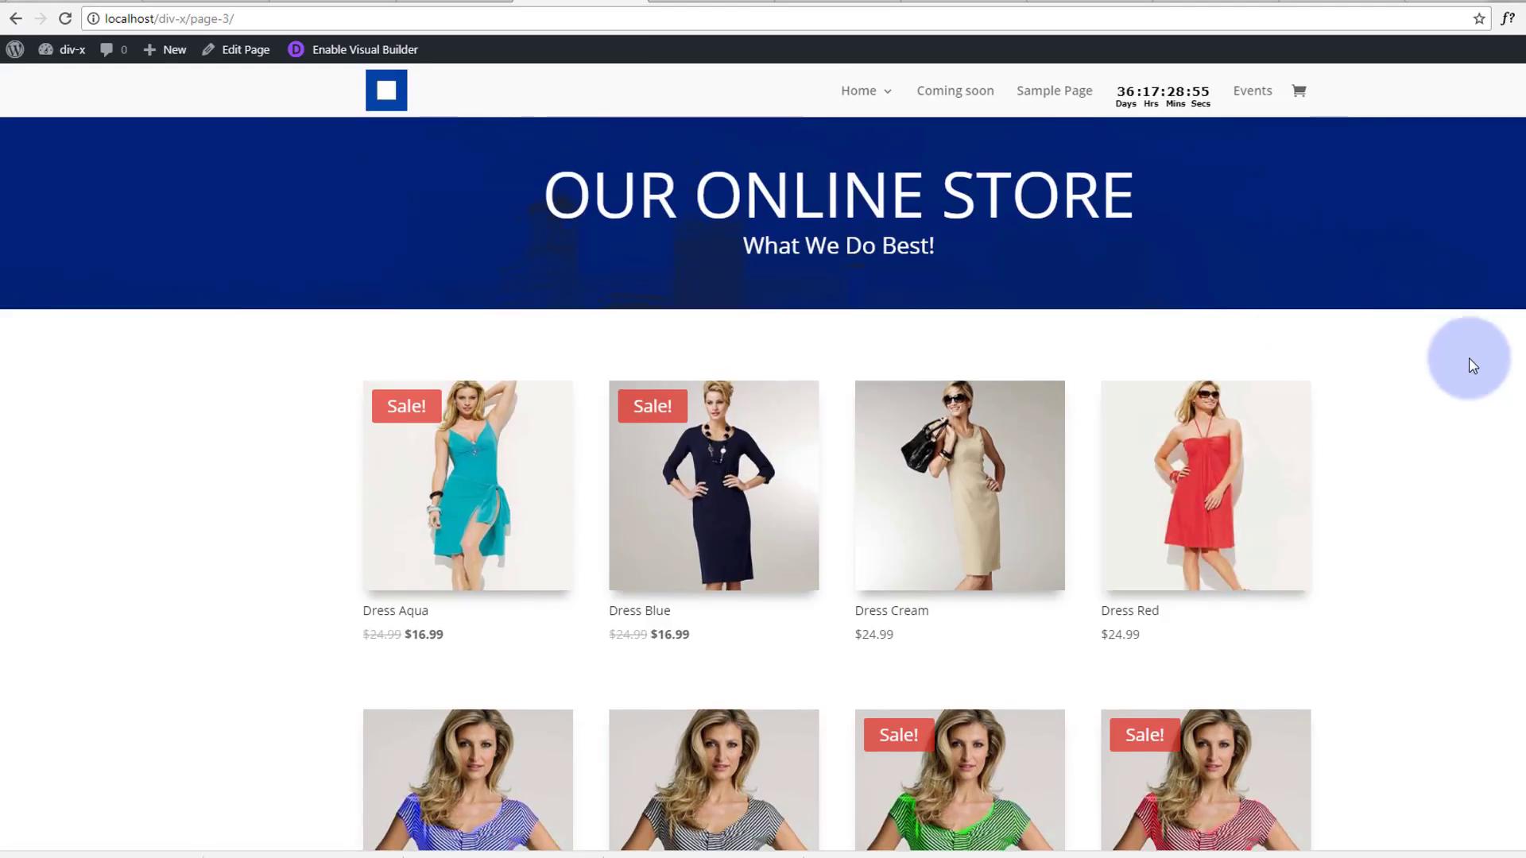
pyautogui.moveTo(1455, 383)
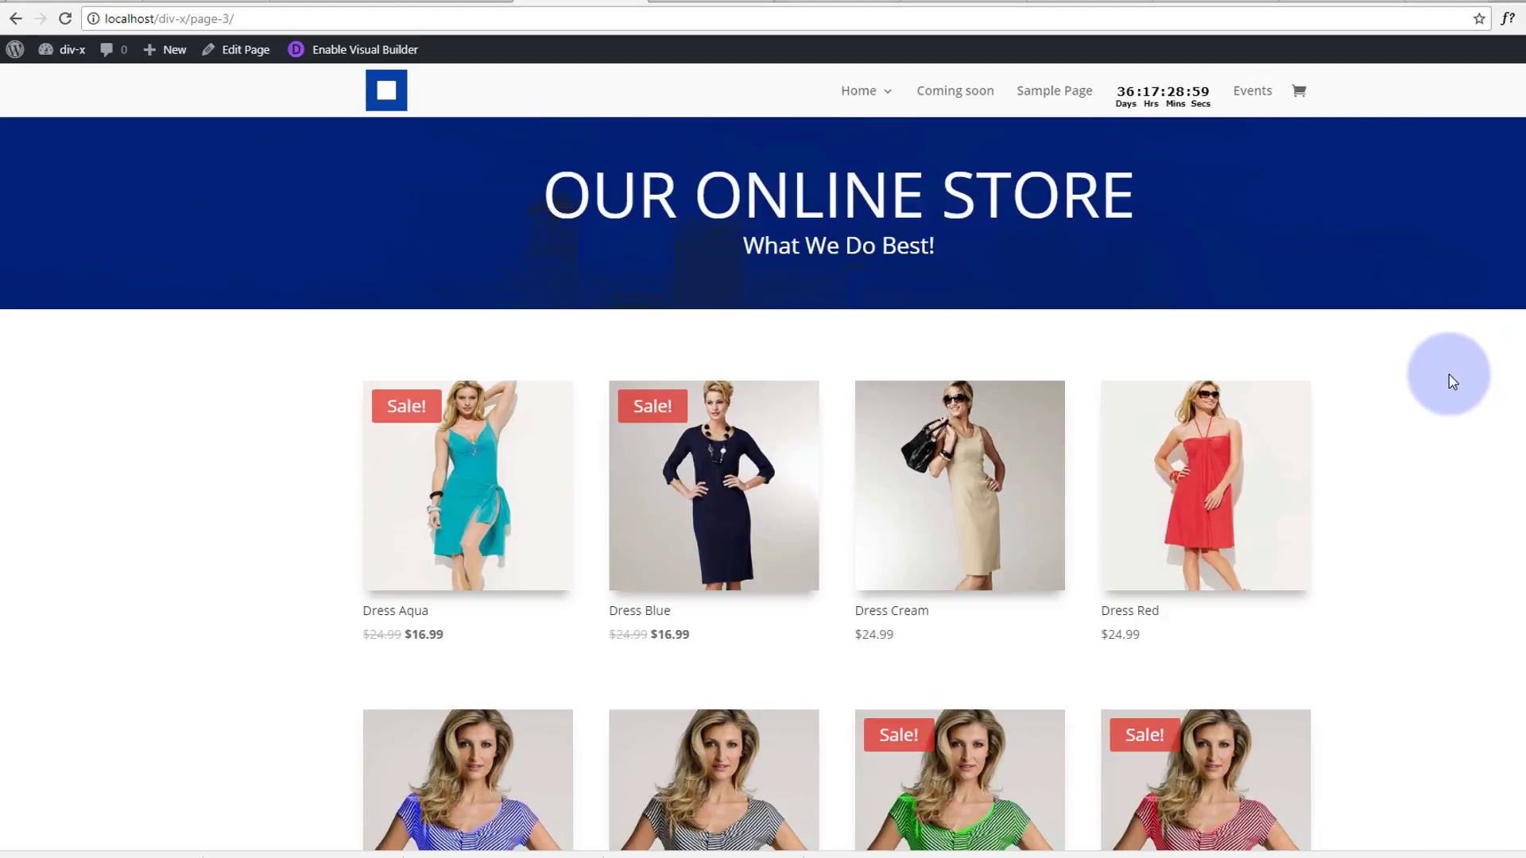
pyautogui.moveTo(1452, 416)
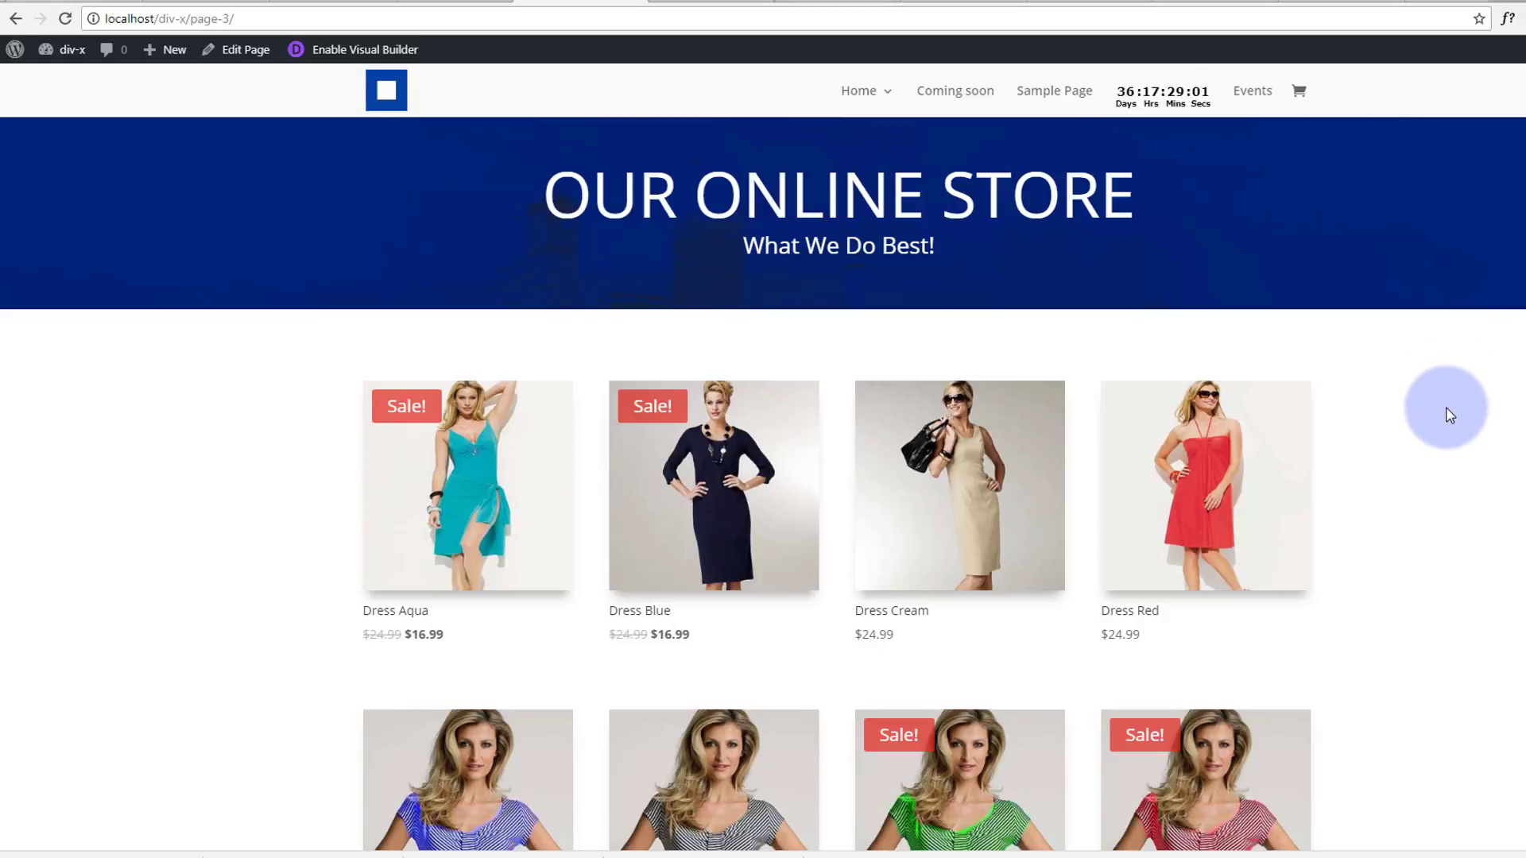